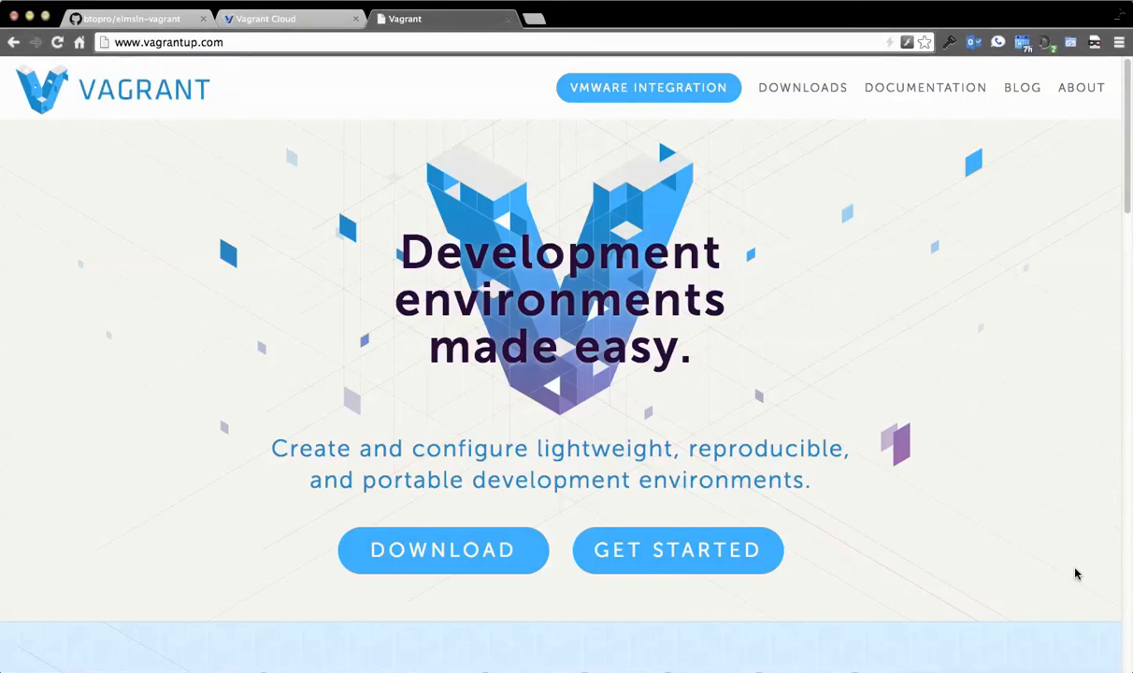
{"action": "mouse_move", "coordinate": [124, 272]}
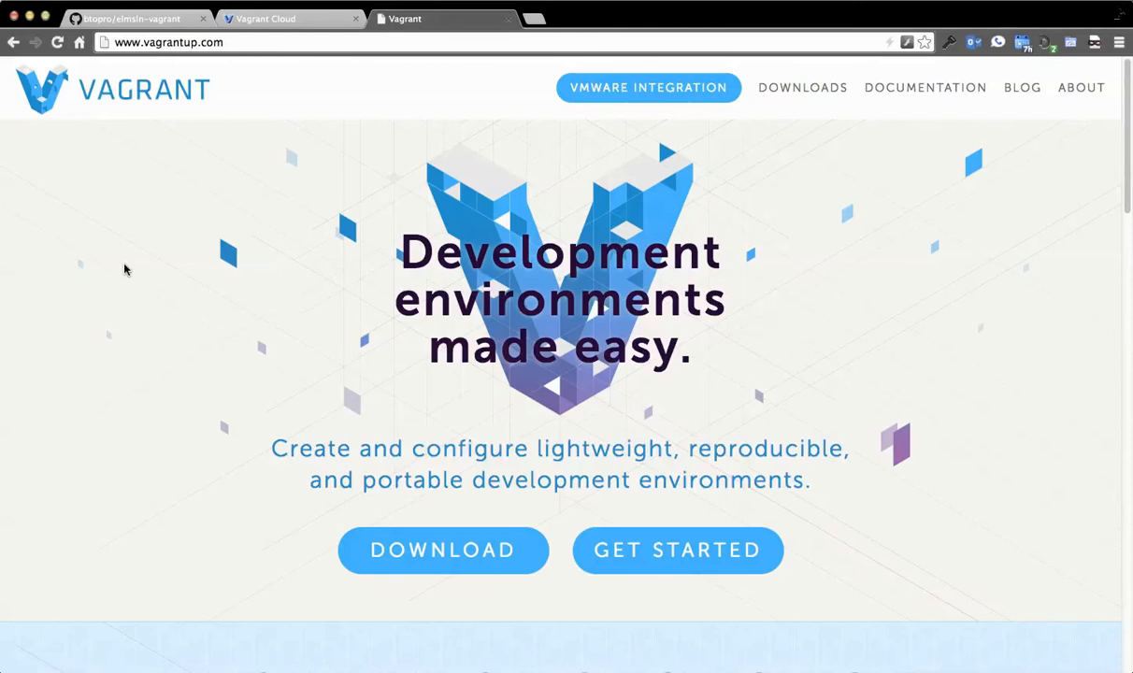
{"action": "mouse_move", "coordinate": [138, 232]}
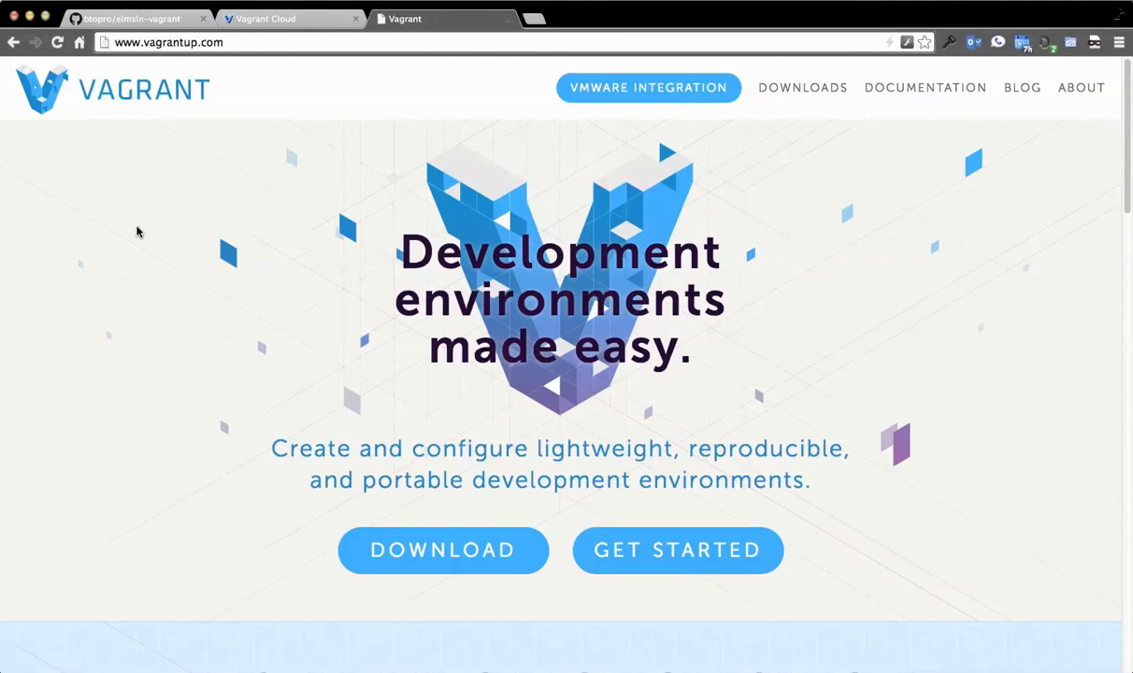
{"action": "mouse_move", "coordinate": [166, 282]}
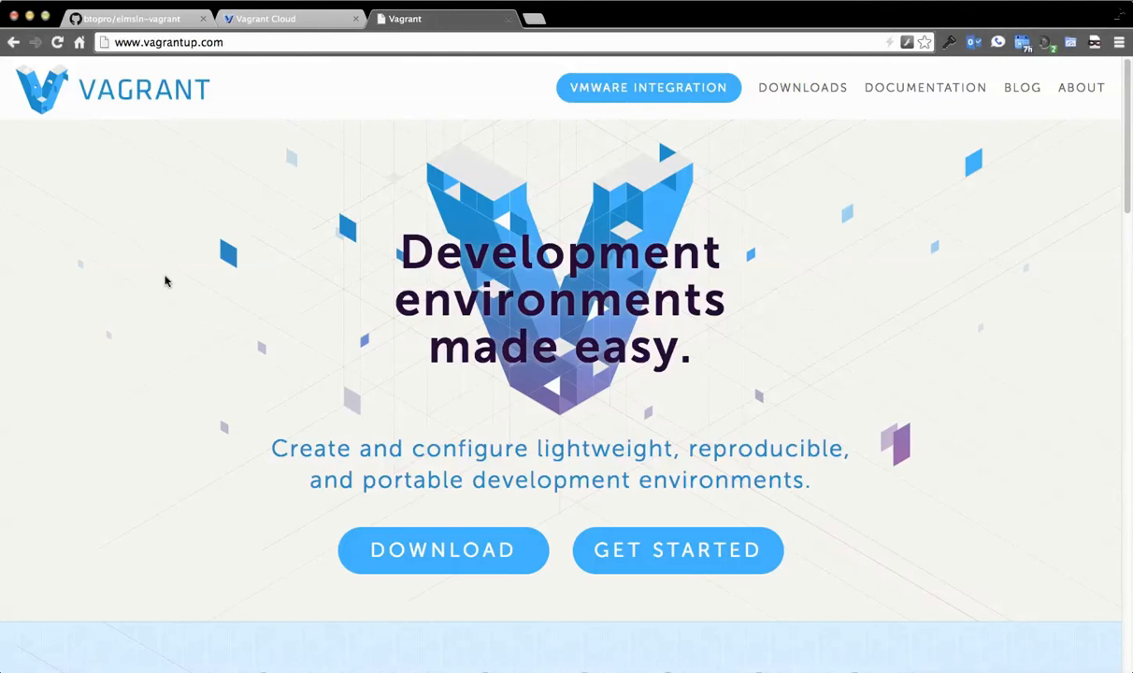
{"action": "mouse_move", "coordinate": [164, 271]}
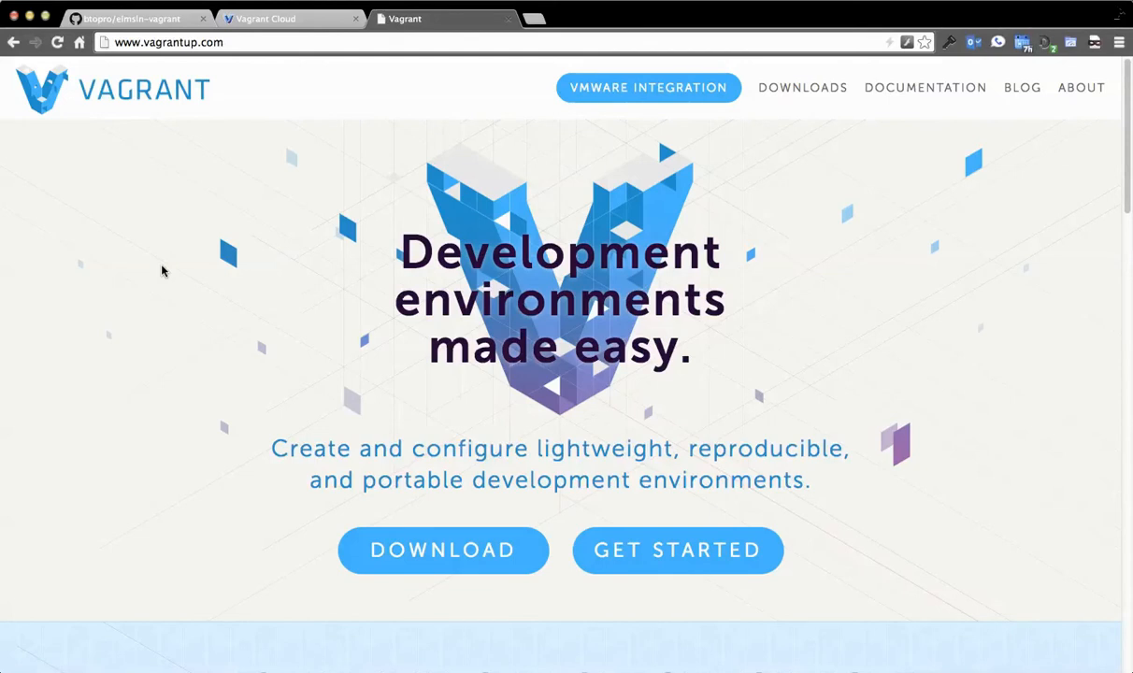
{"action": "mouse_move", "coordinate": [205, 531]}
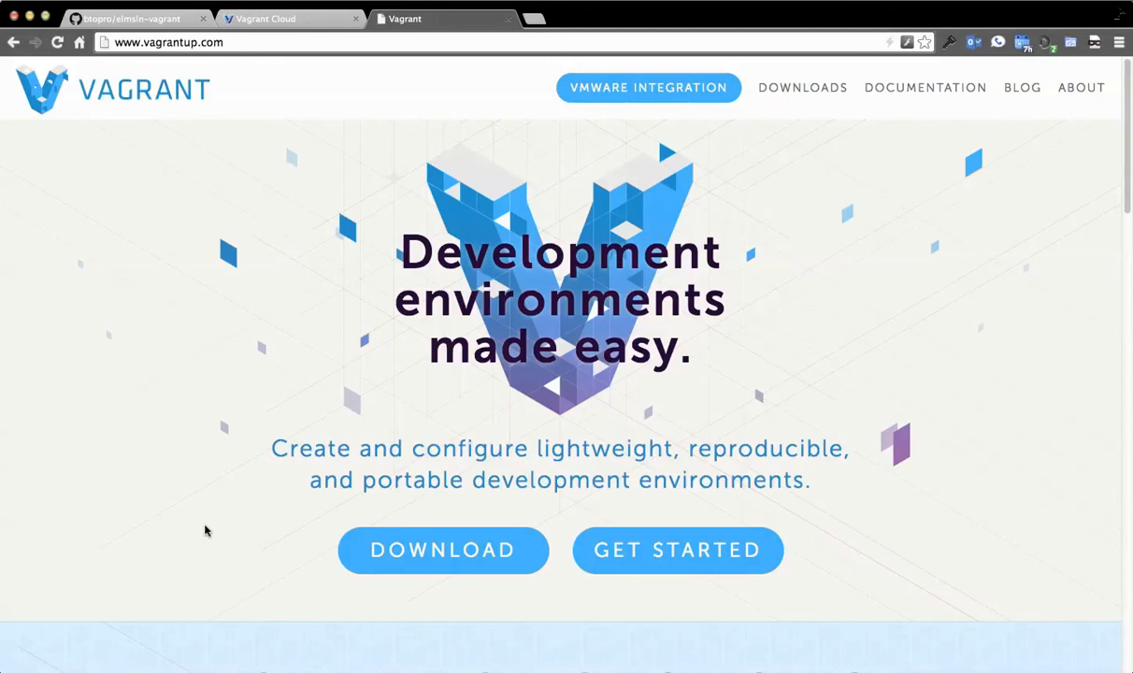
{"action": "mouse_move", "coordinate": [171, 459]}
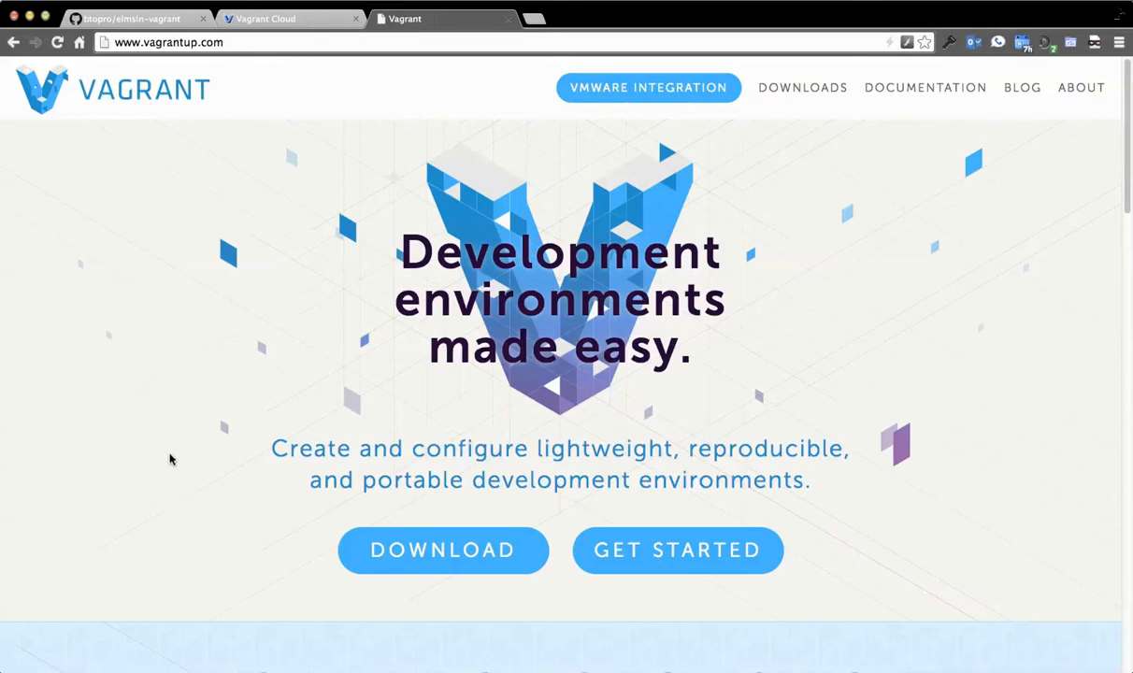
{"action": "mouse_move", "coordinate": [177, 457]}
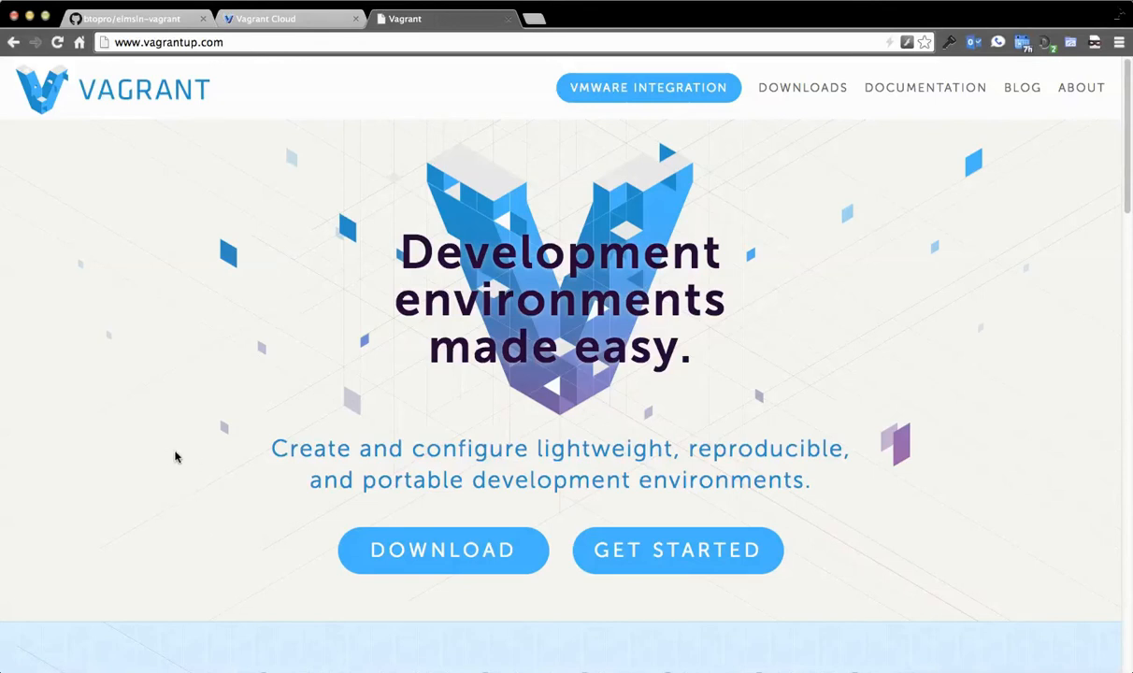
{"action": "mouse_move", "coordinate": [190, 417]}
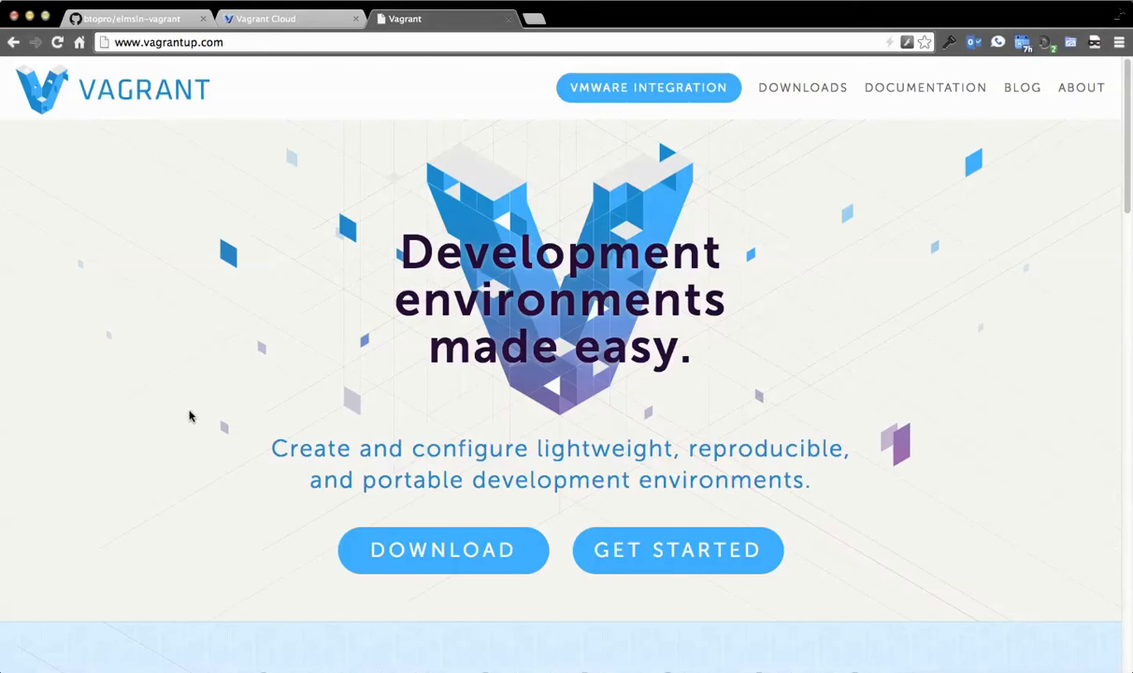
{"action": "mouse_move", "coordinate": [202, 379]}
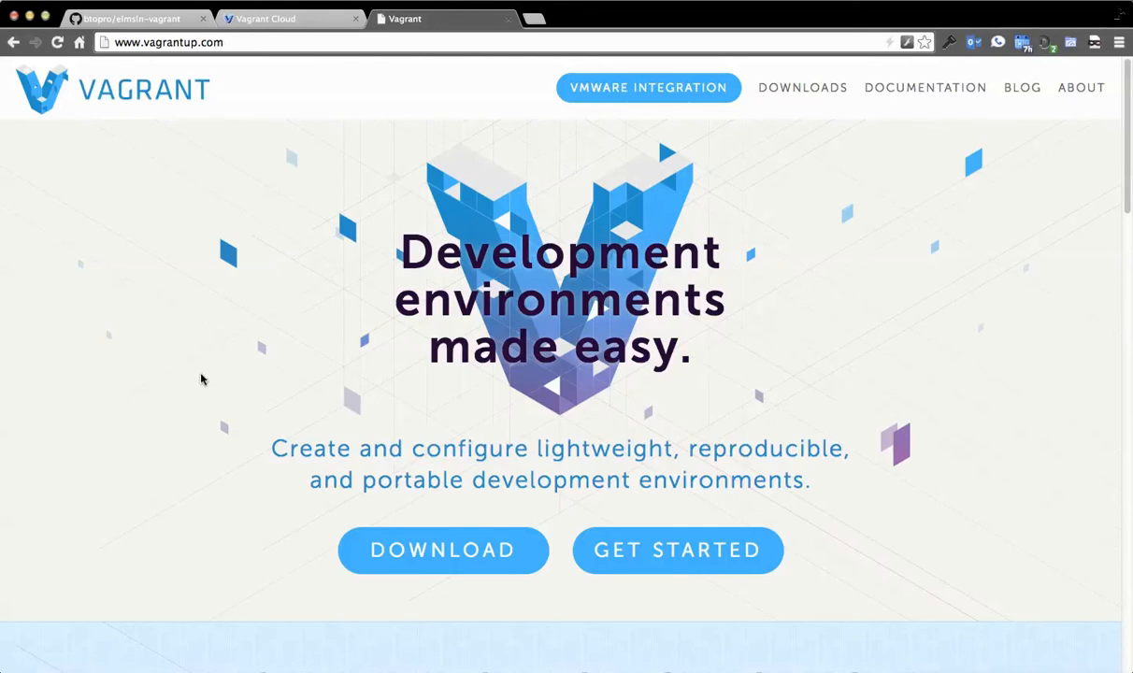
{"action": "mouse_move", "coordinate": [215, 381]}
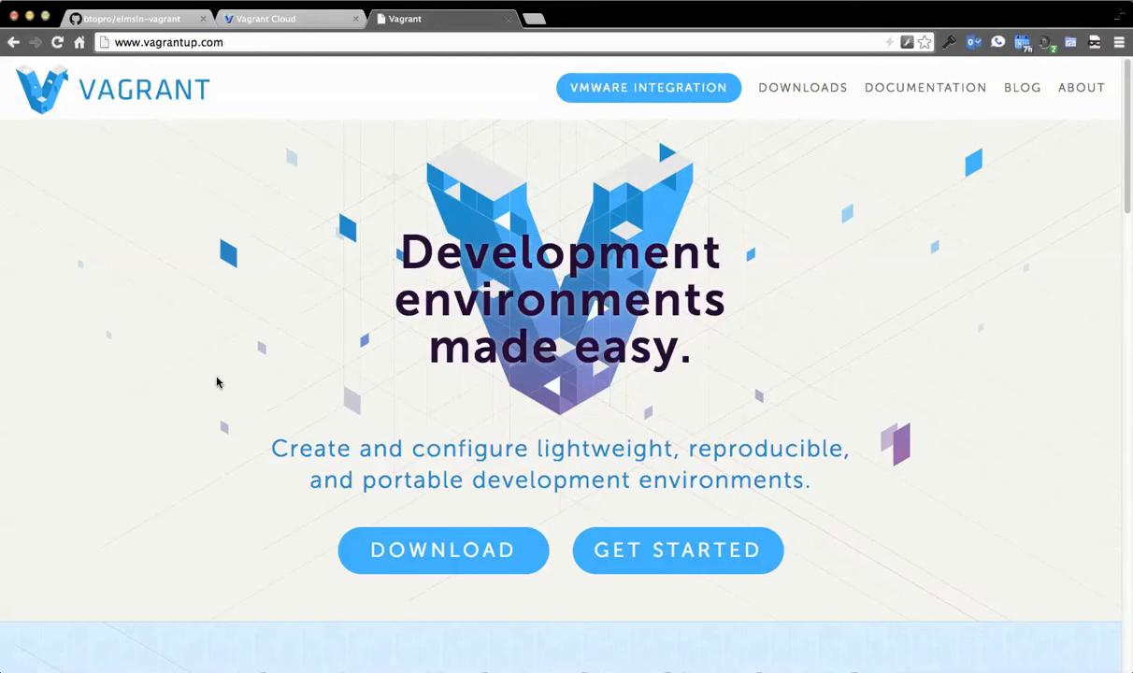
{"action": "mouse_move", "coordinate": [224, 353]}
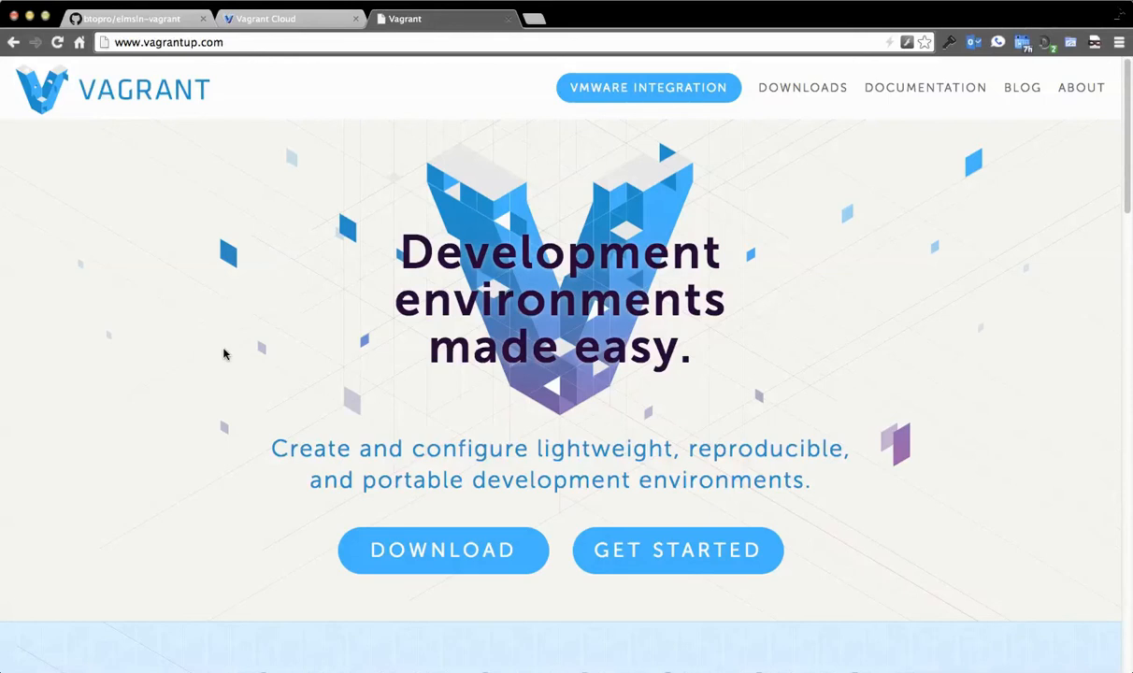
{"action": "mouse_move", "coordinate": [183, 294]}
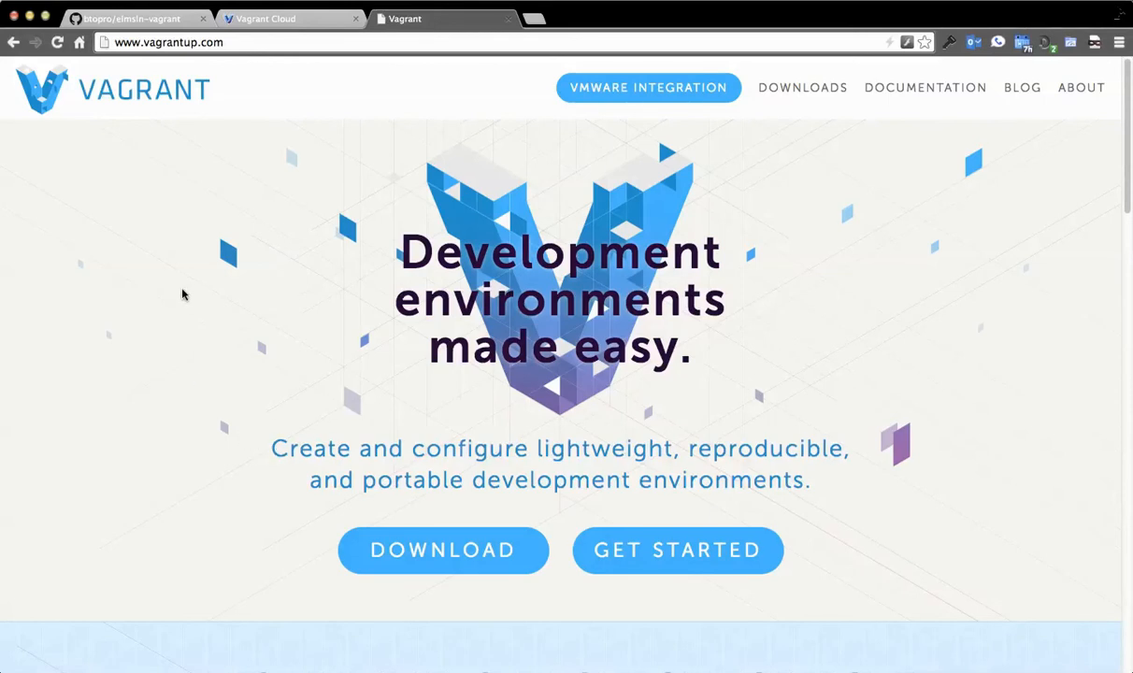
{"action": "mouse_move", "coordinate": [177, 297]}
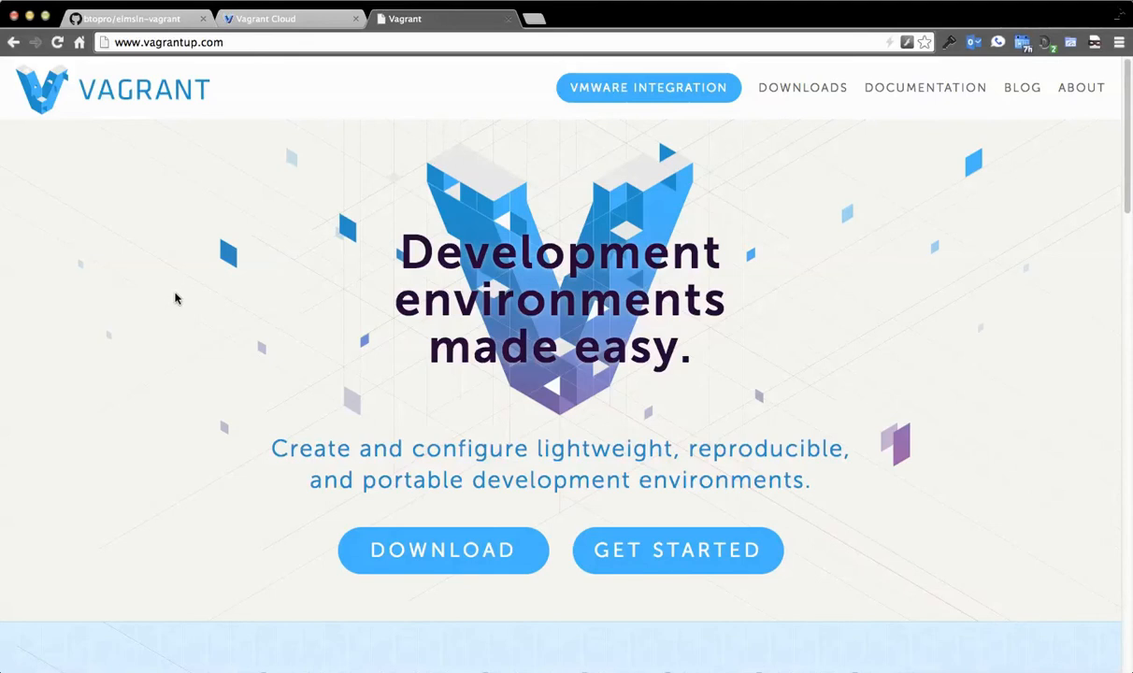
{"action": "mouse_move", "coordinate": [172, 298]}
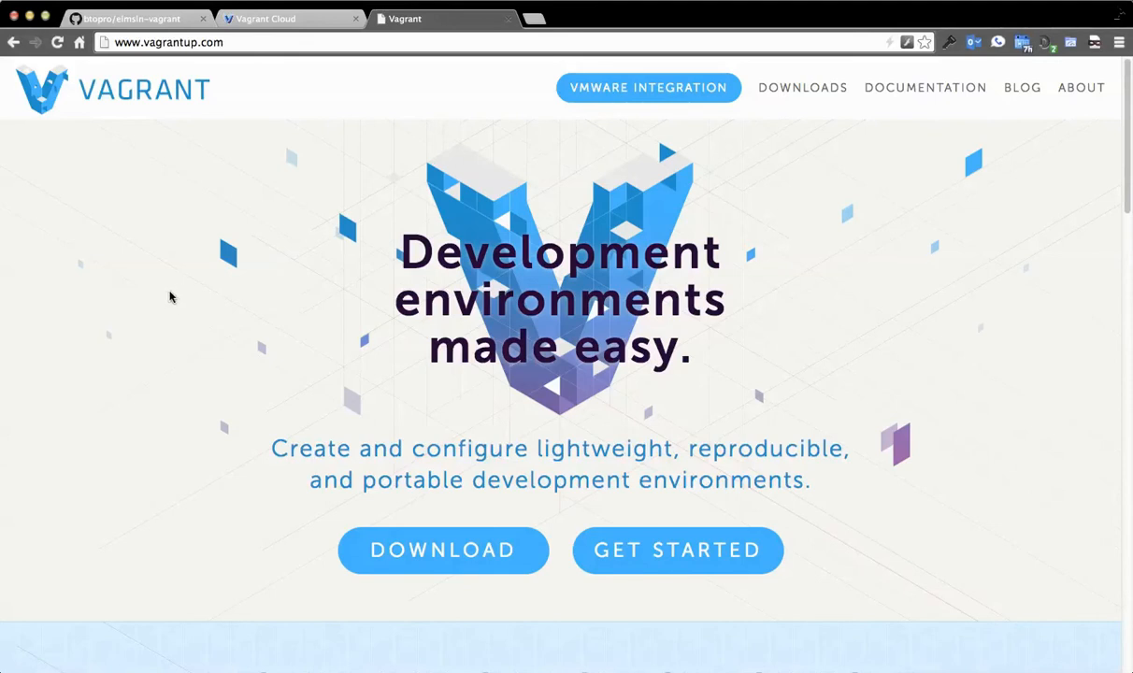
{"action": "mouse_move", "coordinate": [182, 300]}
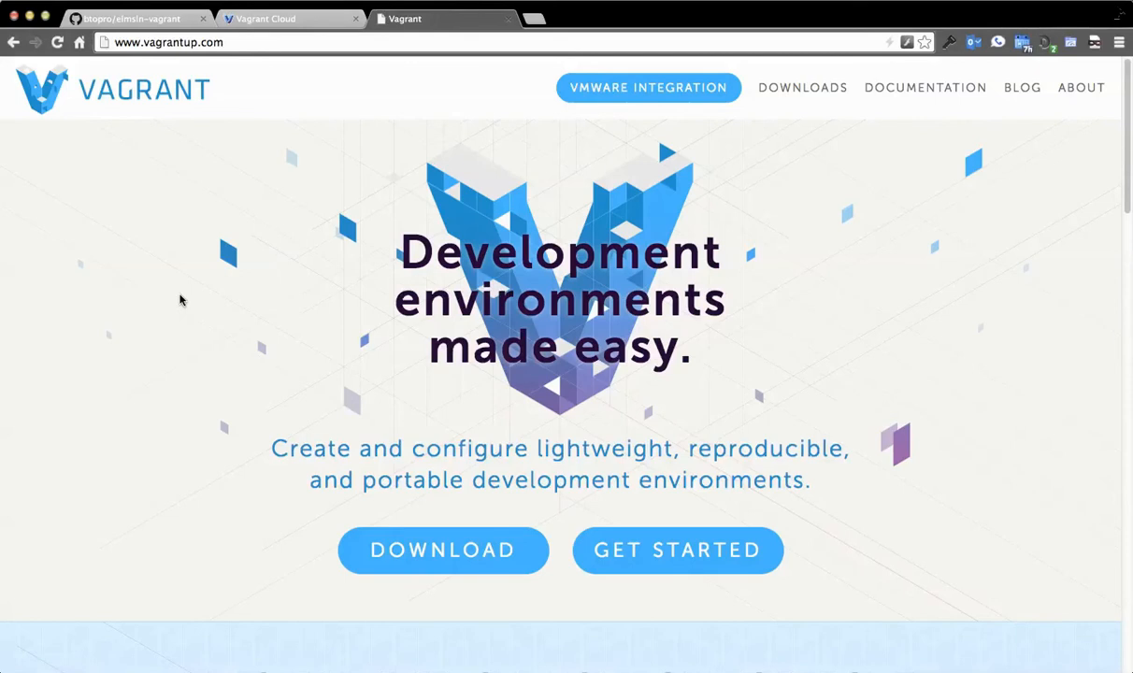
{"action": "mouse_move", "coordinate": [548, 655]}
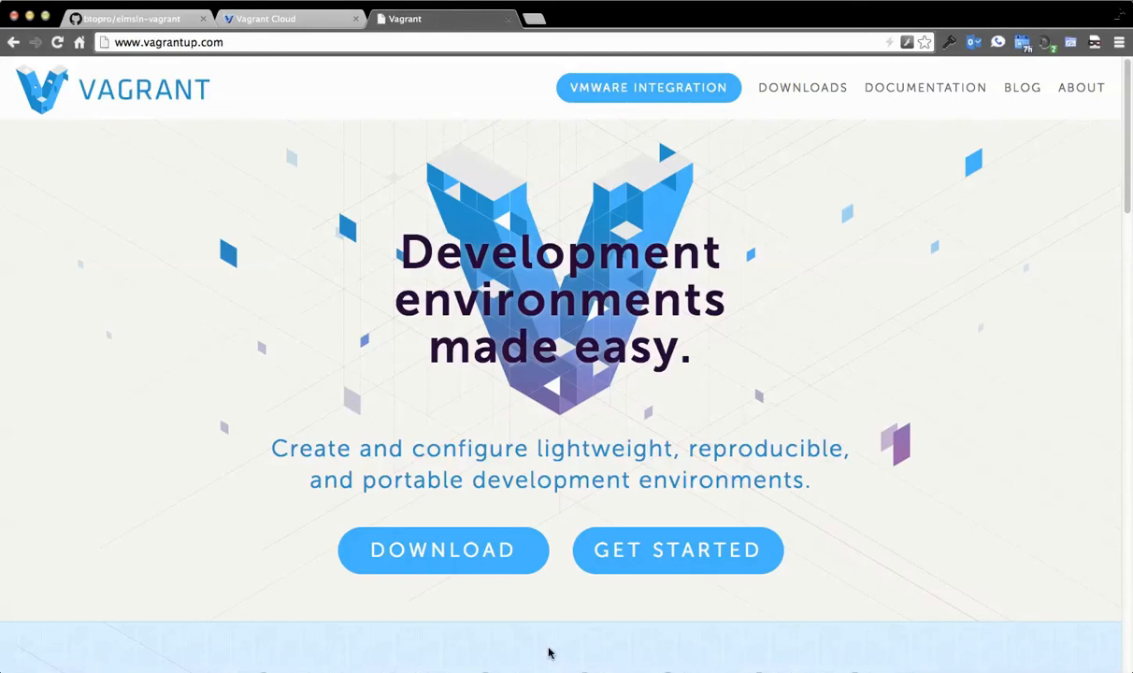
- Scroll the Vagrant homepage to the 'See how easy it is' vagrant init/up example
{"action": "scroll", "scroll_direction": "down", "scroll_amount": 3}
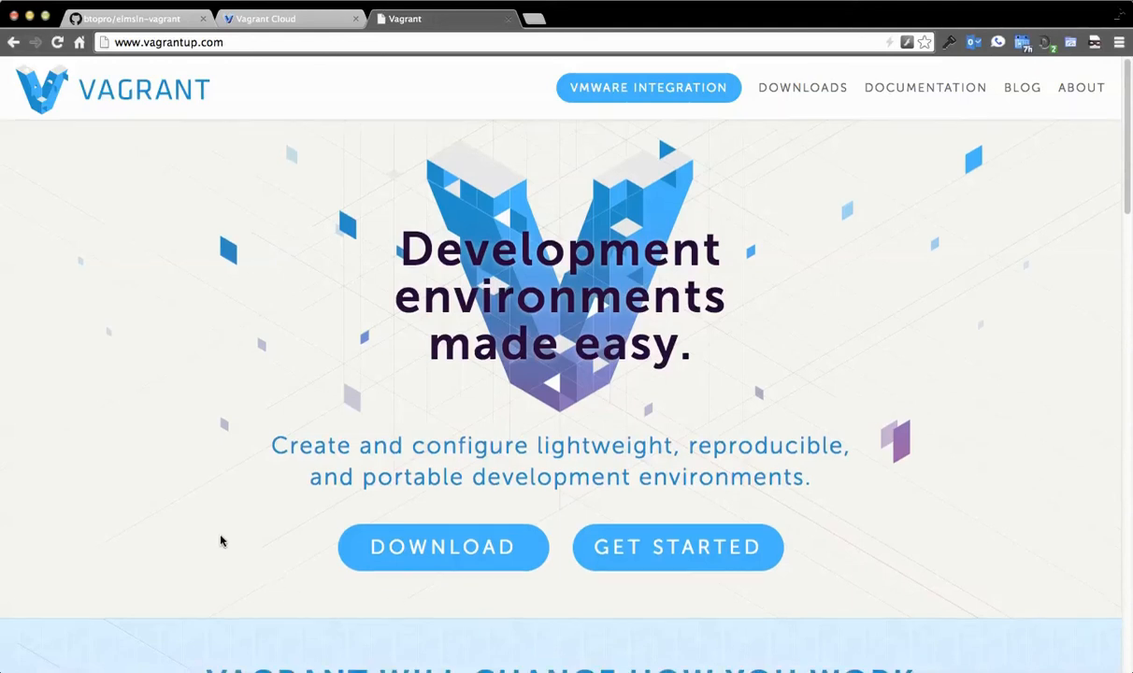
{"action": "scroll", "scroll_direction": "down", "scroll_amount": 3}
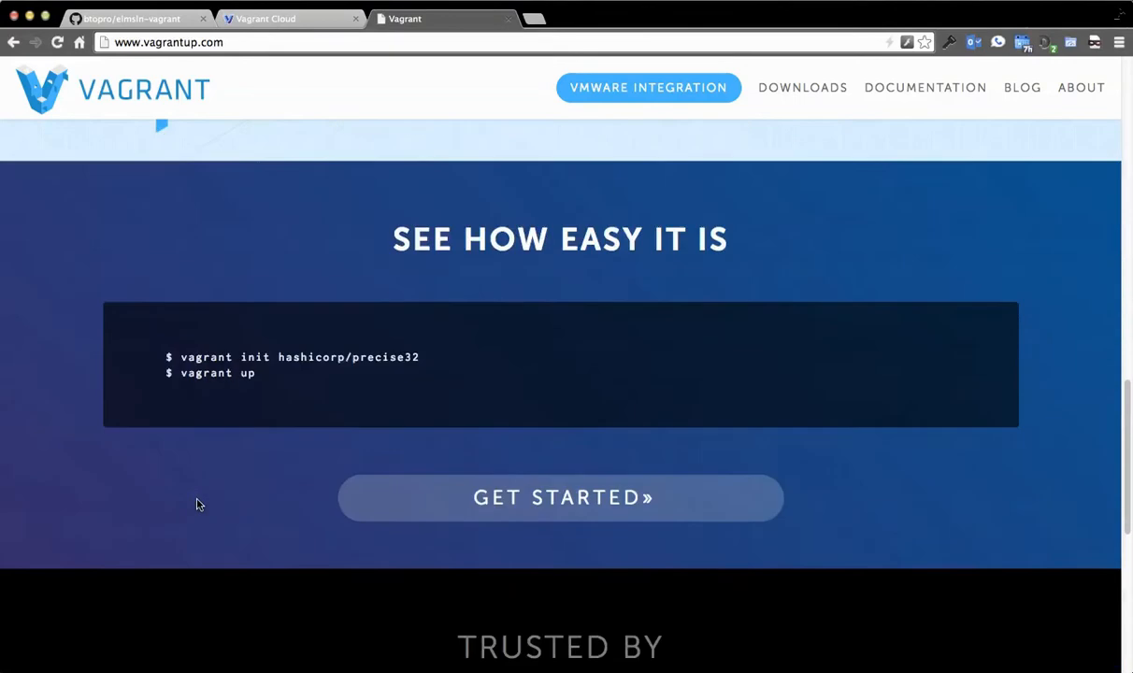
{"action": "scroll", "scroll_direction": "down", "scroll_amount": 3}
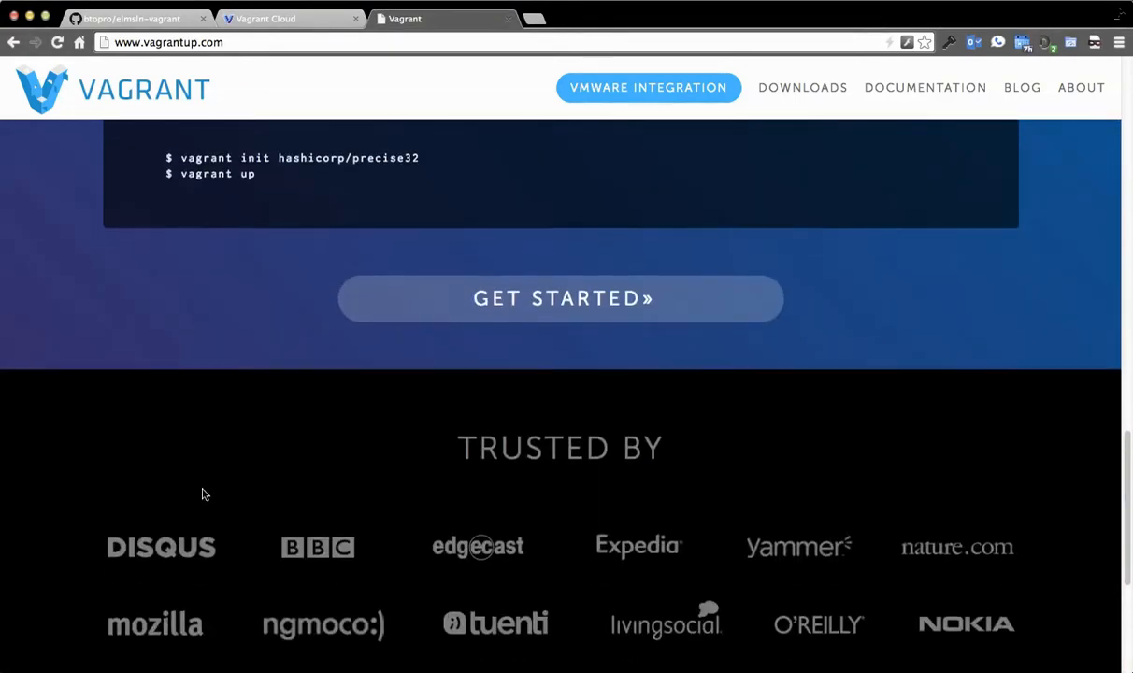
{"action": "scroll", "scroll_direction": "up", "scroll_amount": 3}
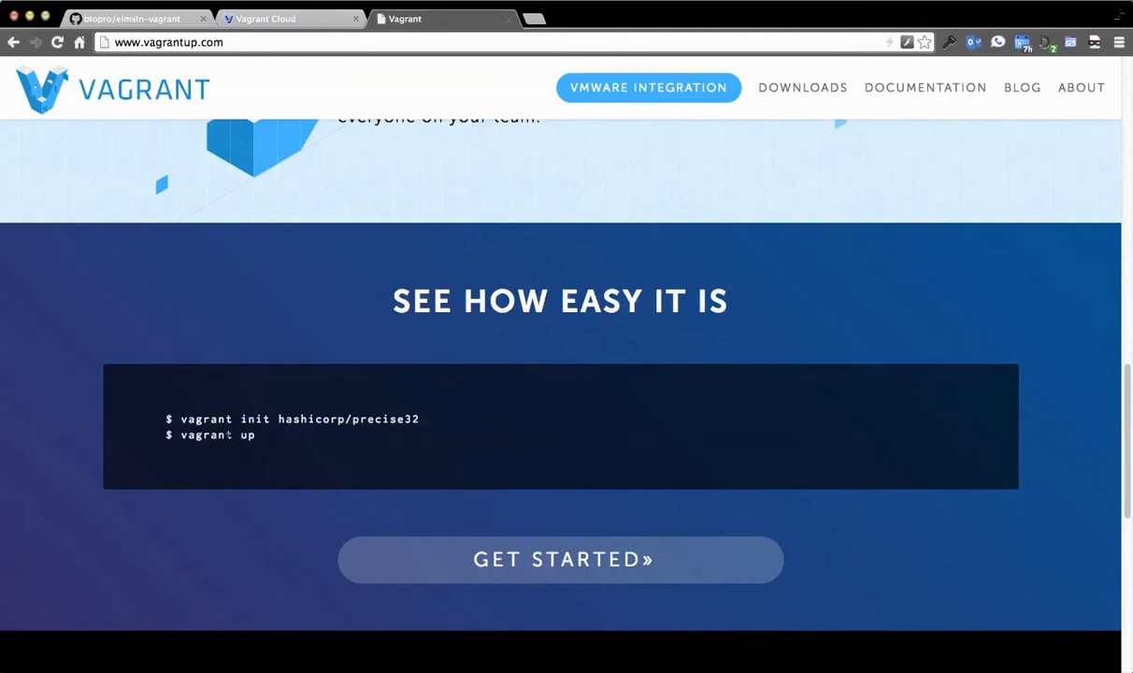
{"action": "left_click", "coordinate": [131, 18]}
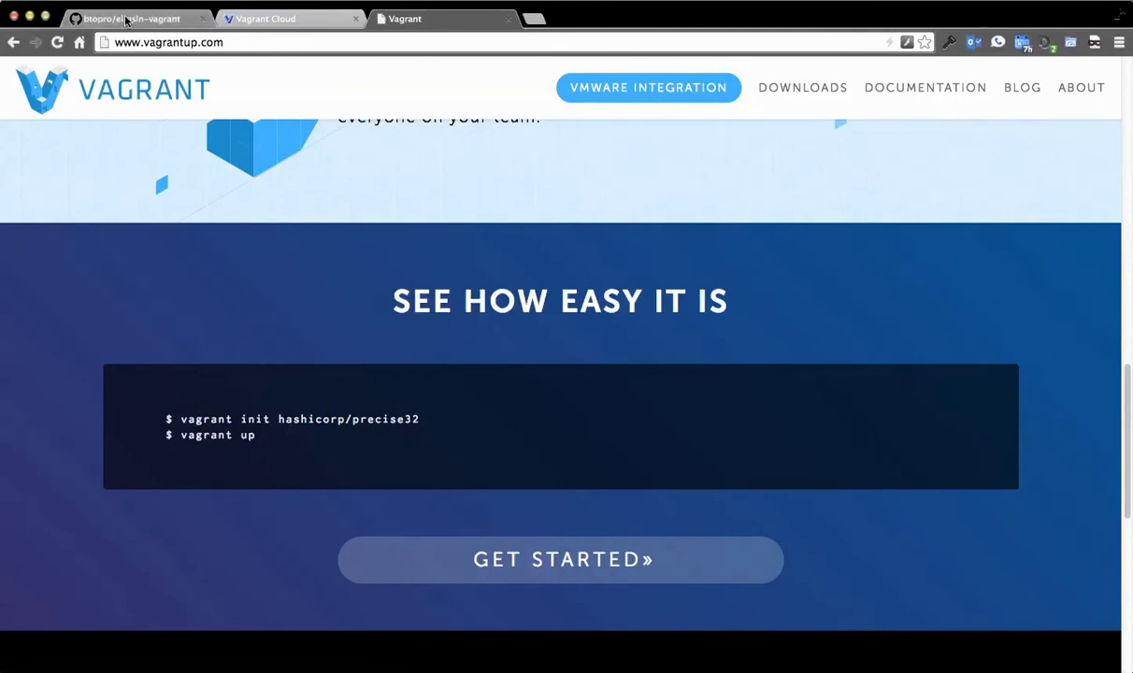
- Read the btopro/elmsln-vagrant README down to the other projects of interest list
{"action": "left_click", "coordinate": [131, 18]}
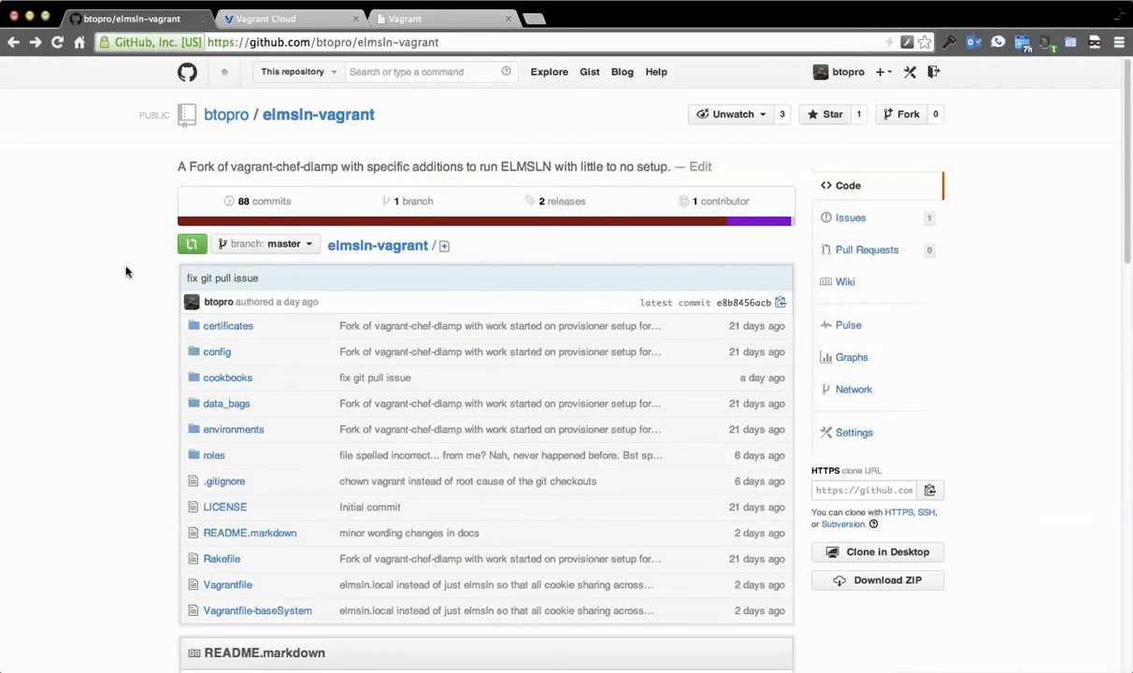
{"action": "mouse_move", "coordinate": [129, 269]}
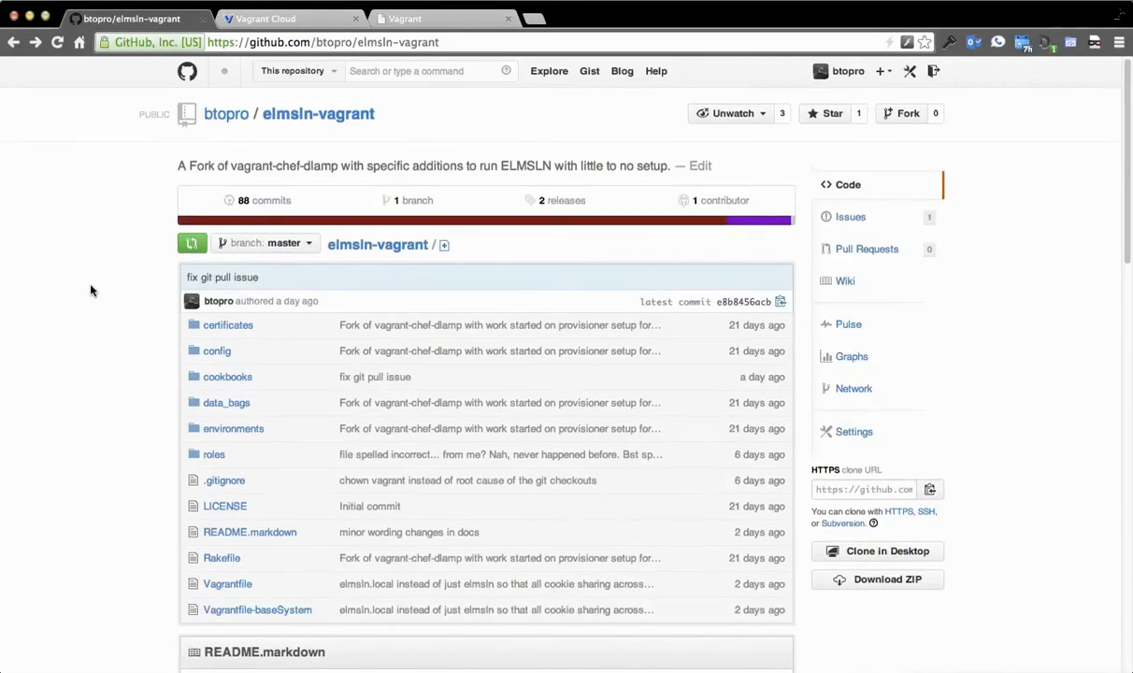
{"action": "scroll", "scroll_direction": "down", "scroll_amount": 3}
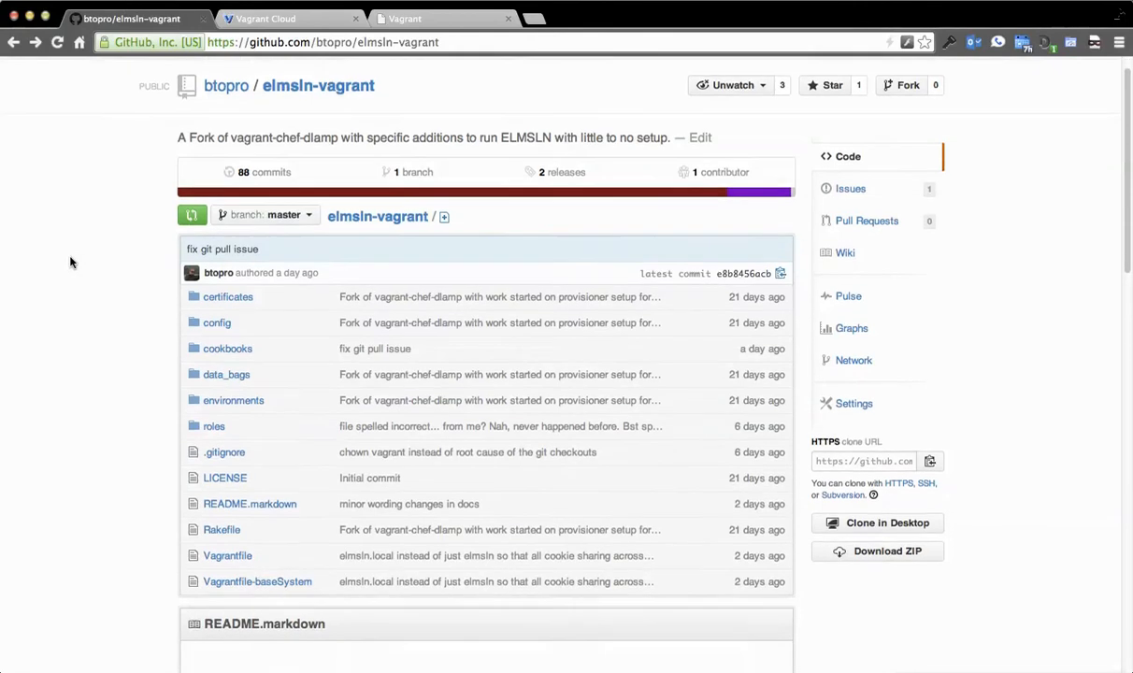
{"action": "scroll", "scroll_direction": "down", "scroll_amount": 3}
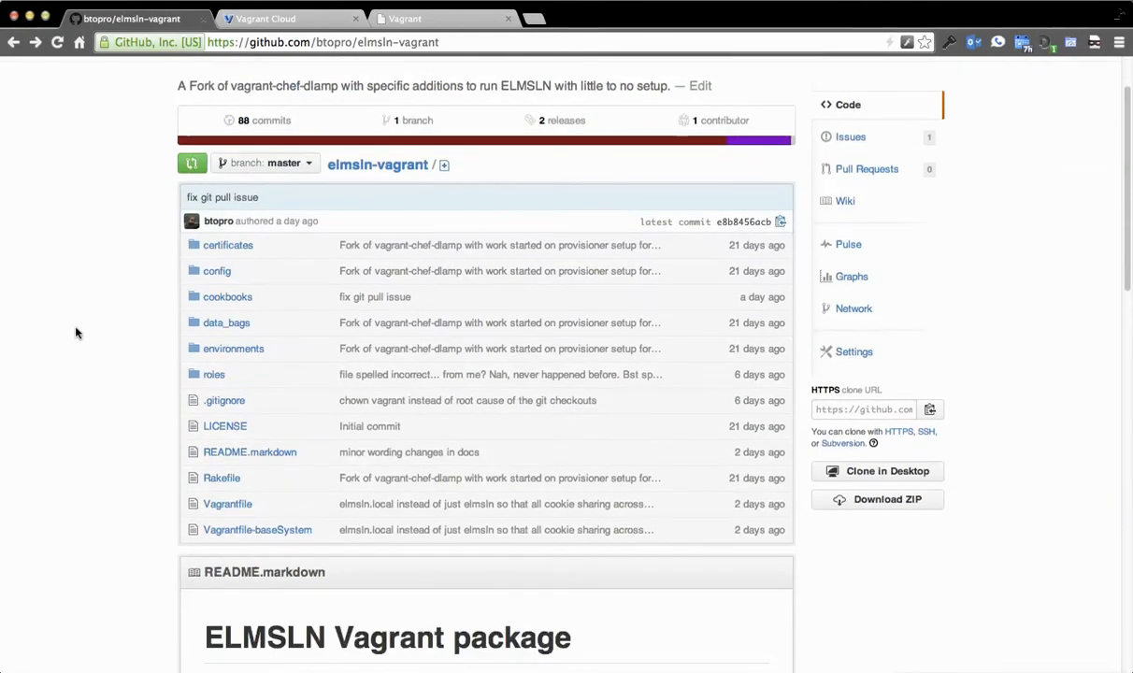
{"action": "scroll", "scroll_direction": "down", "scroll_amount": 3}
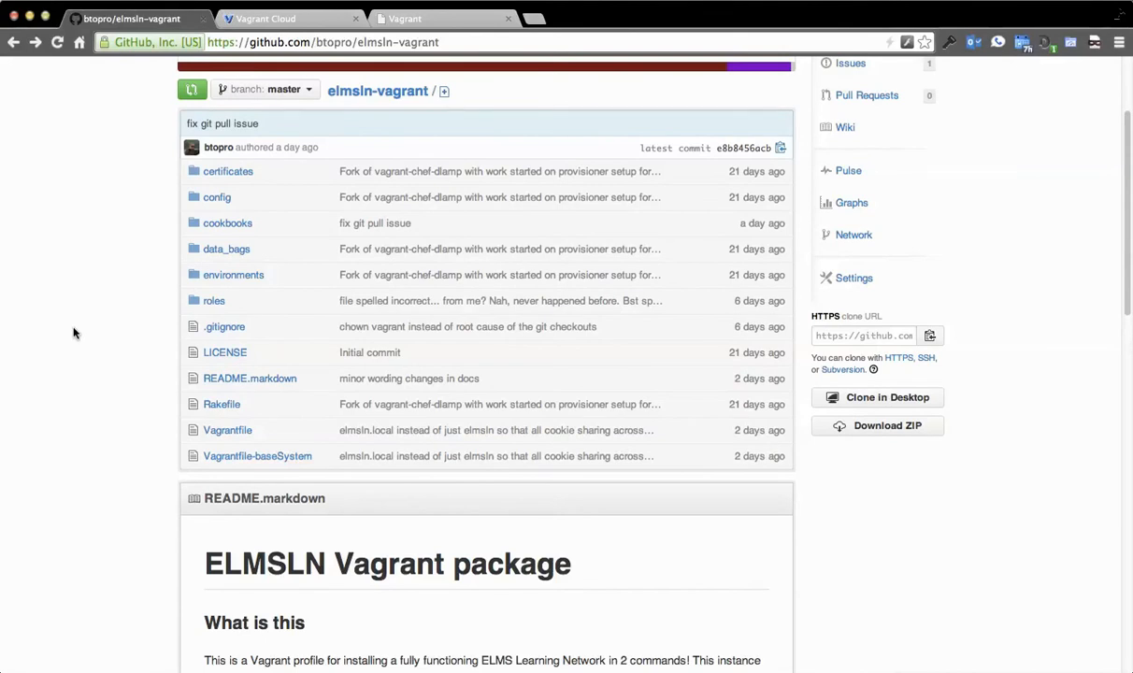
{"action": "scroll", "scroll_direction": "down", "scroll_amount": 3}
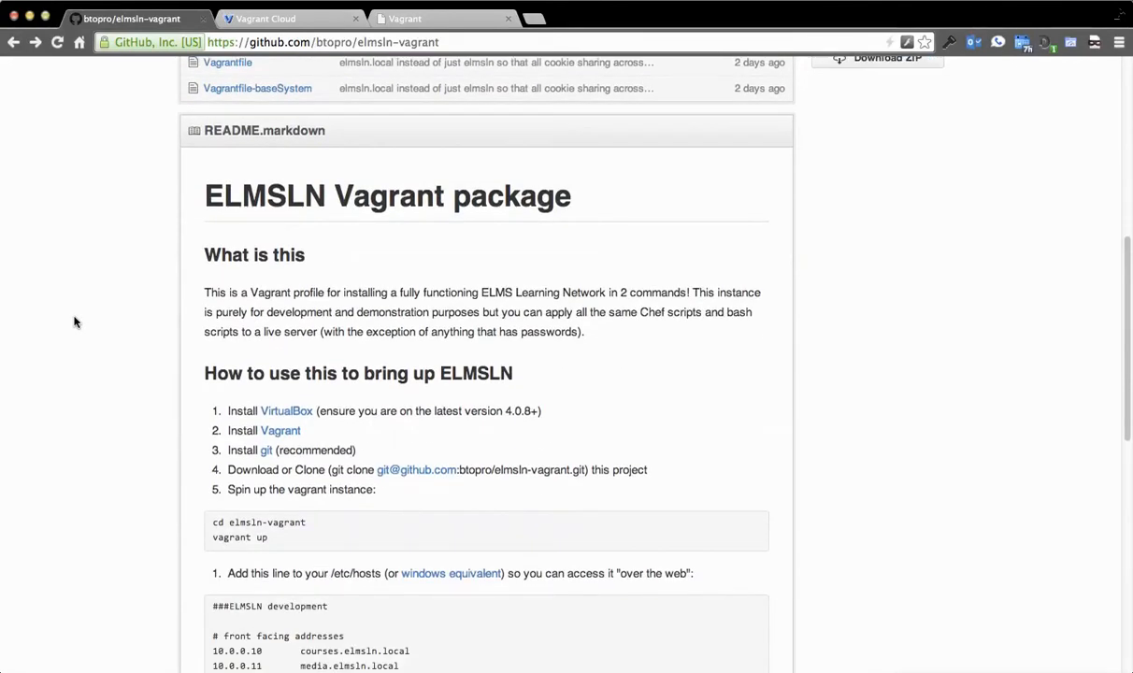
{"action": "scroll", "scroll_direction": "down", "scroll_amount": 3}
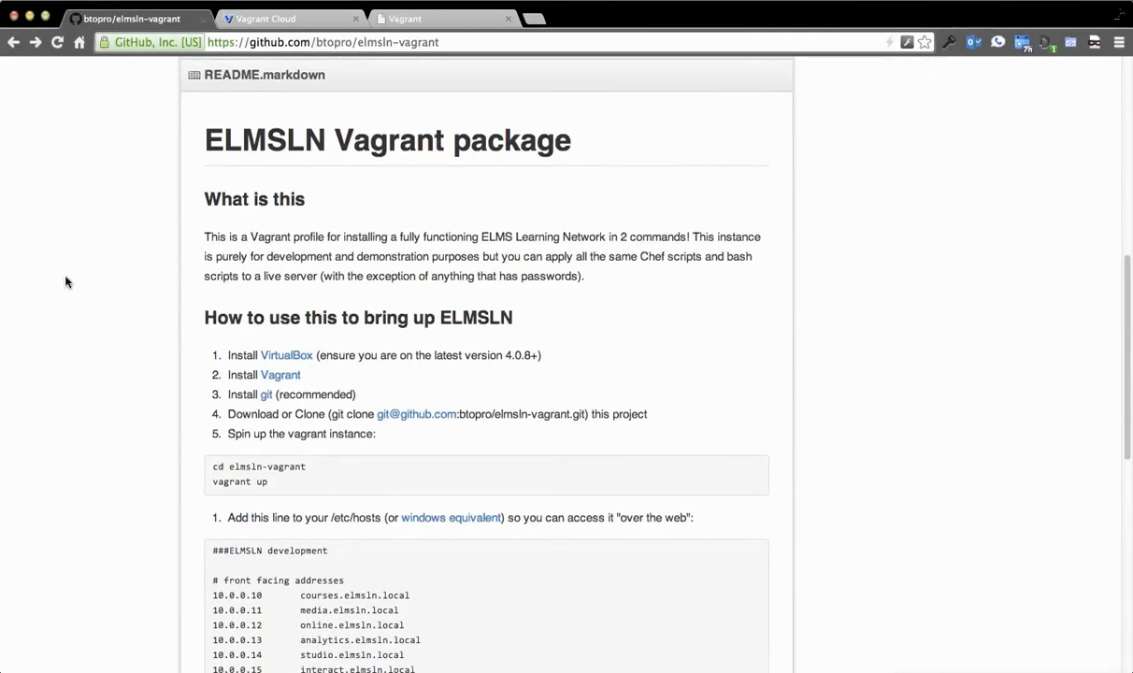
{"action": "scroll", "scroll_direction": "down", "scroll_amount": 3}
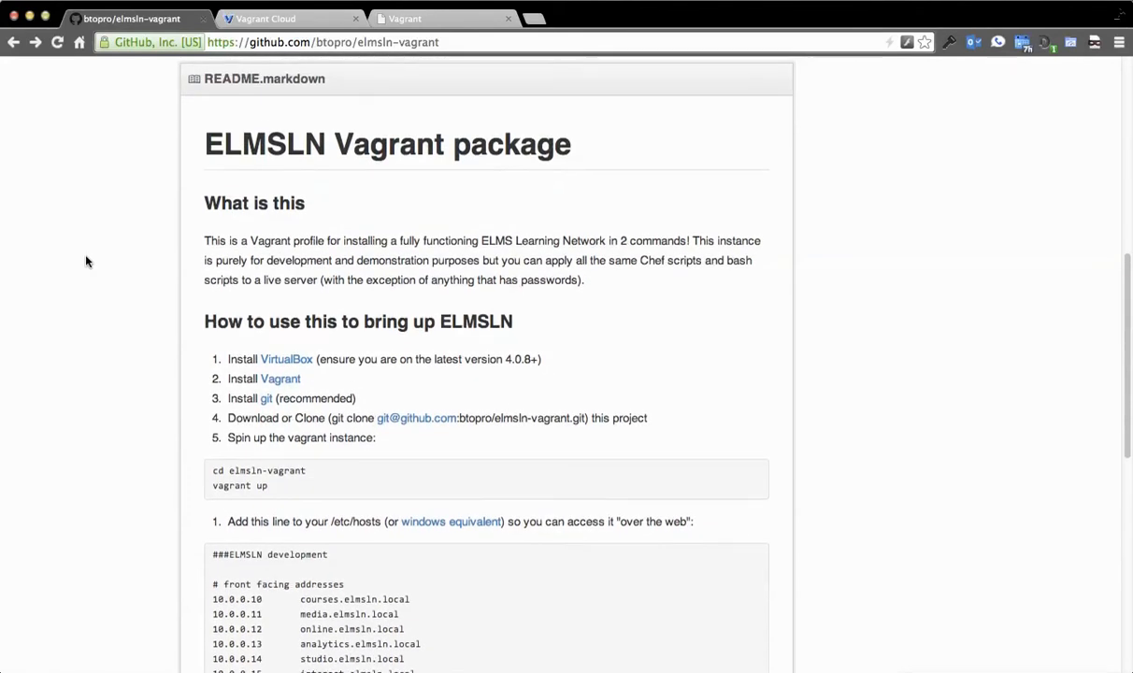
{"action": "scroll", "scroll_direction": "down", "scroll_amount": 3}
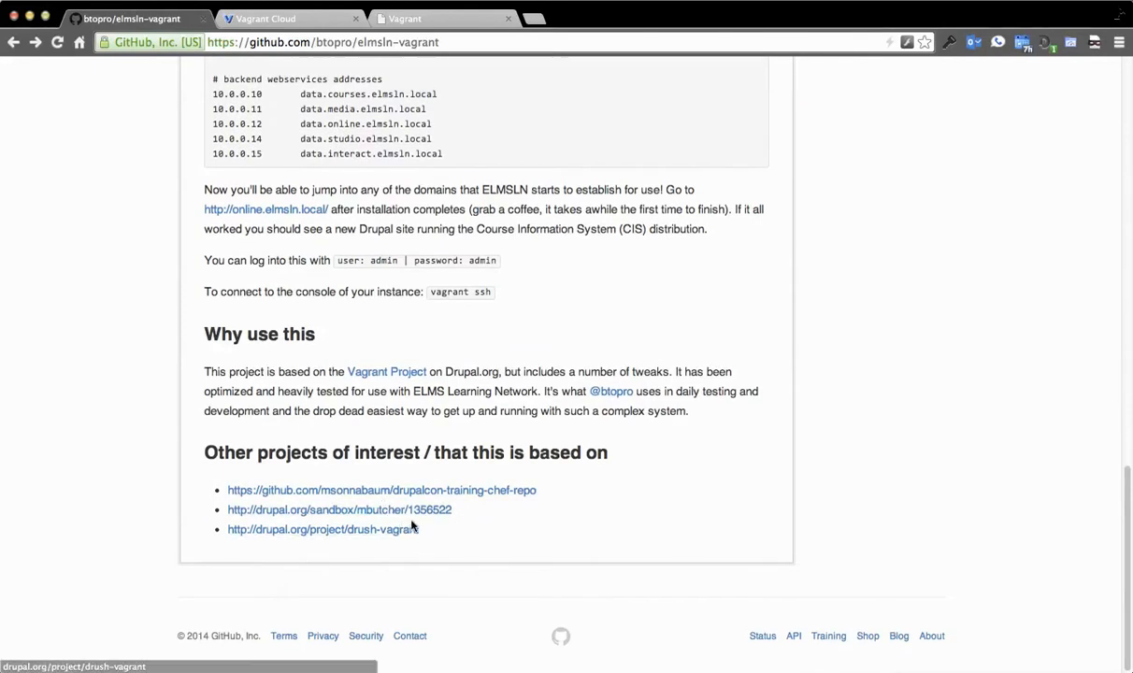
{"action": "mouse_move", "coordinate": [192, 452]}
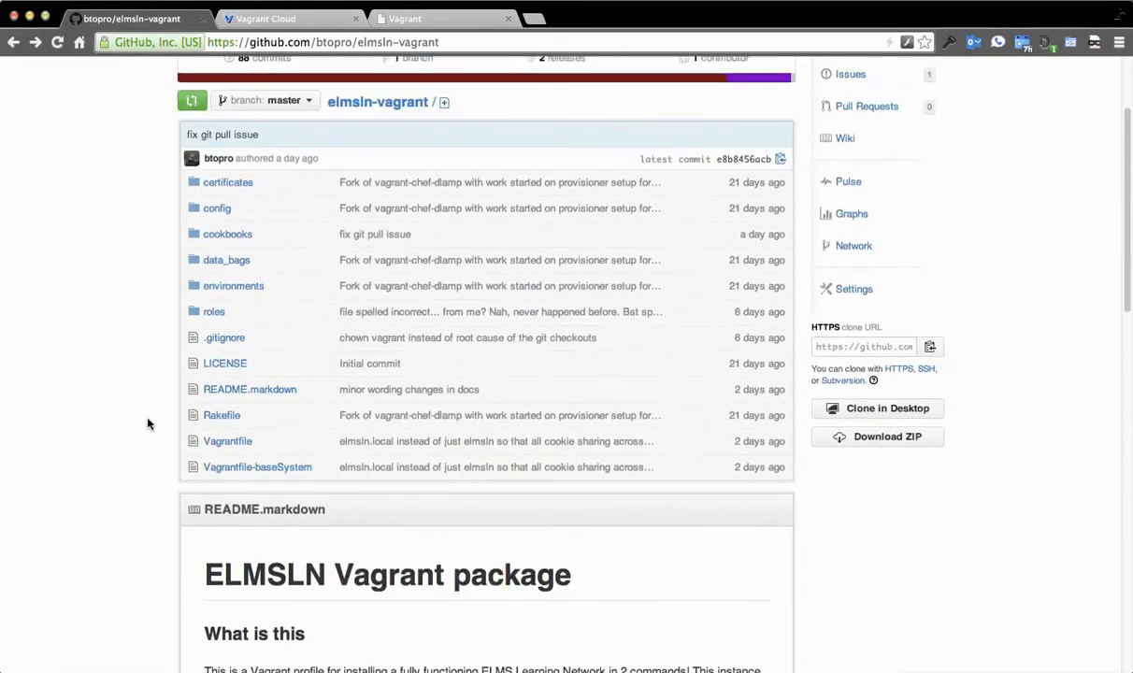
{"action": "mouse_move", "coordinate": [103, 400]}
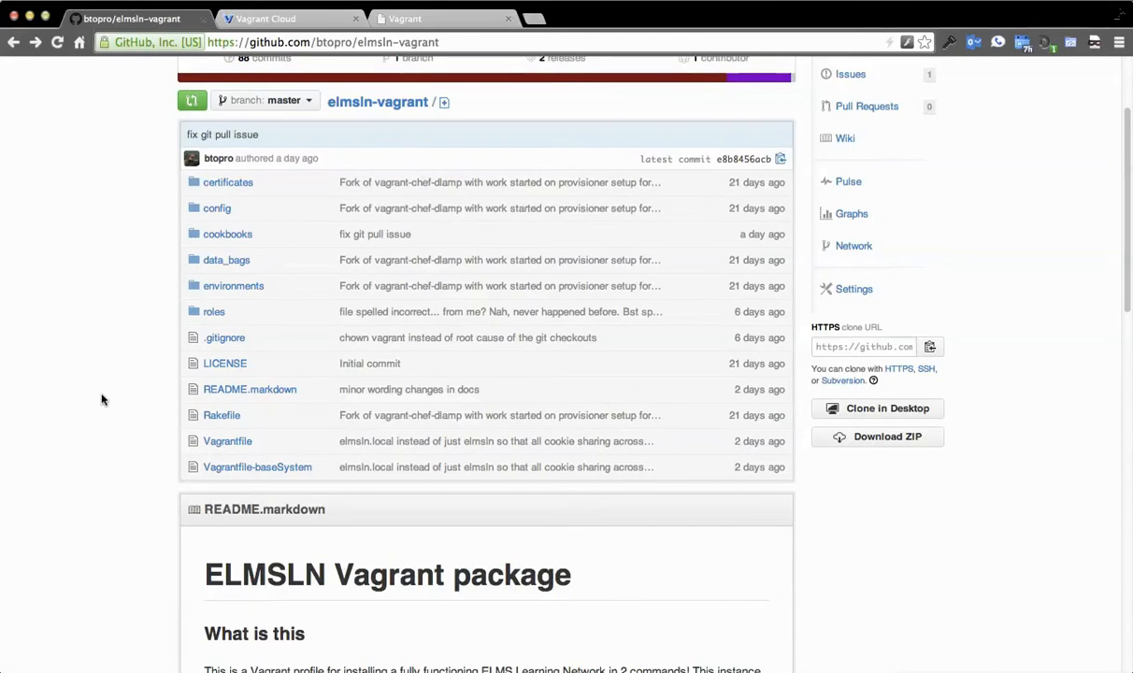
{"action": "mouse_move", "coordinate": [206, 428]}
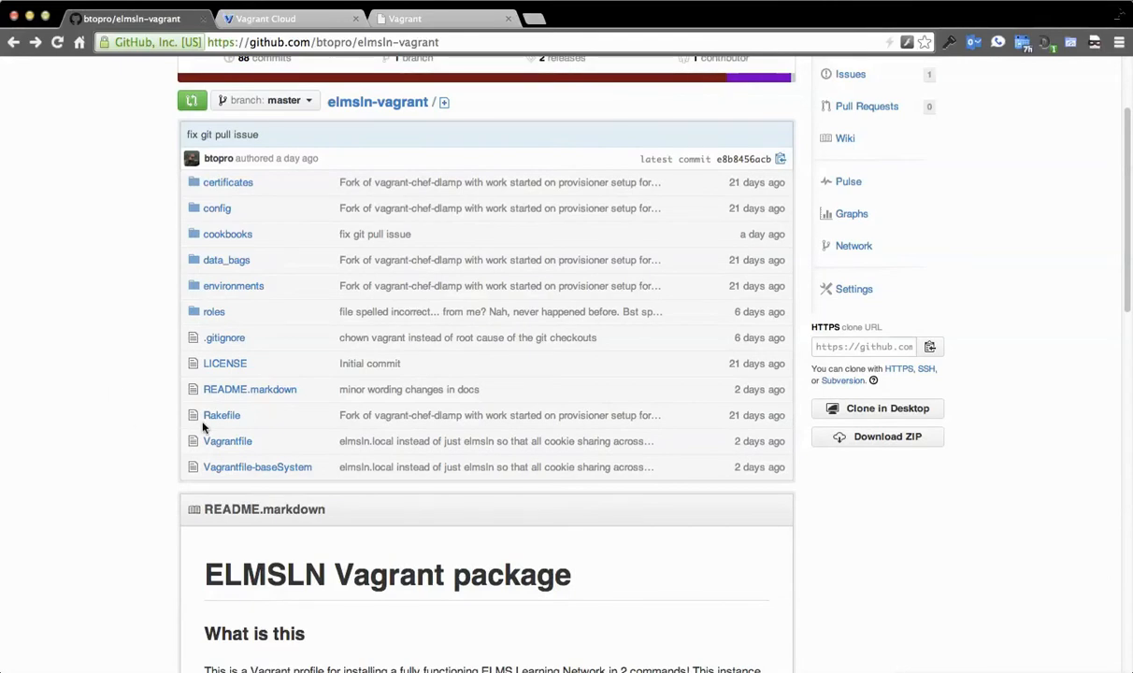
- Open the repository's Vagrantfile and scroll through the btopro/elmsln box configuration
{"action": "left_click", "coordinate": [227, 440]}
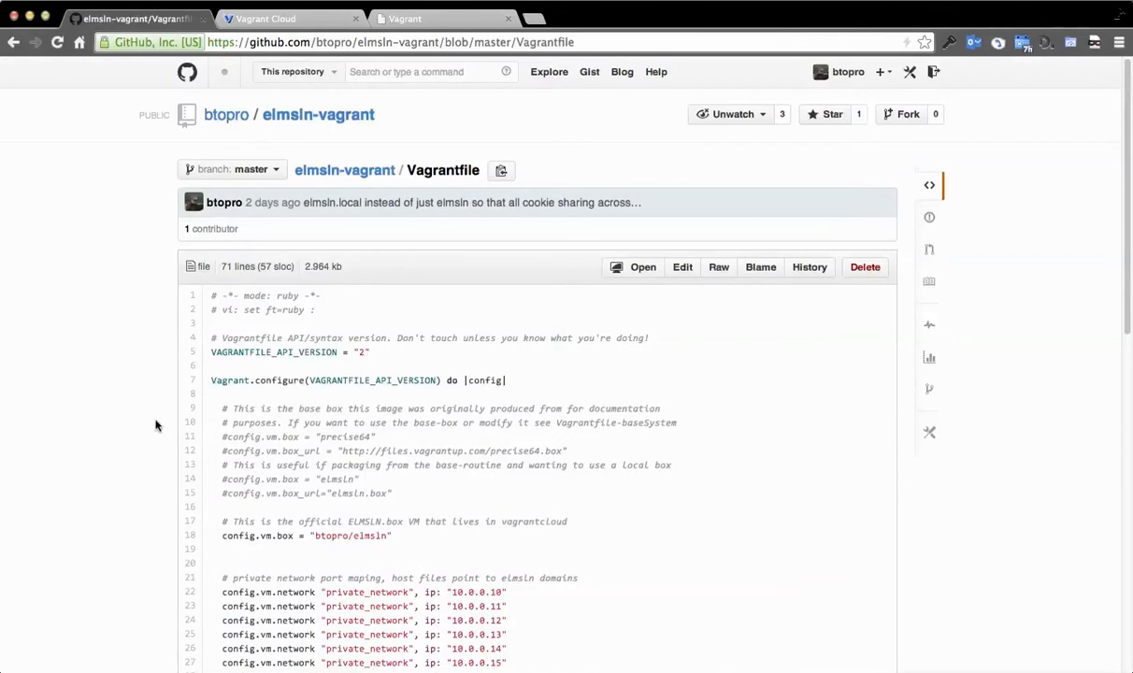
{"action": "scroll", "scroll_direction": "down", "scroll_amount": 3}
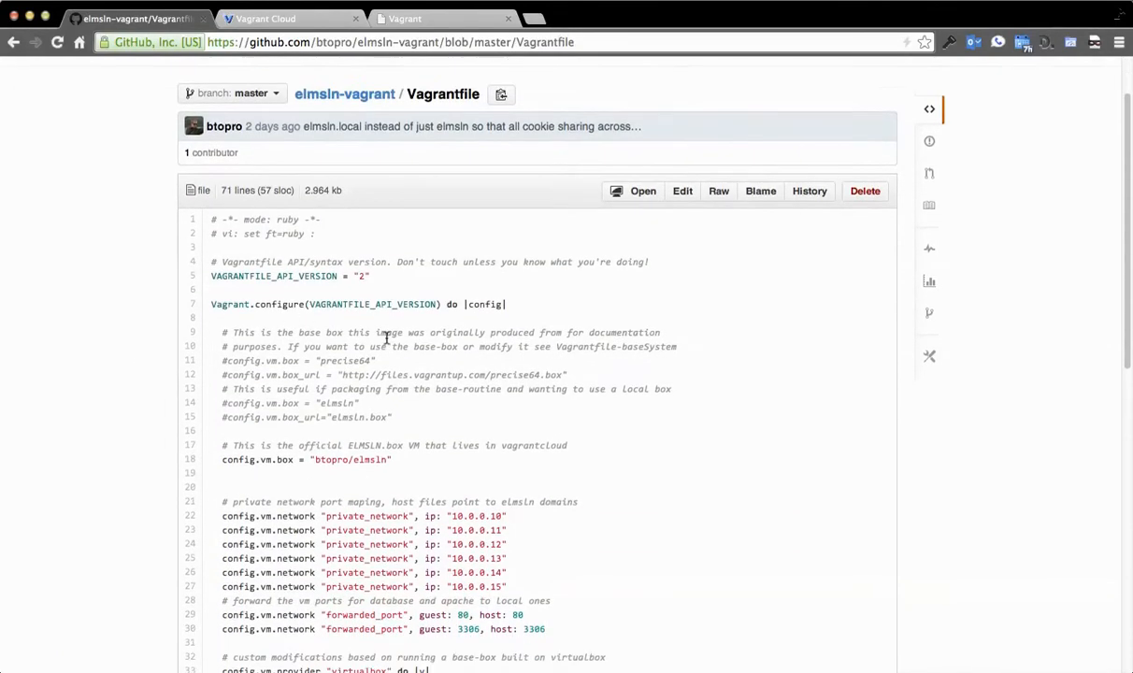
{"action": "mouse_move", "coordinate": [293, 279]}
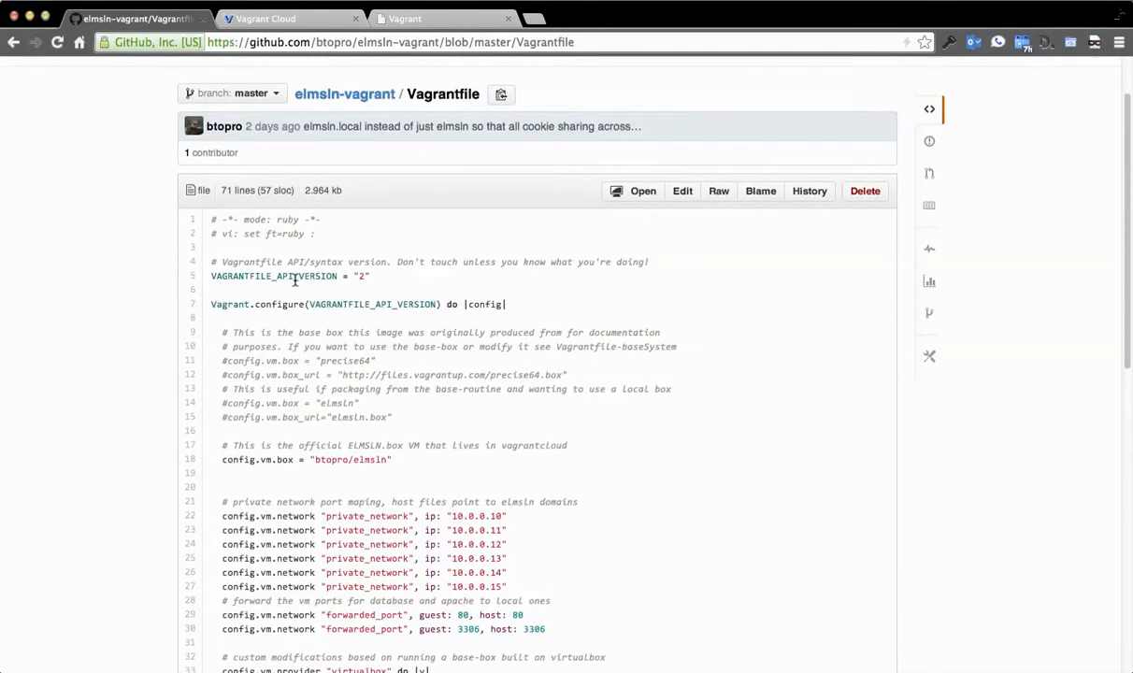
{"action": "mouse_move", "coordinate": [599, 325]}
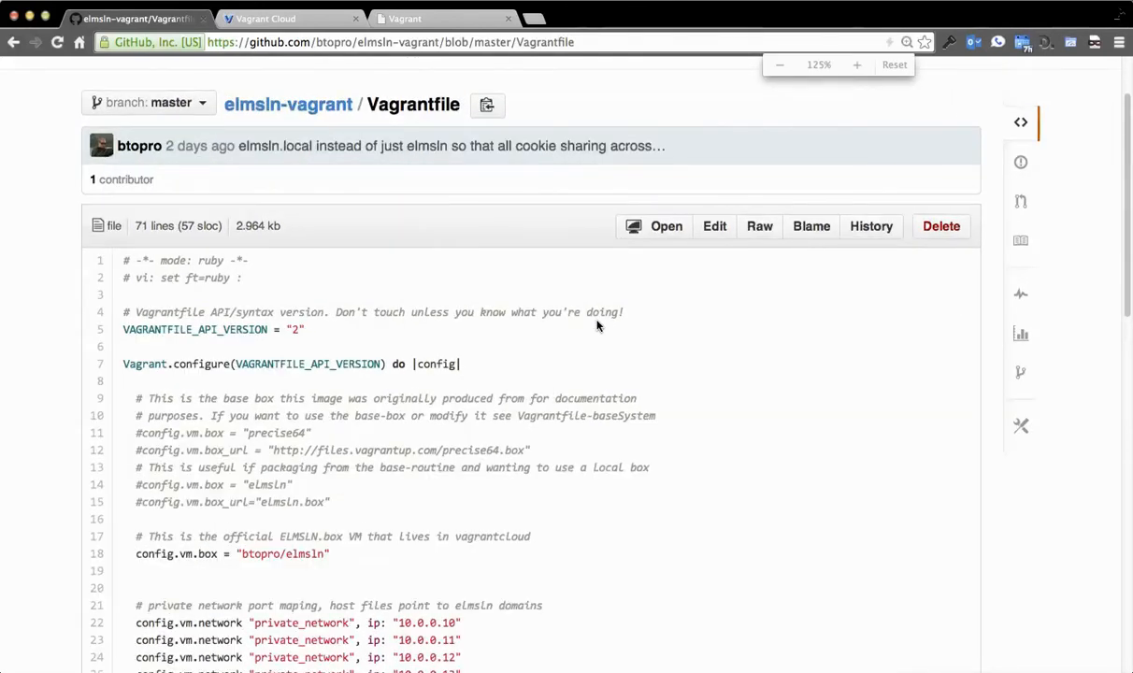
{"action": "scroll", "scroll_direction": "down", "scroll_amount": 3}
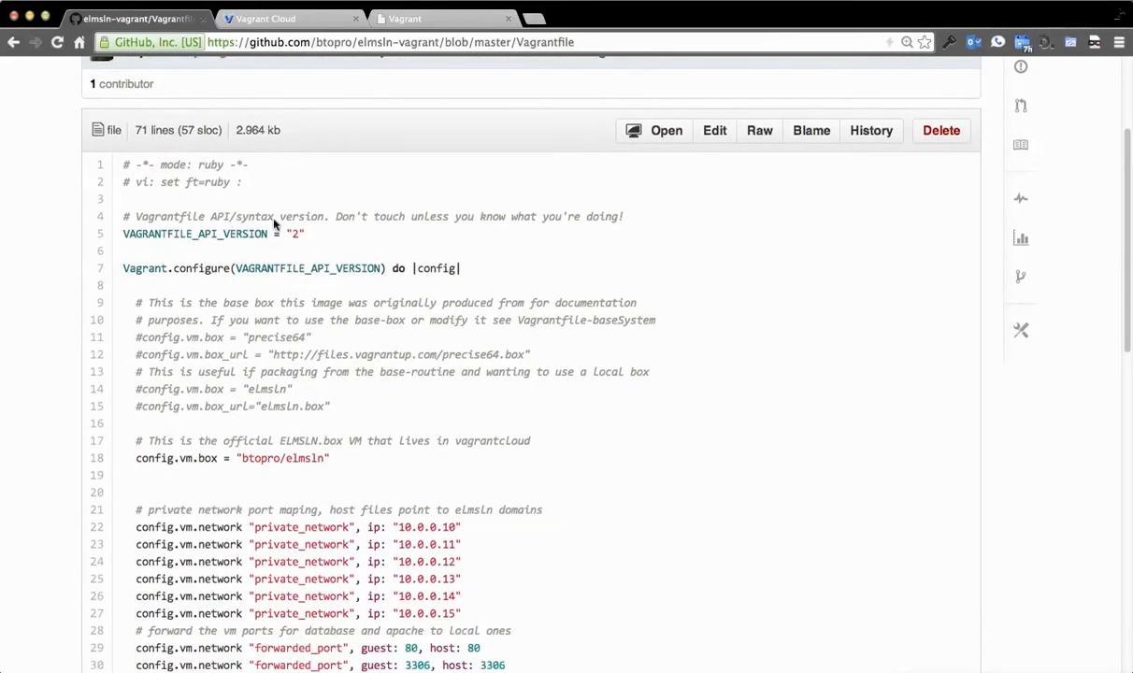
{"action": "mouse_move", "coordinate": [561, 216]}
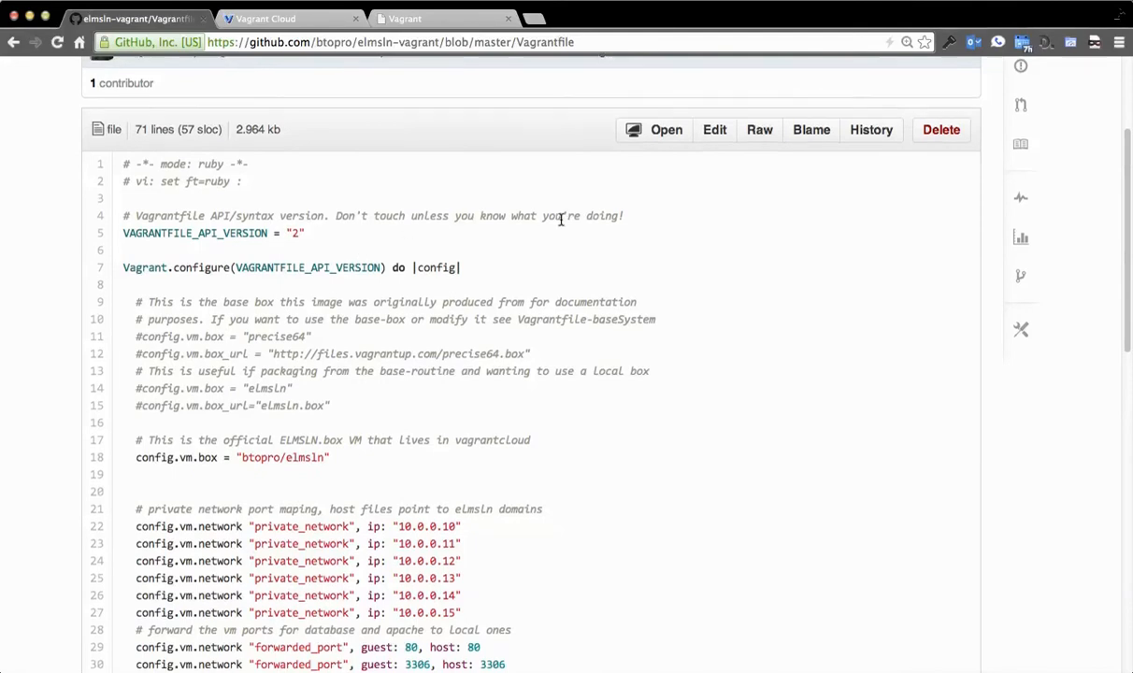
{"action": "scroll", "scroll_direction": "down", "scroll_amount": 3}
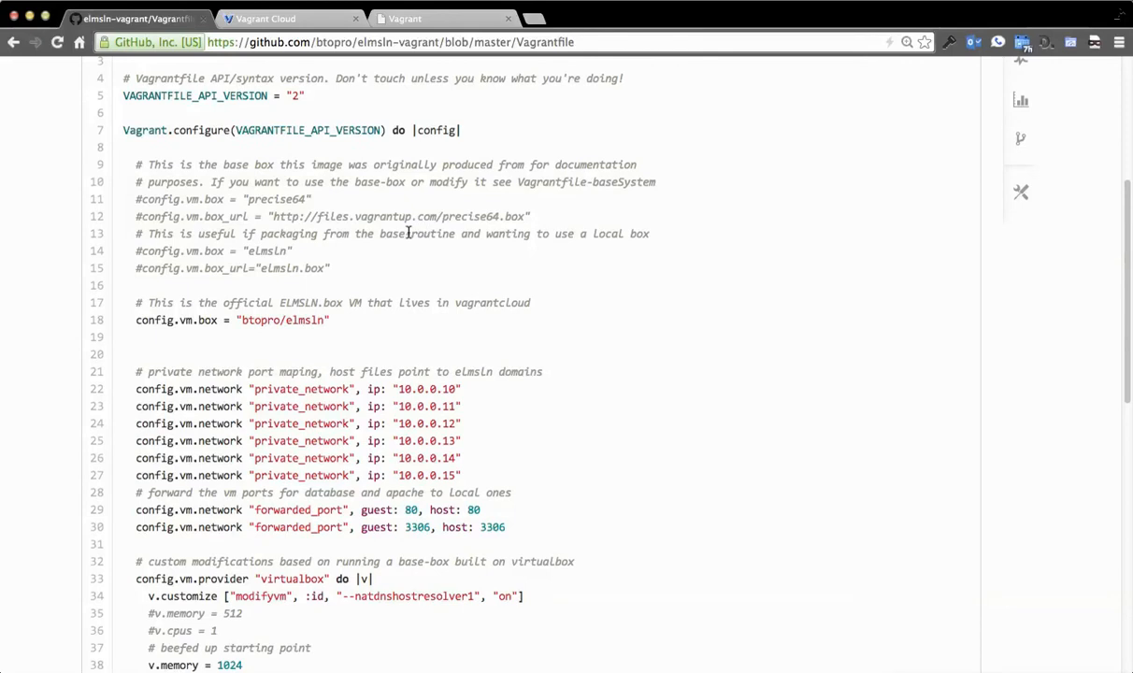
{"action": "mouse_move", "coordinate": [390, 233]}
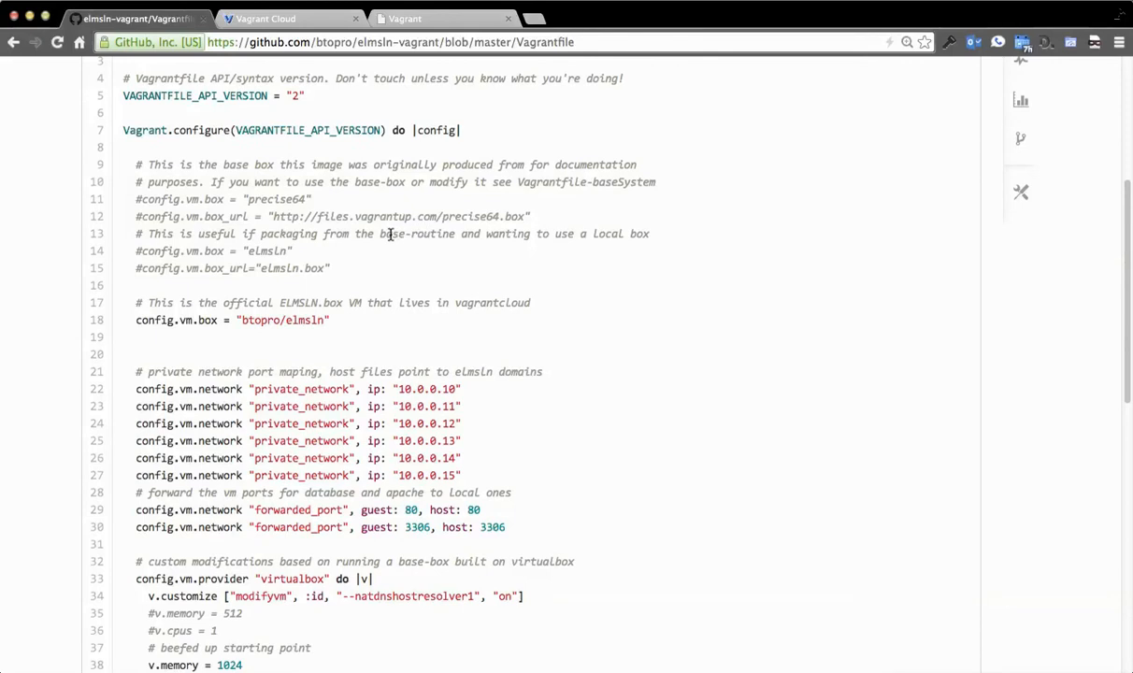
{"action": "scroll", "scroll_direction": "down", "scroll_amount": 3}
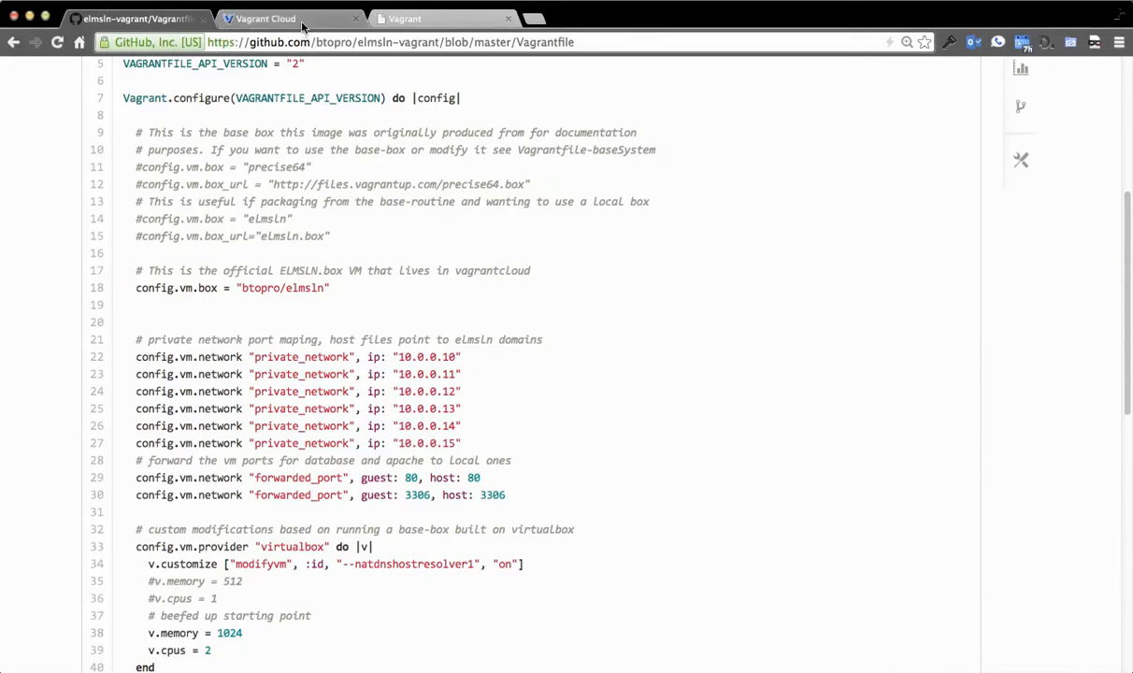
{"action": "mouse_move", "coordinate": [409, 216]}
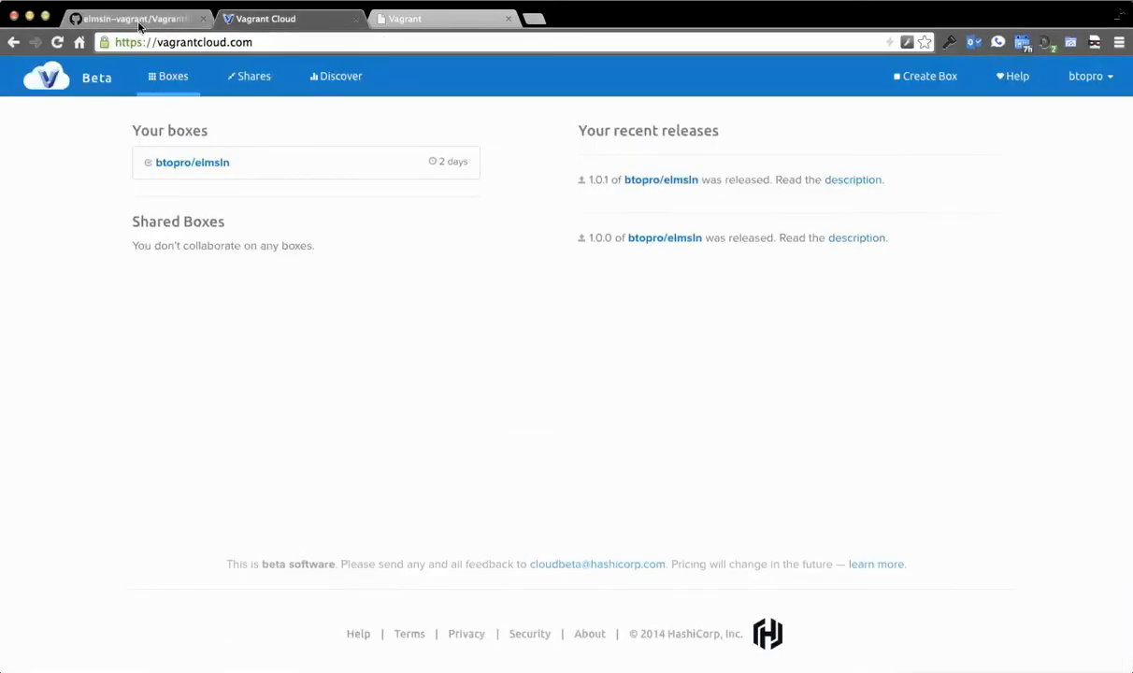
{"action": "mouse_move", "coordinate": [135, 19]}
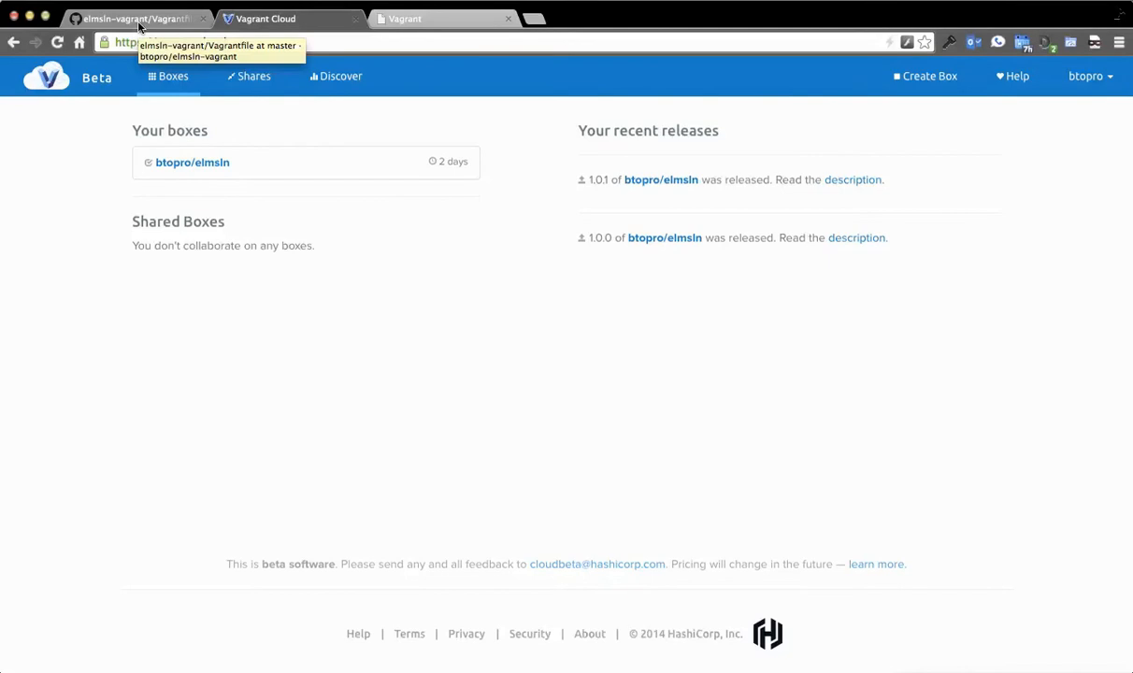
- Return to the Vagrantfile and review its private network IPs and forwarded ports
{"action": "left_click", "coordinate": [136, 19]}
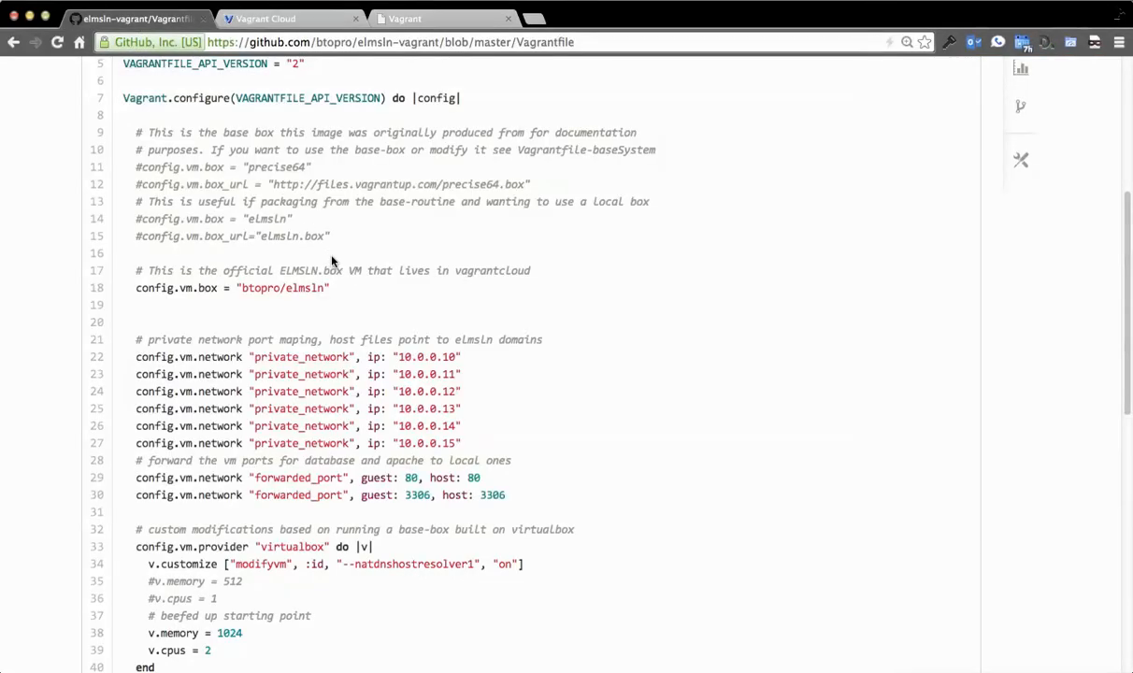
{"action": "mouse_move", "coordinate": [350, 158]}
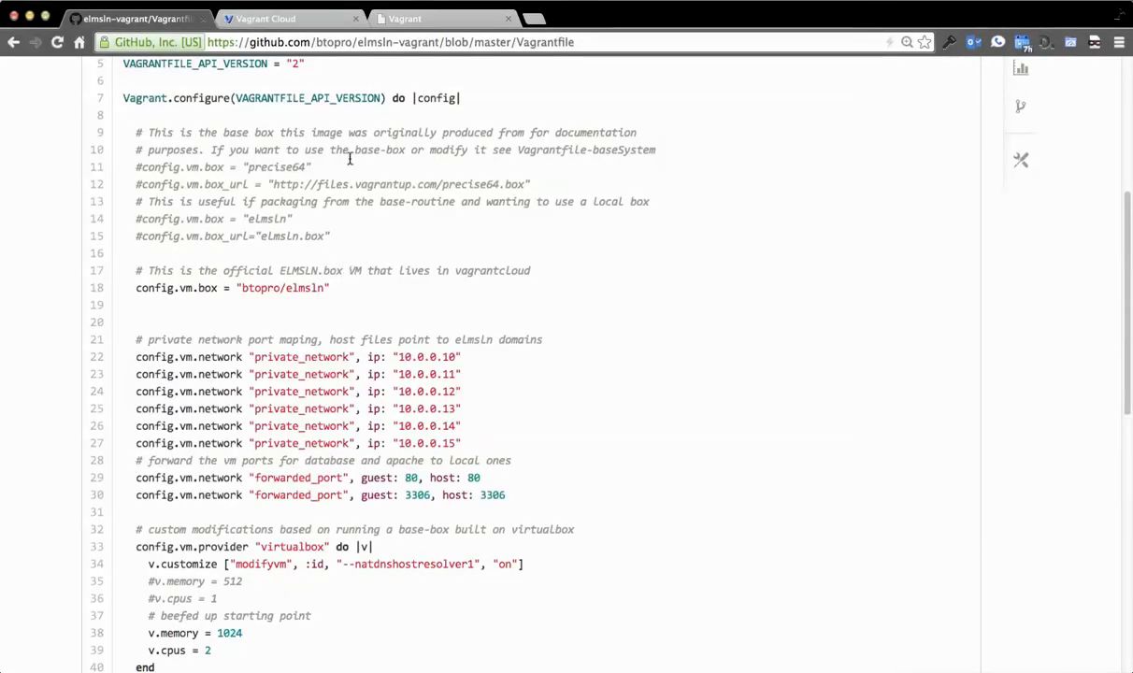
{"action": "scroll", "scroll_direction": "down", "scroll_amount": 3}
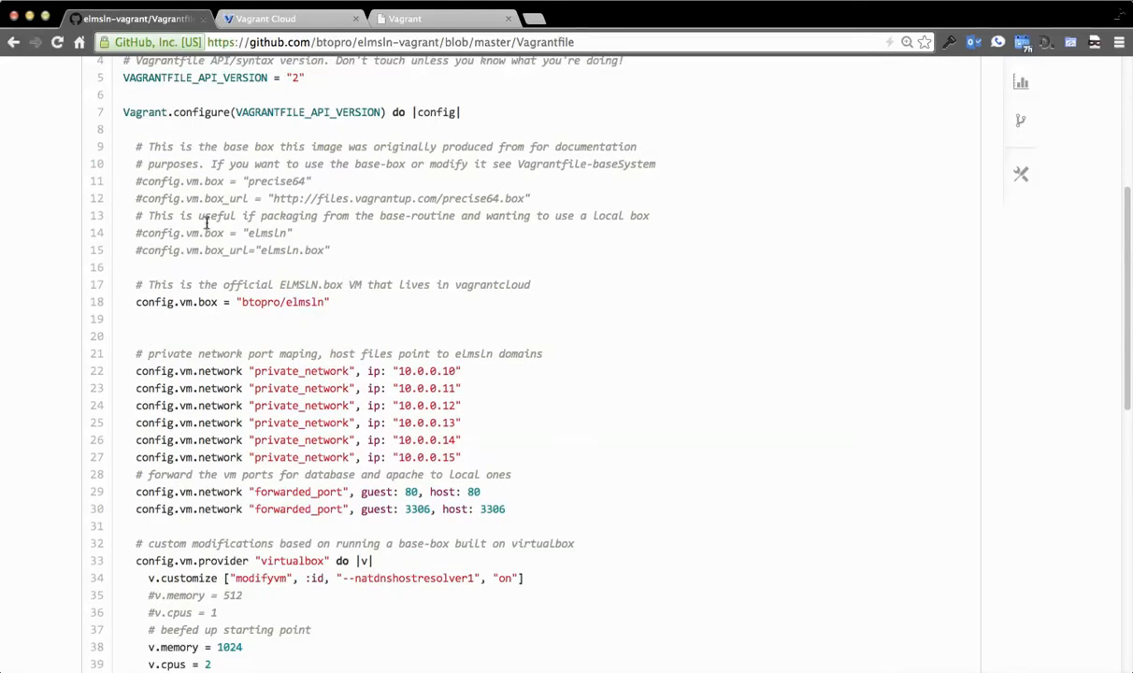
{"action": "left_click_drag", "start_coordinate": [135, 182], "coordinate": [430, 198]}
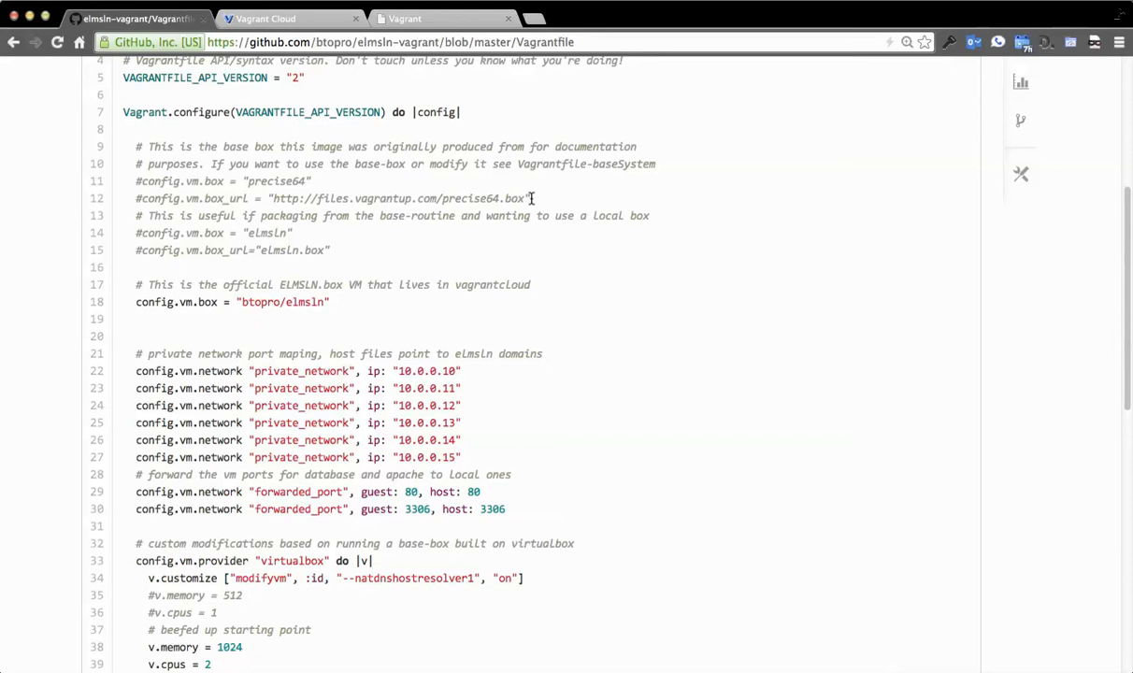
{"action": "mouse_move", "coordinate": [535, 199]}
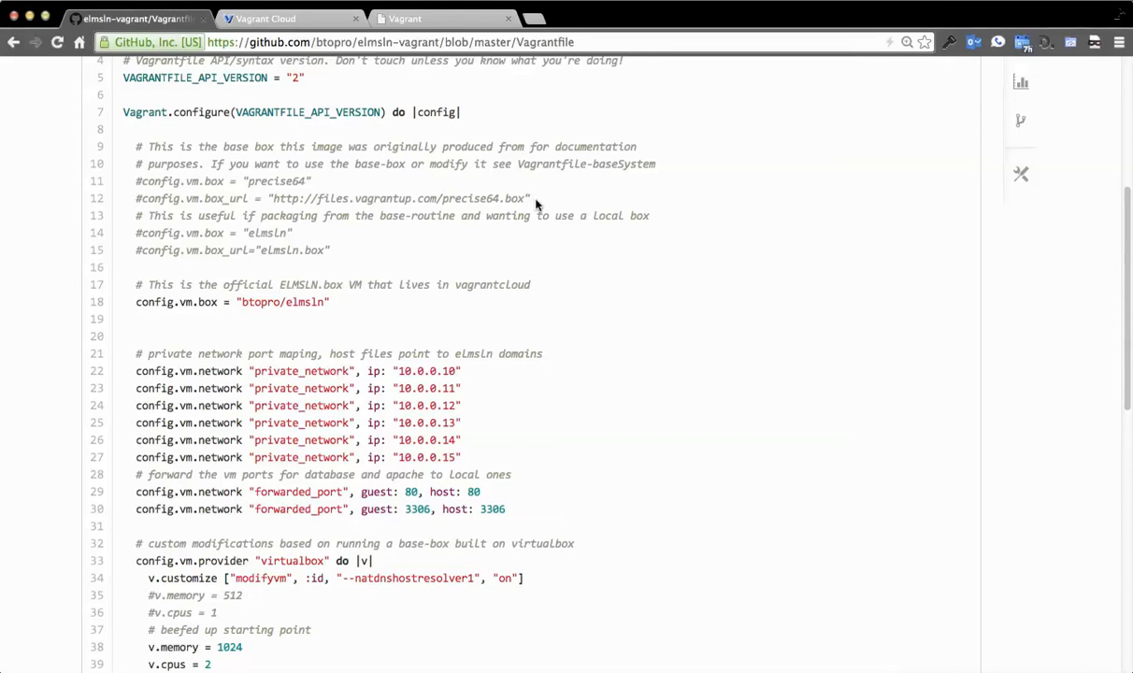
{"action": "mouse_move", "coordinate": [338, 192]}
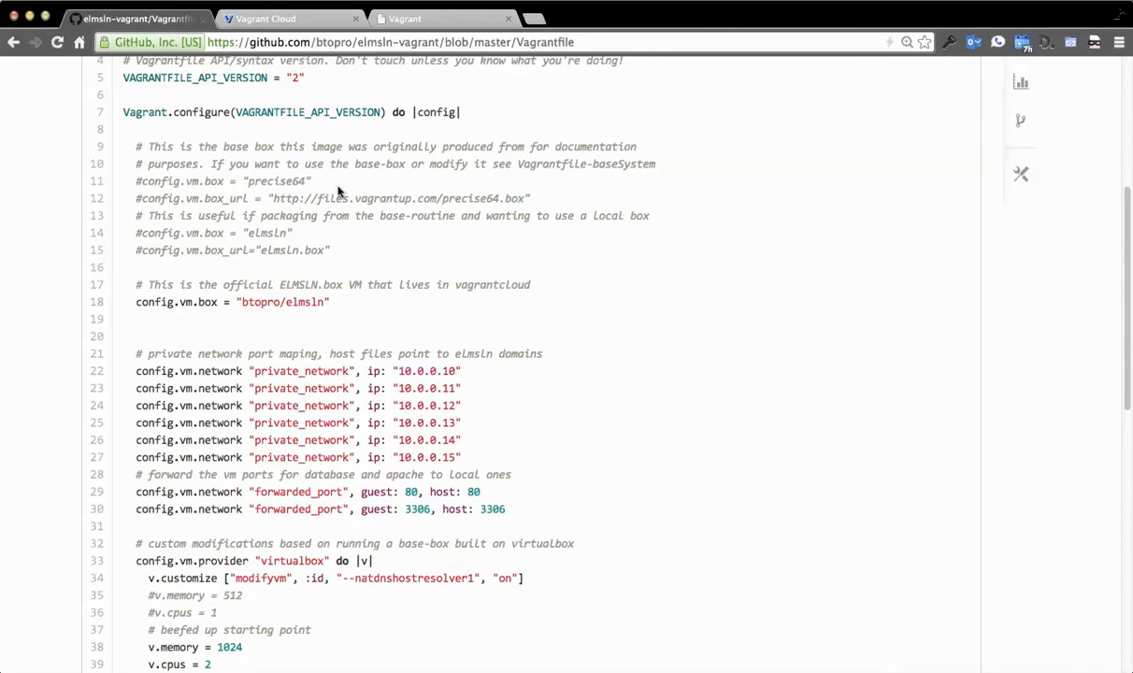
{"action": "scroll", "scroll_direction": "down", "scroll_amount": 3}
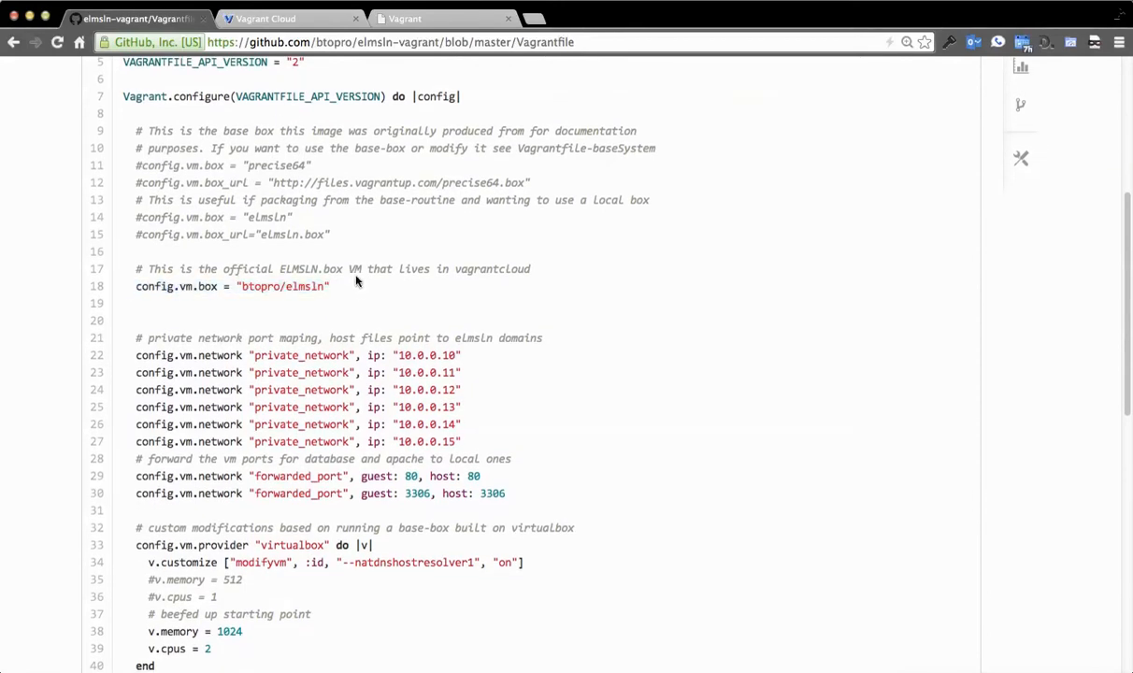
- Go to Vagrant Cloud, list the account's boxes and open btopro/elmsln
{"action": "left_click", "coordinate": [290, 19]}
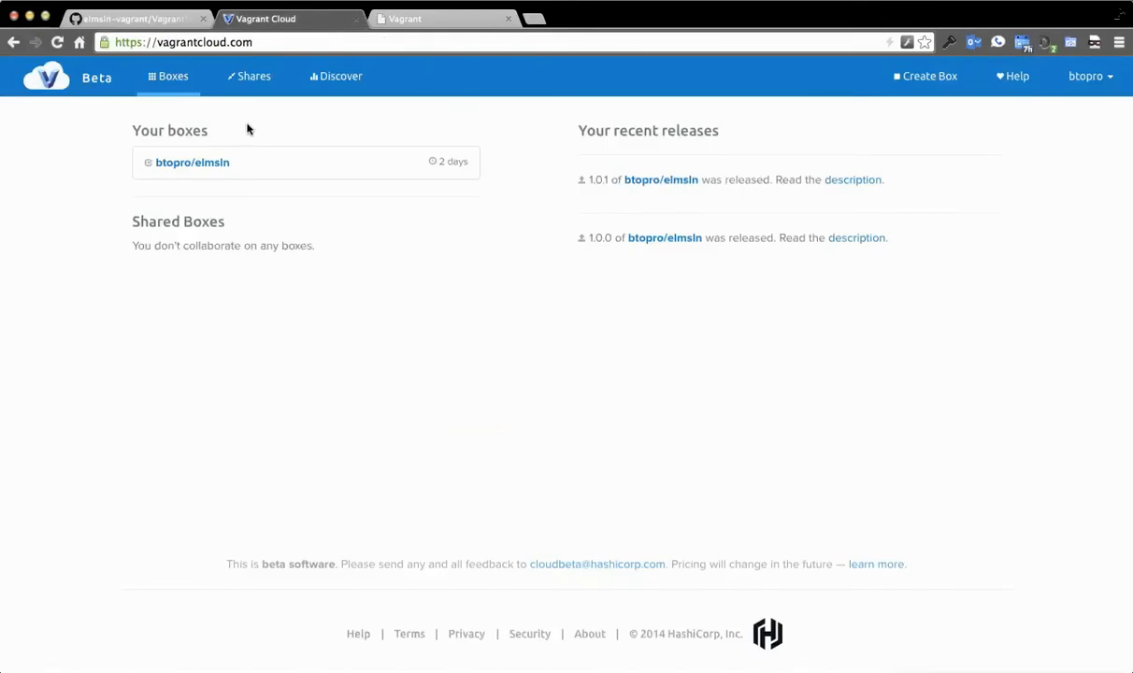
{"action": "mouse_move", "coordinate": [252, 126]}
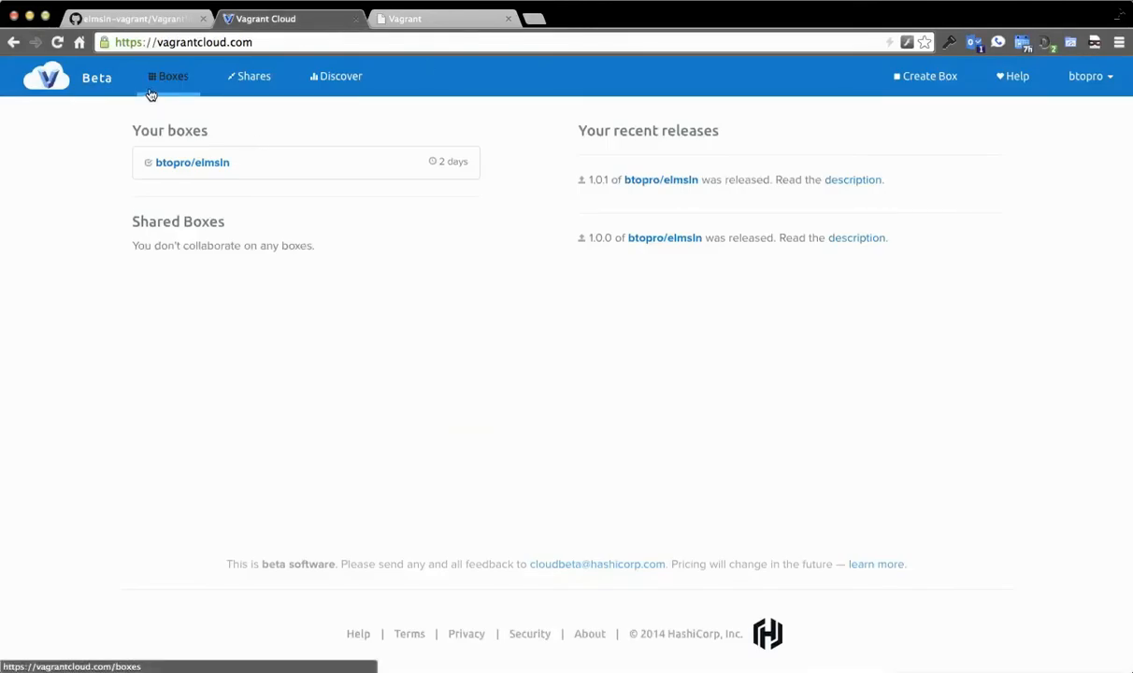
{"action": "left_click", "coordinate": [192, 162]}
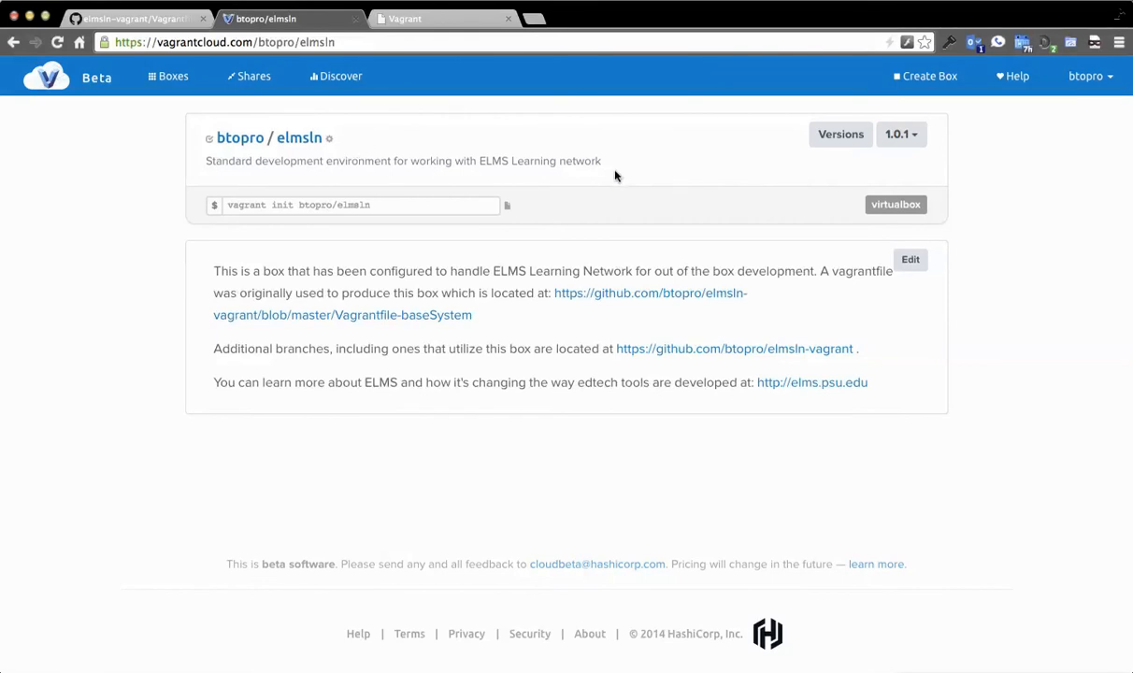
{"action": "mouse_move", "coordinate": [603, 168]}
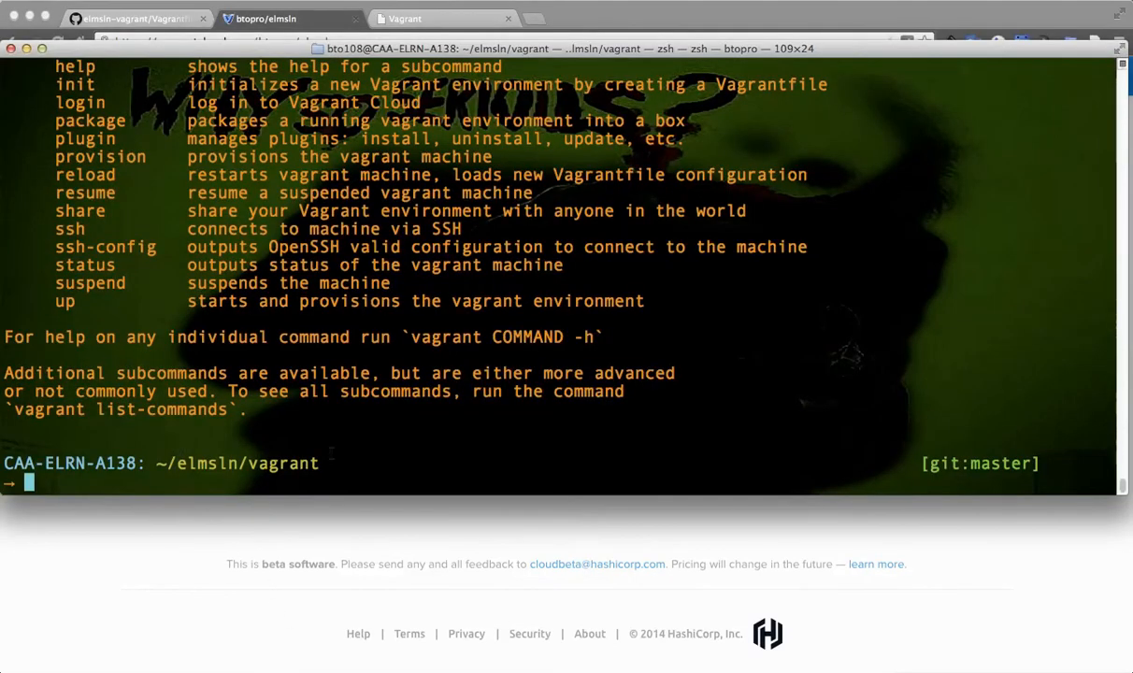
{"action": "mouse_move", "coordinate": [417, 496]}
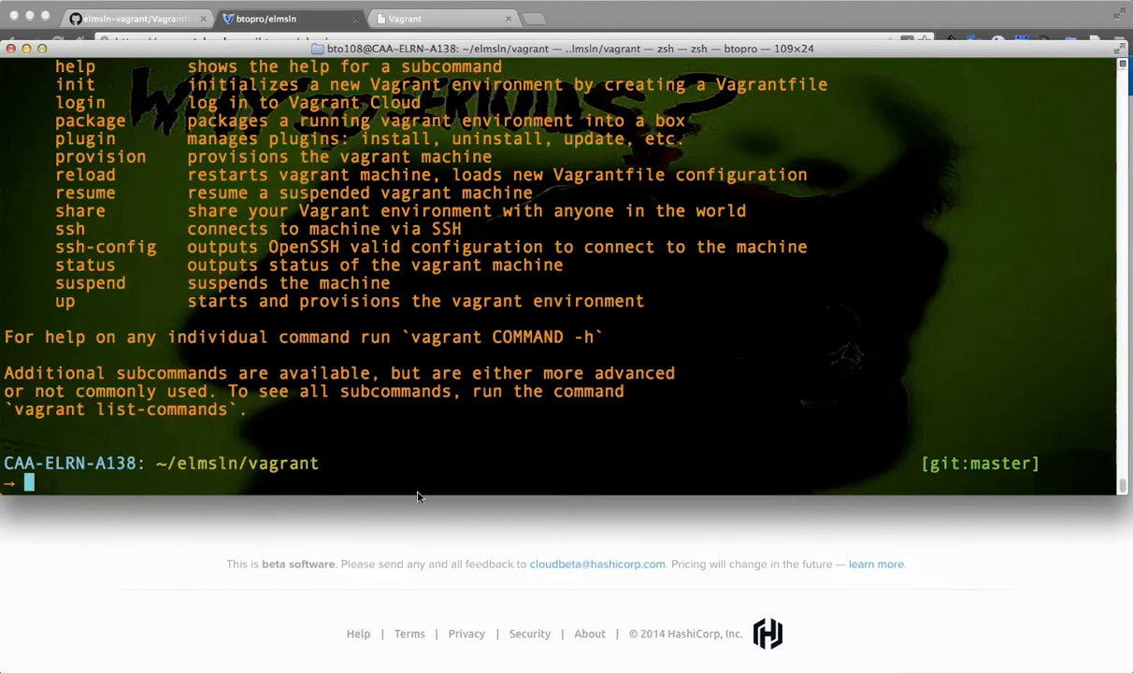
{"action": "mouse_move", "coordinate": [413, 496]}
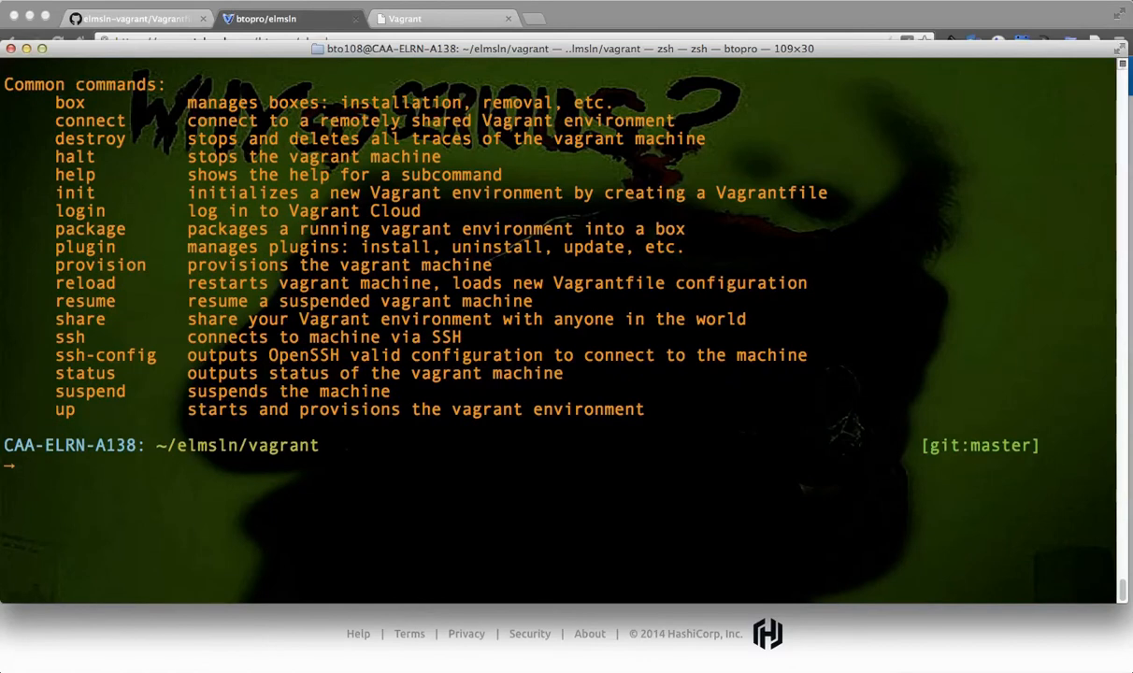
- Run 'vagrant up' in elmsln/vagrant to start importing the btopro/elmsln box
{"action": "double_click", "coordinate": [90, 229]}
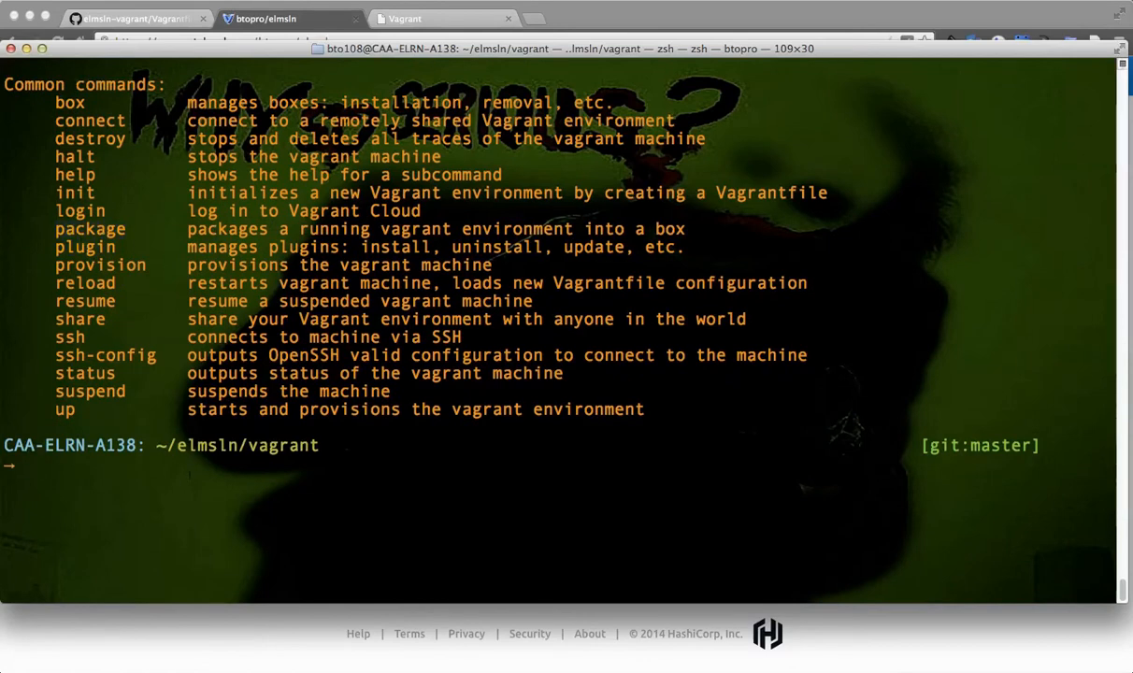
{"action": "type", "text": "vagrant up"}
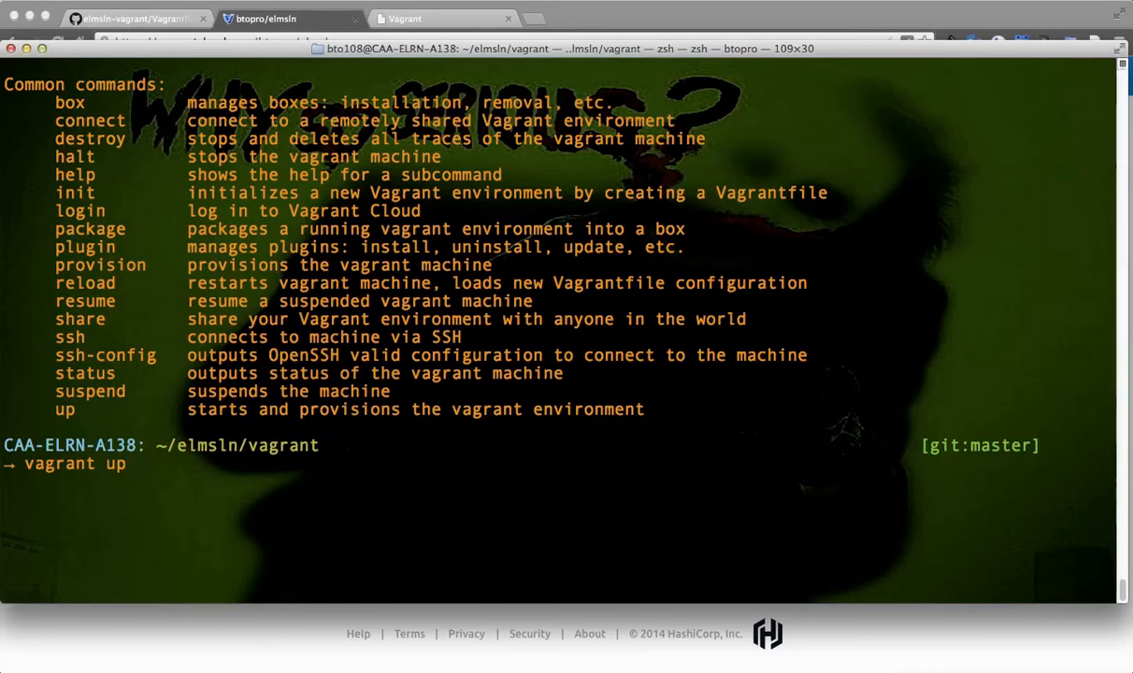
{"action": "type", "text": "p"}
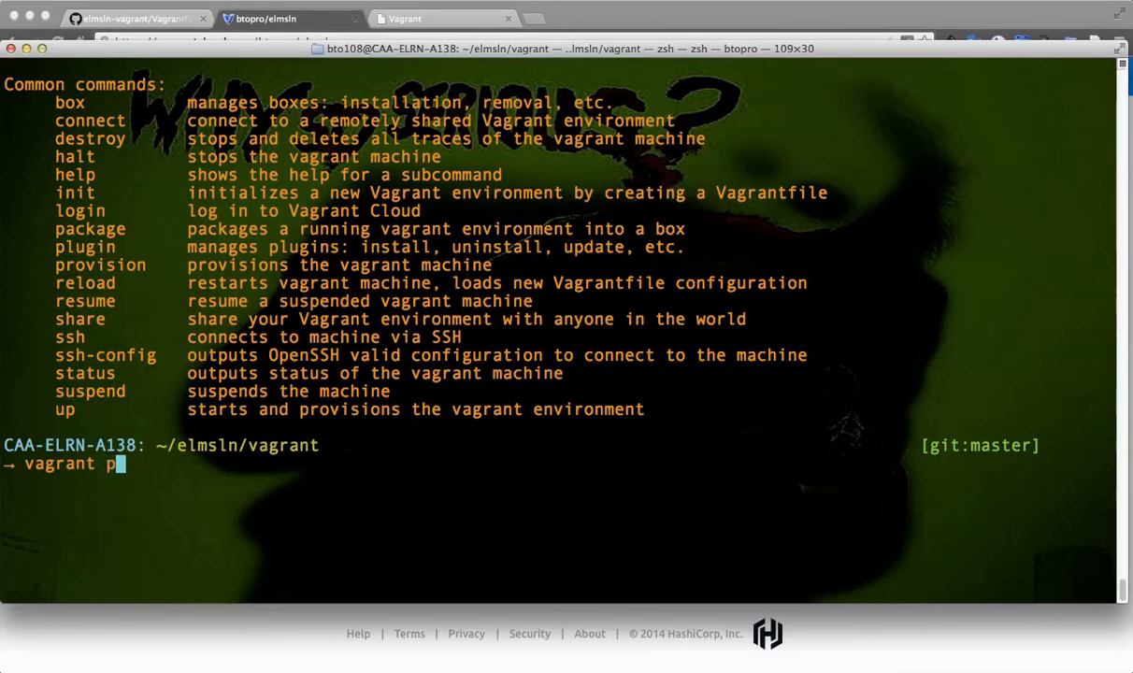
{"action": "type", "text": "ac"}
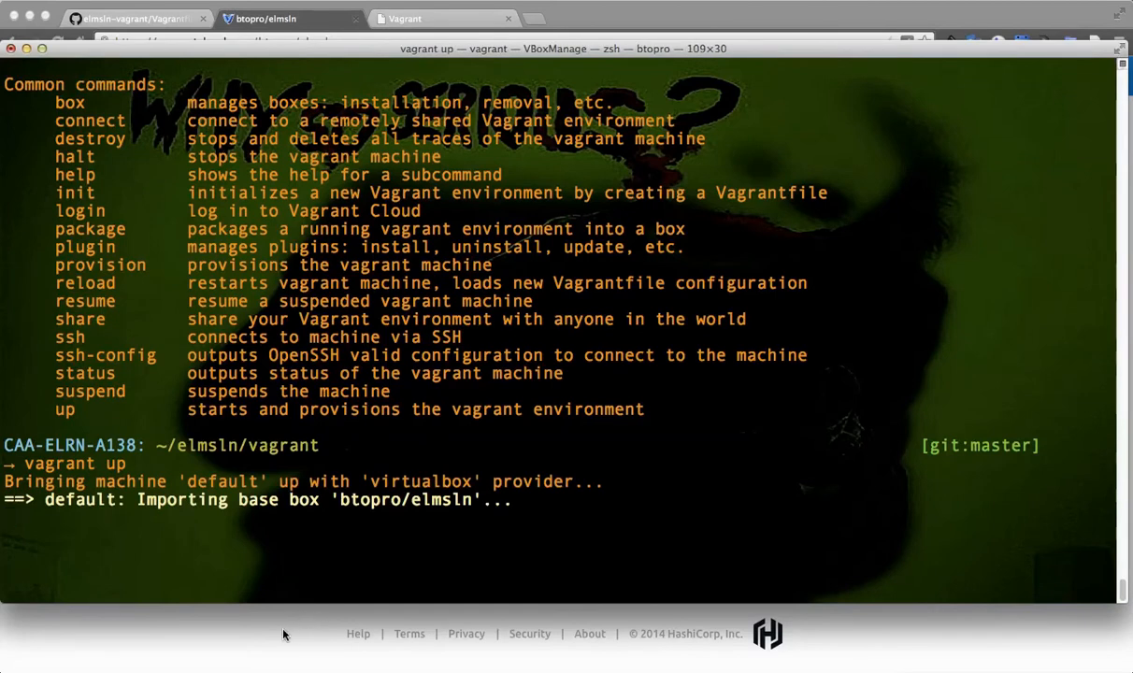
{"action": "mouse_move", "coordinate": [275, 654]}
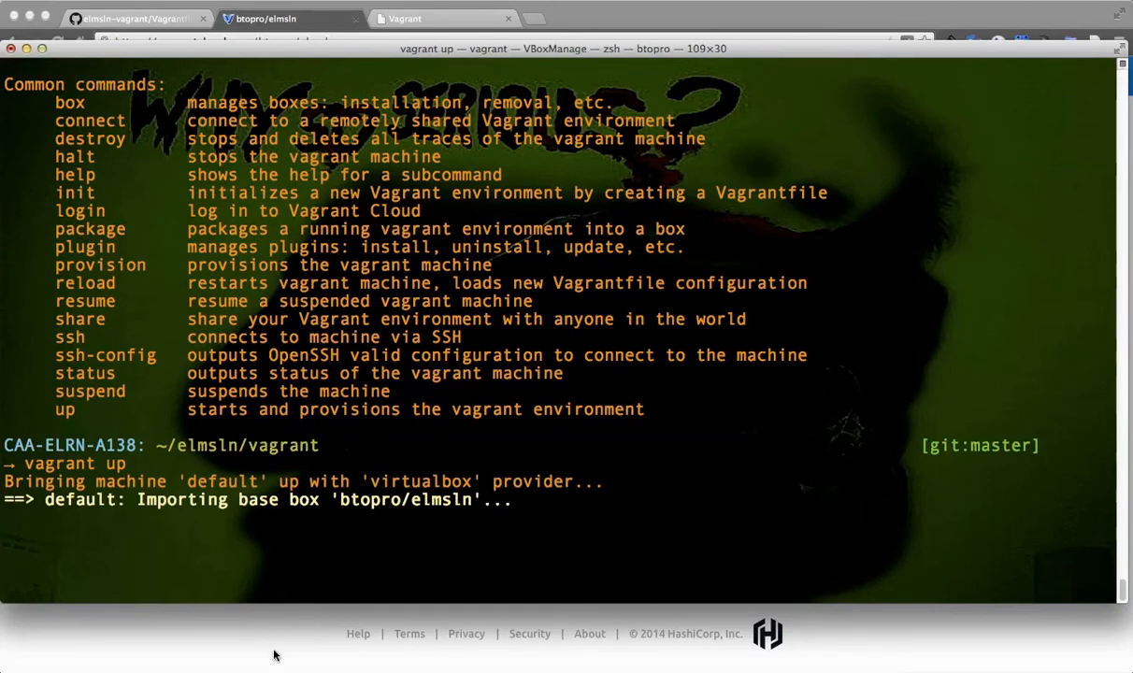
{"action": "left_click", "coordinate": [136, 18]}
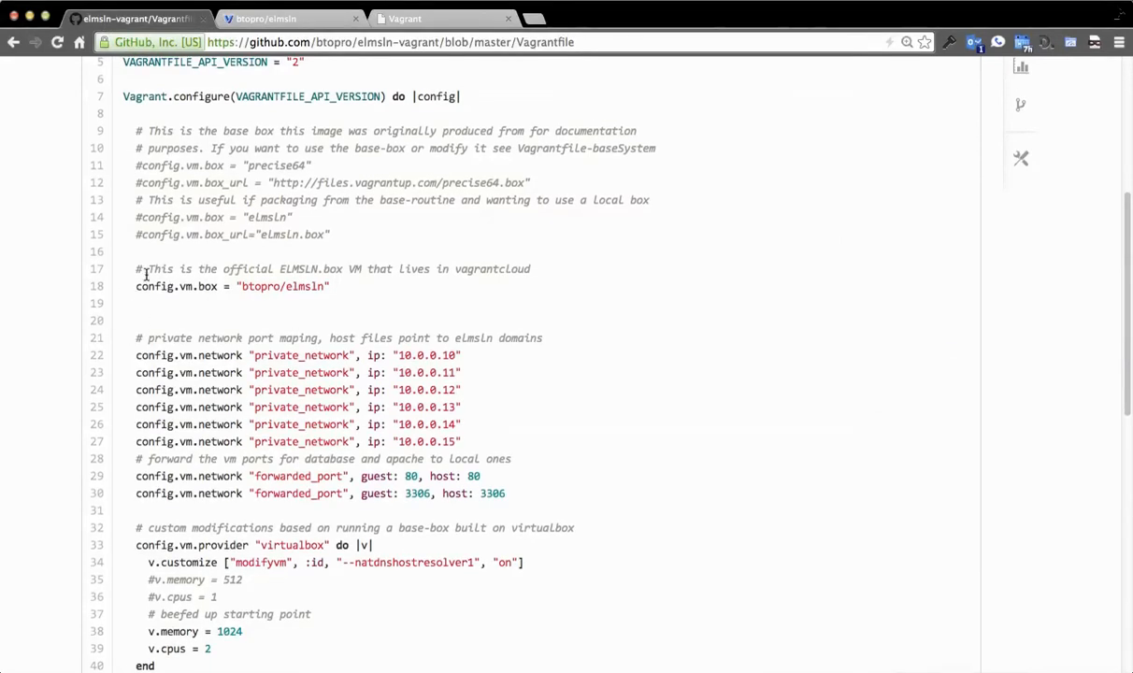
{"action": "mouse_move", "coordinate": [209, 261]}
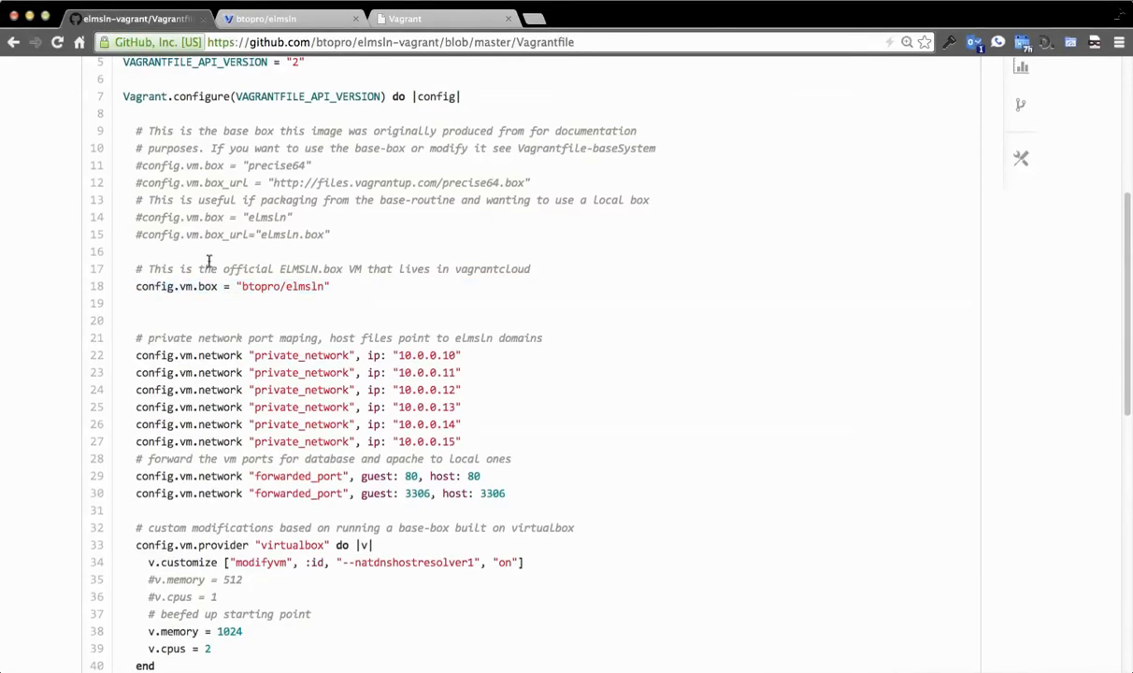
{"action": "scroll", "scroll_direction": "down", "scroll_amount": 3}
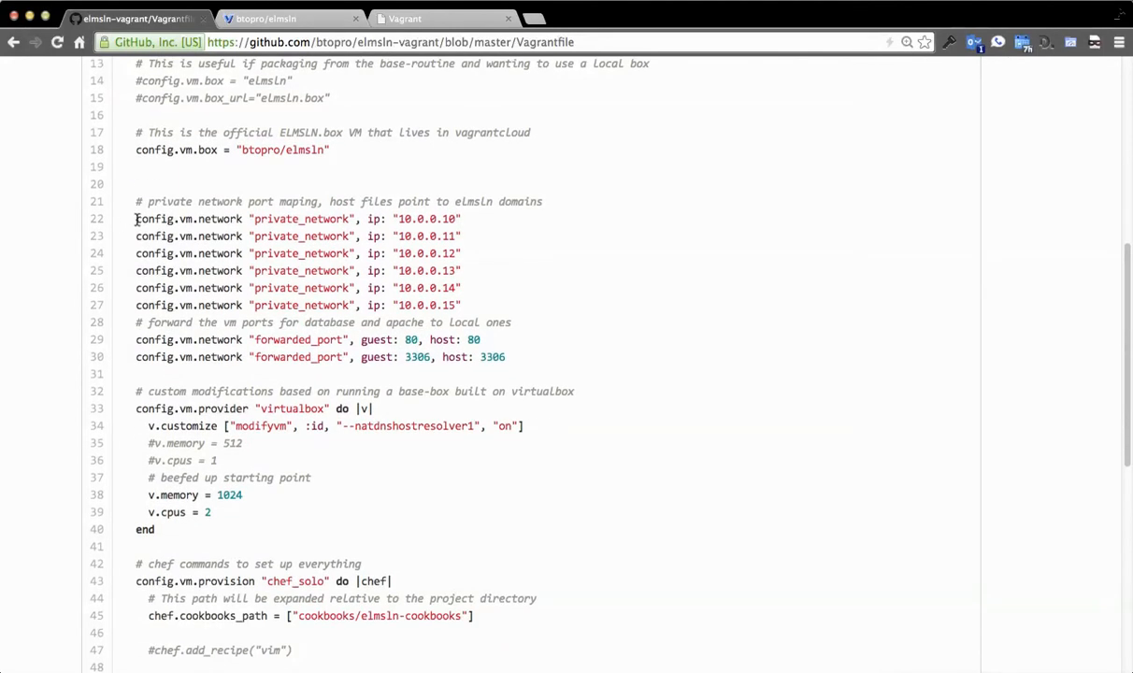
{"action": "left_click_drag", "start_coordinate": [137, 219], "coordinate": [468, 305]}
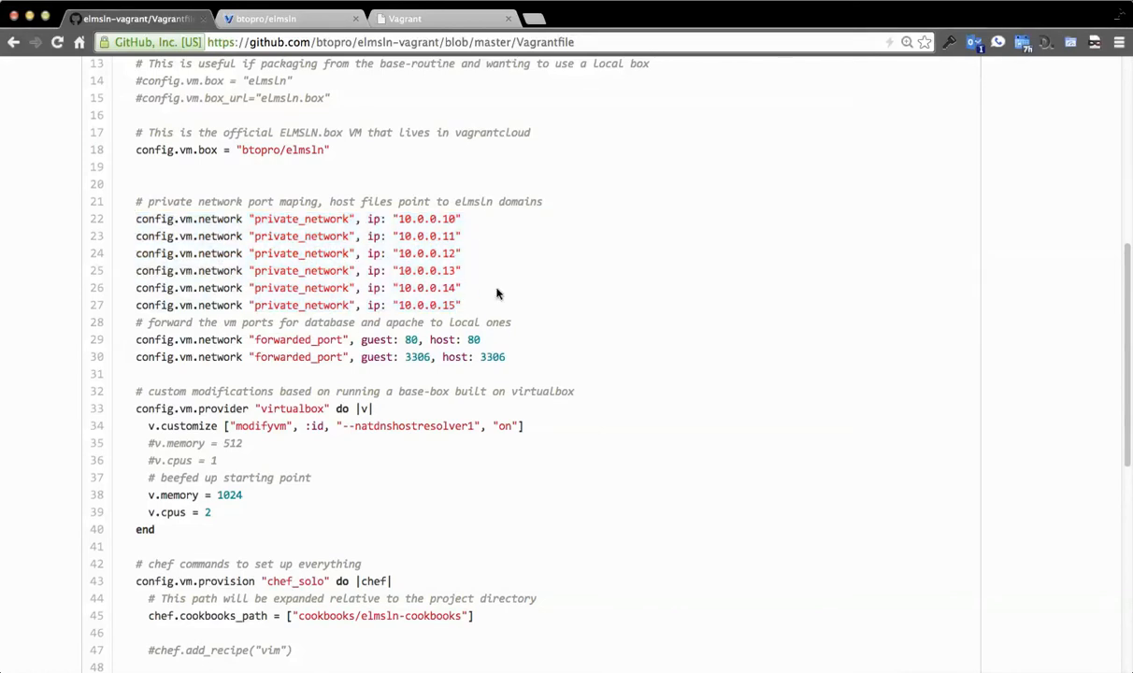
{"action": "scroll", "scroll_direction": "down", "scroll_amount": 3}
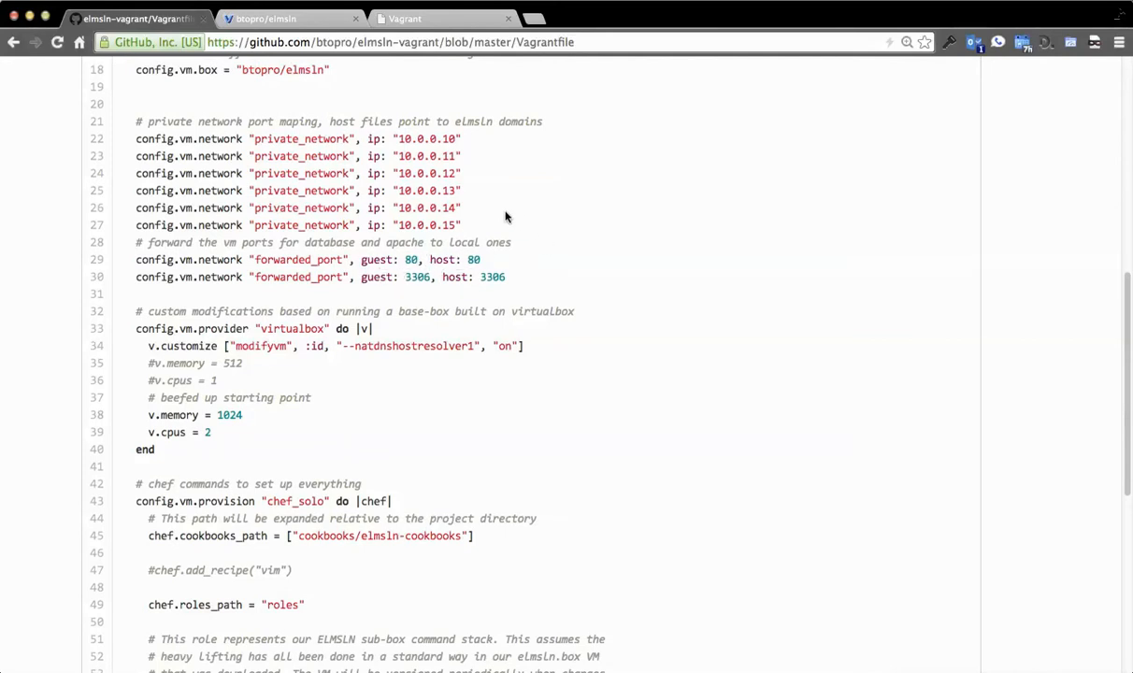
{"action": "scroll", "scroll_direction": "down", "scroll_amount": 3}
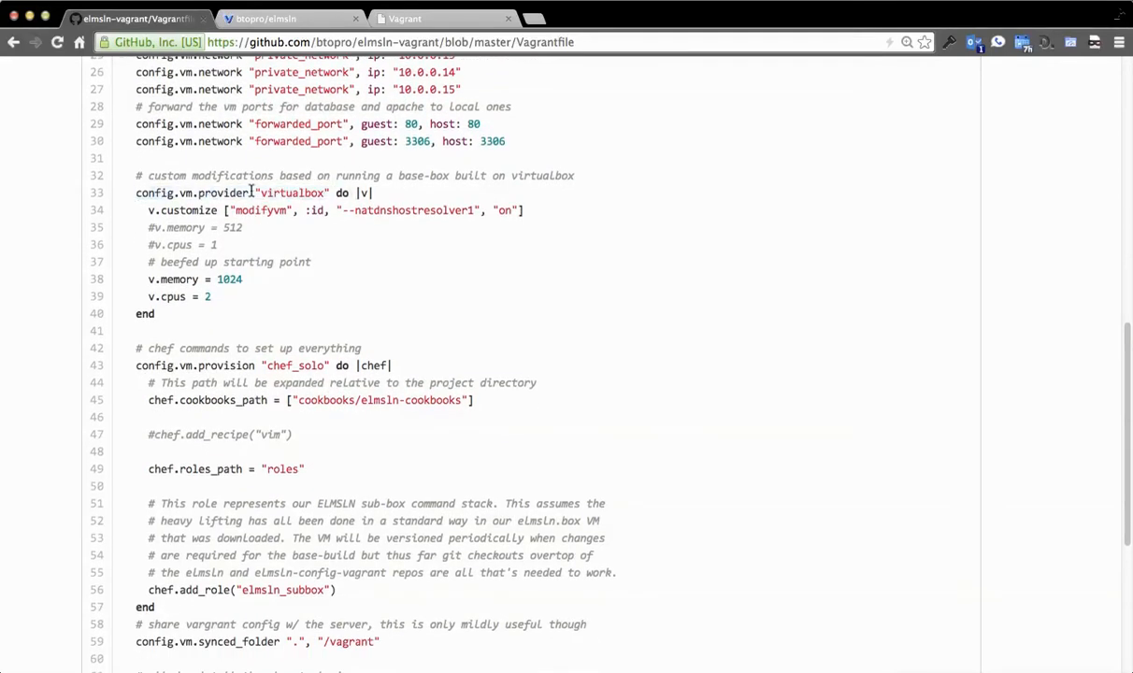
{"action": "mouse_move", "coordinate": [239, 189]}
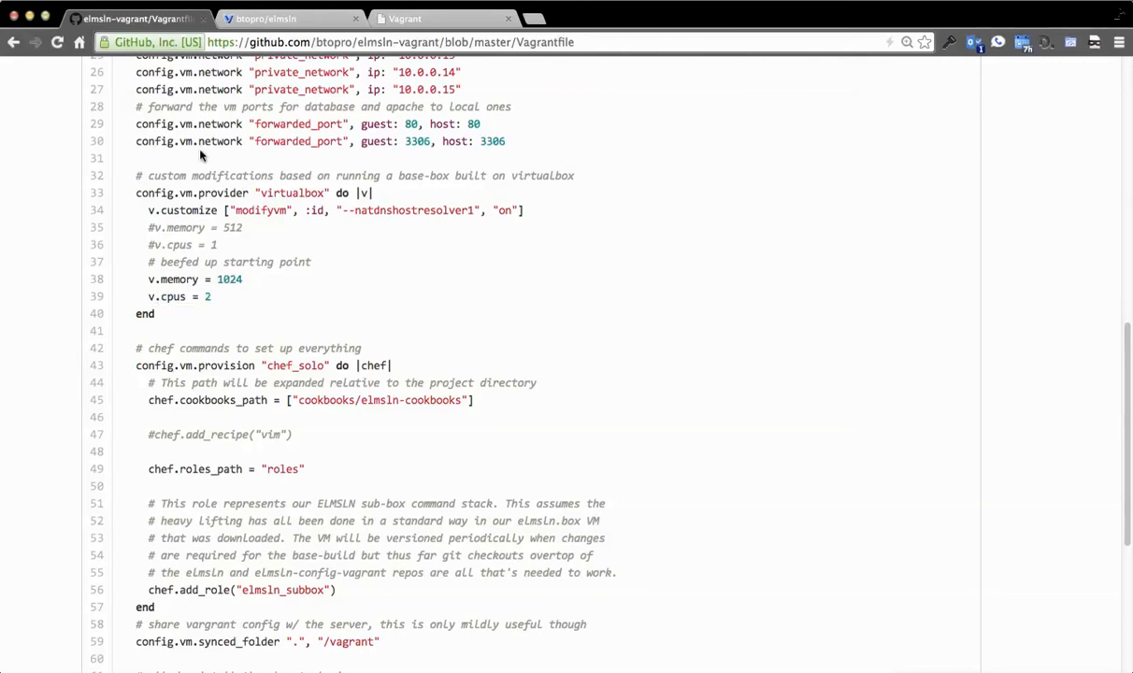
{"action": "scroll", "scroll_direction": "down", "scroll_amount": 3}
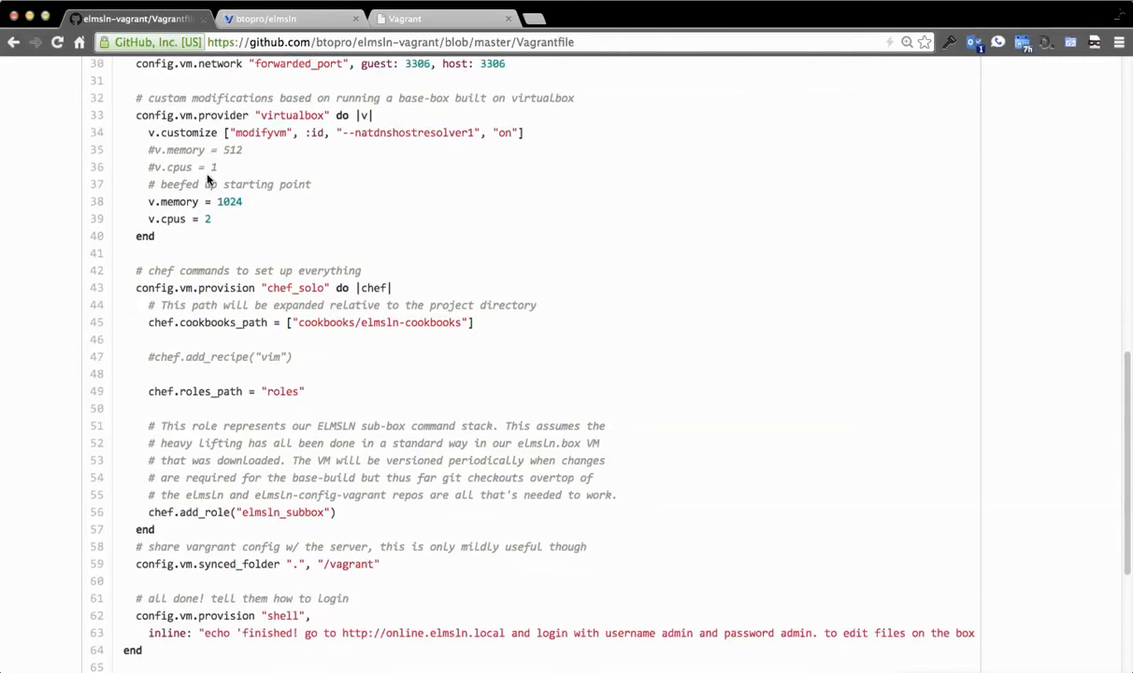
{"action": "scroll", "scroll_direction": "down", "scroll_amount": 3}
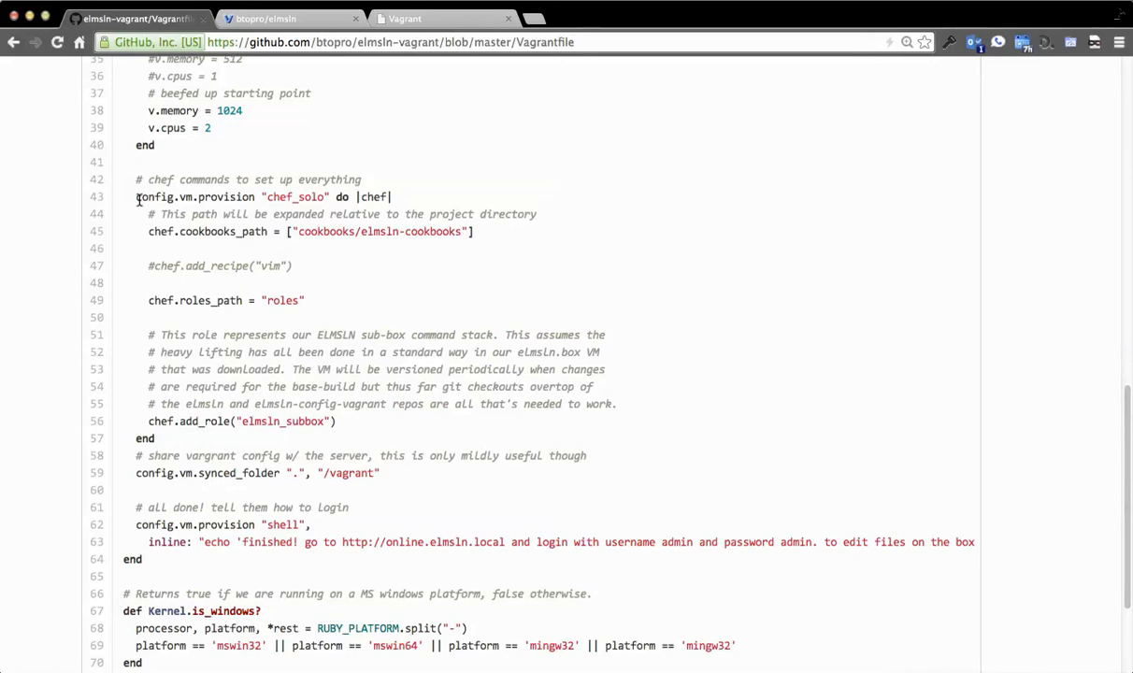
{"action": "mouse_move", "coordinate": [243, 263]}
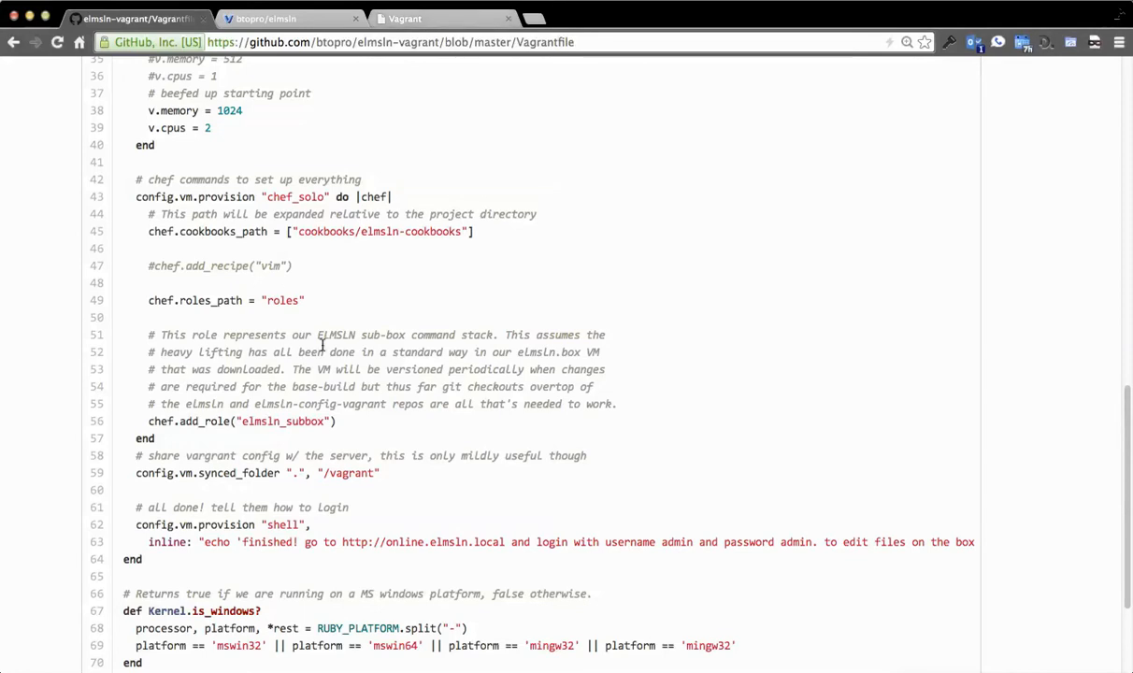
{"action": "mouse_move", "coordinate": [350, 309]}
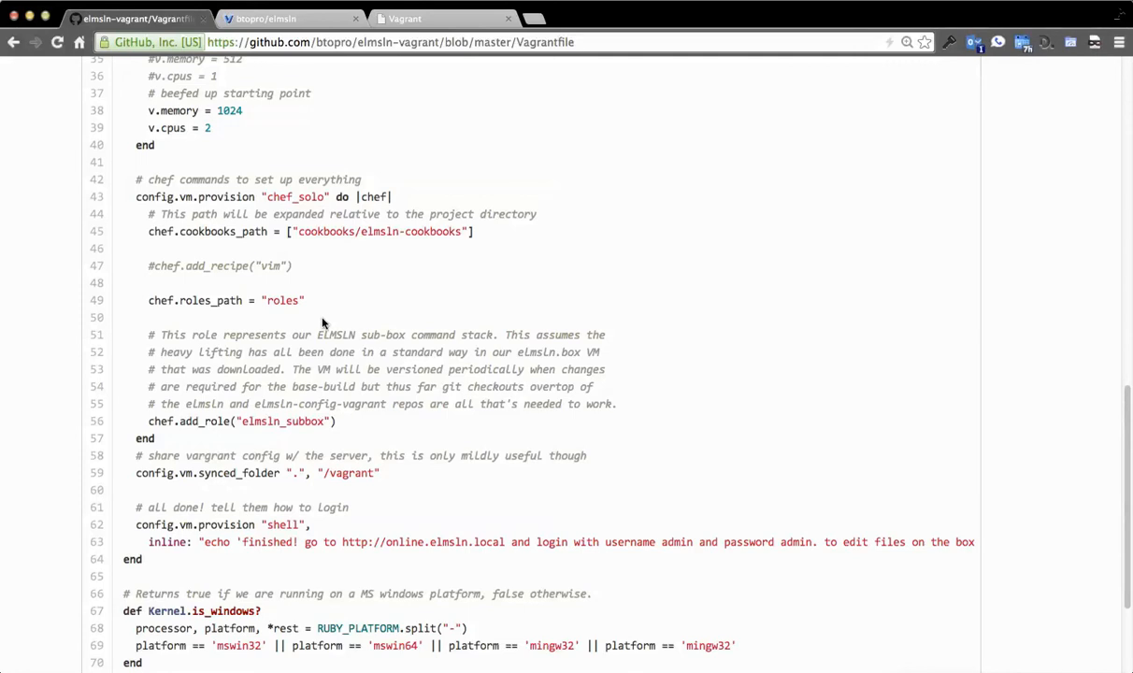
{"action": "mouse_move", "coordinate": [362, 352]}
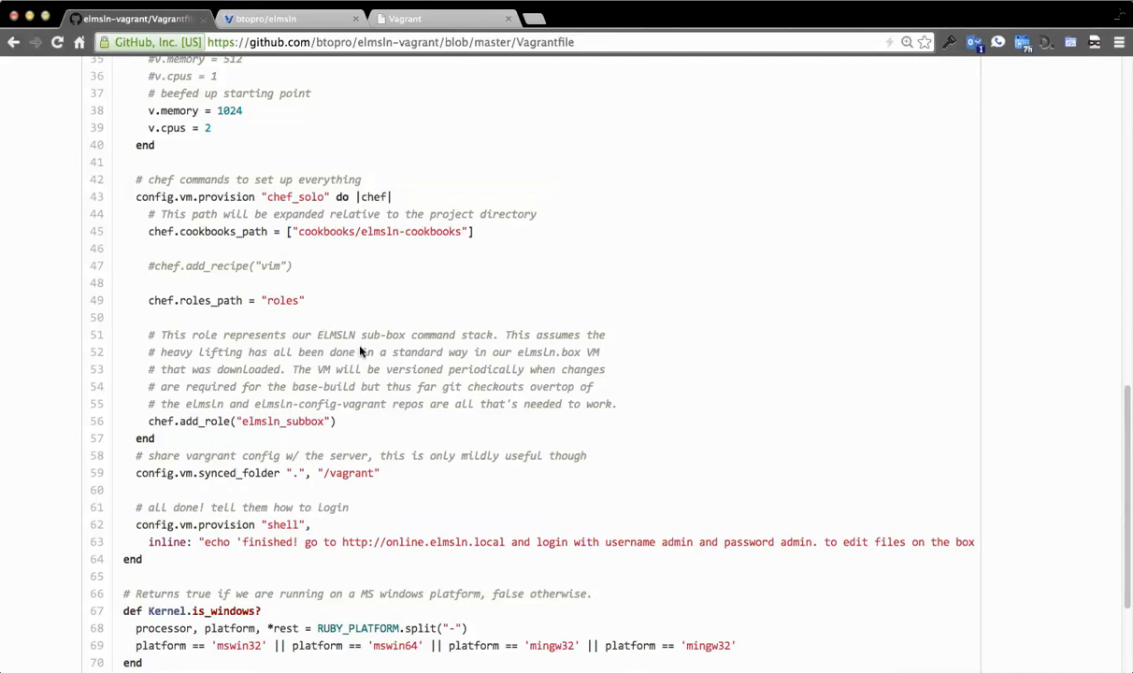
{"action": "scroll", "scroll_direction": "down", "scroll_amount": 3}
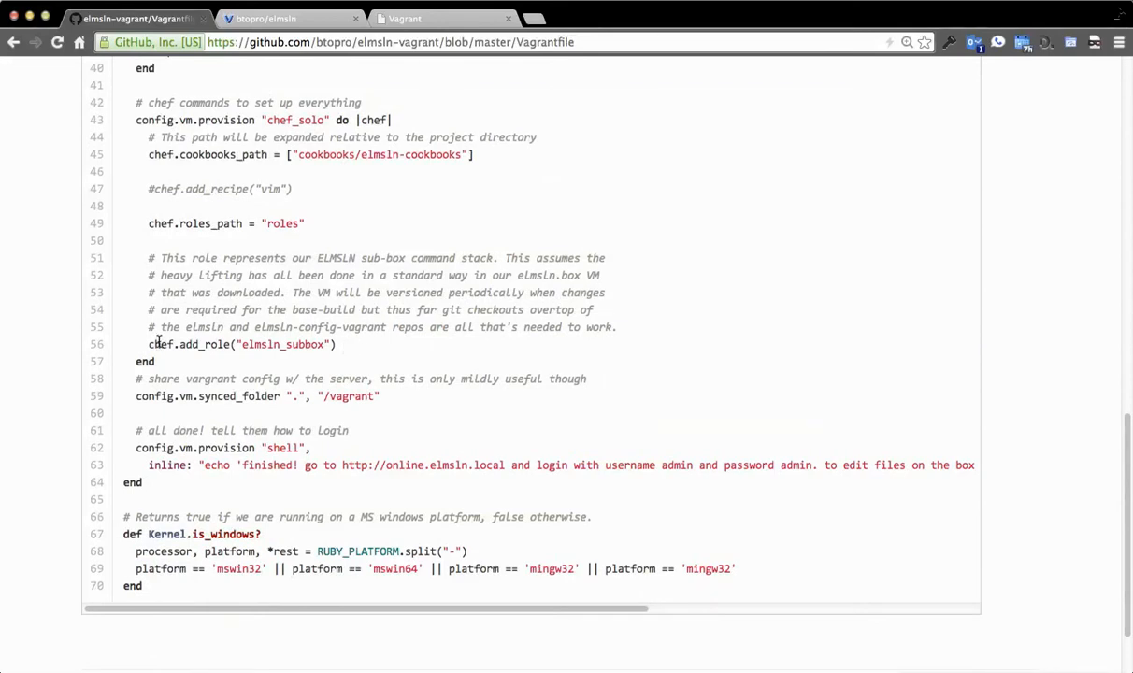
{"action": "mouse_move", "coordinate": [292, 349]}
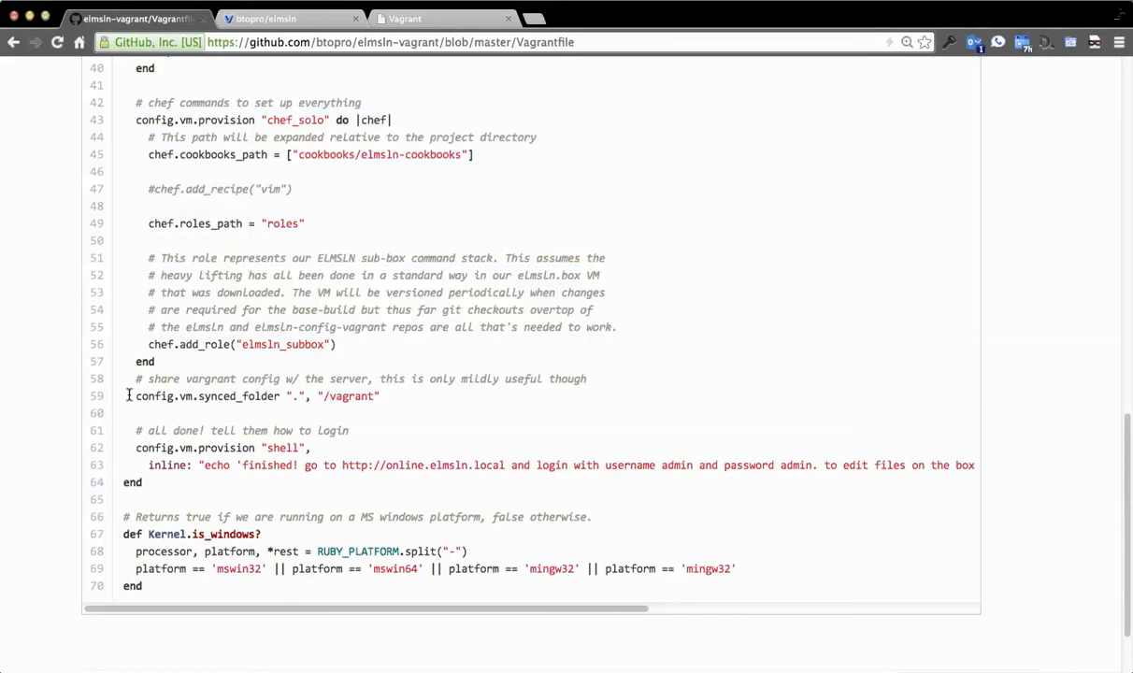
{"action": "mouse_move", "coordinate": [391, 404]}
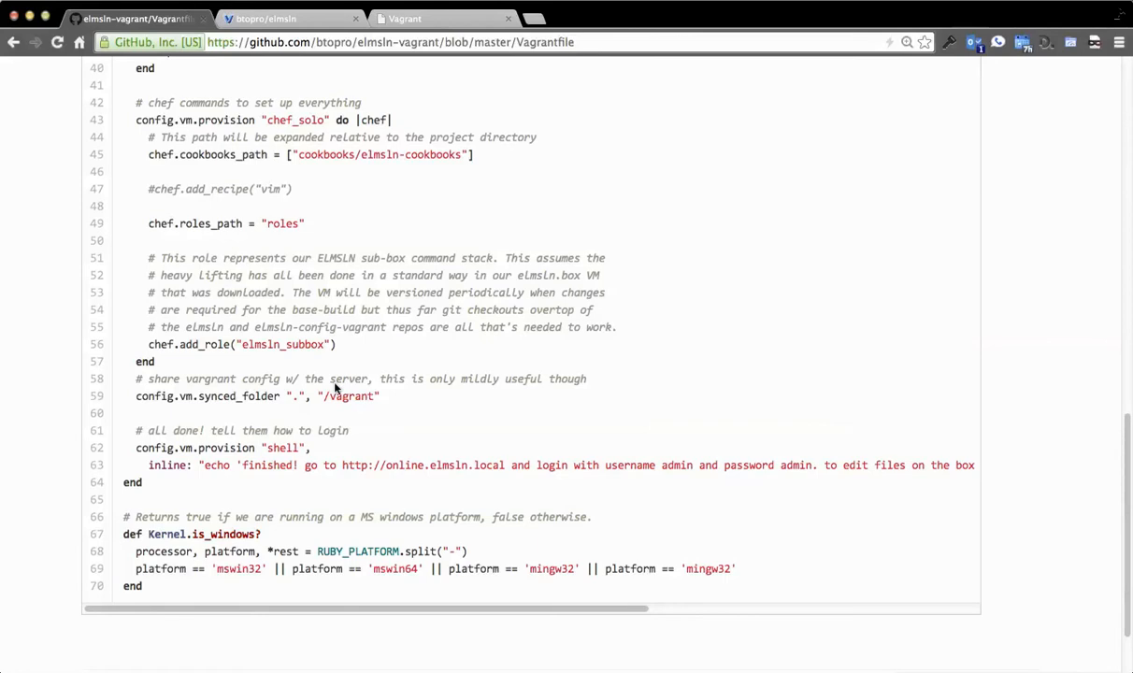
{"action": "mouse_move", "coordinate": [252, 437]}
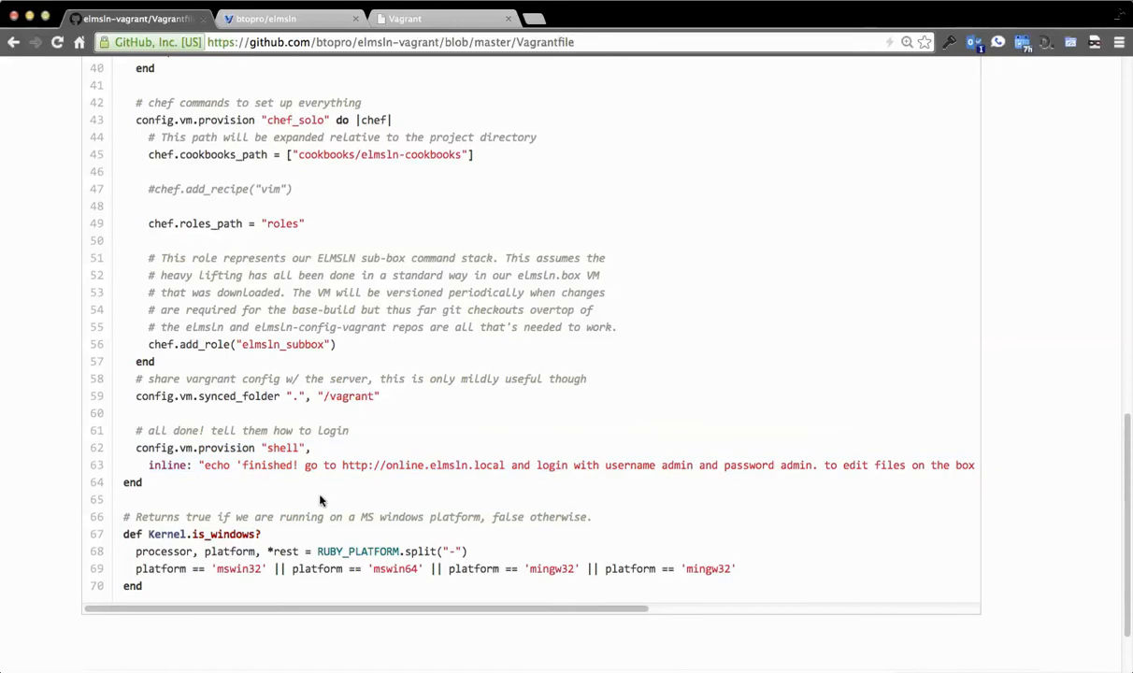
{"action": "mouse_move", "coordinate": [152, 447]}
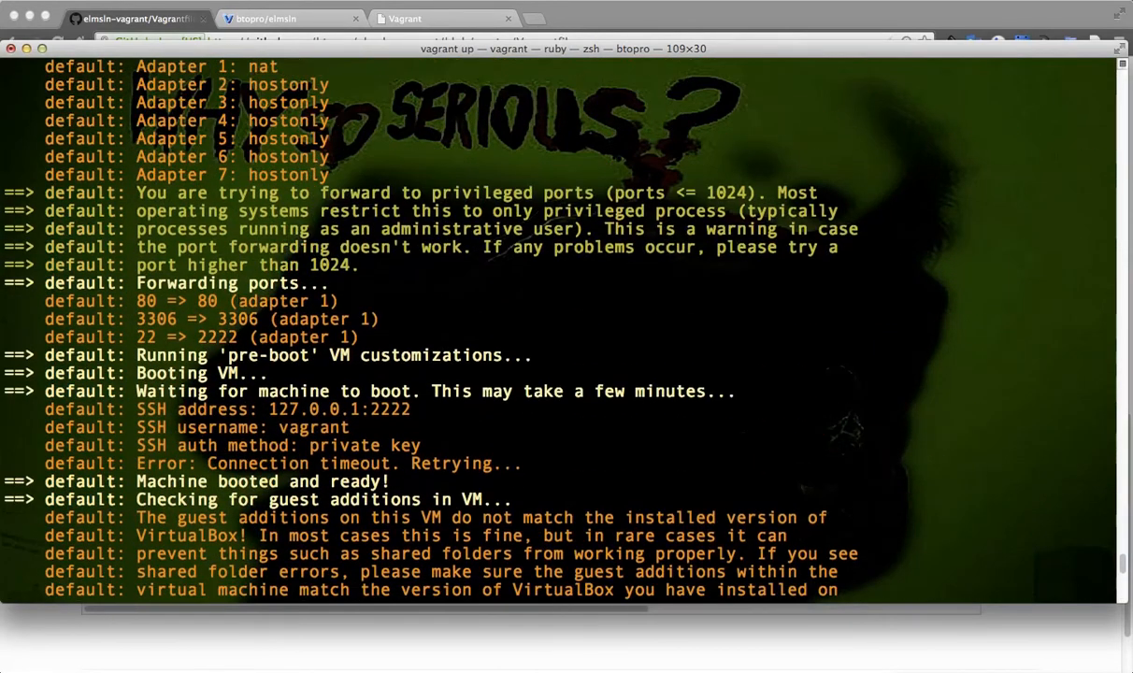
- Scroll the vagrant up output to confirm the VM is ready and checking guest additions
{"action": "scroll", "scroll_direction": "down", "scroll_amount": 3}
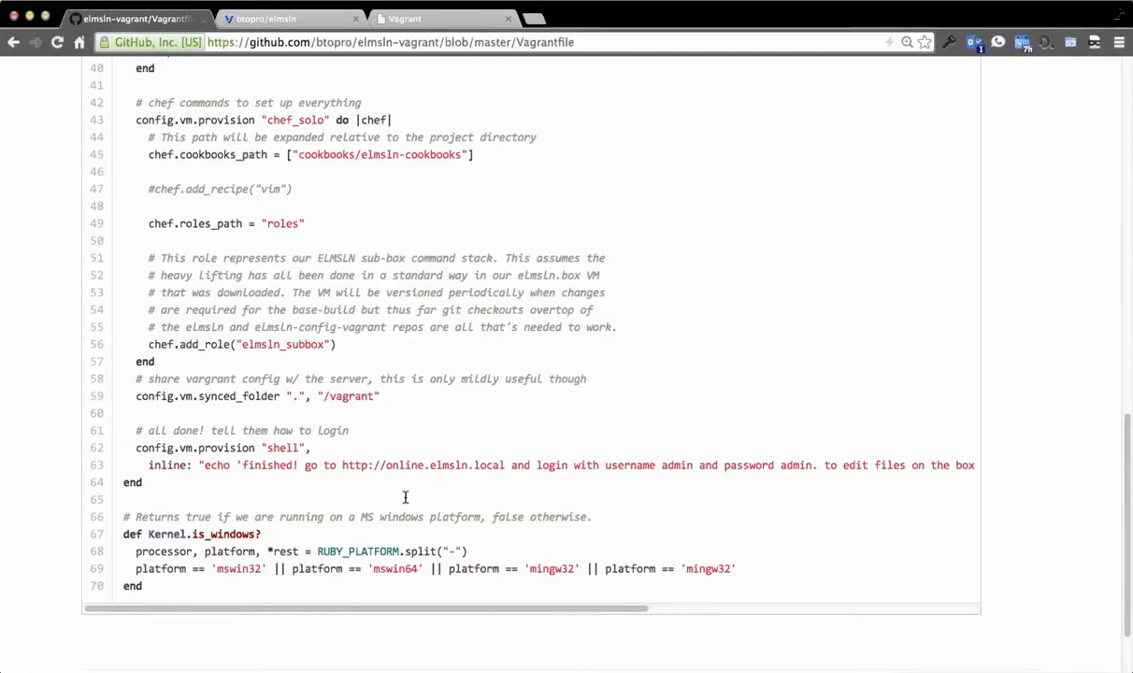
- Open the elmsln-vagrant roles folder and scroll its role file list
{"action": "scroll", "scroll_direction": "up", "scroll_amount": 3}
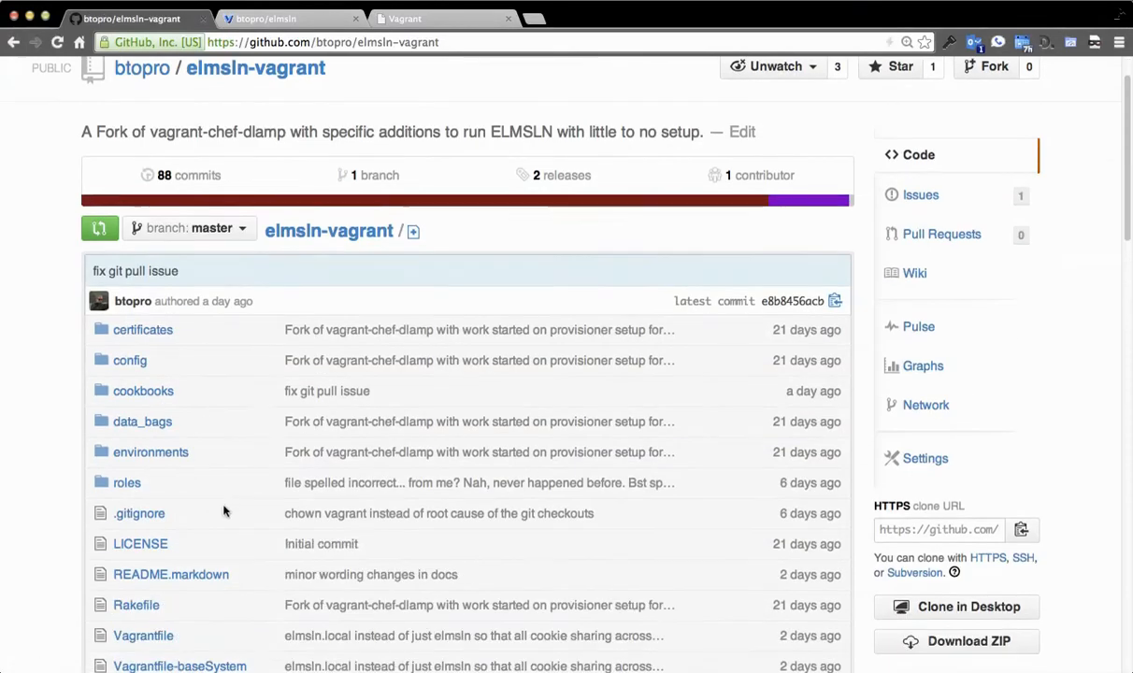
{"action": "left_click", "coordinate": [127, 482]}
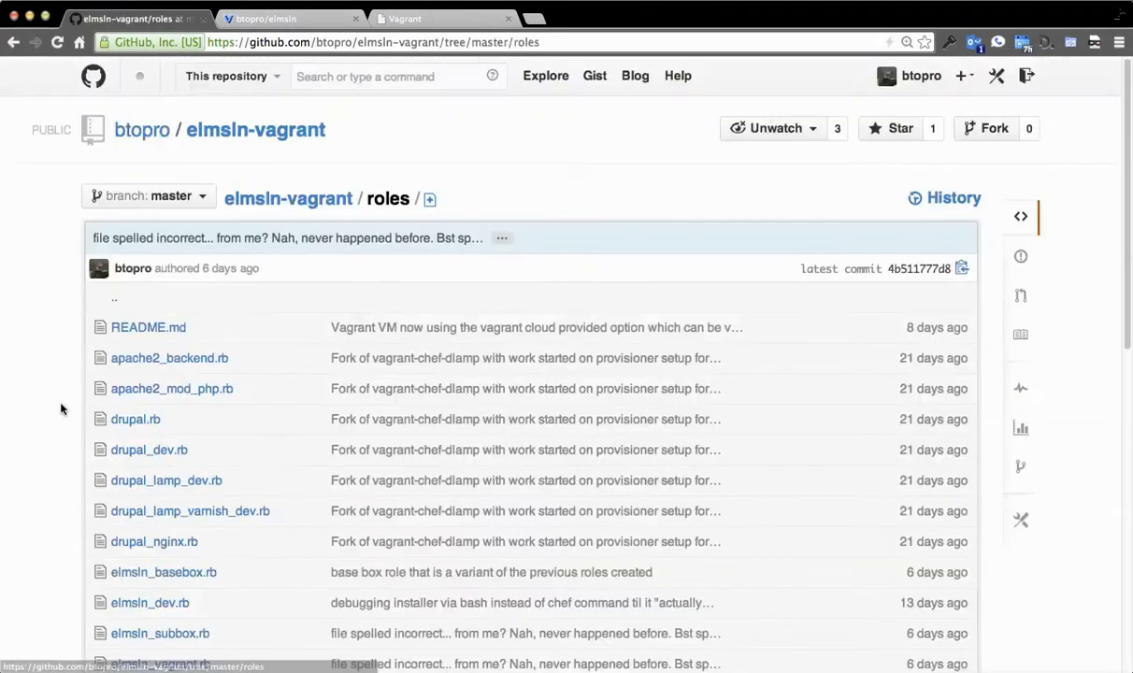
{"action": "scroll", "scroll_direction": "down", "scroll_amount": 3}
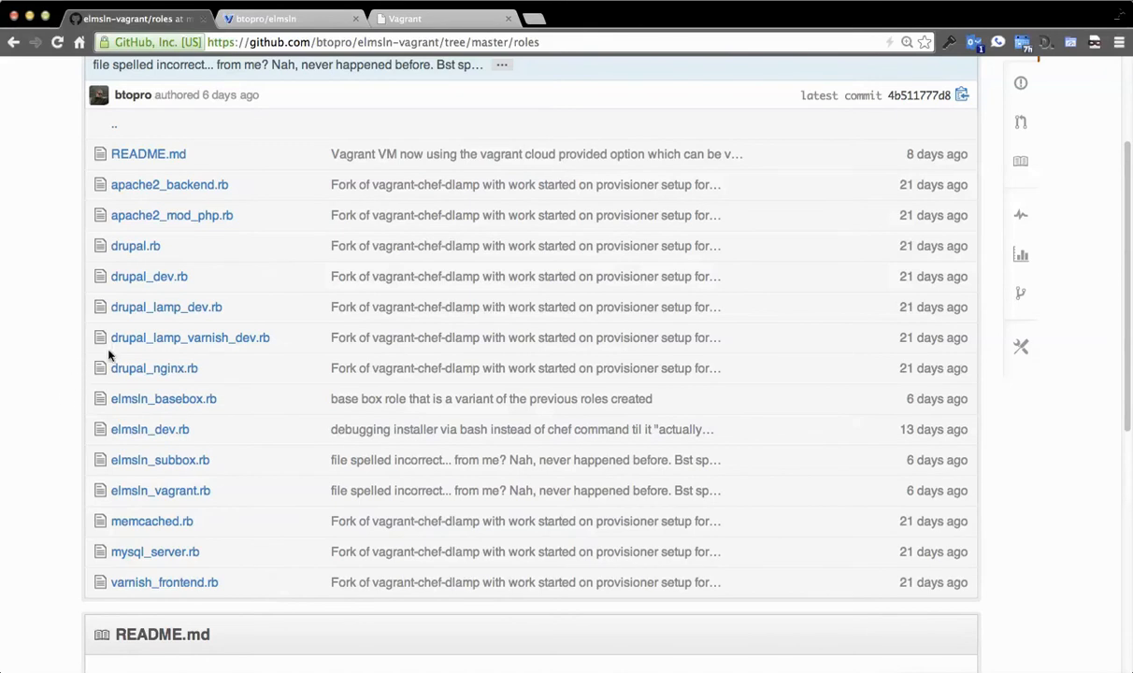
{"action": "mouse_move", "coordinate": [77, 348]}
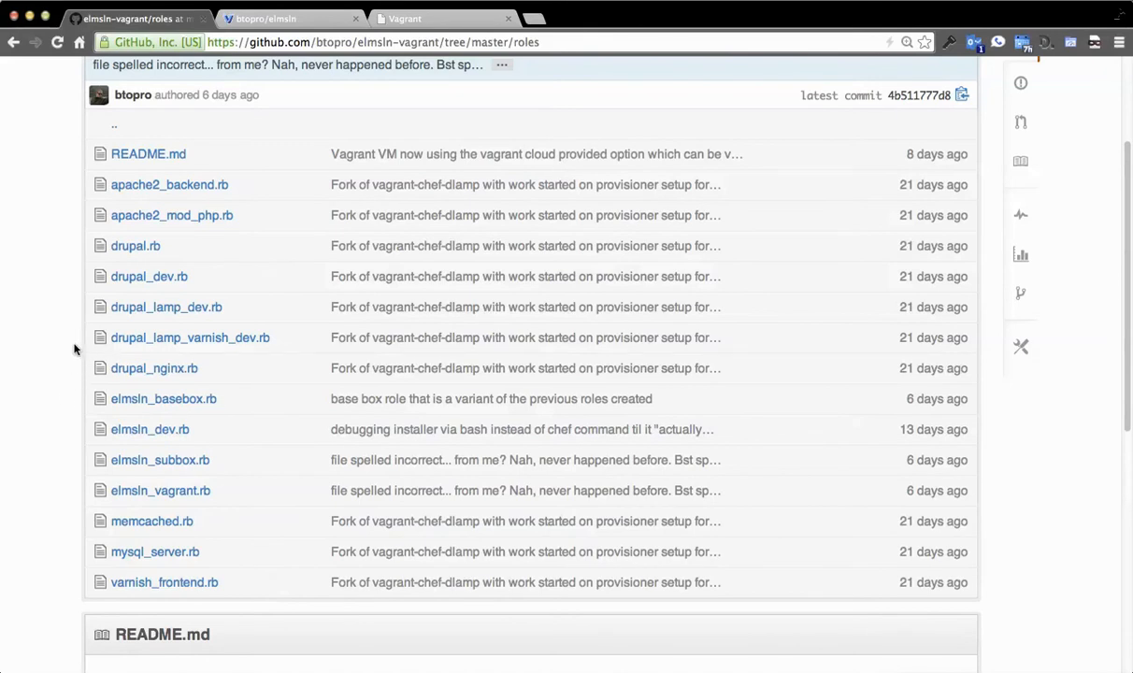
{"action": "mouse_move", "coordinate": [65, 327]}
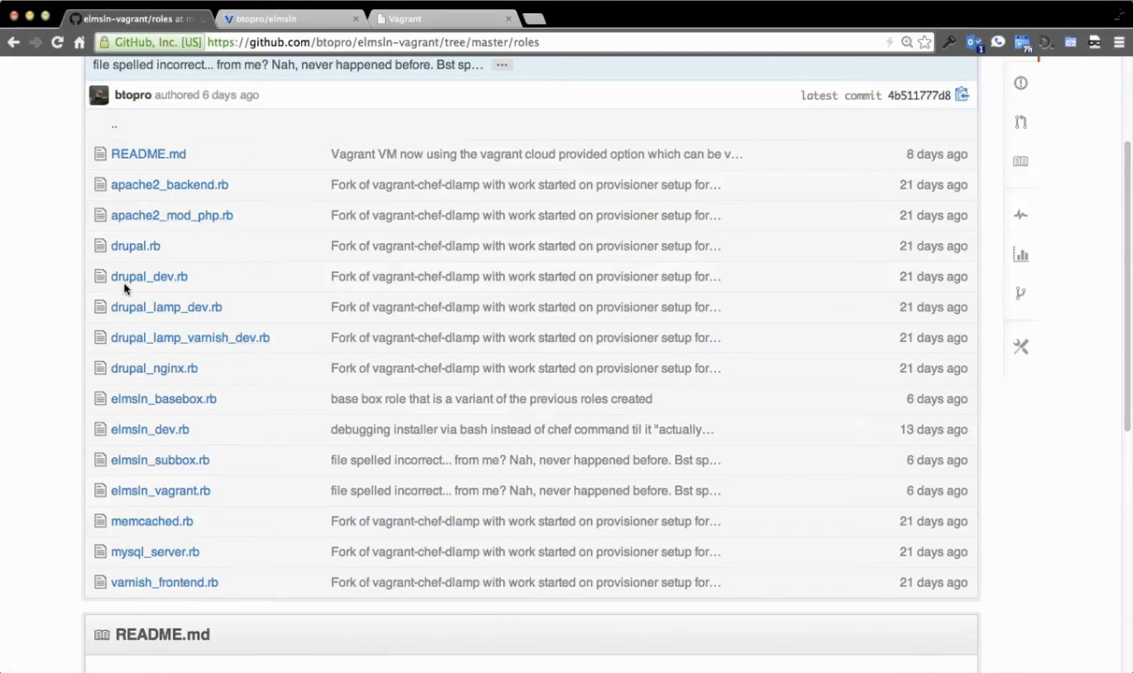
- Browse drupal_dev, elmsln_subbox, elmsln_basebox and apache2_mod_php role files, then return to the repo root
{"action": "left_click", "coordinate": [149, 275]}
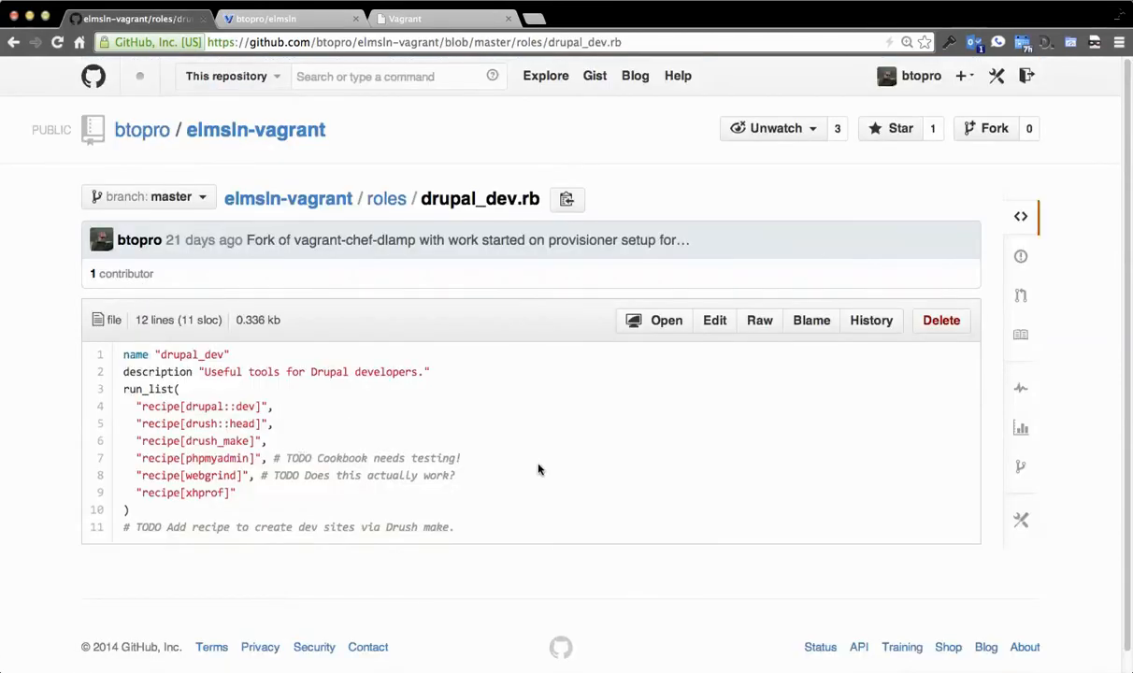
{"action": "mouse_move", "coordinate": [508, 439]}
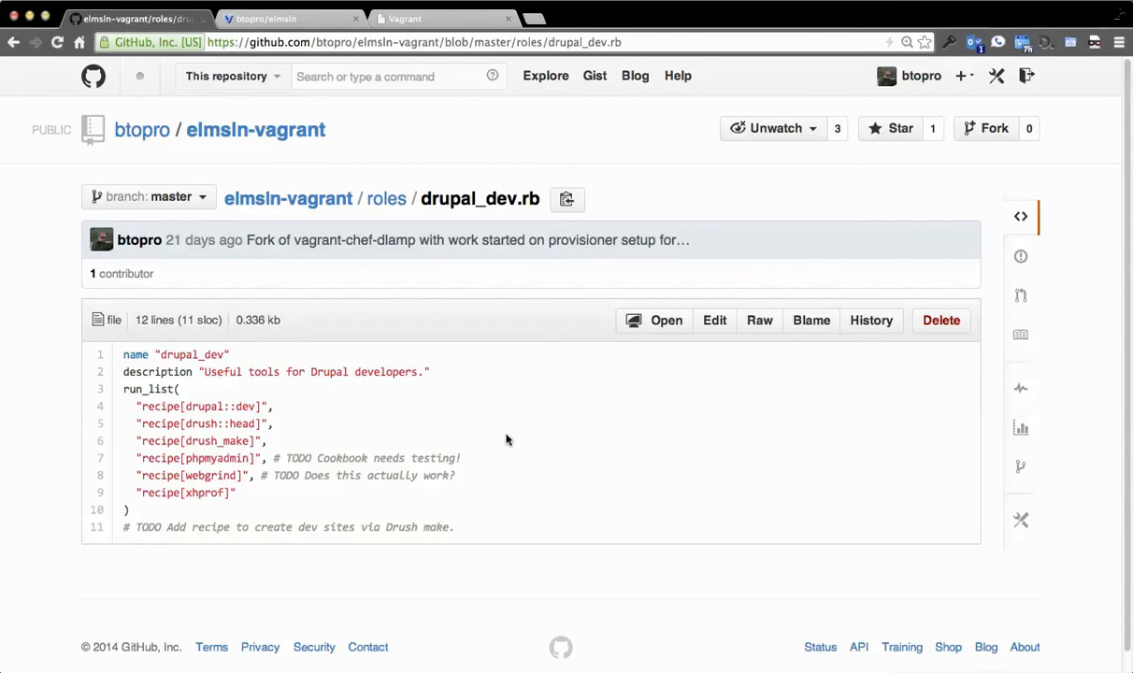
{"action": "mouse_move", "coordinate": [504, 438]}
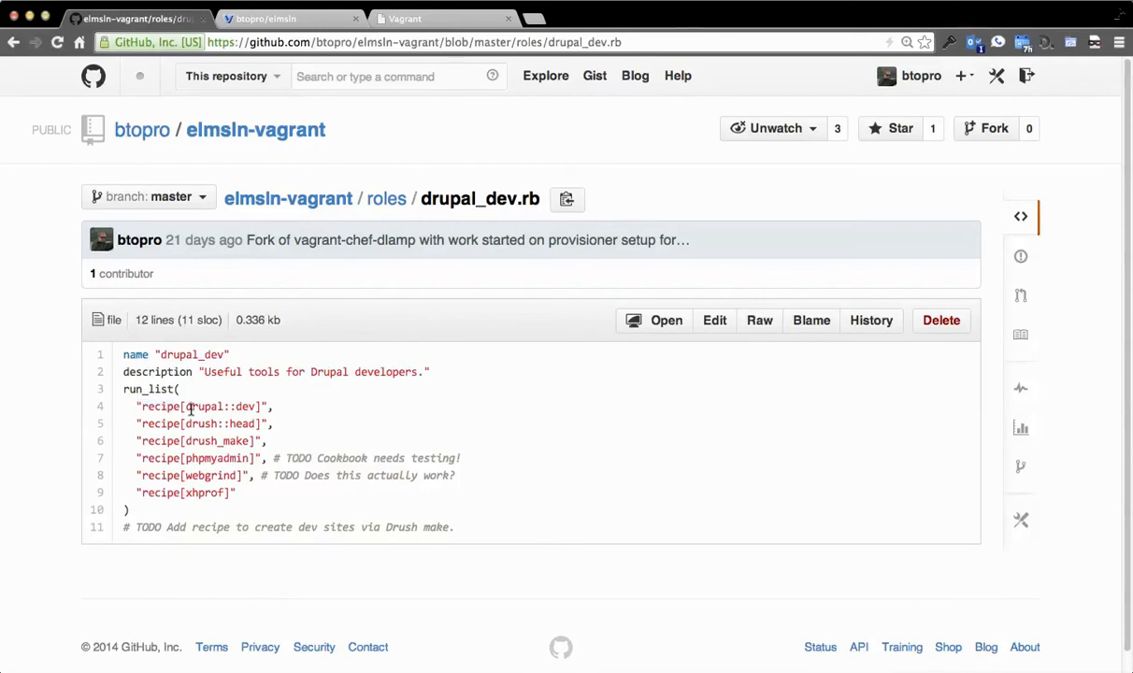
{"action": "double_click", "coordinate": [202, 406]}
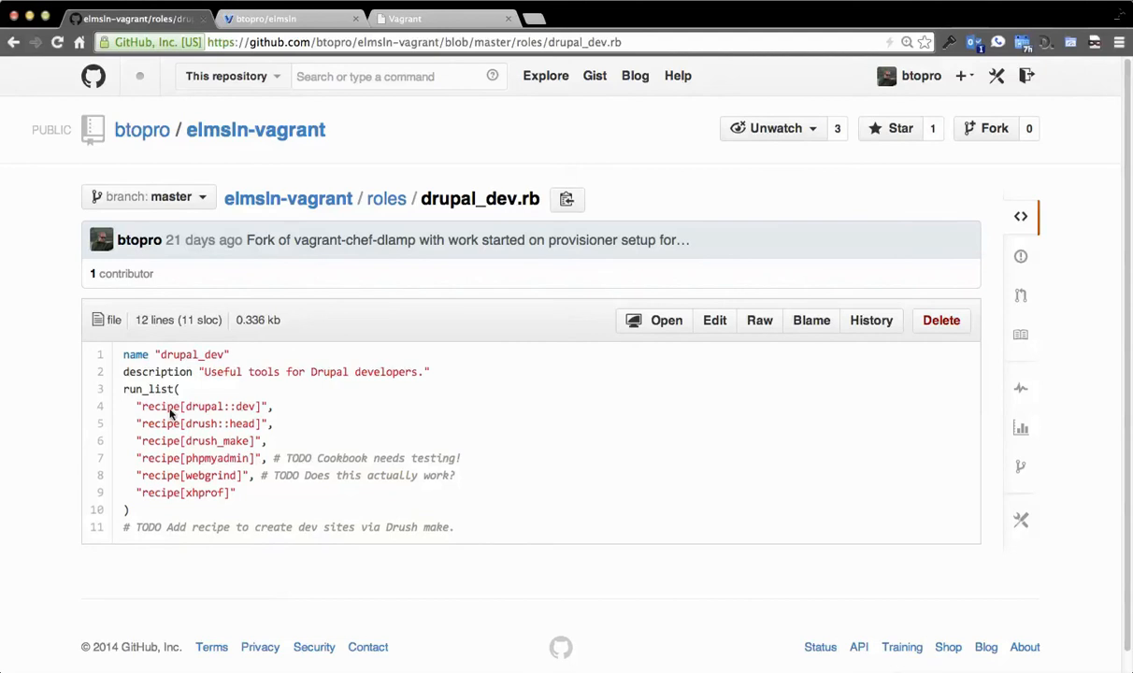
{"action": "double_click", "coordinate": [200, 406]}
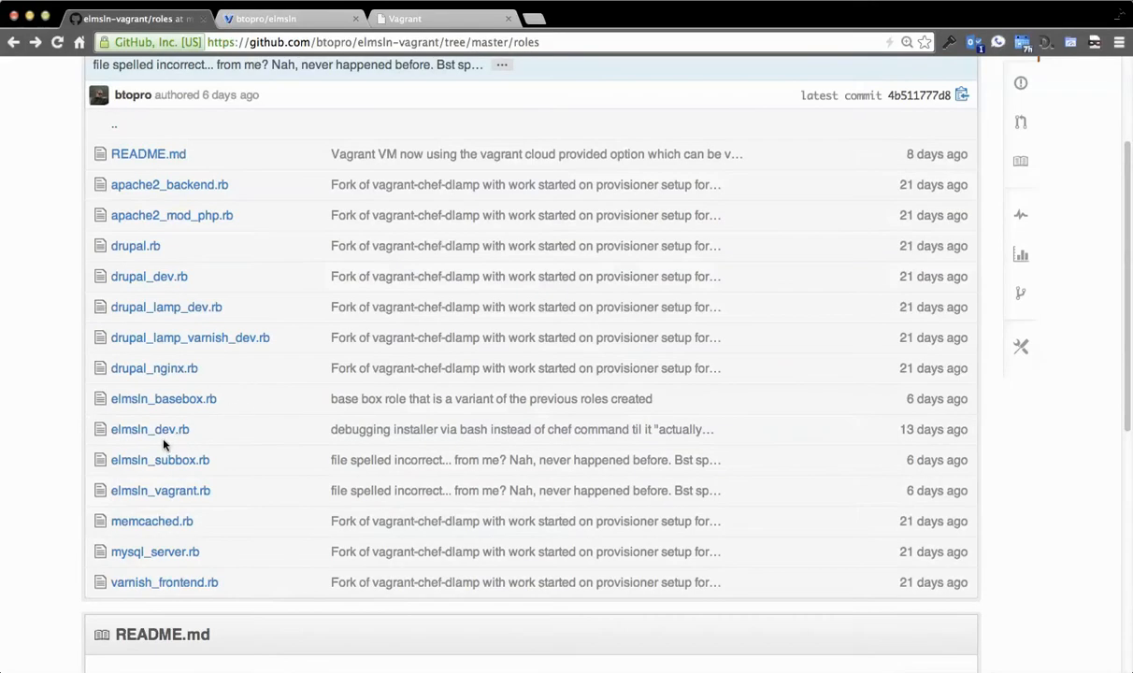
{"action": "left_click", "coordinate": [160, 459]}
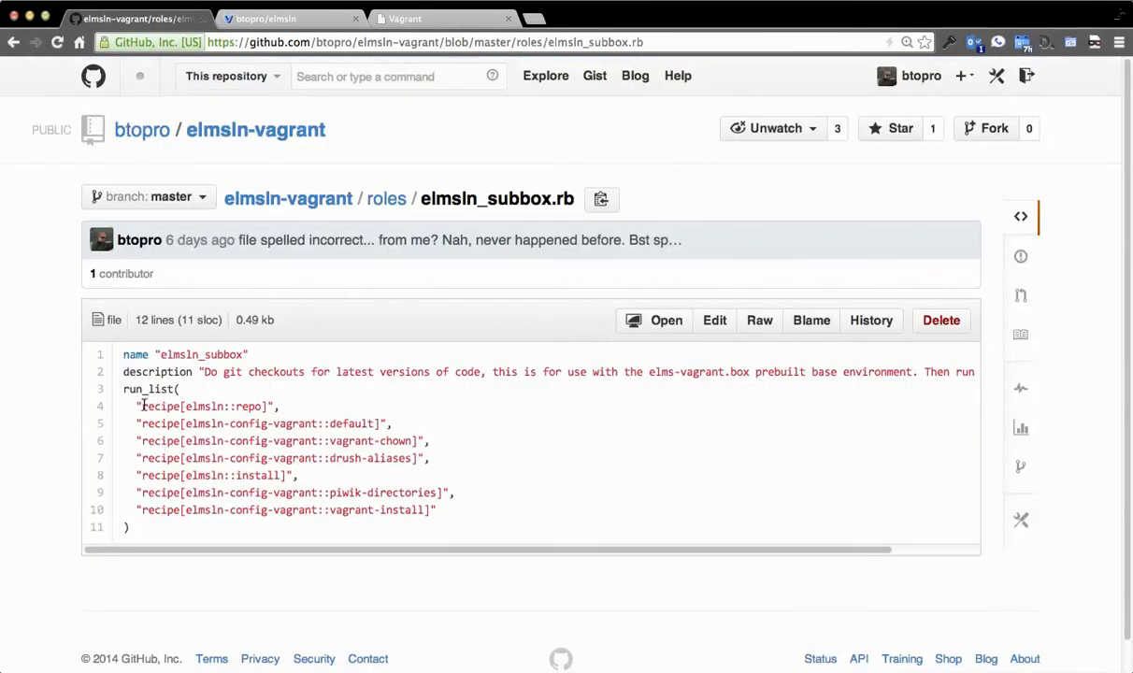
{"action": "left_click_drag", "start_coordinate": [140, 406], "coordinate": [281, 458]}
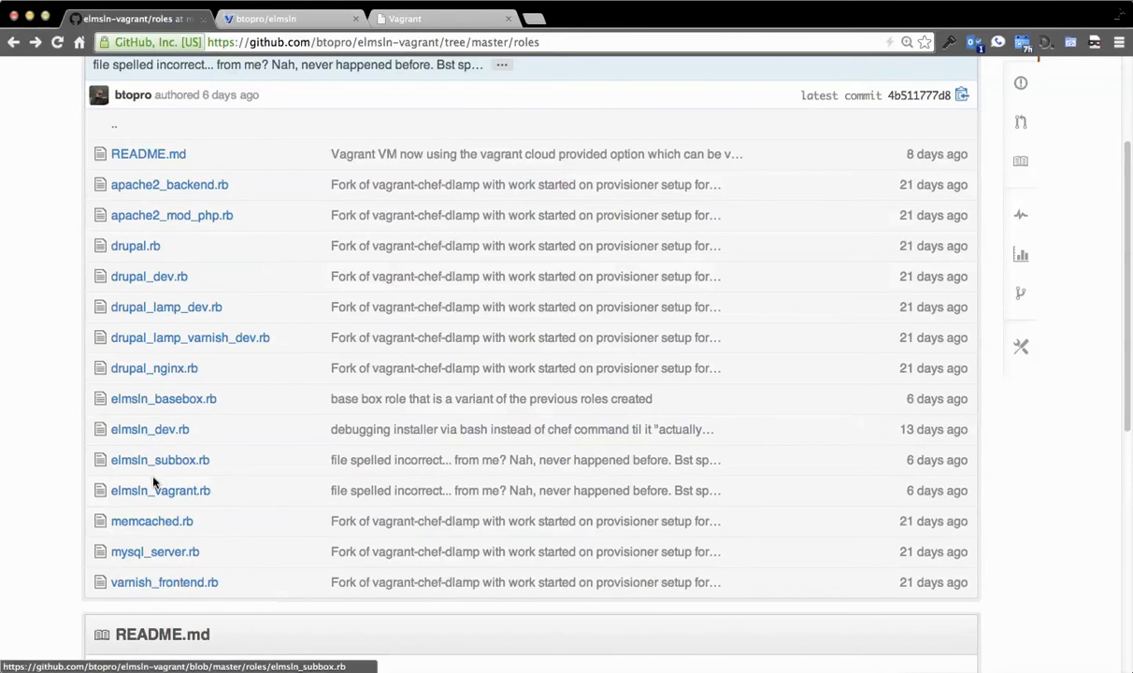
{"action": "mouse_move", "coordinate": [143, 398]}
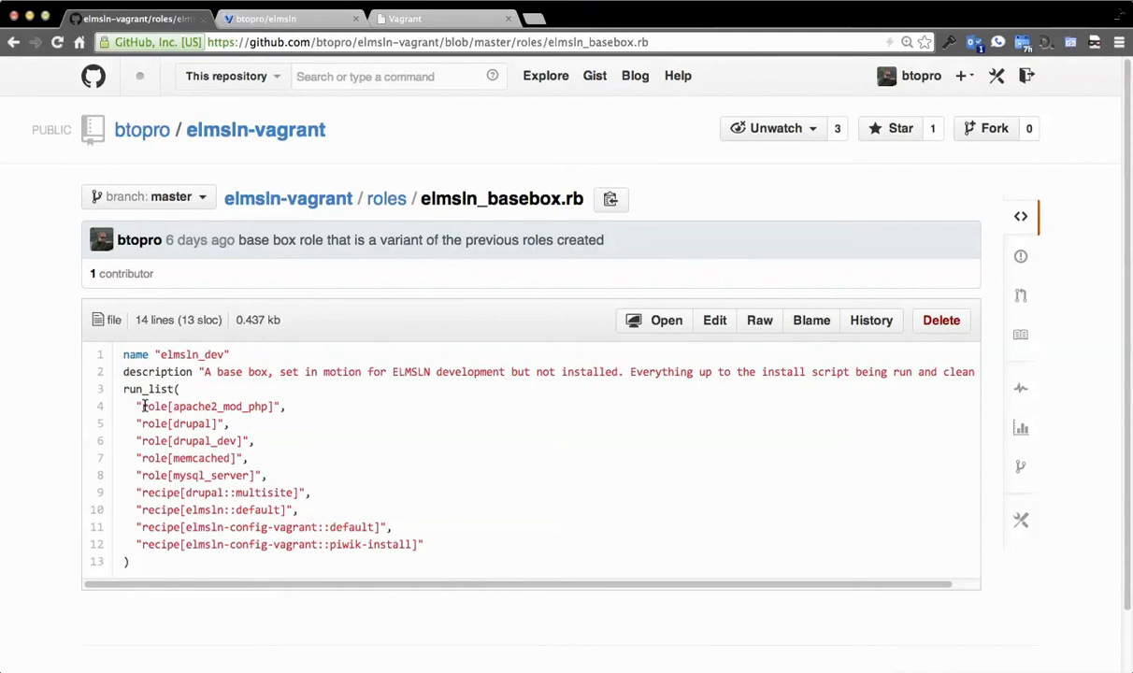
{"action": "mouse_move", "coordinate": [189, 423]}
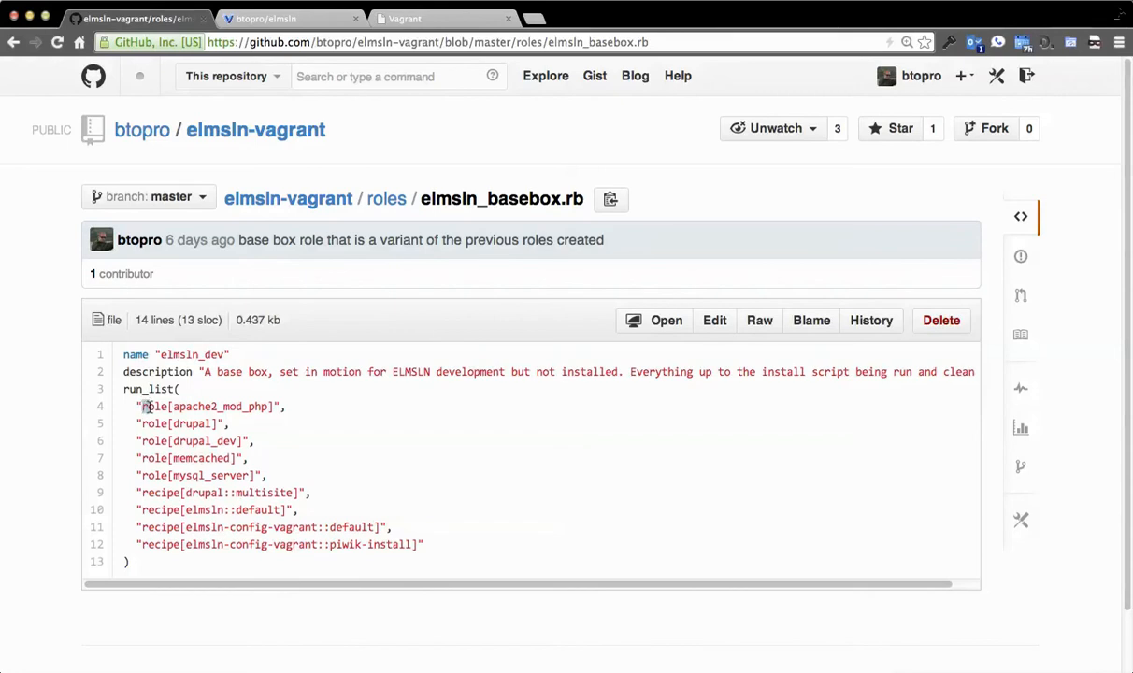
{"action": "left_click_drag", "start_coordinate": [145, 406], "coordinate": [229, 423]}
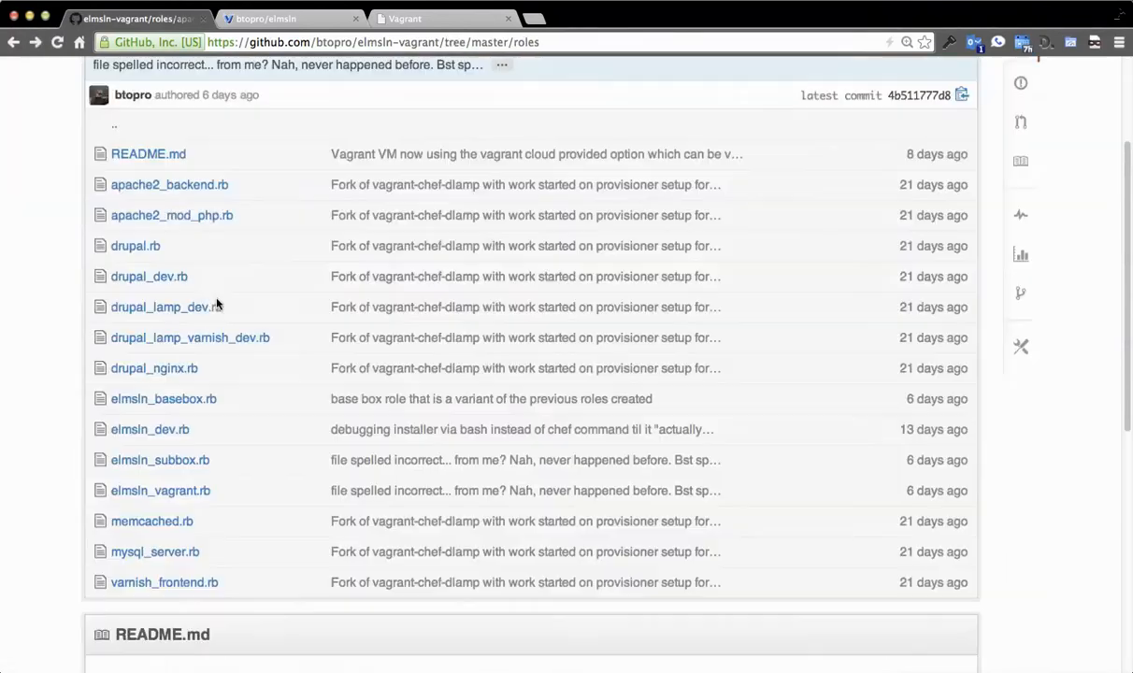
{"action": "left_click", "coordinate": [173, 215]}
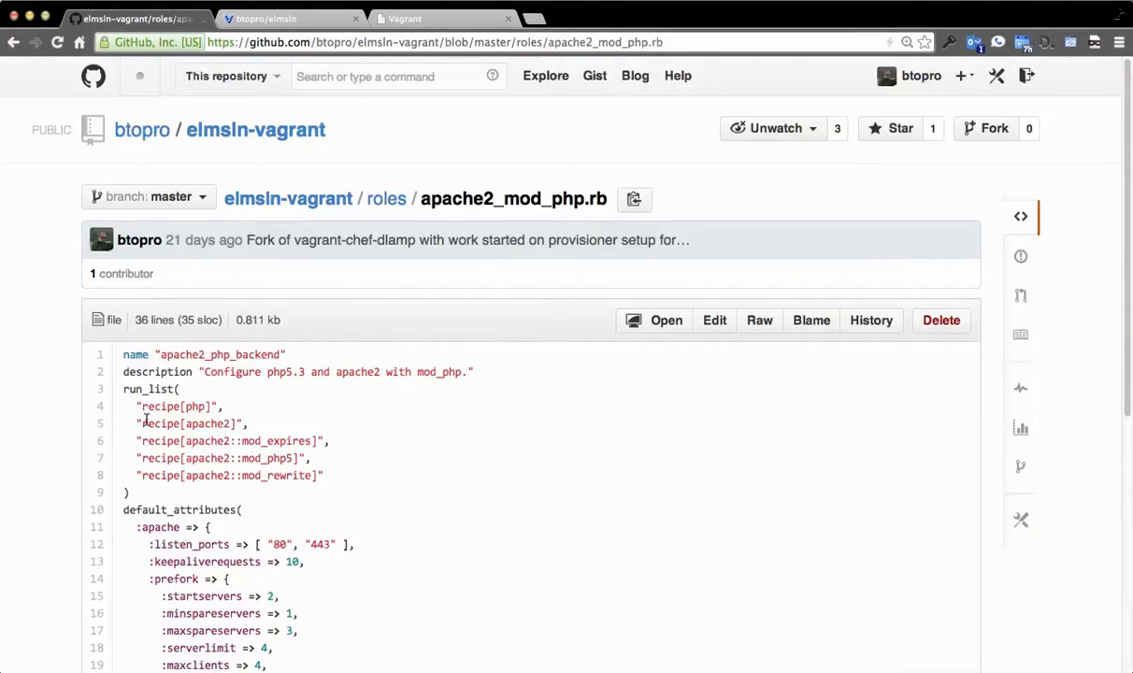
{"action": "left_click", "coordinate": [386, 198]}
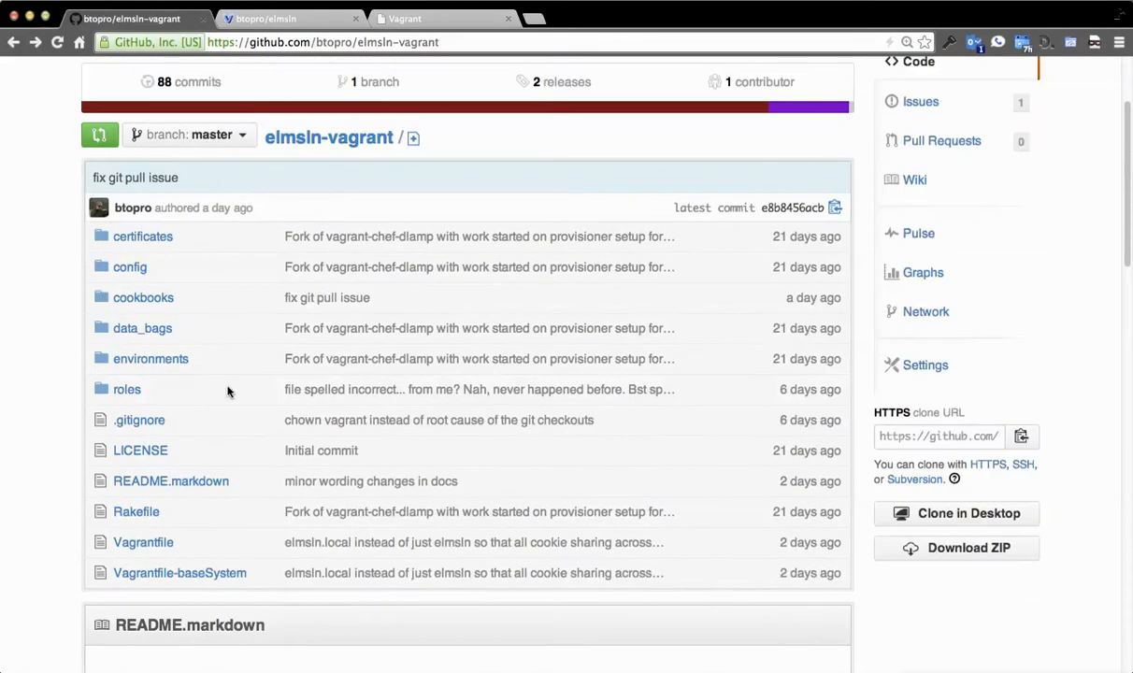
{"action": "mouse_move", "coordinate": [161, 288]}
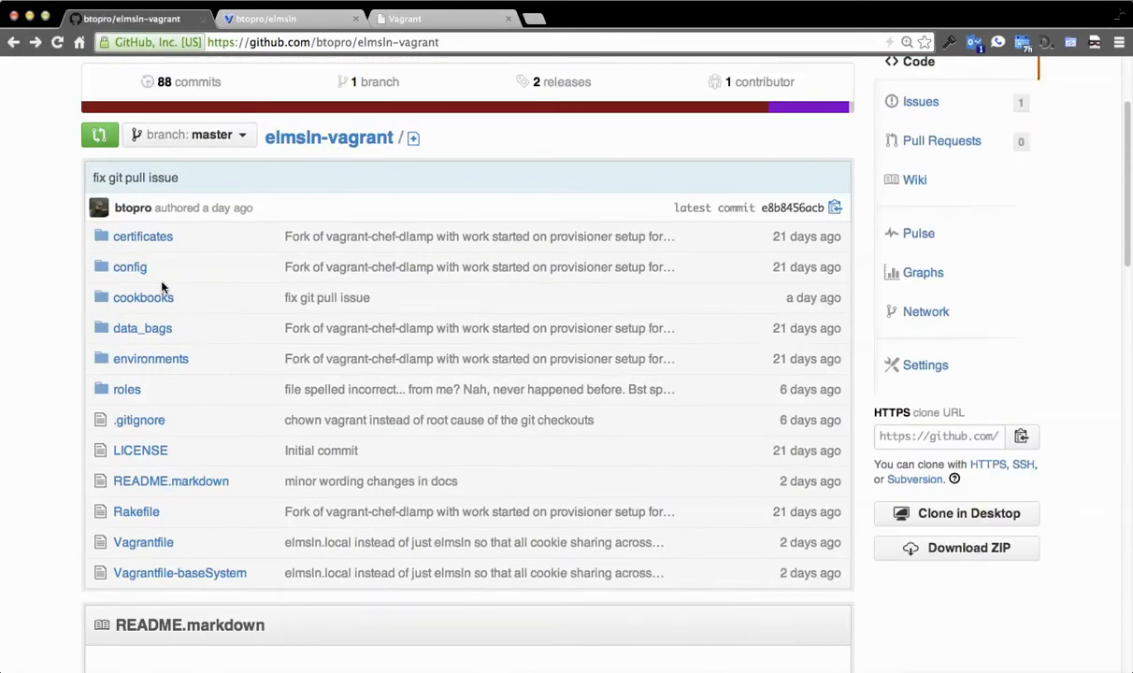
- Open cookbooks > elmsln-cookbooks and scroll its Chef cookbooks README
{"action": "left_click", "coordinate": [143, 297]}
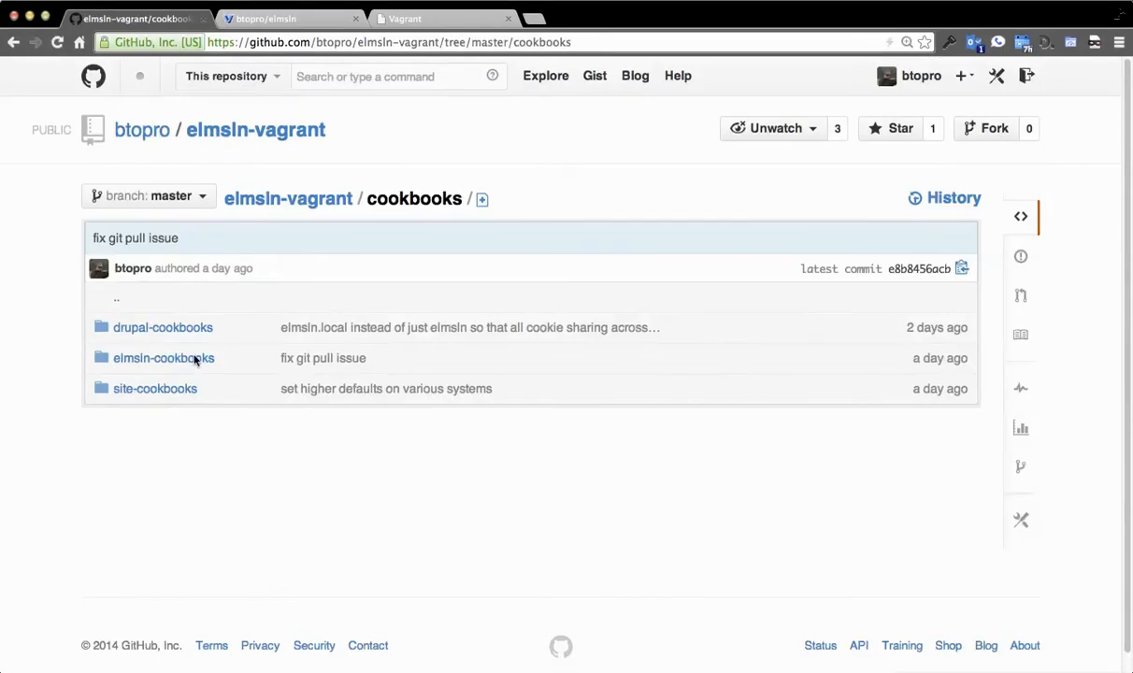
{"action": "left_click", "coordinate": [162, 358]}
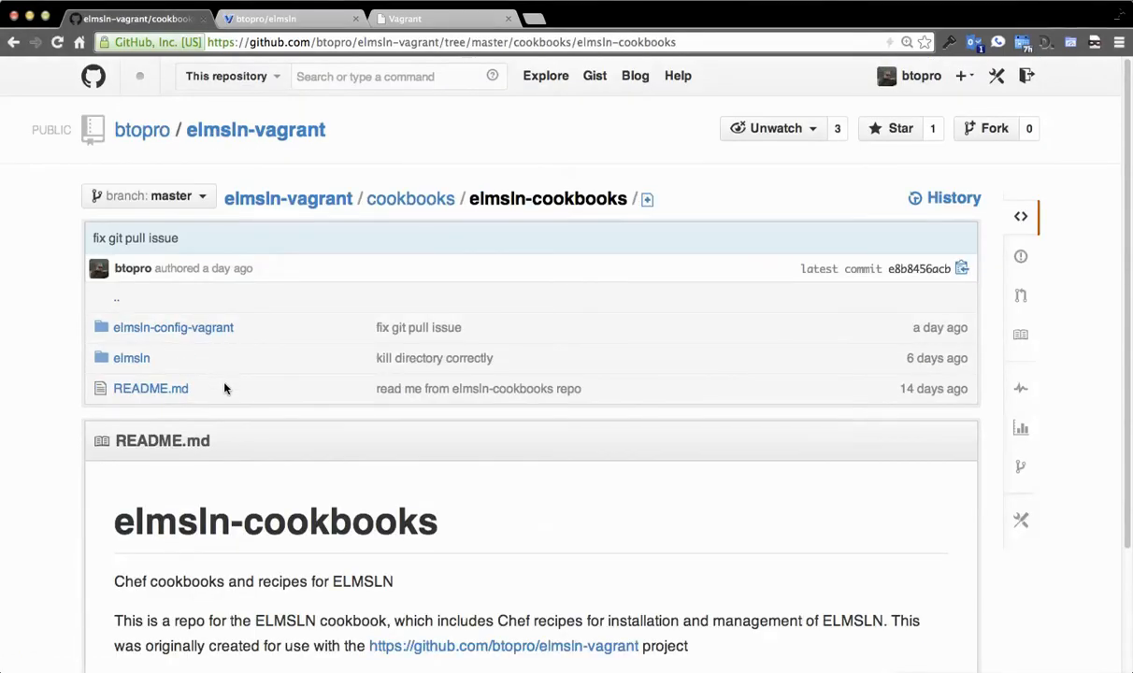
{"action": "mouse_move", "coordinate": [131, 477]}
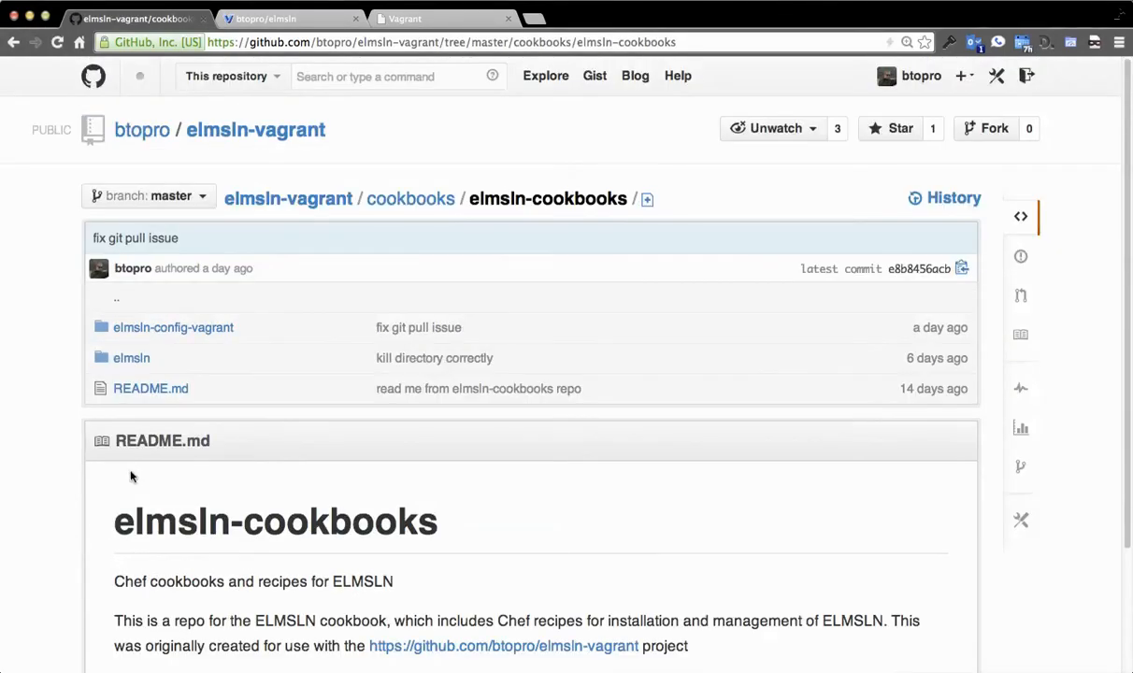
{"action": "scroll", "scroll_direction": "down", "scroll_amount": 3}
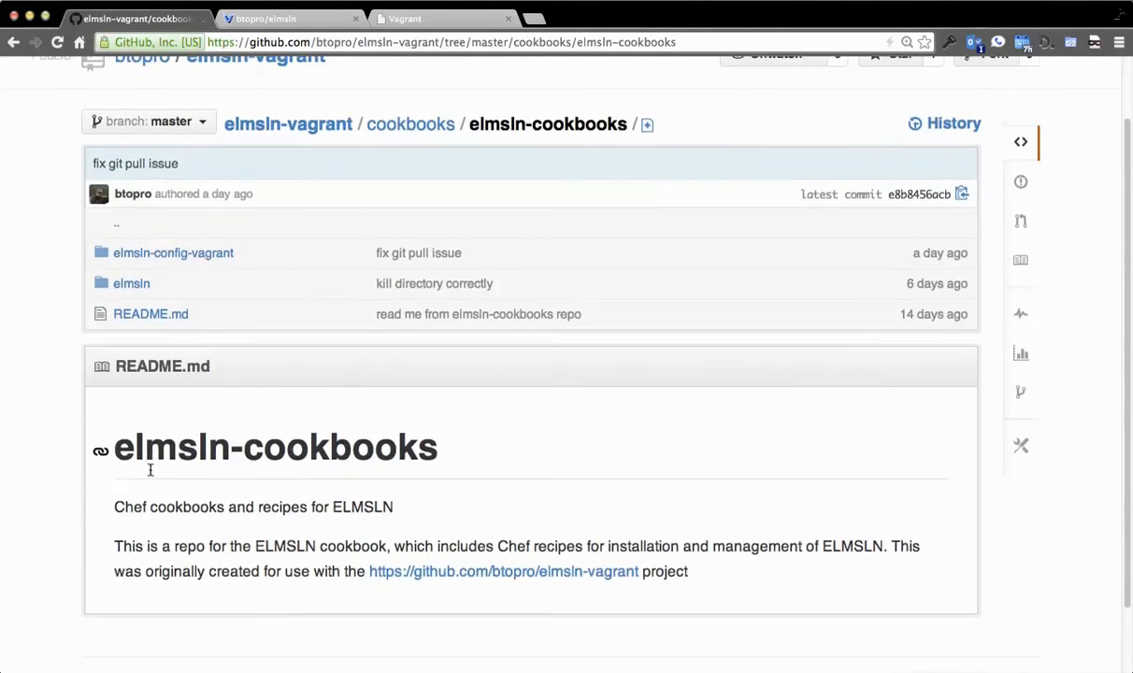
{"action": "mouse_move", "coordinate": [302, 287]}
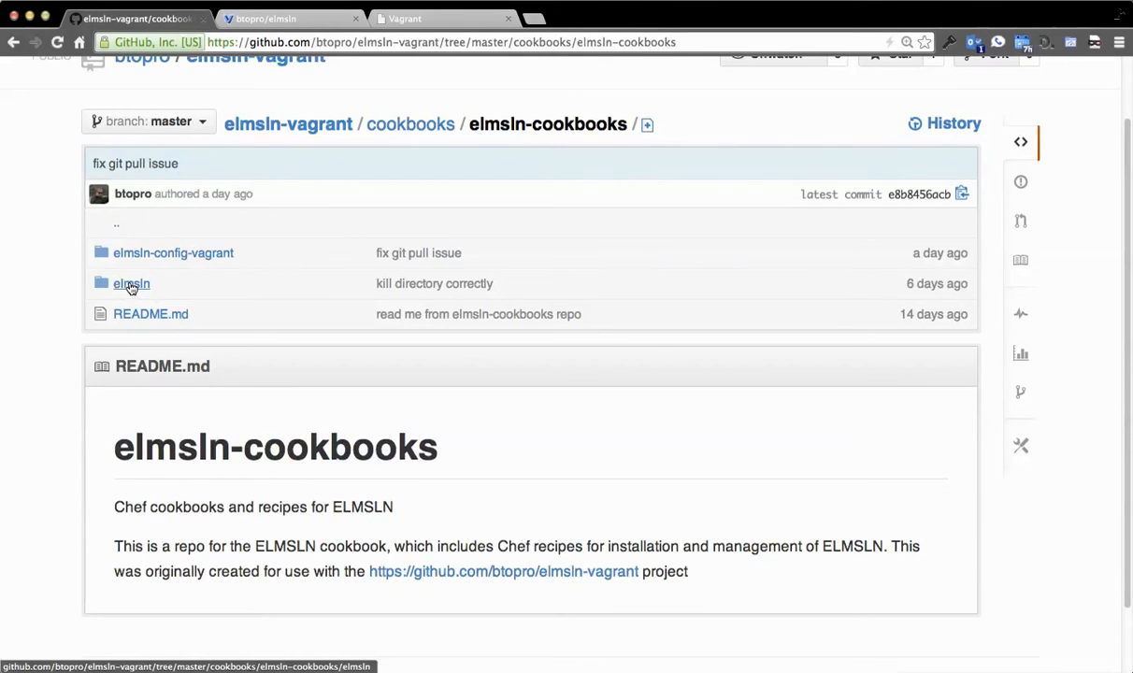
- Open the elmsln install.rb recipe and highlight its not_if guard lines
{"action": "left_click", "coordinate": [131, 283]}
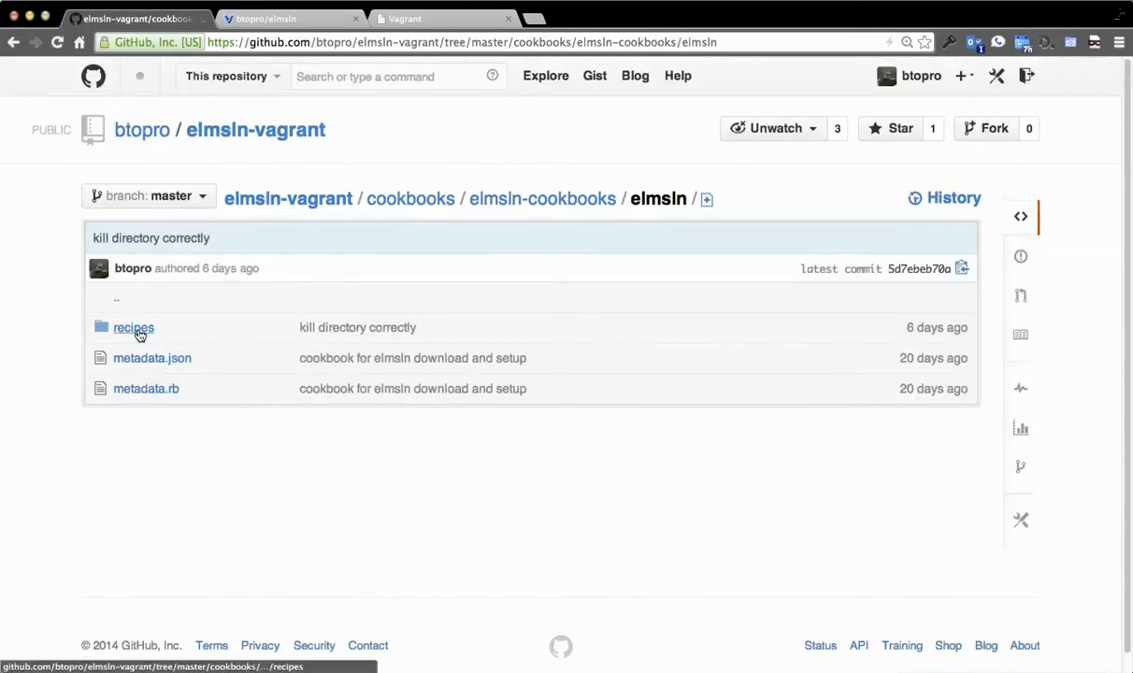
{"action": "left_click", "coordinate": [134, 327]}
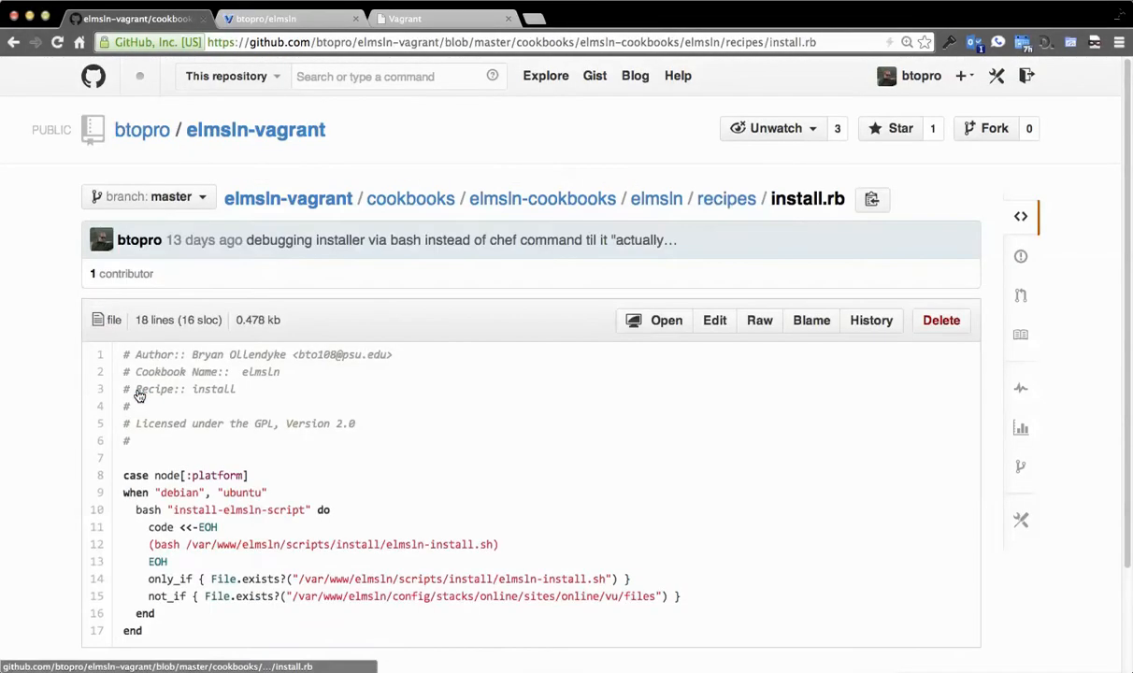
{"action": "scroll", "scroll_direction": "down", "scroll_amount": 3}
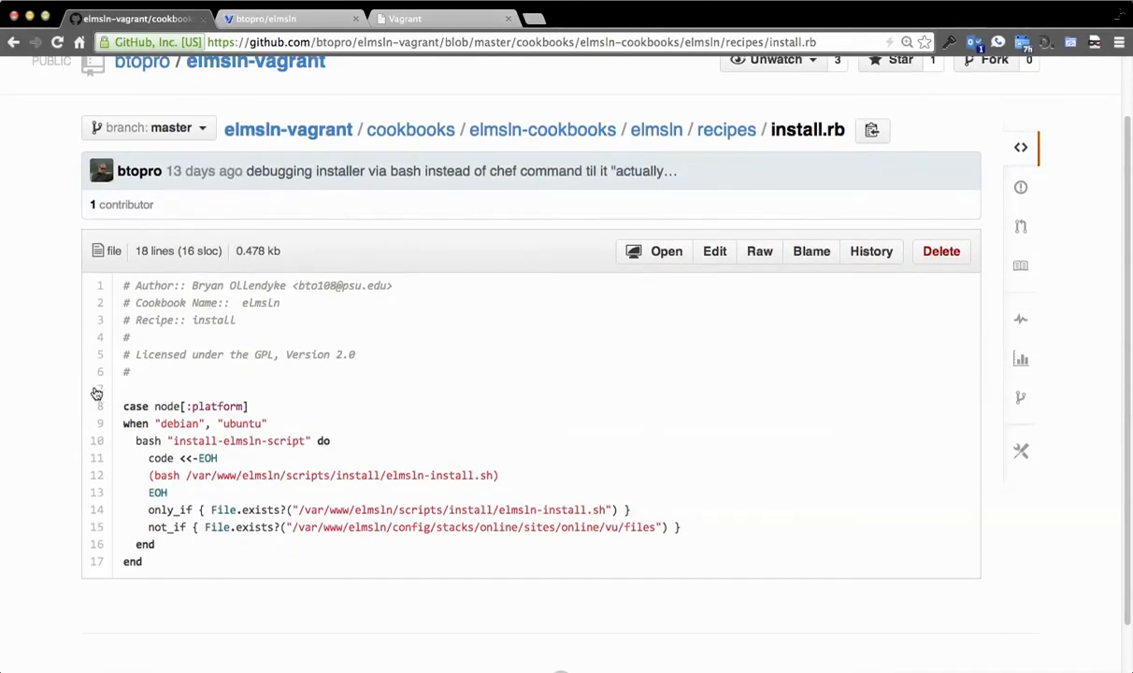
{"action": "mouse_move", "coordinate": [224, 423]}
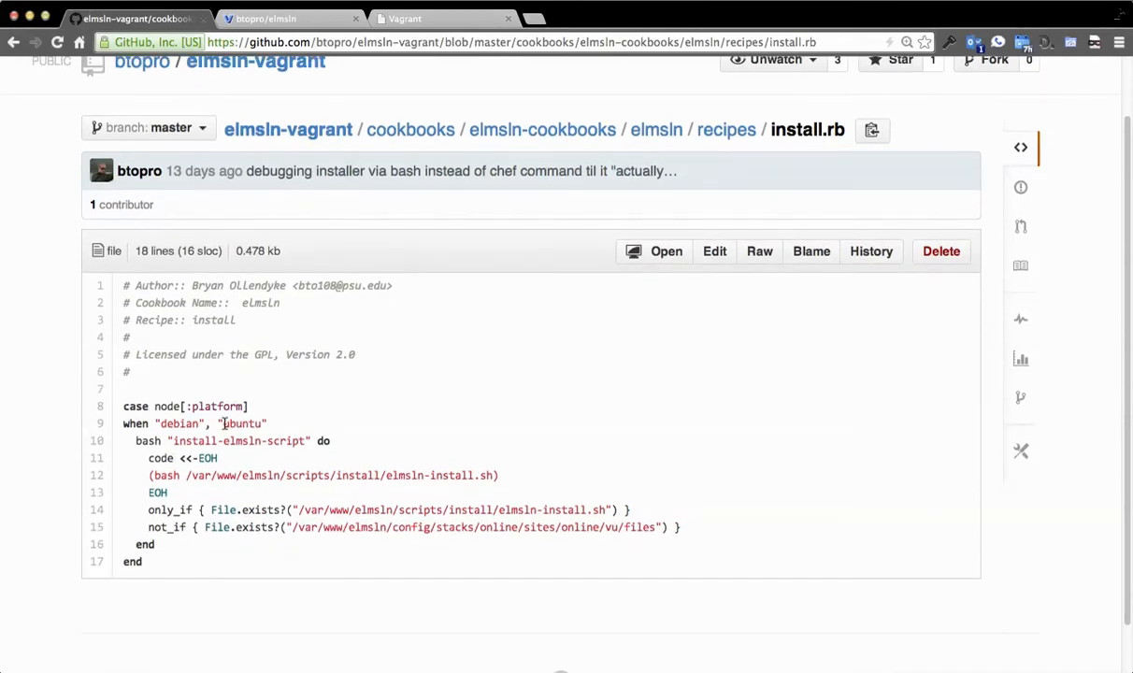
{"action": "scroll", "scroll_direction": "down", "scroll_amount": 3}
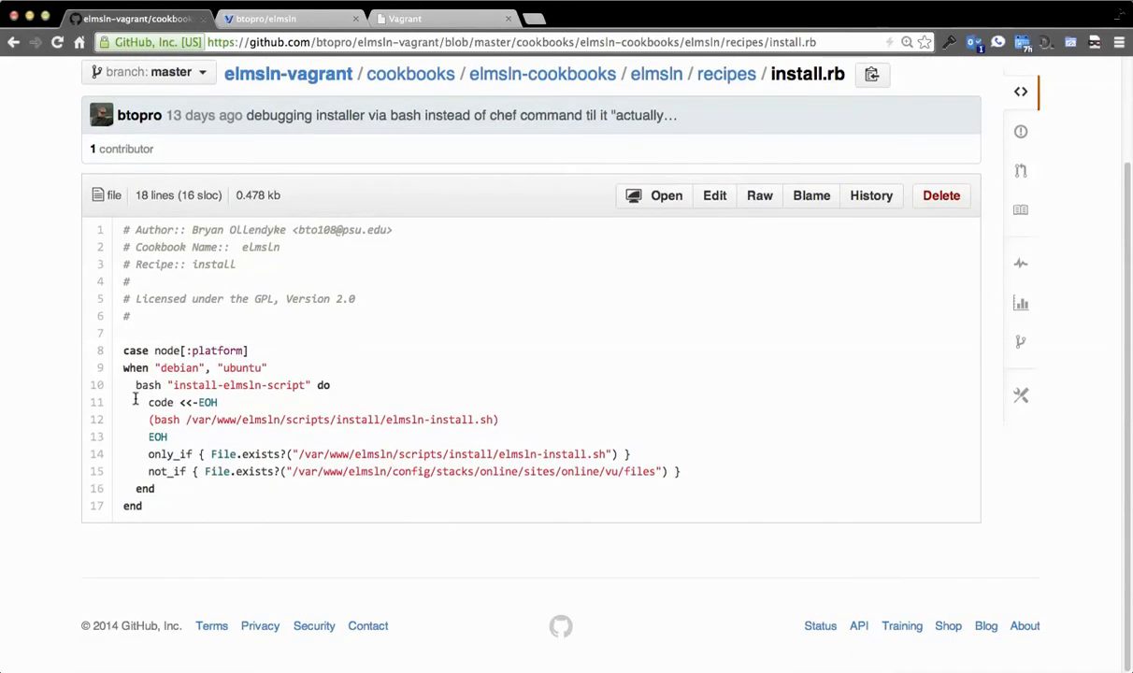
{"action": "left_click_drag", "start_coordinate": [154, 418], "coordinate": [477, 419]}
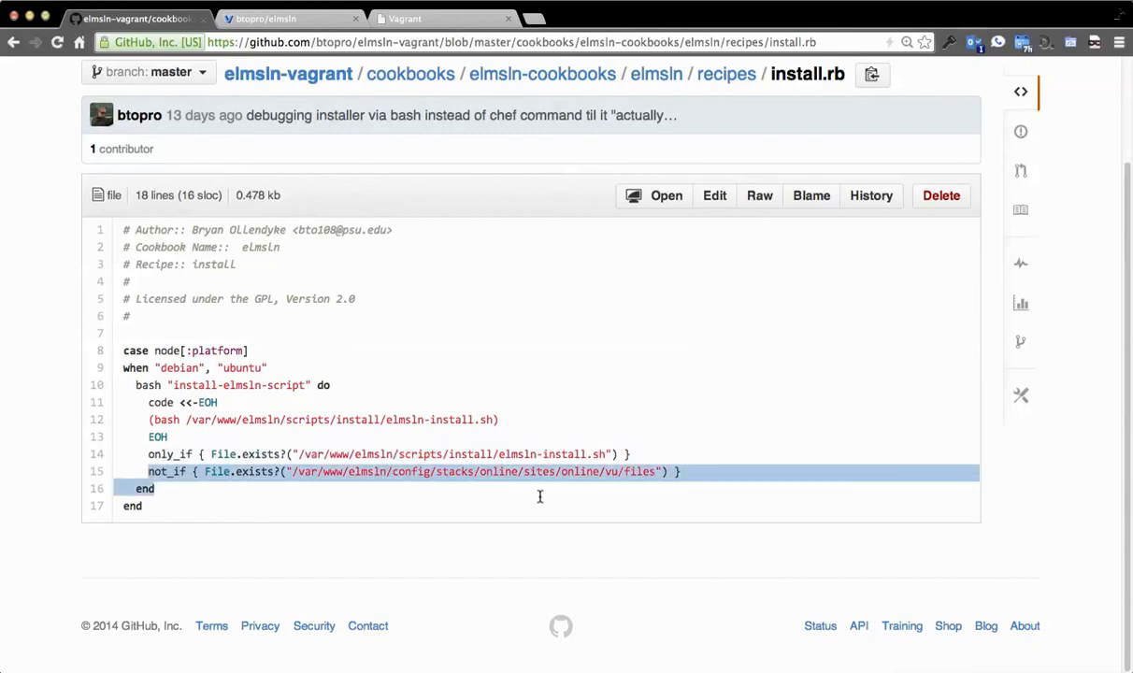
{"action": "left_click", "coordinate": [689, 477]}
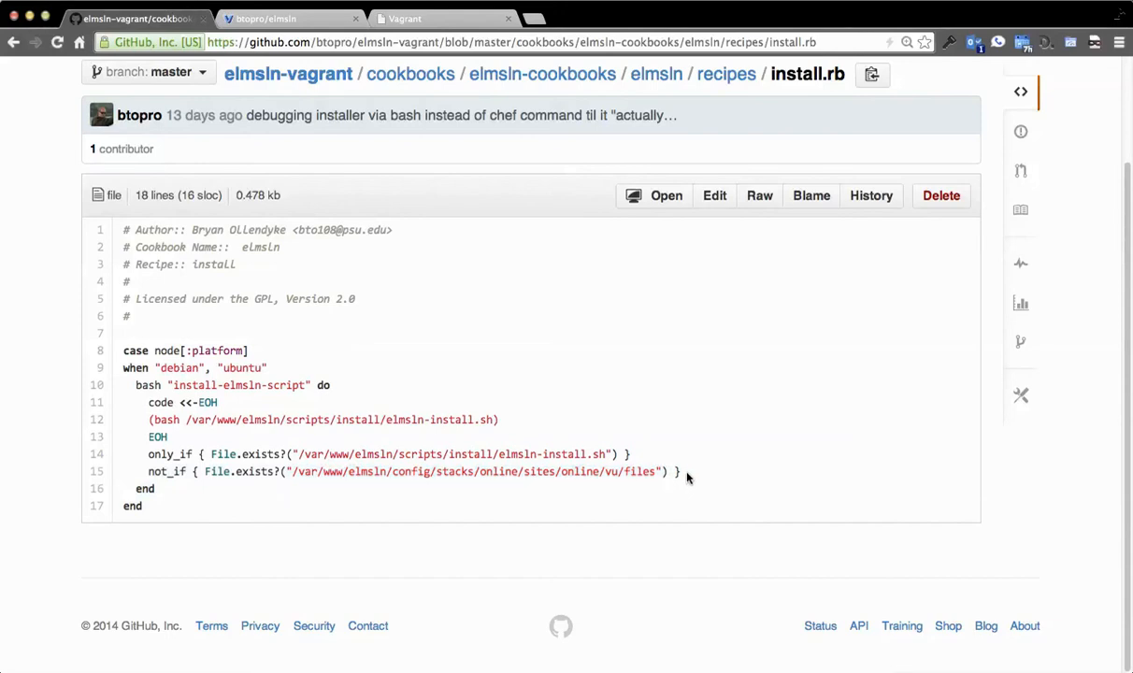
{"action": "mouse_move", "coordinate": [552, 503]}
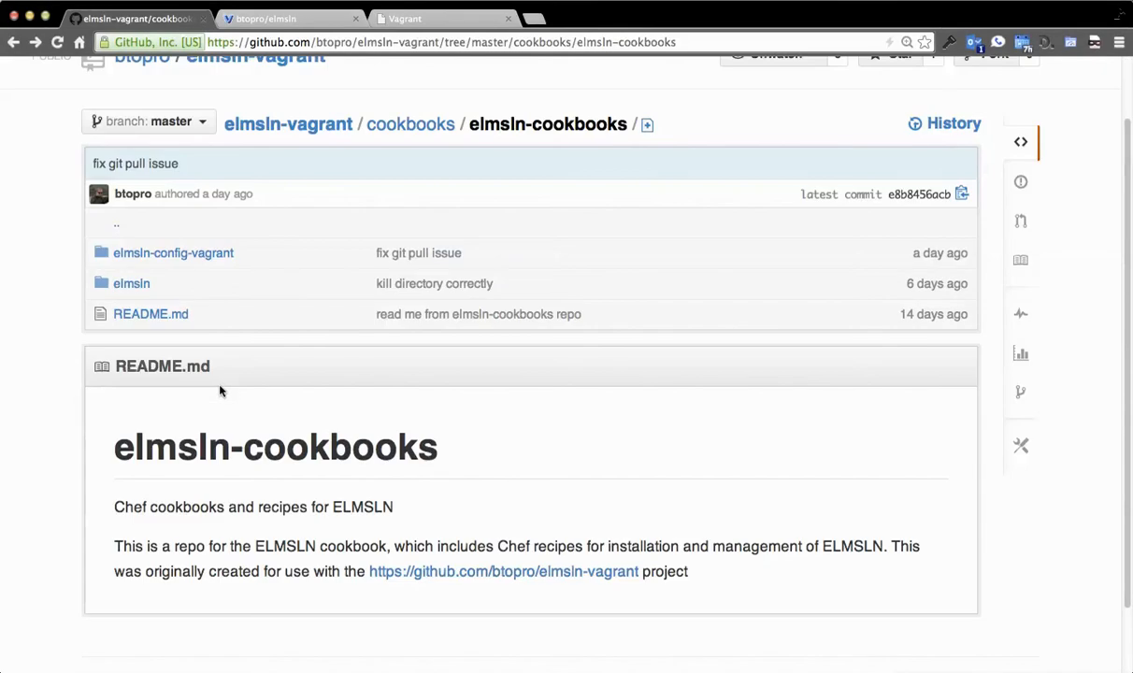
- Navigate into the elmsln-config-vagrant cookbook and open the piwik-install.rb recipe
{"action": "left_click", "coordinate": [173, 252]}
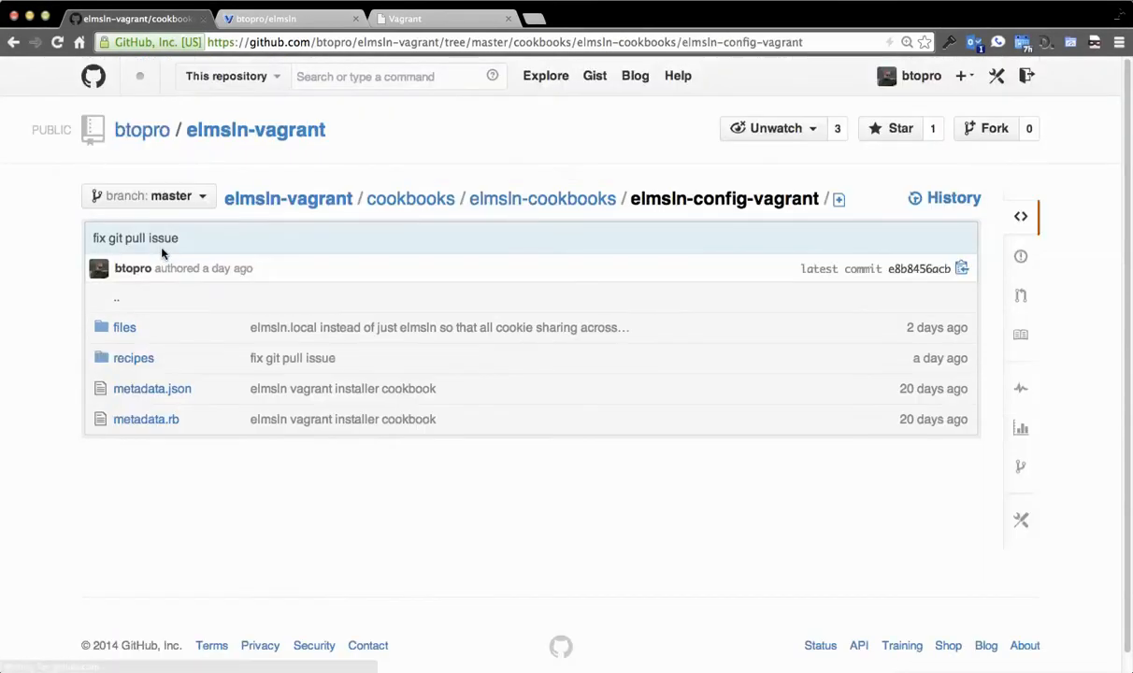
{"action": "mouse_move", "coordinate": [152, 388]}
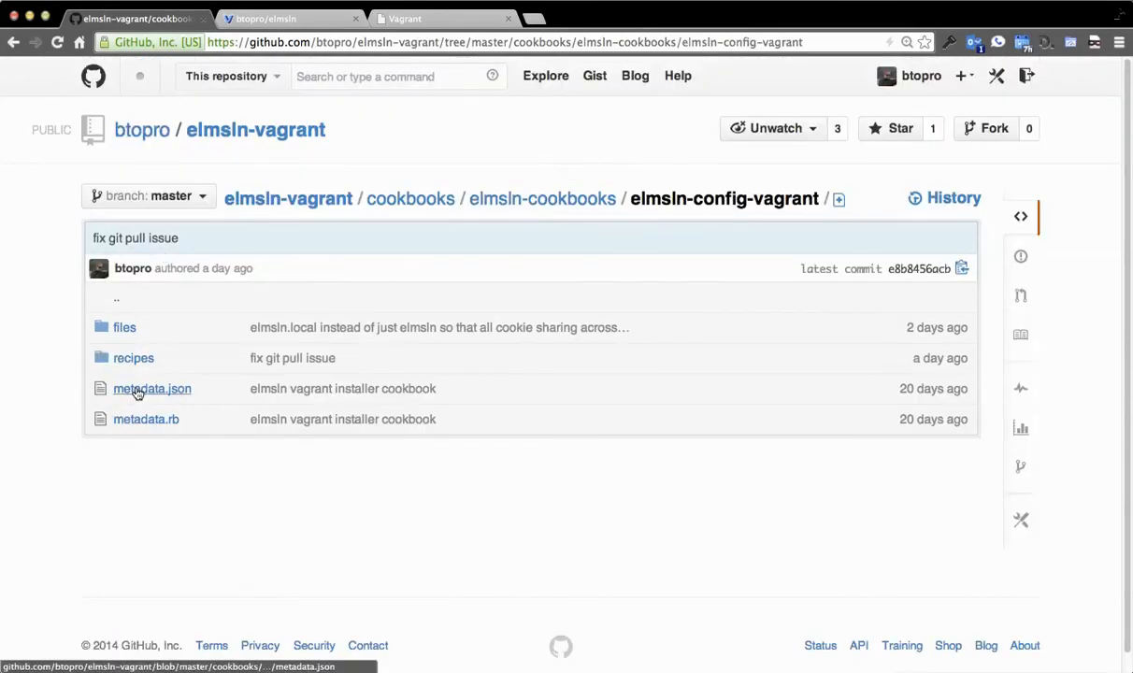
{"action": "left_click", "coordinate": [124, 327]}
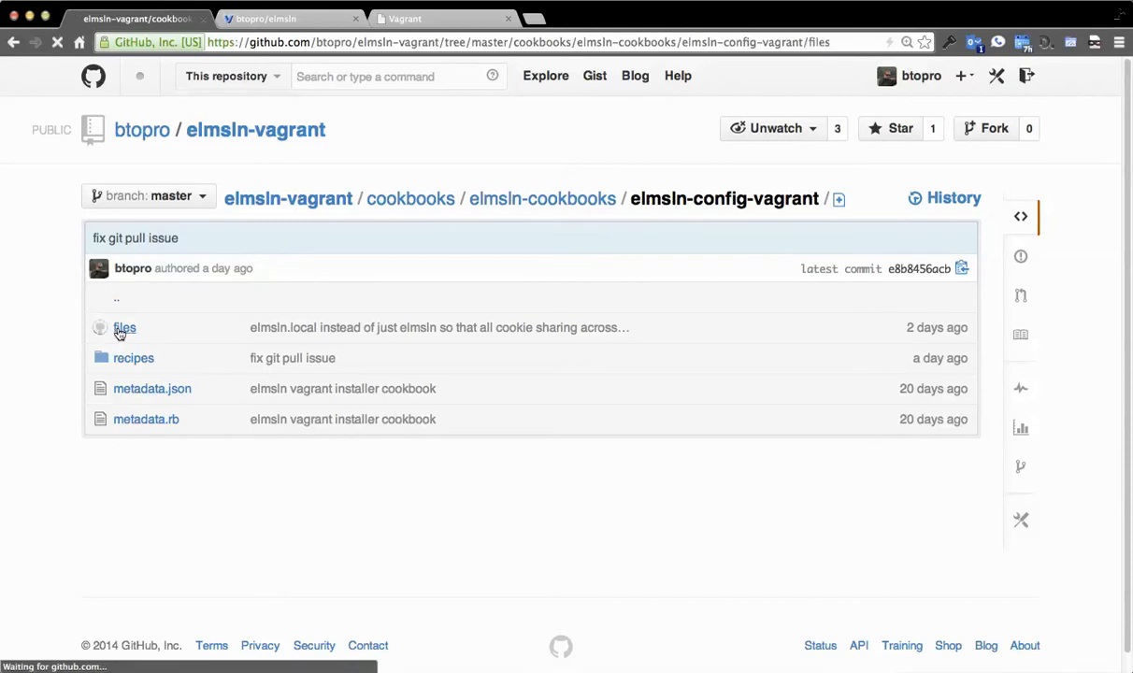
{"action": "left_click", "coordinate": [124, 328]}
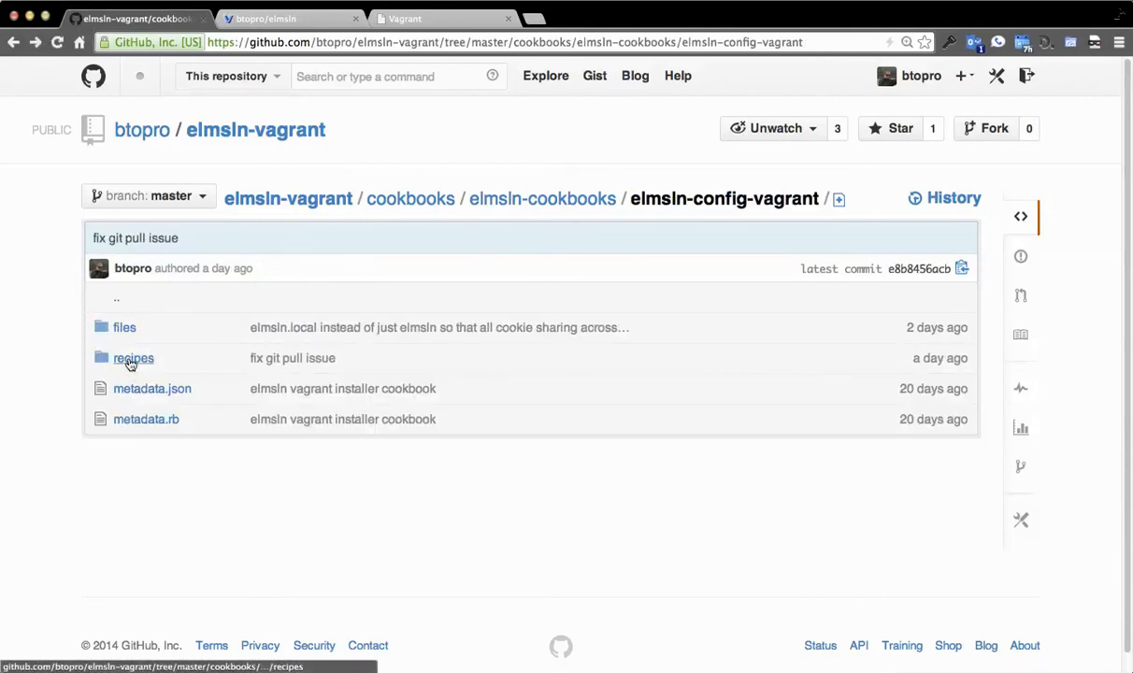
{"action": "left_click", "coordinate": [134, 358]}
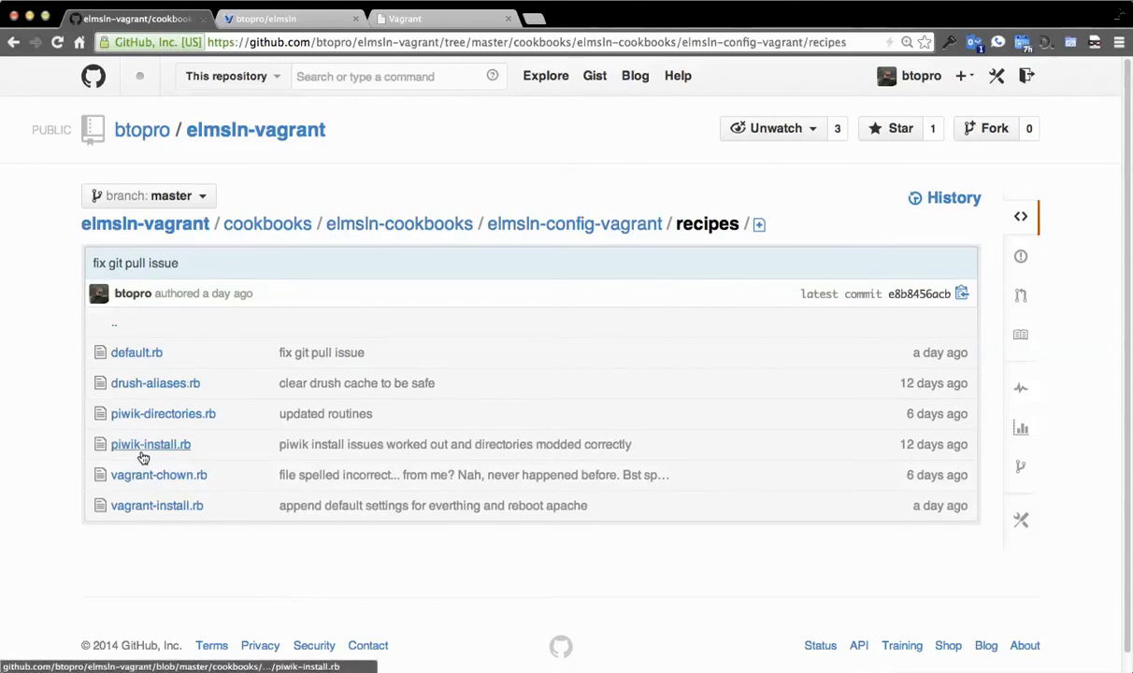
{"action": "left_click", "coordinate": [150, 444]}
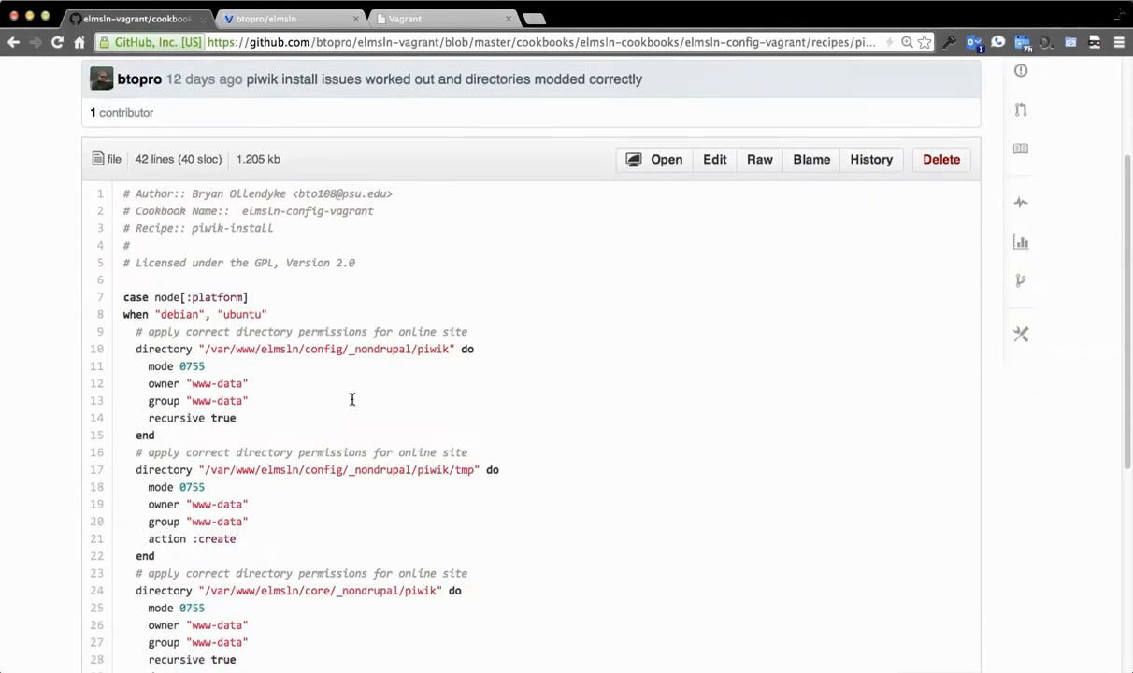
- Read through piwik-install.rb, scrolling sideways to see the long SQL import command
{"action": "scroll", "scroll_direction": "down", "scroll_amount": 3}
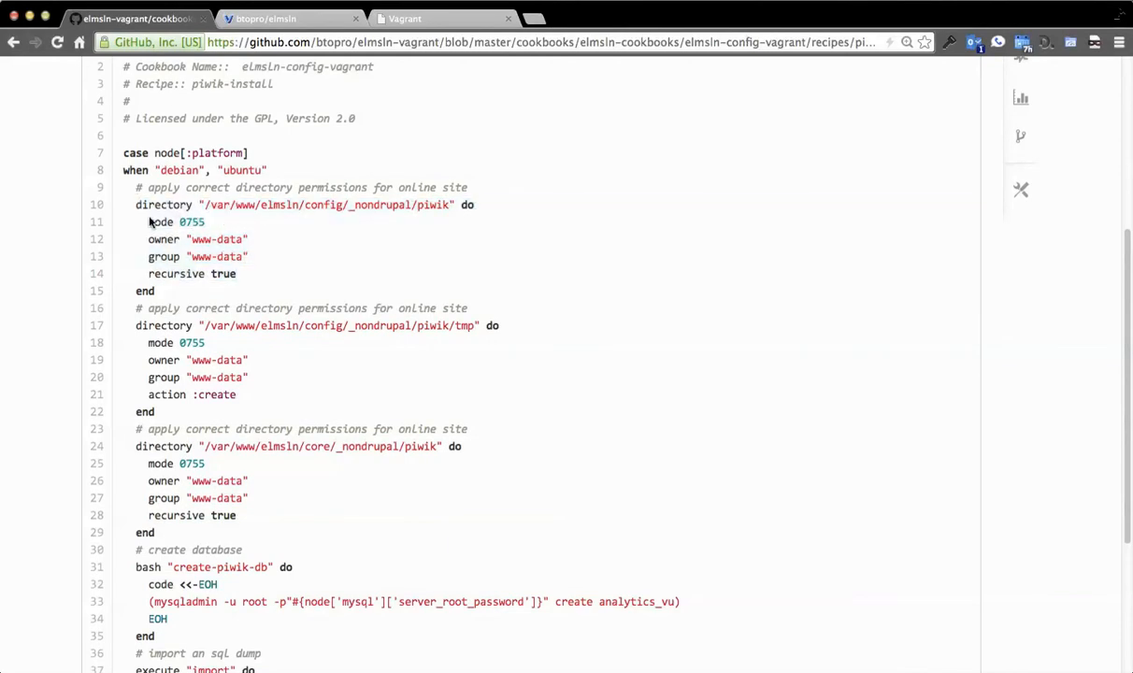
{"action": "mouse_move", "coordinate": [223, 279]}
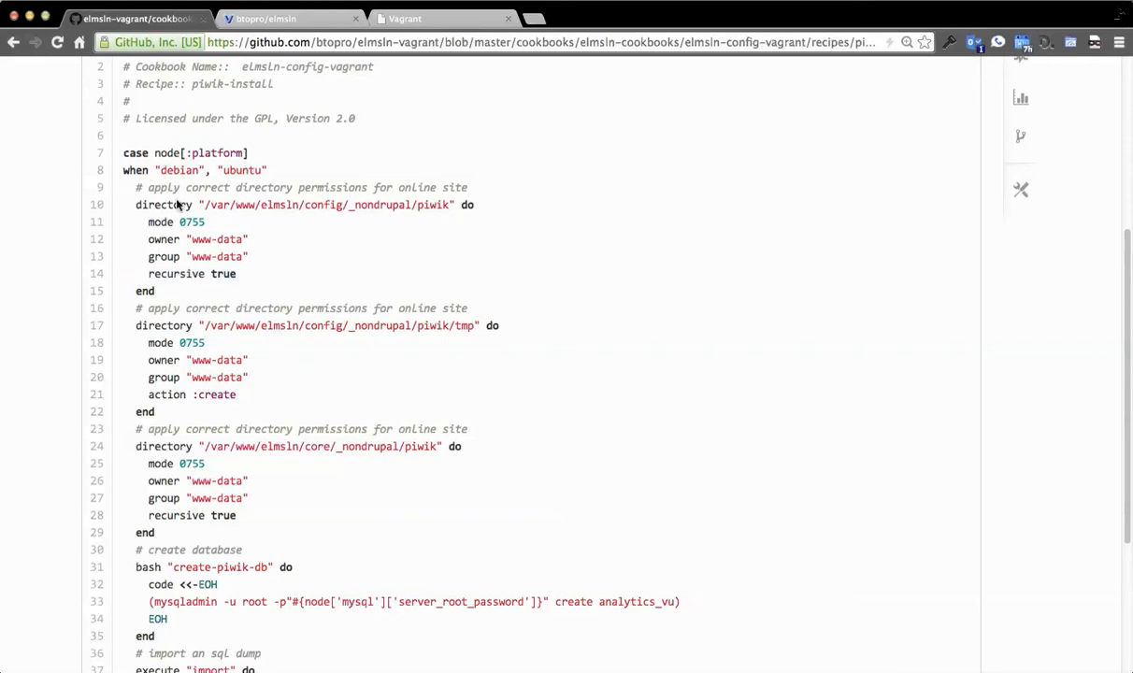
{"action": "scroll", "scroll_direction": "down", "scroll_amount": 3}
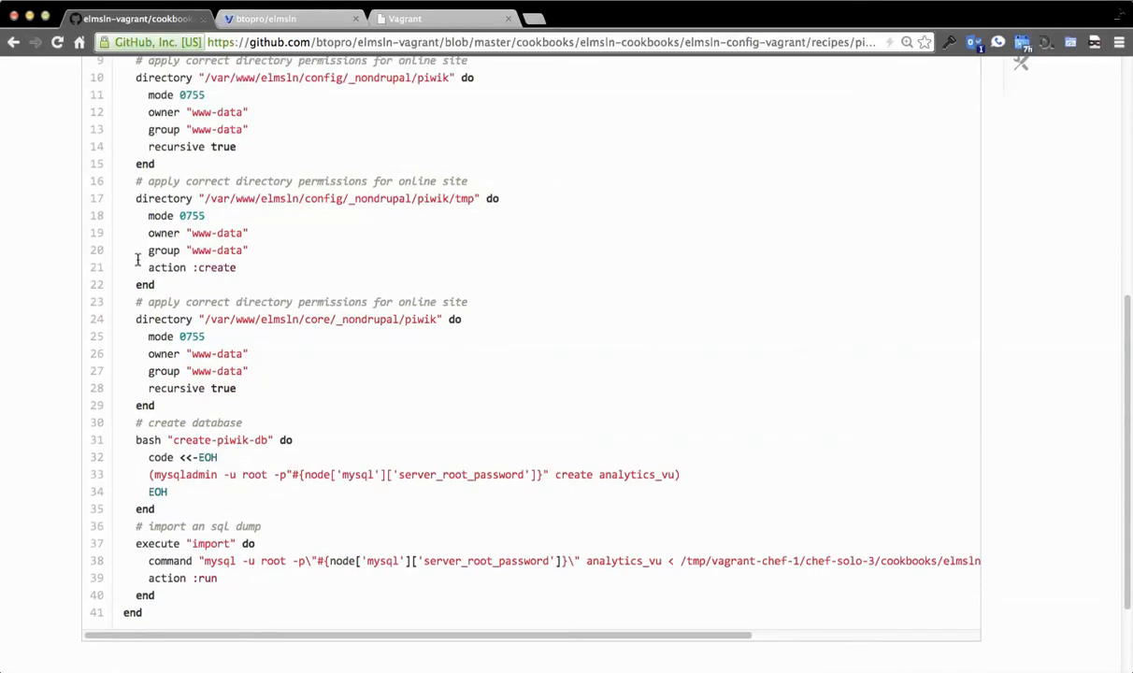
{"action": "scroll", "scroll_direction": "down", "scroll_amount": 3}
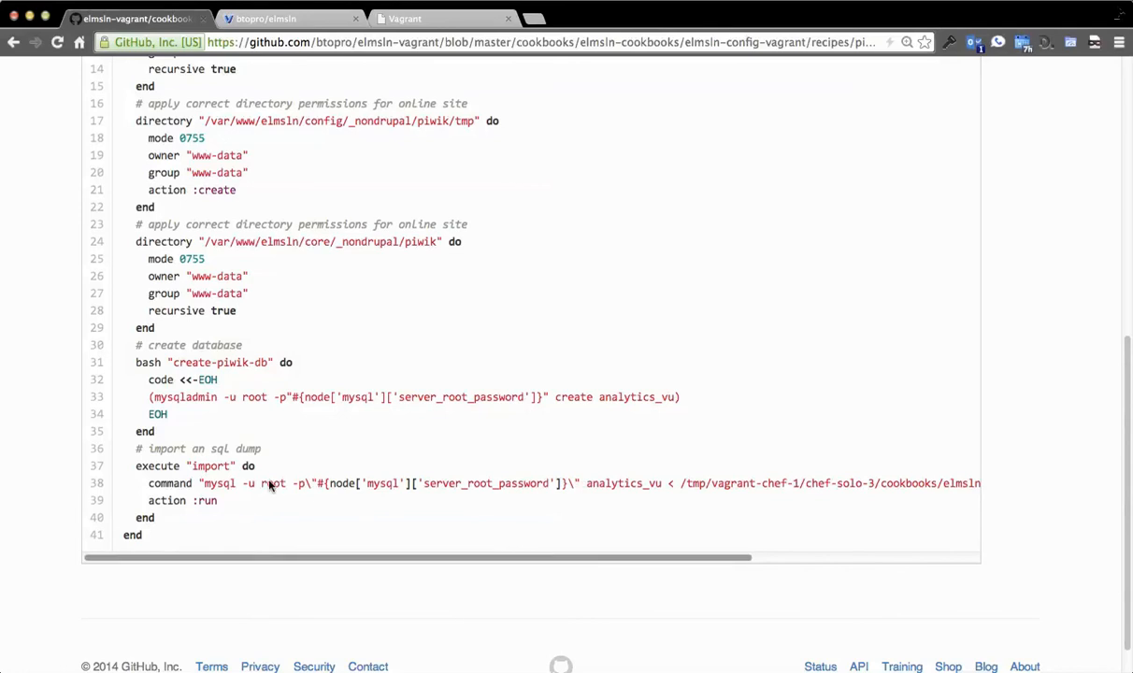
{"action": "scroll", "scroll_direction": "down", "scroll_amount": 3}
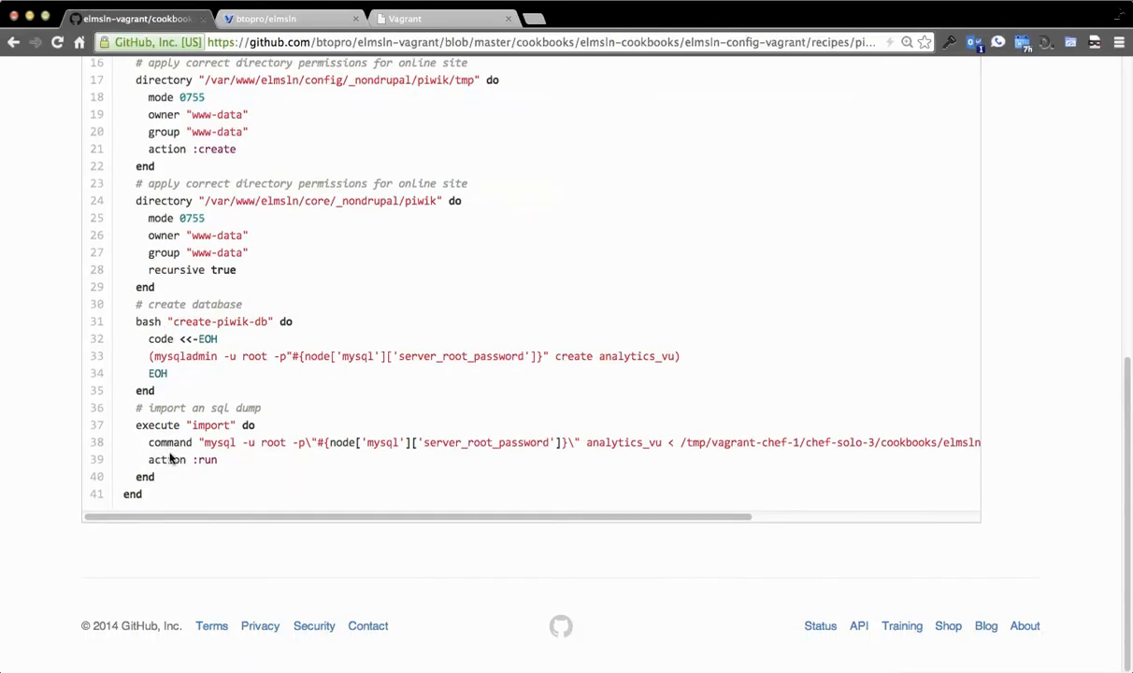
{"action": "scroll", "scroll_direction": "right", "scroll_amount": 3}
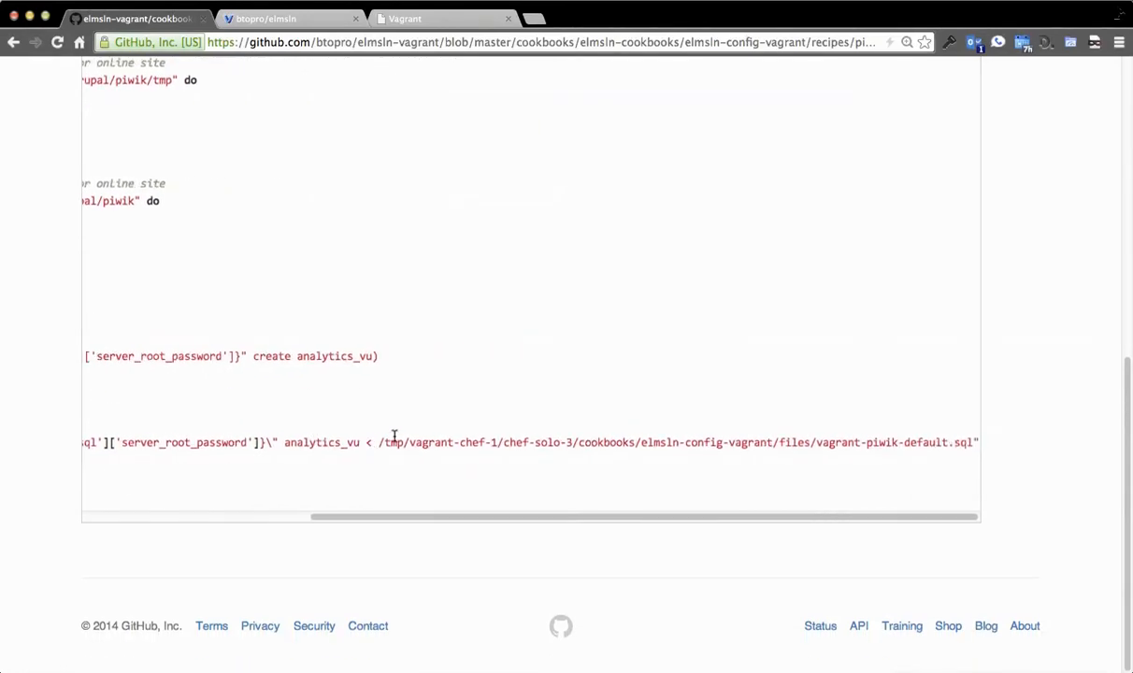
{"action": "scroll", "scroll_direction": "left", "scroll_amount": 3}
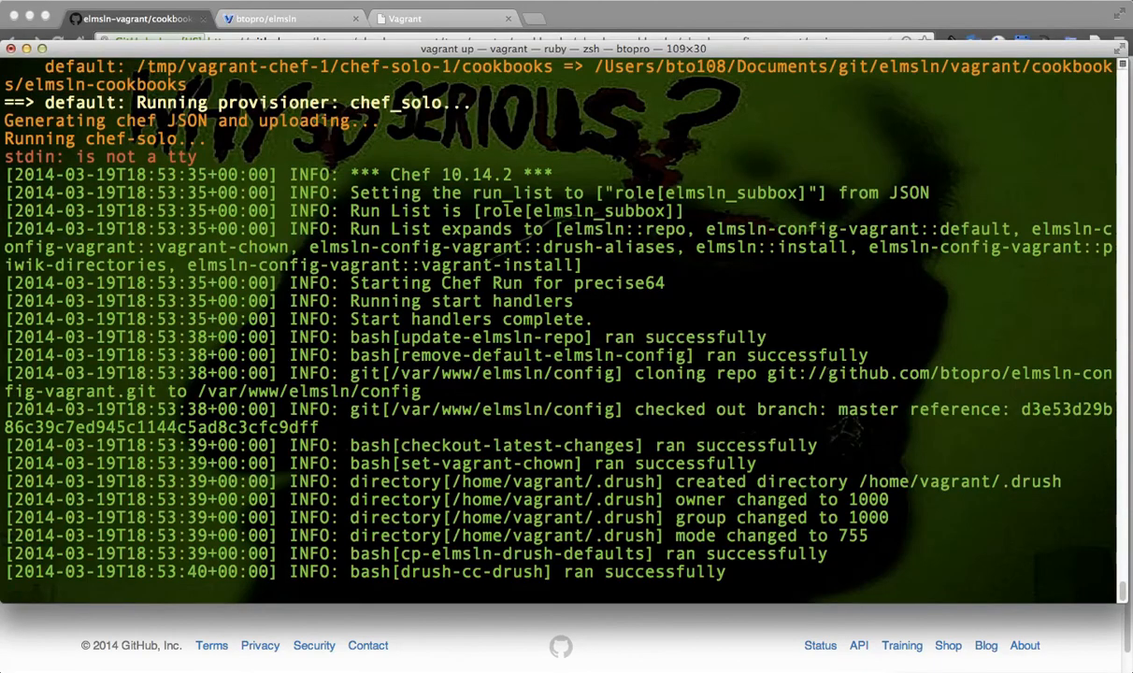
- After provisioning finishes, log into the Ubuntu 12.04 VM with vagrant ssh
{"action": "scroll", "scroll_direction": "down", "scroll_amount": 3}
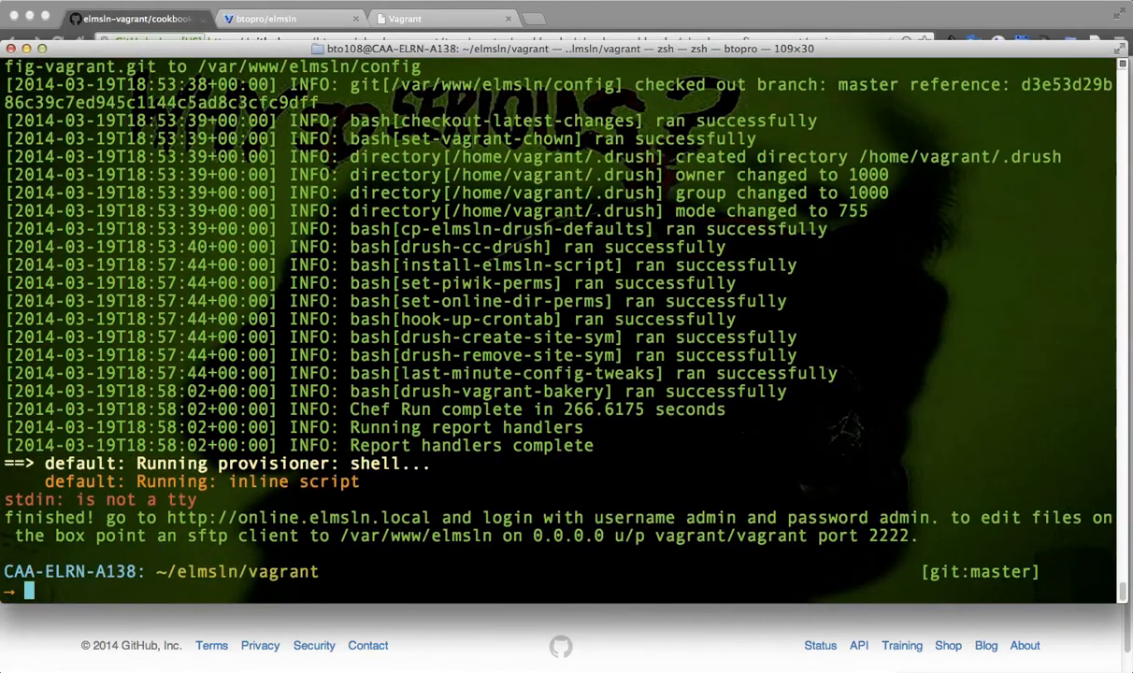
{"action": "double_click", "coordinate": [199, 229]}
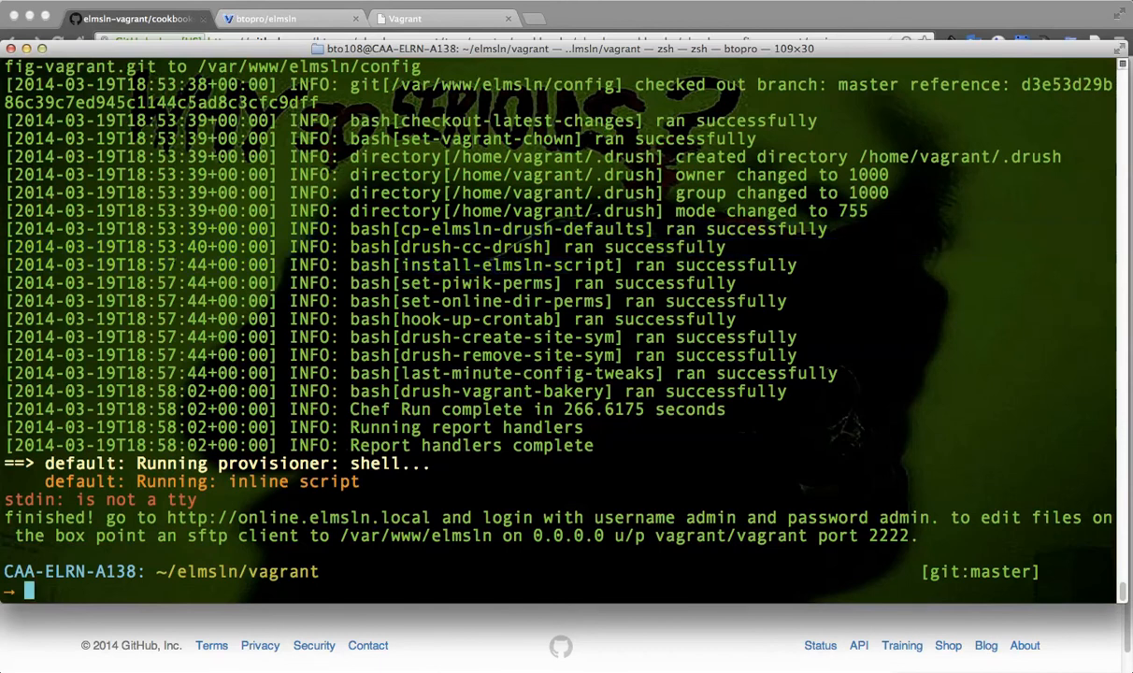
{"action": "double_click", "coordinate": [203, 247]}
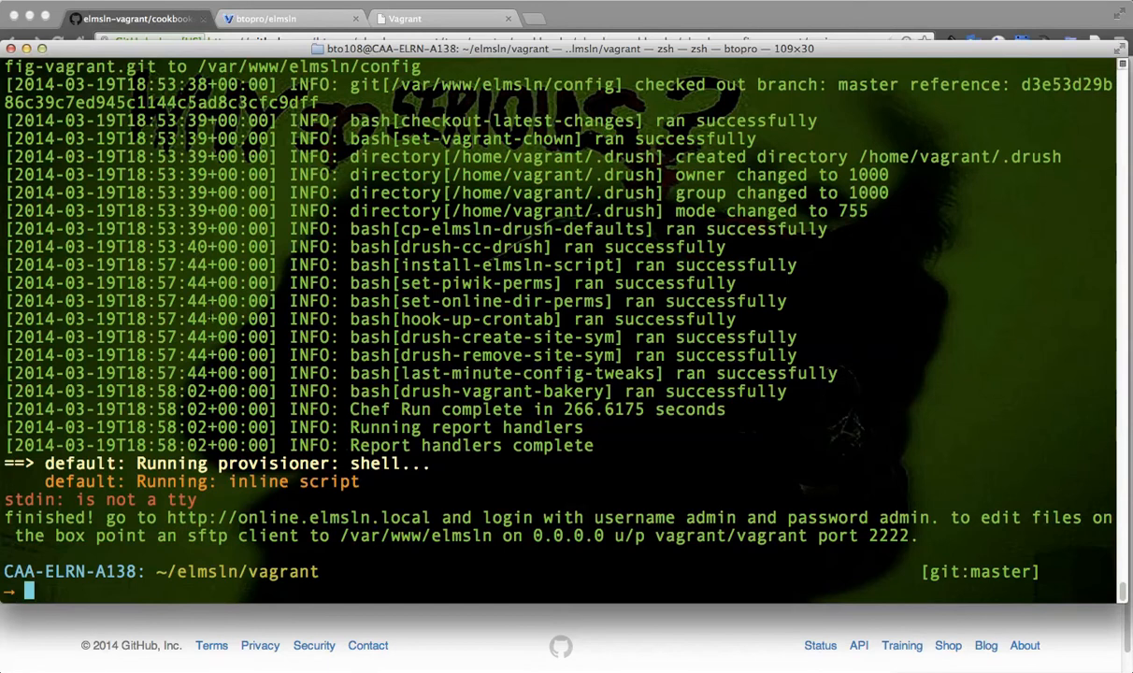
{"action": "type", "text": "vagran"}
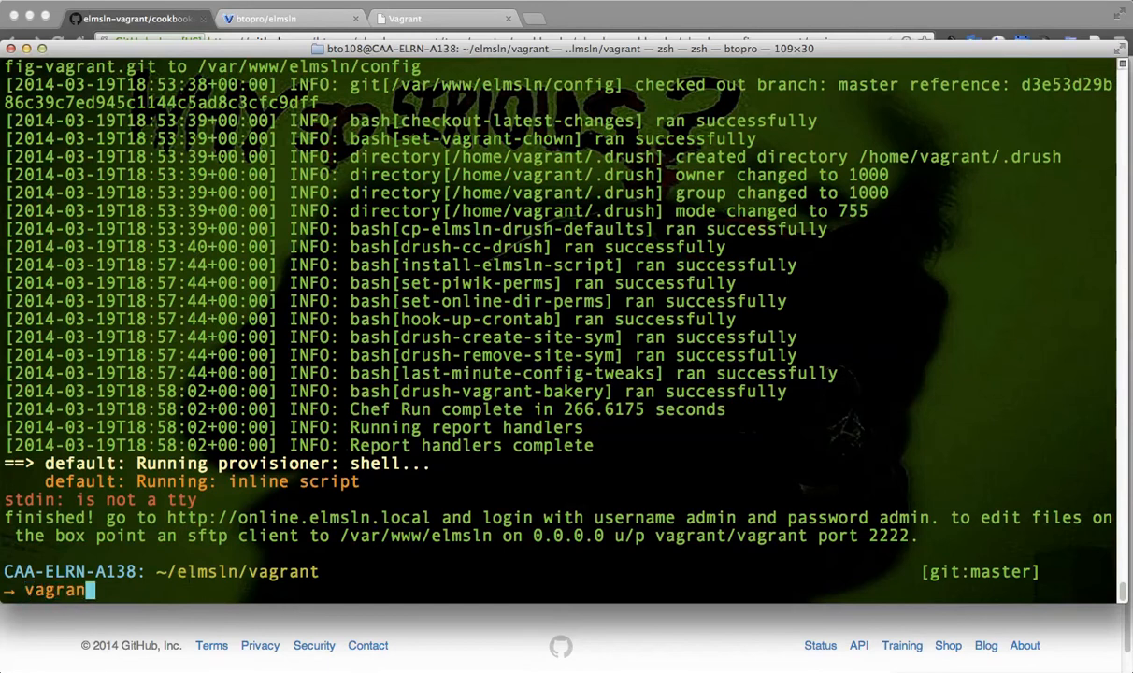
{"action": "type", "text": "ssh"}
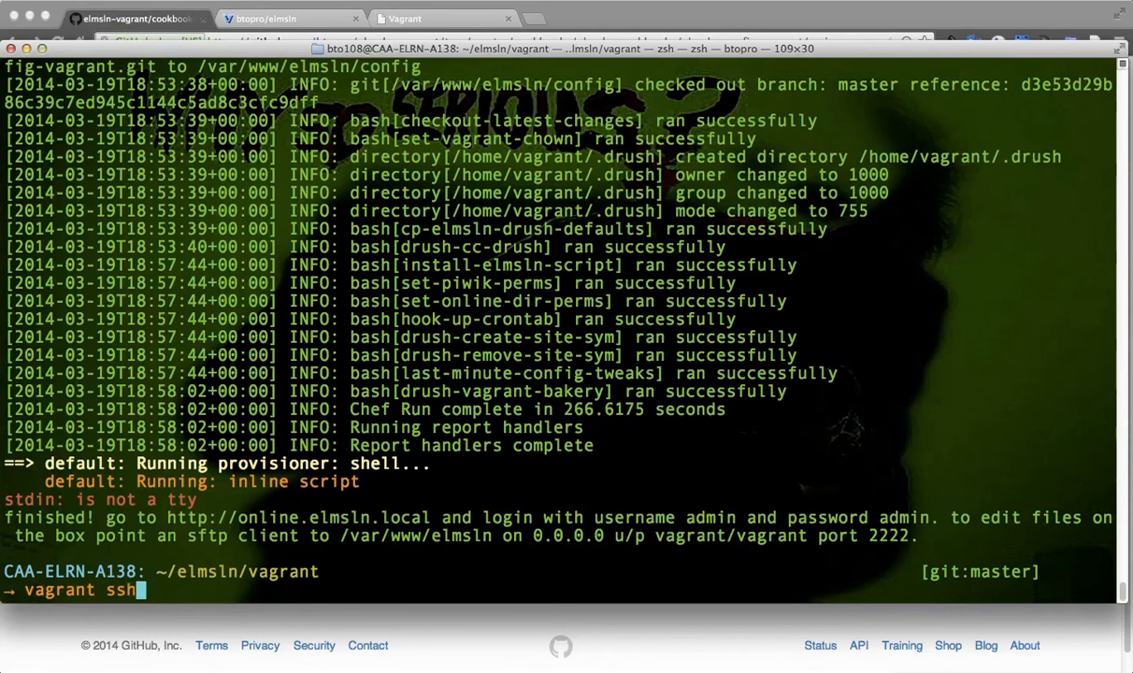
{"action": "key", "text": "enter"}
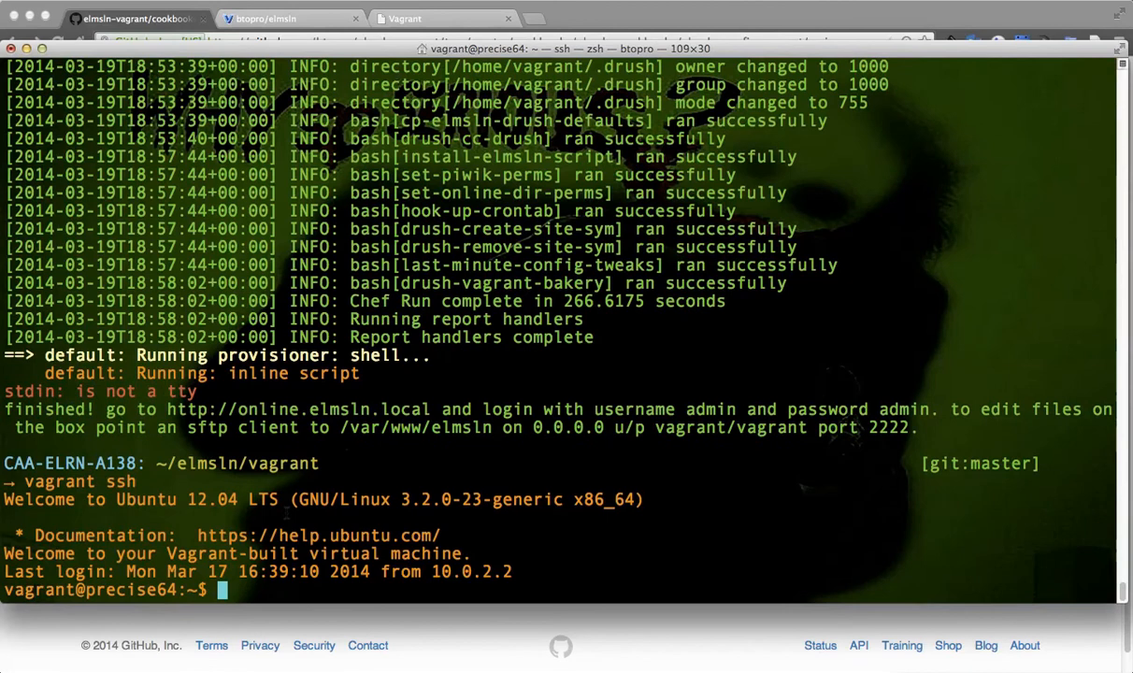
- List VM files, log out, open /etc/hosts in vi, and load online.elmsln.local
{"action": "type", "text": "l"}
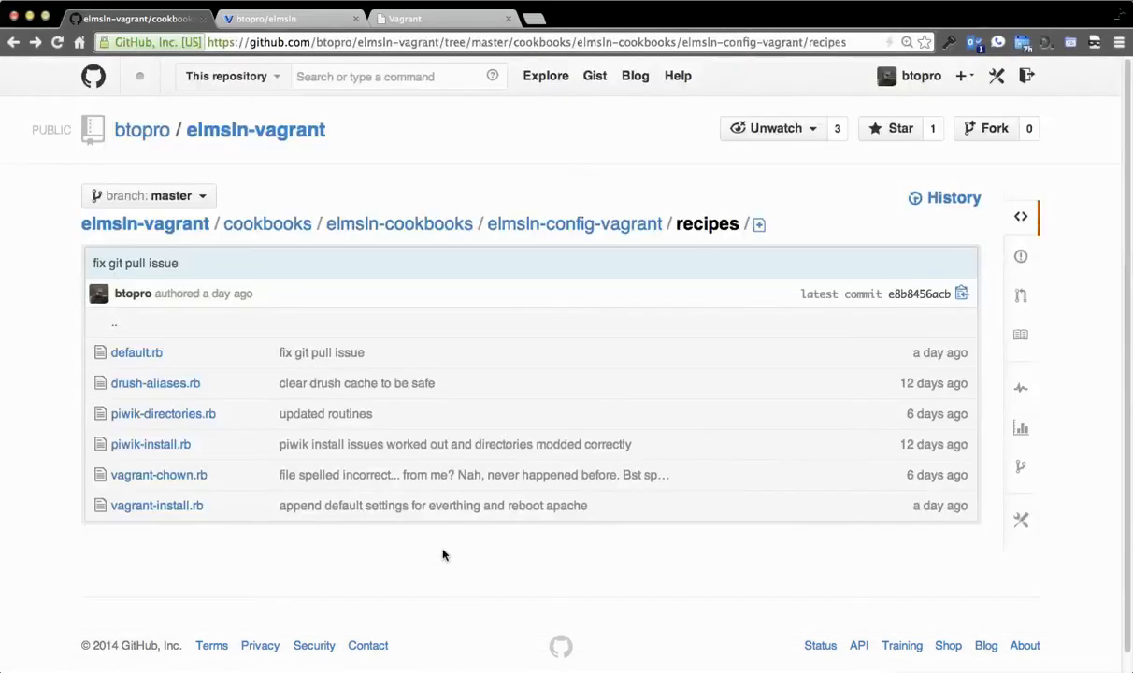
{"action": "mouse_move", "coordinate": [426, 531]}
{"action": "type", "text": "online.elmsln.local/"}
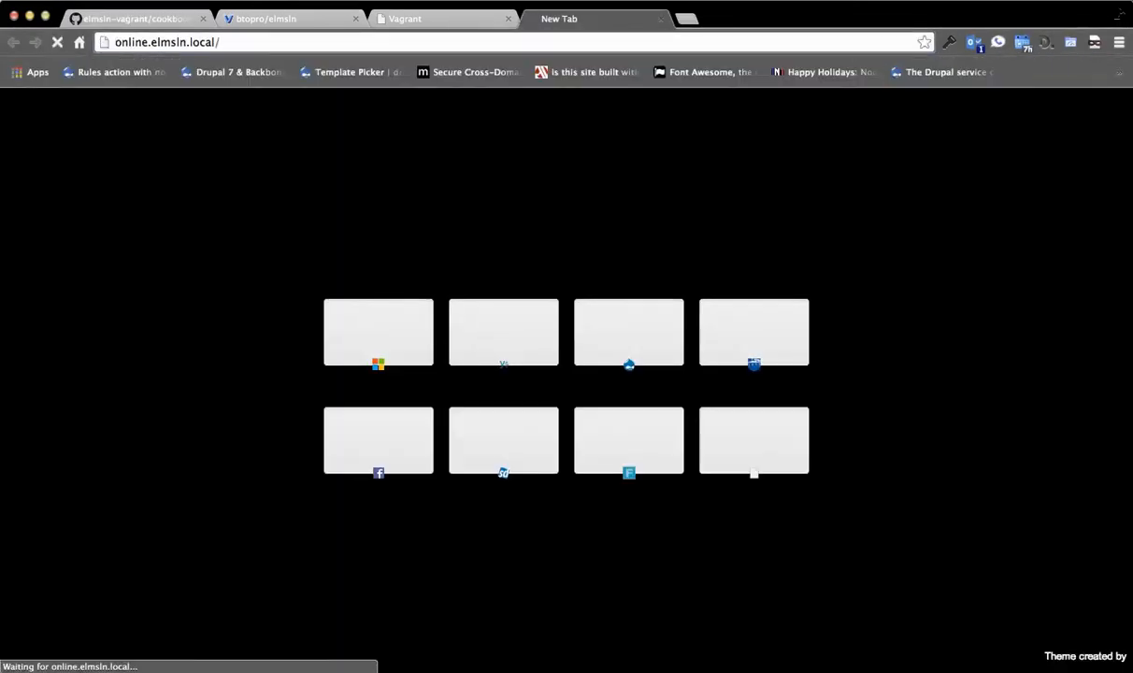
{"action": "mouse_move", "coordinate": [304, 160]}
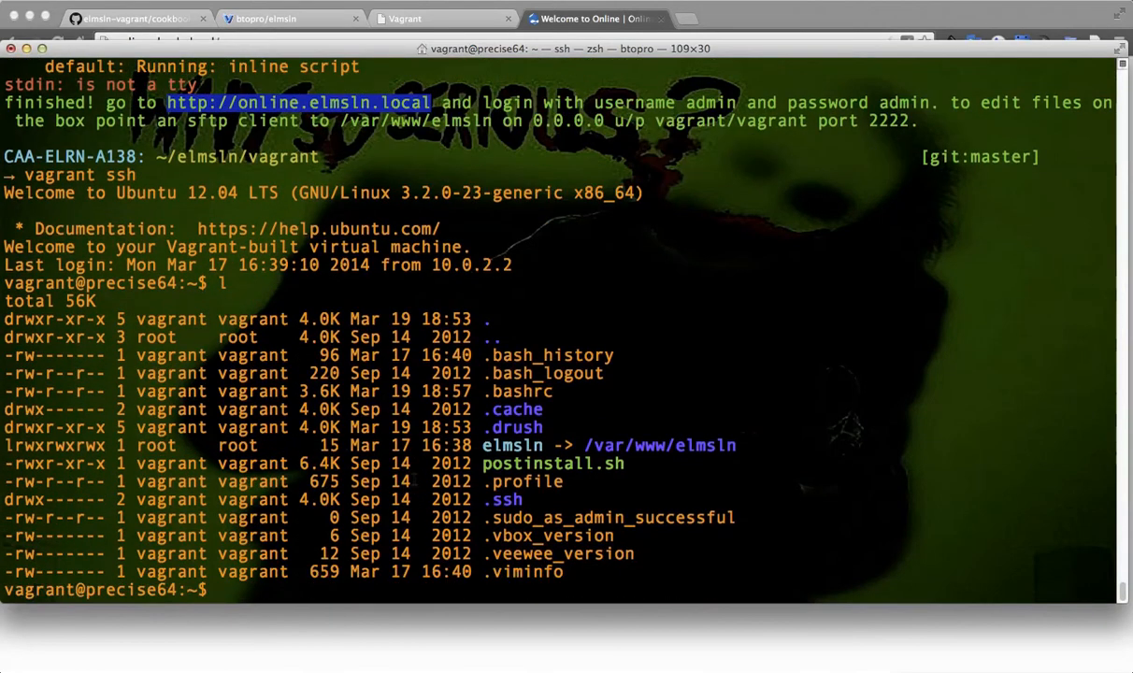
{"action": "type", "text": "logout"}
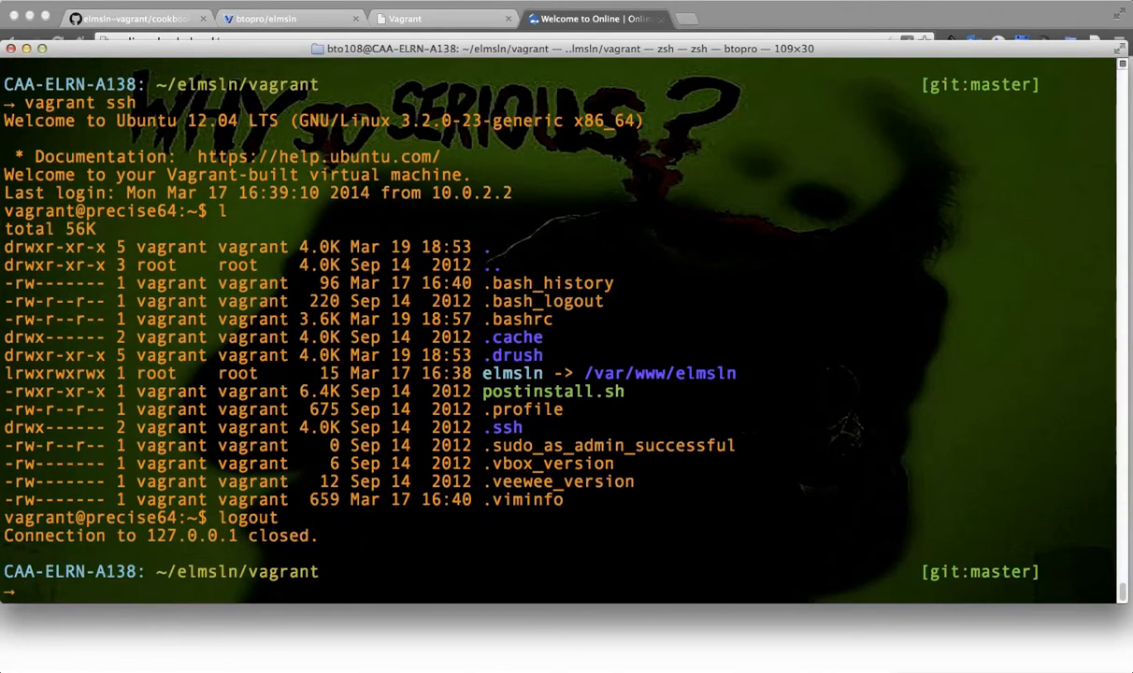
{"action": "type", "text": "vi /etc/hosts"}
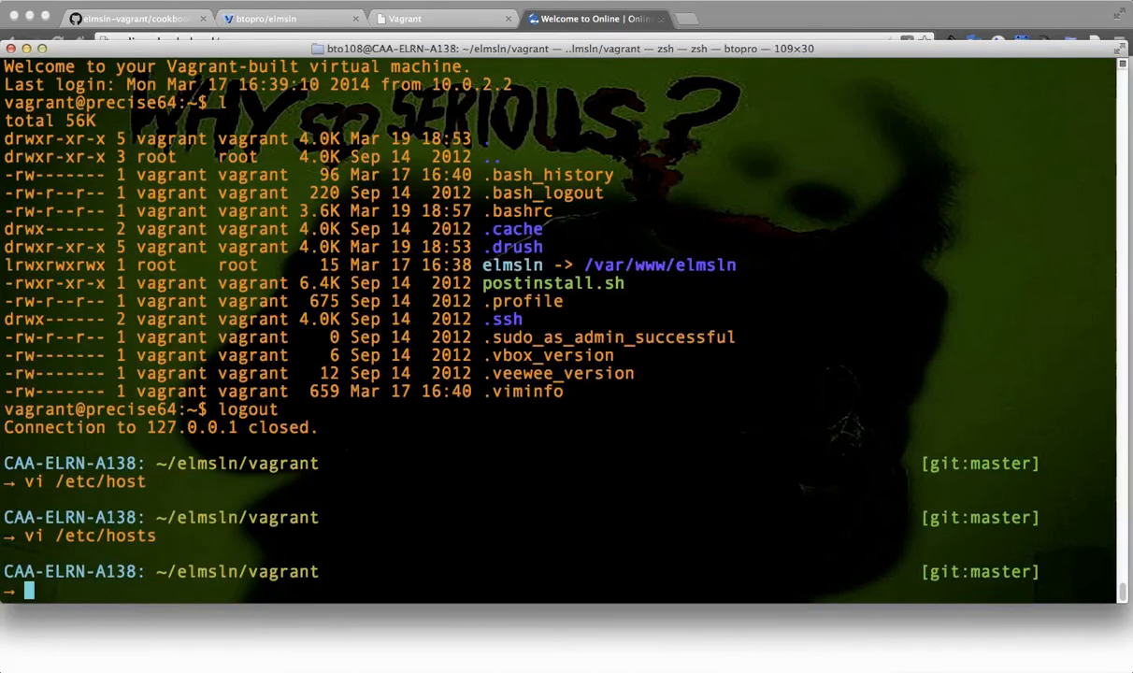
{"action": "mouse_move", "coordinate": [401, 615]}
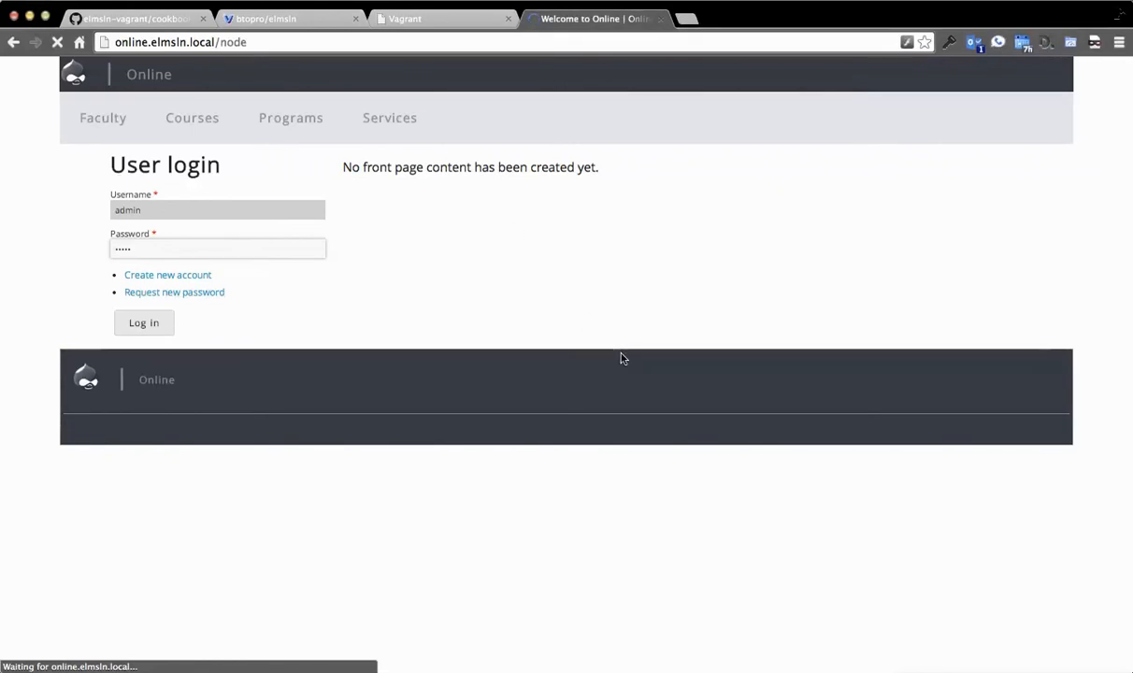
{"action": "left_click", "coordinate": [144, 323]}
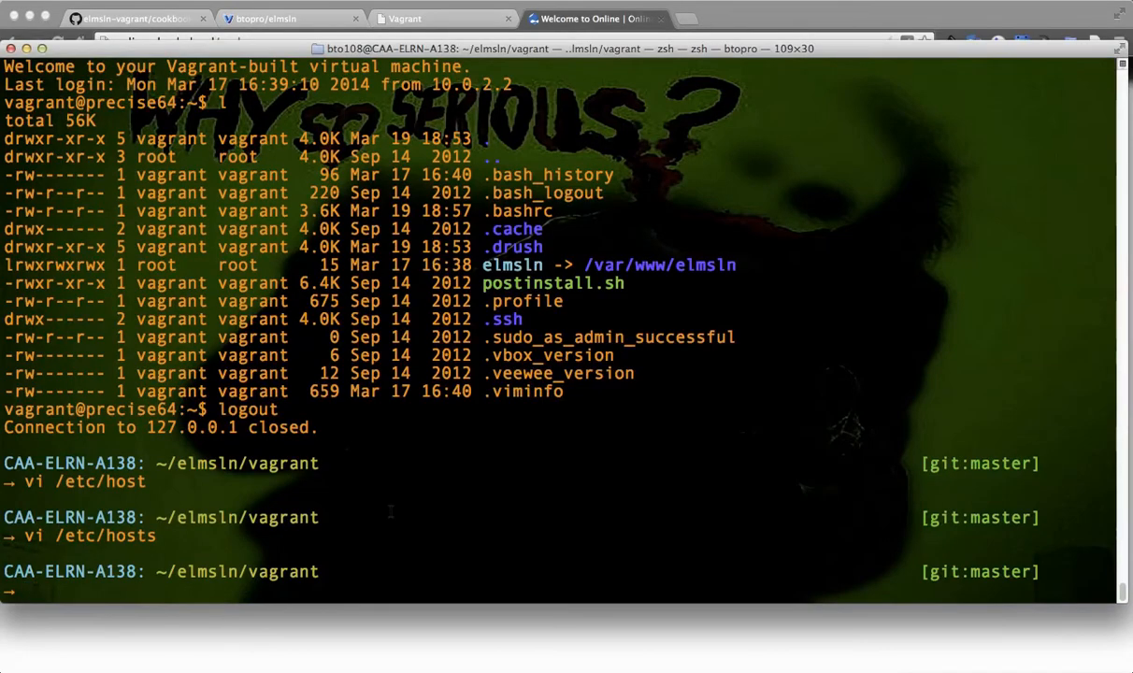
- Log into Vagrant Cloud as btopro with vagrant login
{"action": "type", "text": "v"}
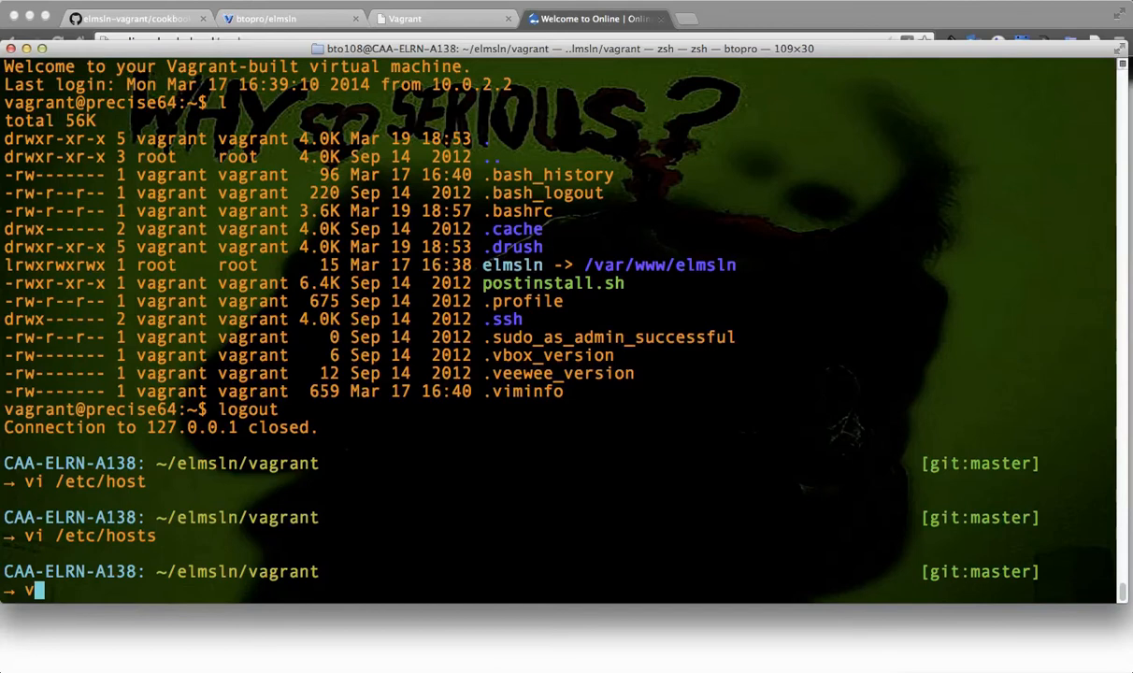
{"action": "type", "text": "agrant l"}
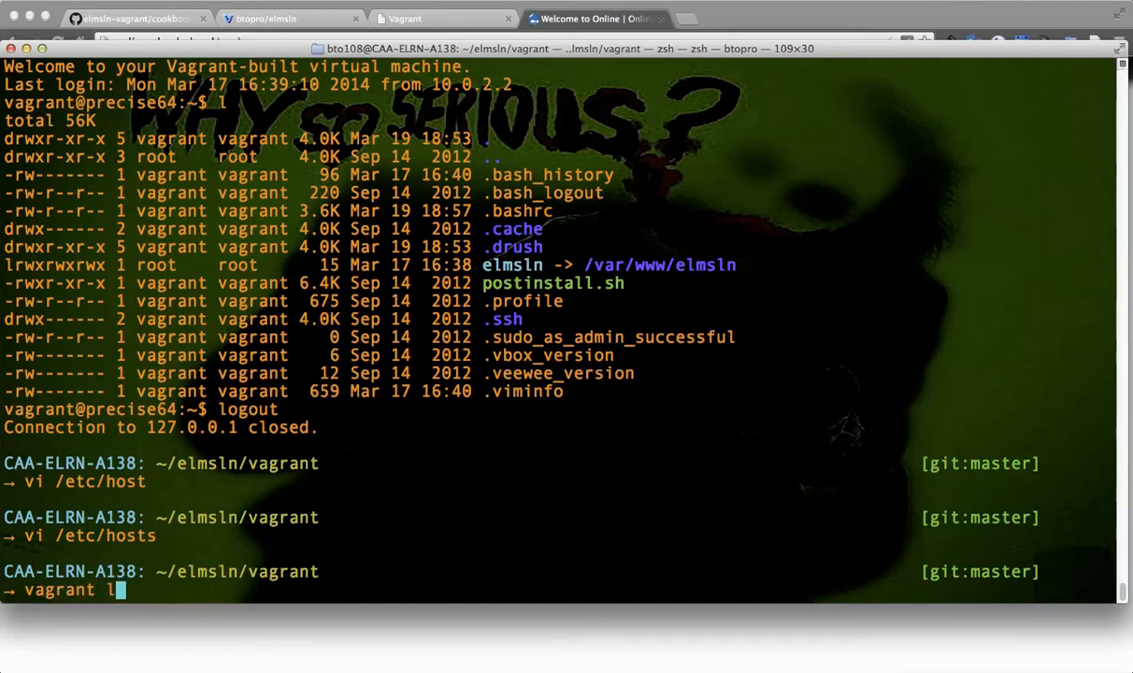
{"action": "type", "text": "ogin"}
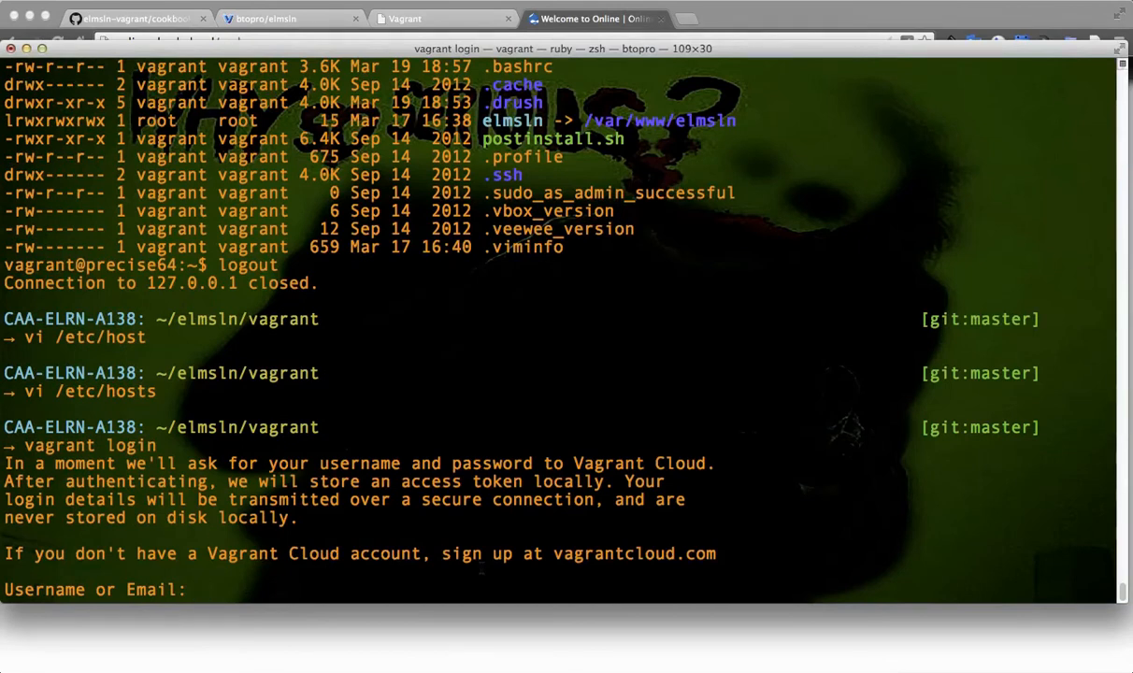
{"action": "type", "text": "btopro"}
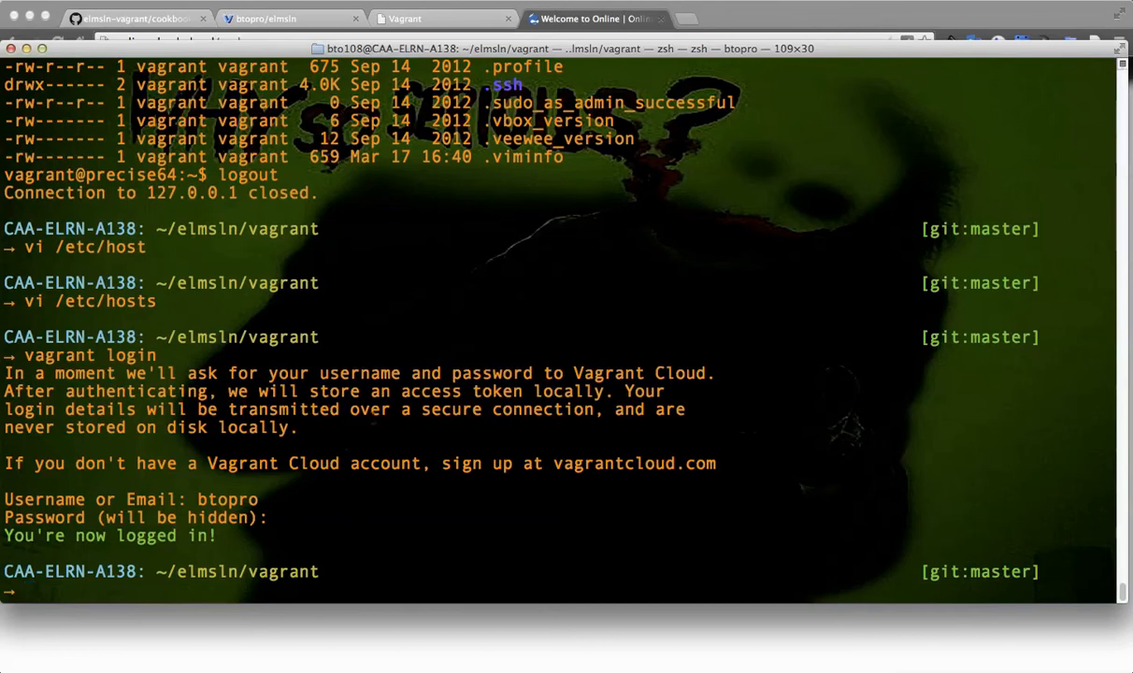
- Display vagrant share's usage help listing --ssh, --ssh-once and --disable-http
{"action": "type", "text": "vagrant"}
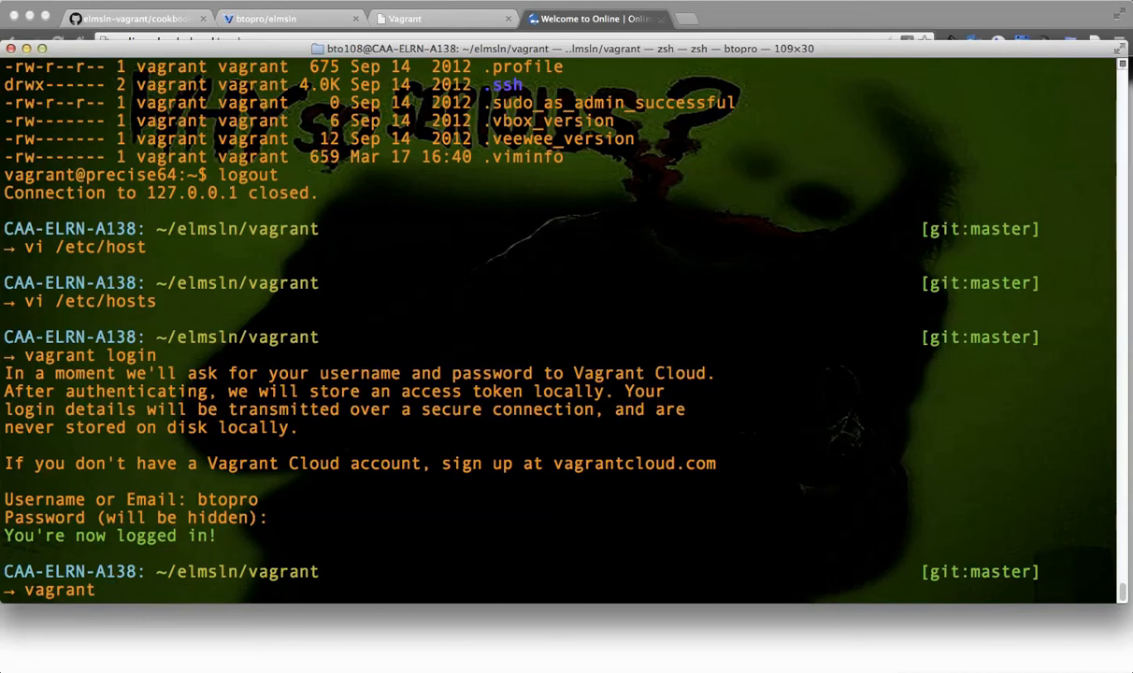
{"action": "type", "text": "sha"}
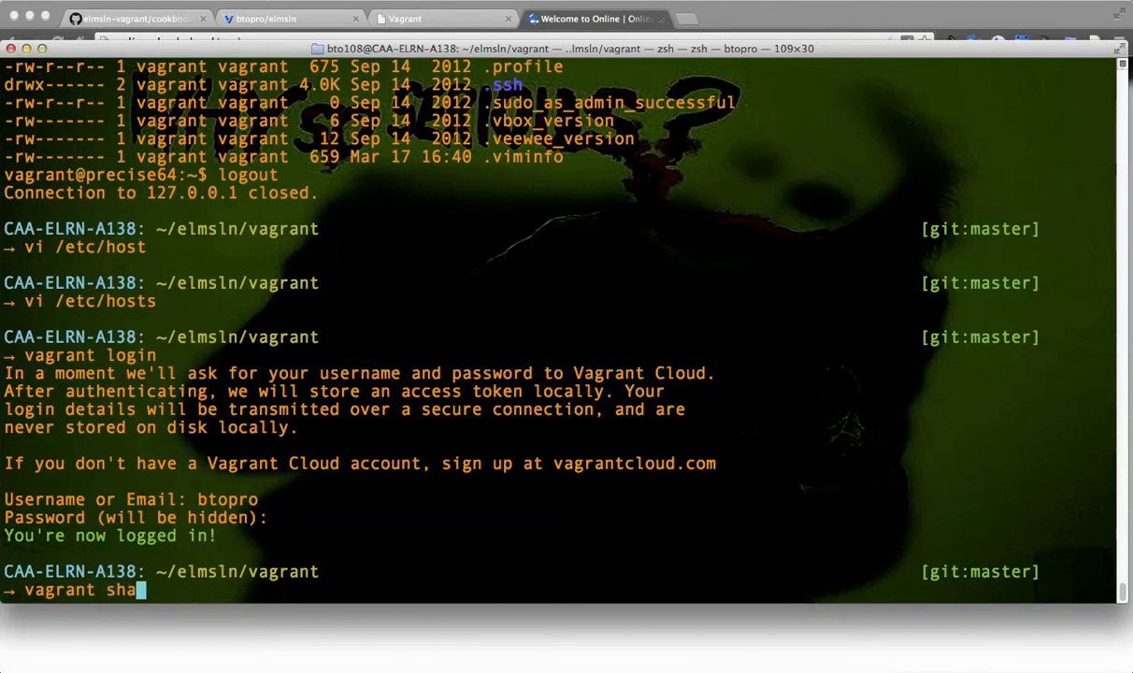
{"action": "type", "text": "re --"}
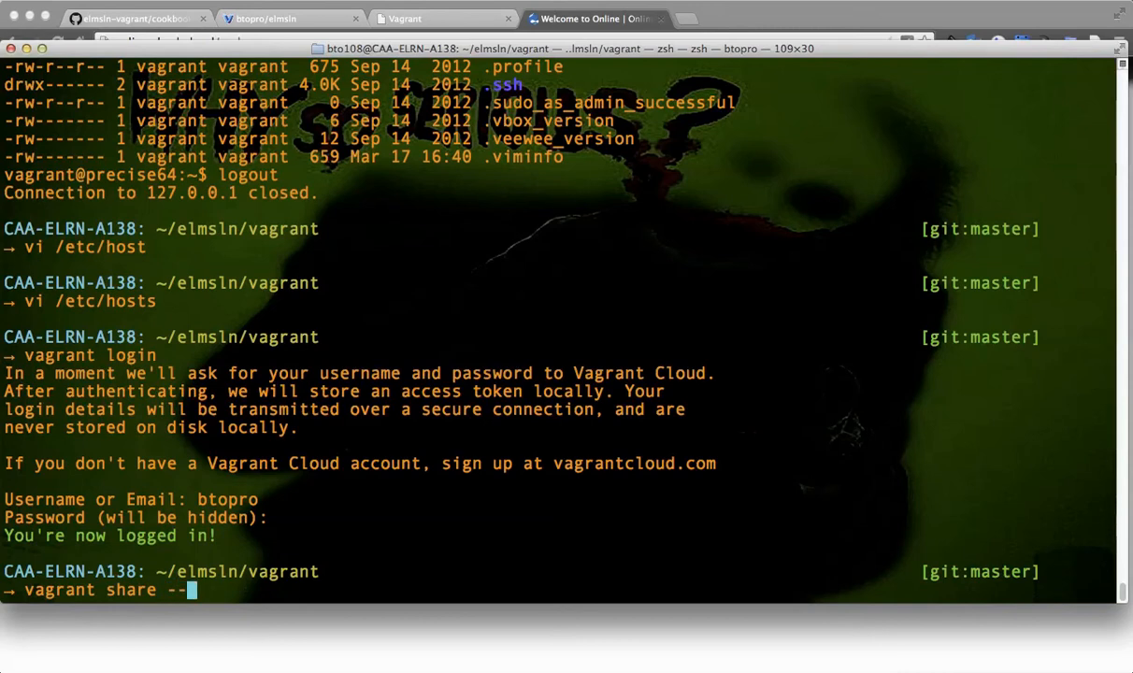
{"action": "type", "text": "ssh"}
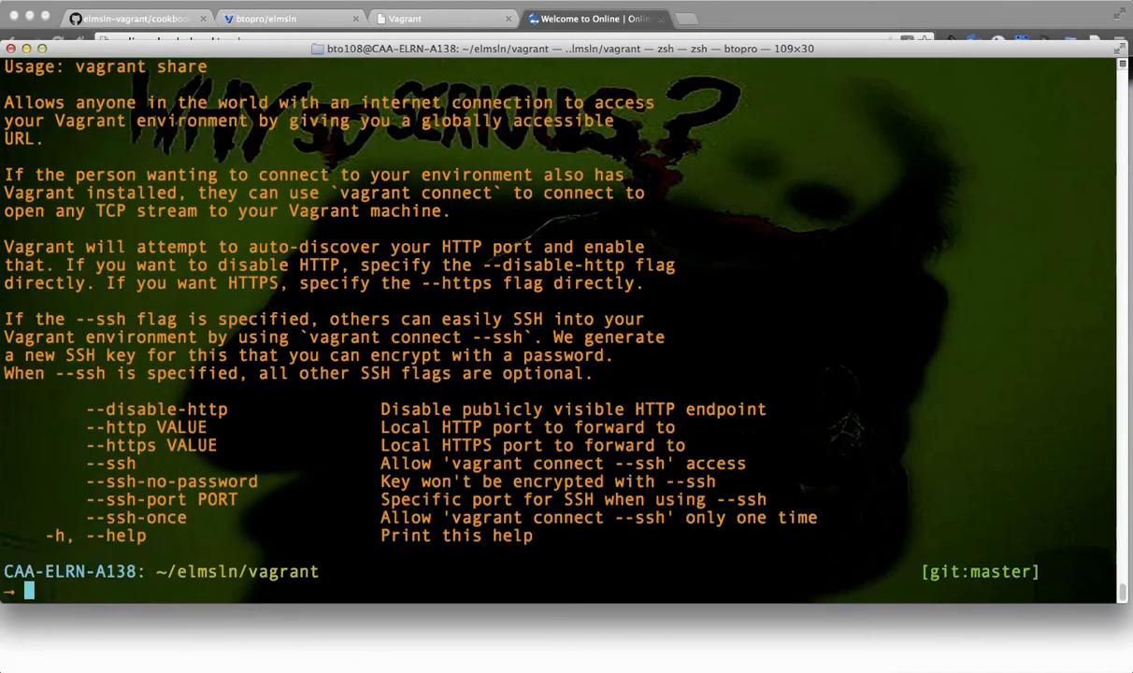
- Start vagrant share with SSH as enchanting-camel-9789 and select its public URL
{"action": "type", "text": "vagrant share -ssh"}
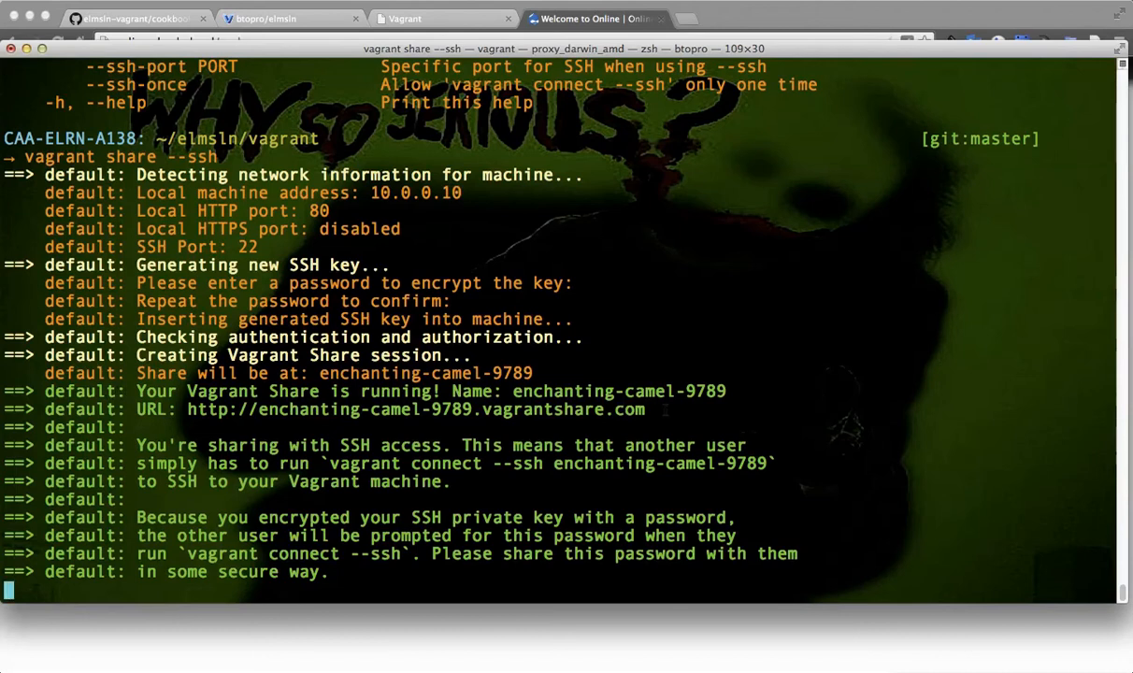
{"action": "left_click_drag", "start_coordinate": [188, 408], "coordinate": [643, 409]}
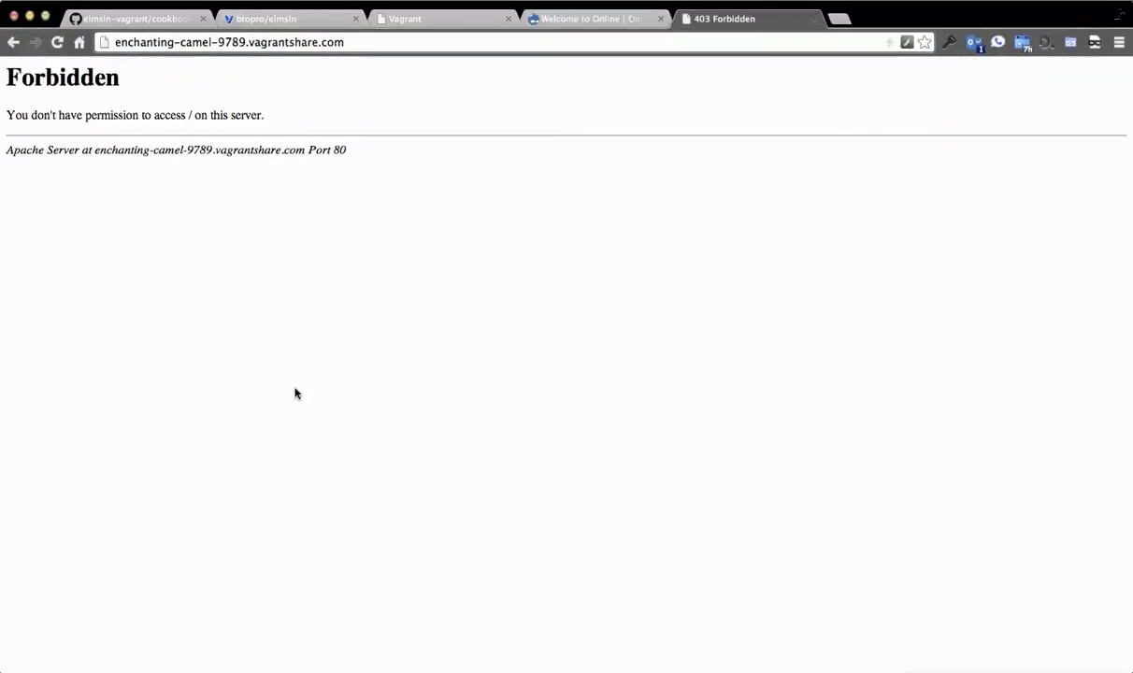
{"action": "mouse_move", "coordinate": [613, 245]}
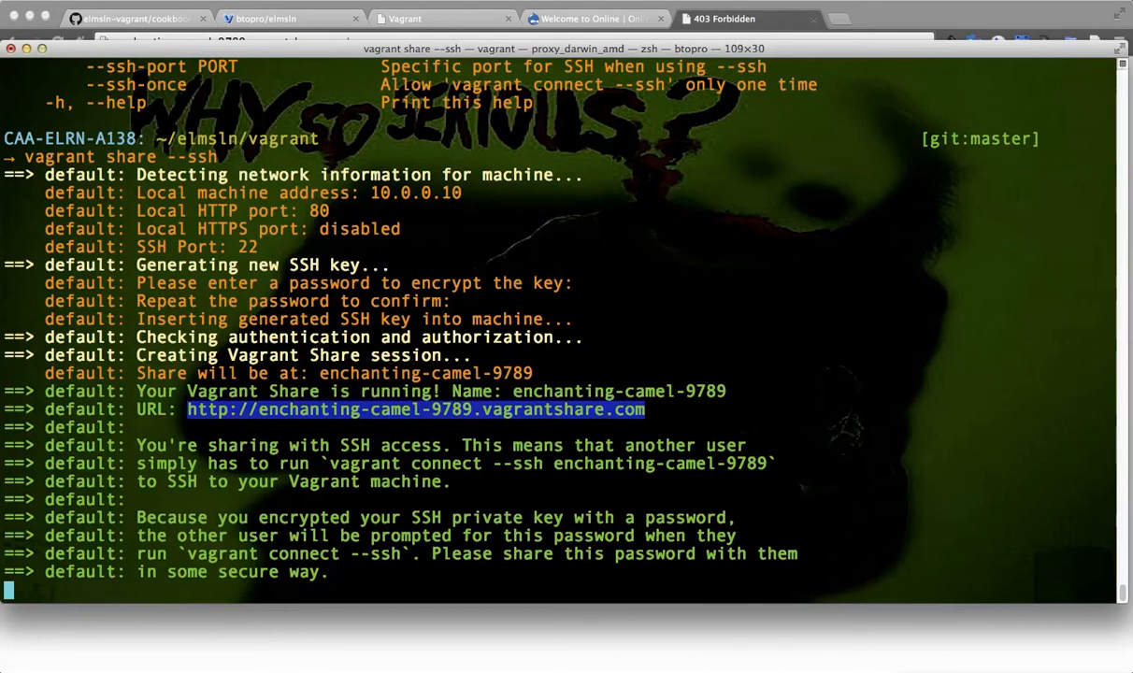
- Revisit the share URL, still 403 Forbidden, then open the elmsln-vagrant GitHub repository
{"action": "left_click", "coordinate": [724, 19]}
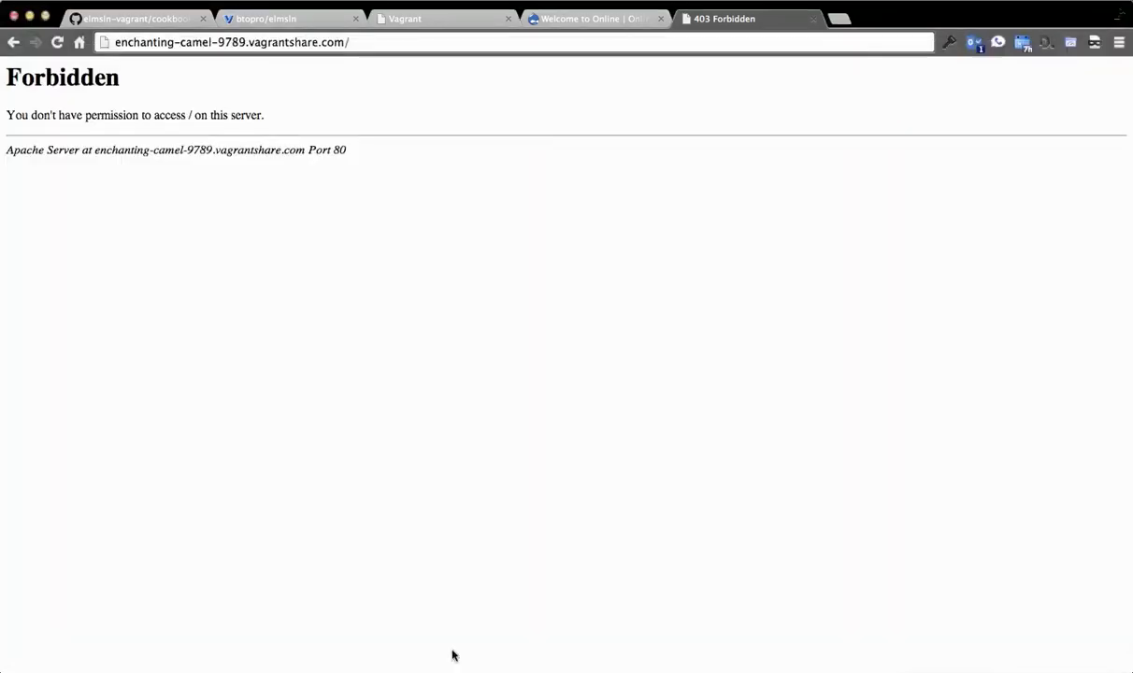
{"action": "left_click", "coordinate": [266, 17]}
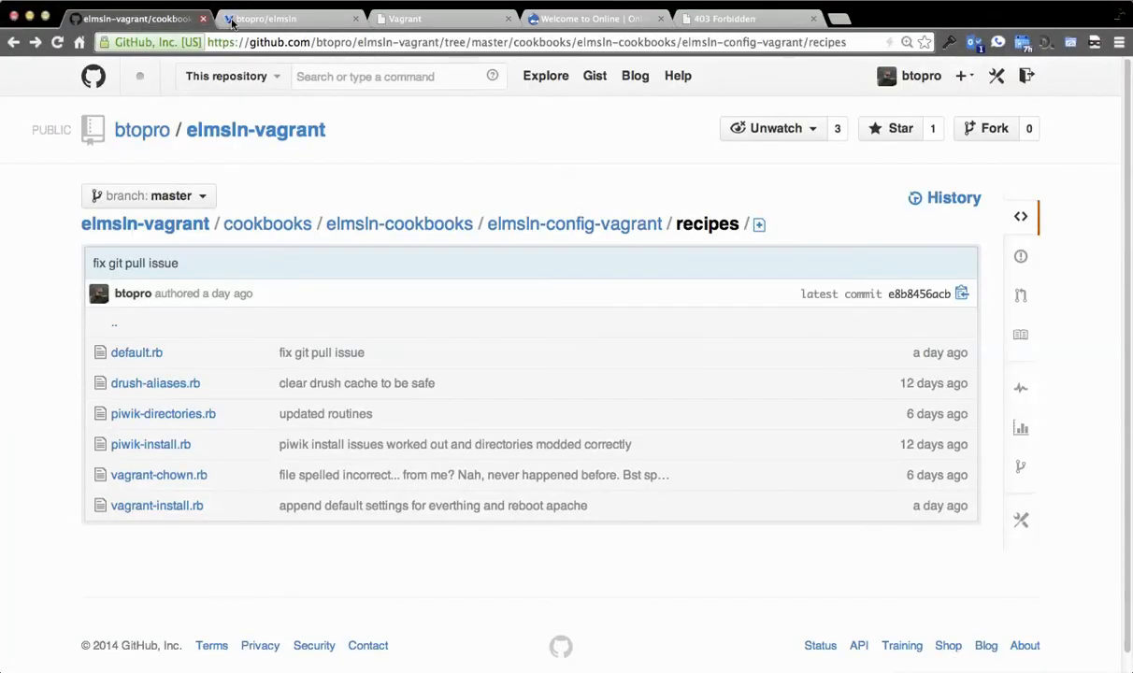
{"action": "left_click", "coordinate": [144, 224]}
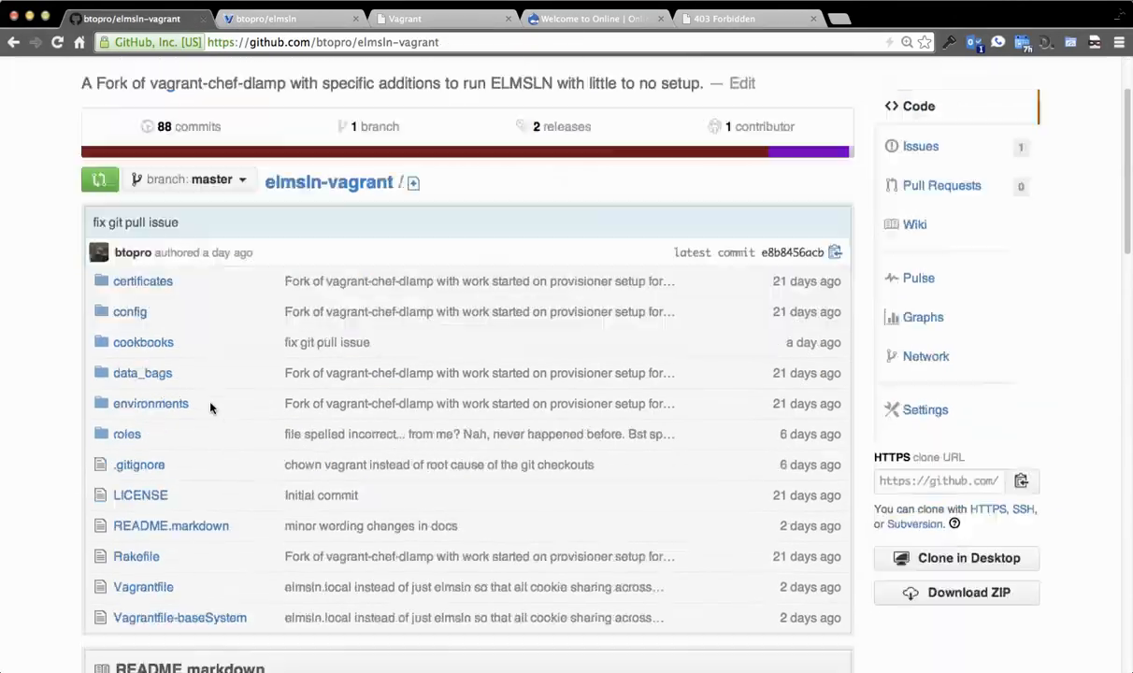
- View the elmsln-vagrant Vagrantfile and read the README's hosts entries
{"action": "left_click", "coordinate": [143, 586]}
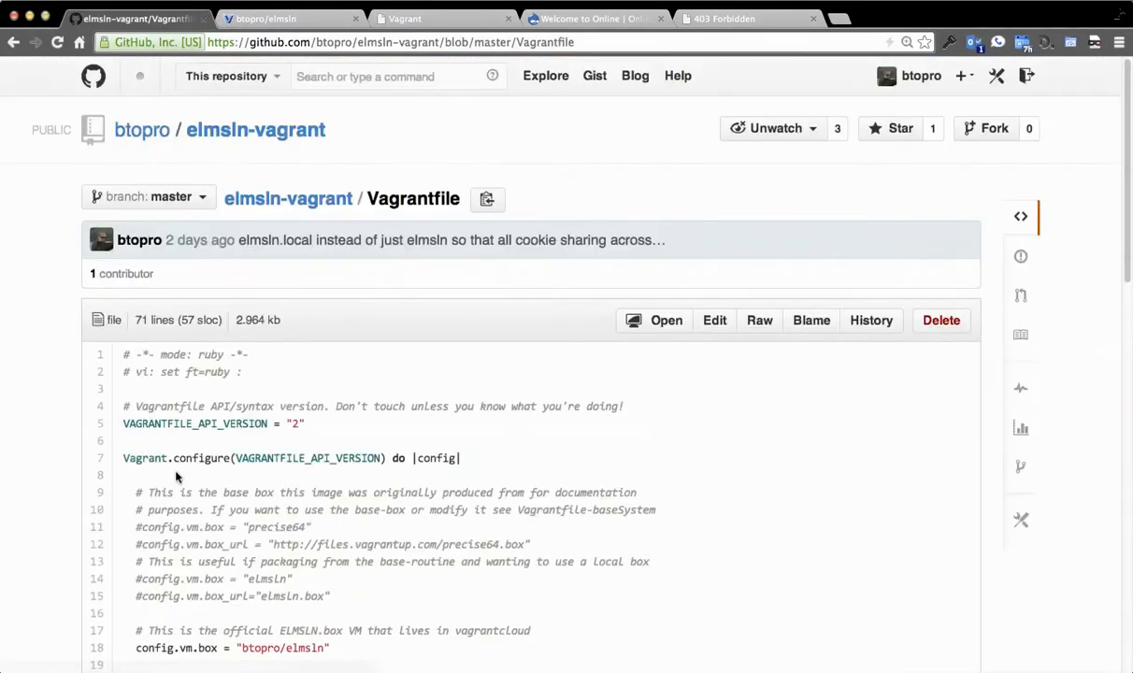
{"action": "scroll", "scroll_direction": "down", "scroll_amount": 3}
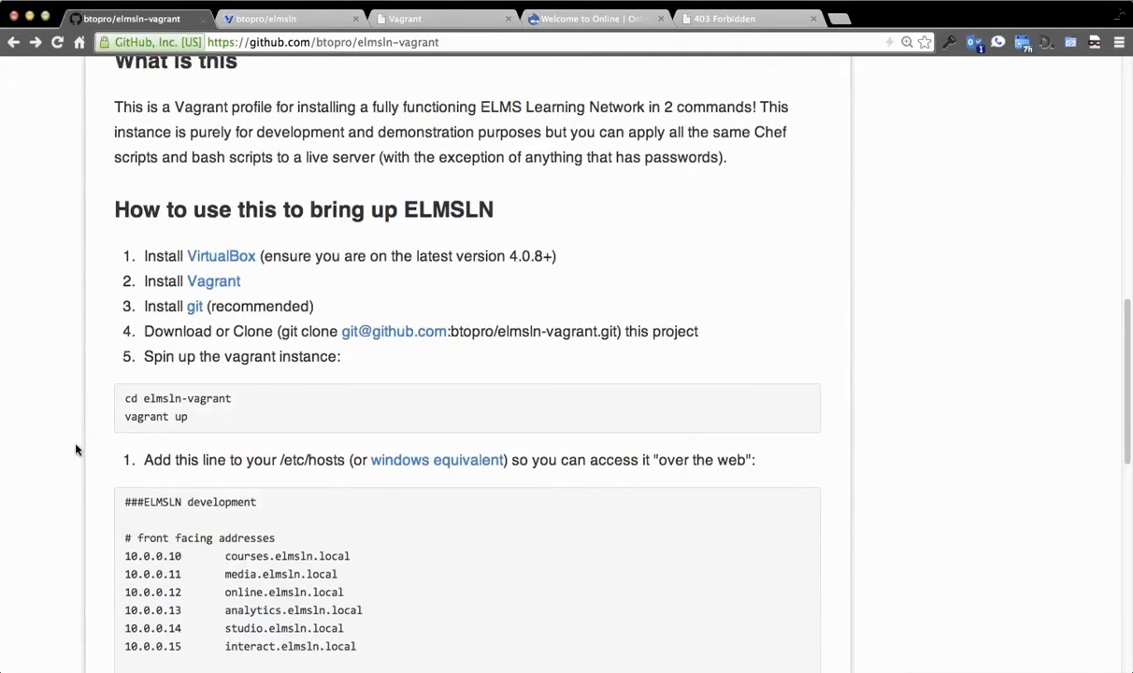
{"action": "scroll", "scroll_direction": "down", "scroll_amount": 3}
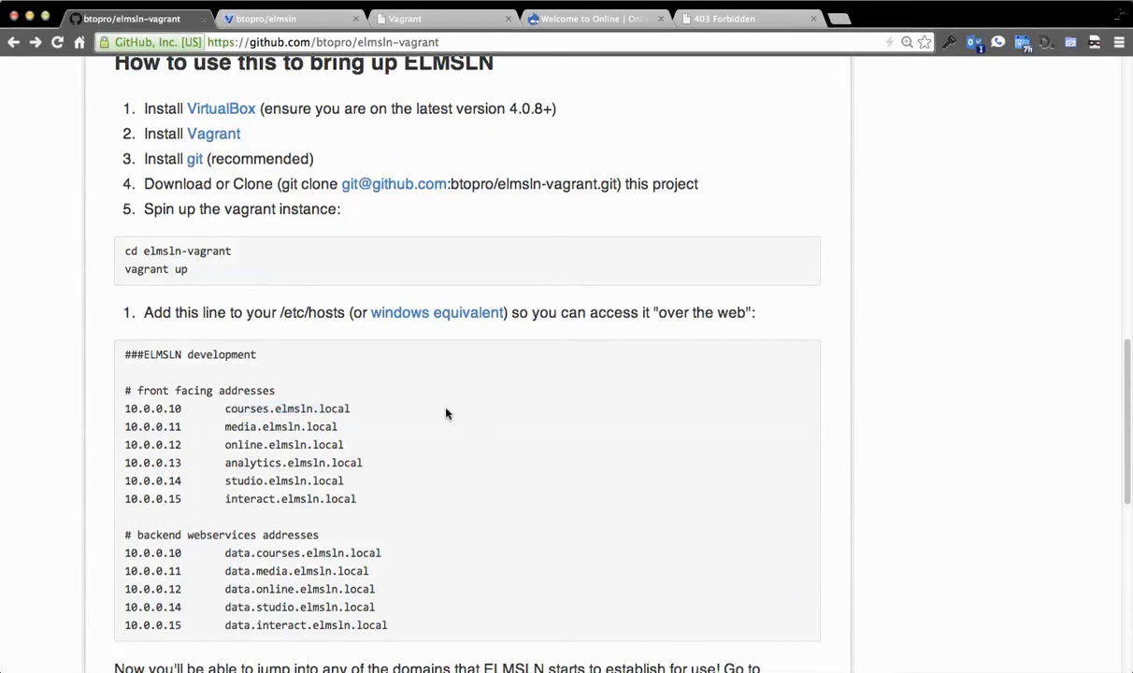
{"action": "scroll", "scroll_direction": "up", "scroll_amount": 3}
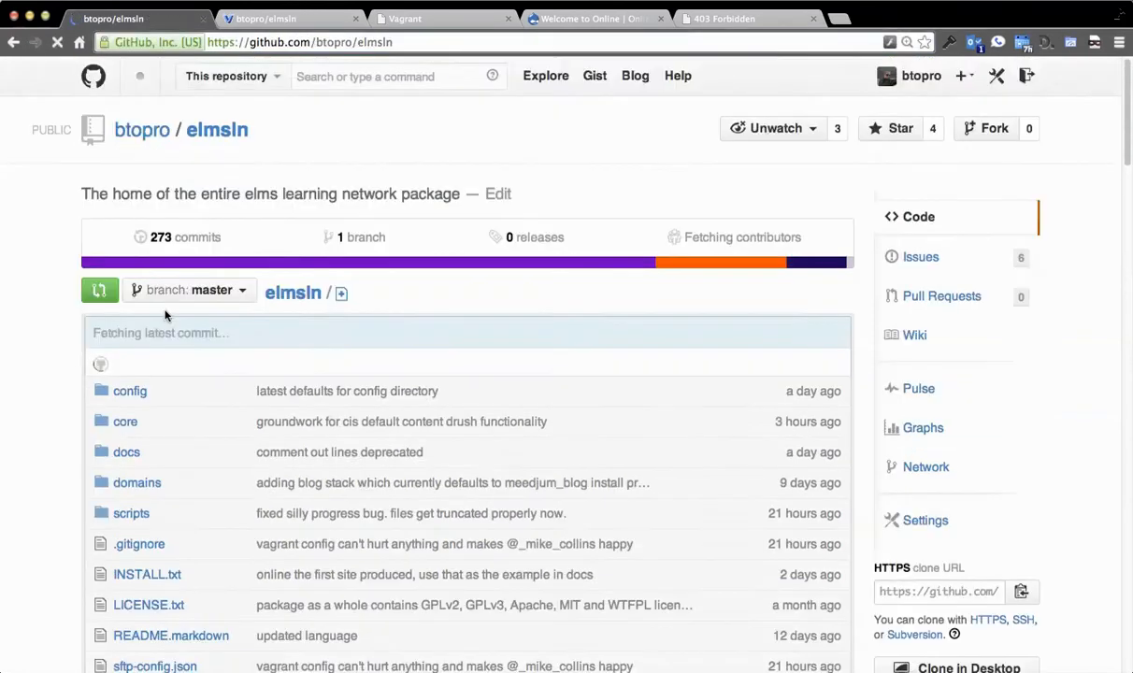
- Browse the elmsln repository into the domains/courses folder
{"action": "scroll", "scroll_direction": "down", "scroll_amount": 3}
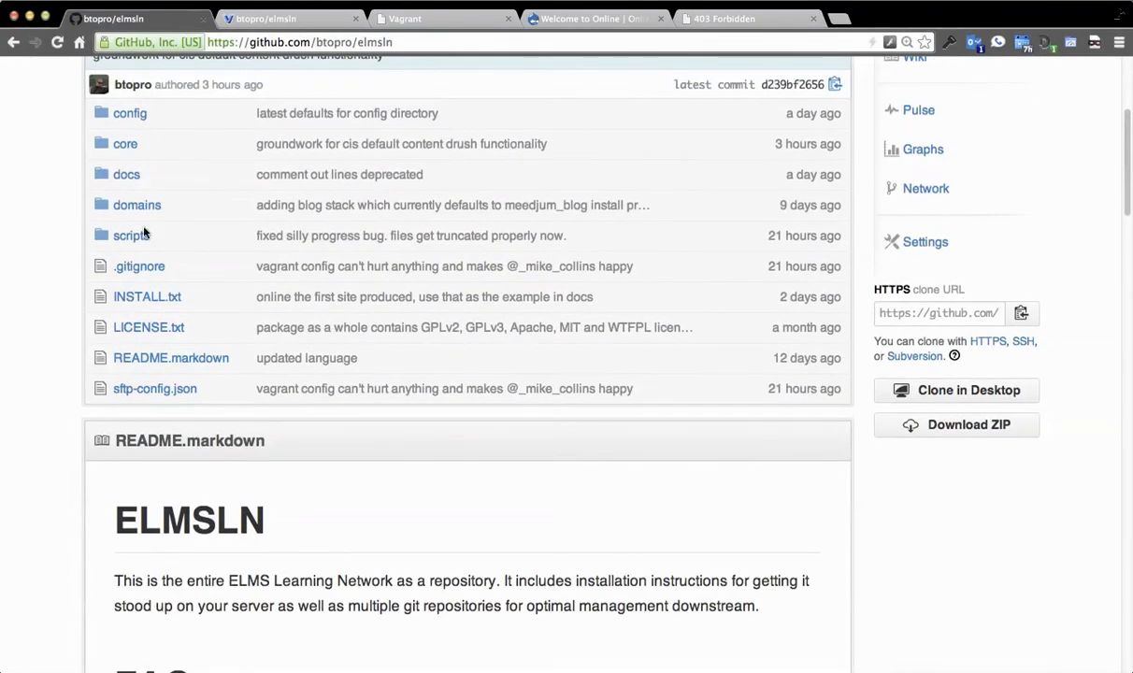
{"action": "left_click", "coordinate": [137, 205]}
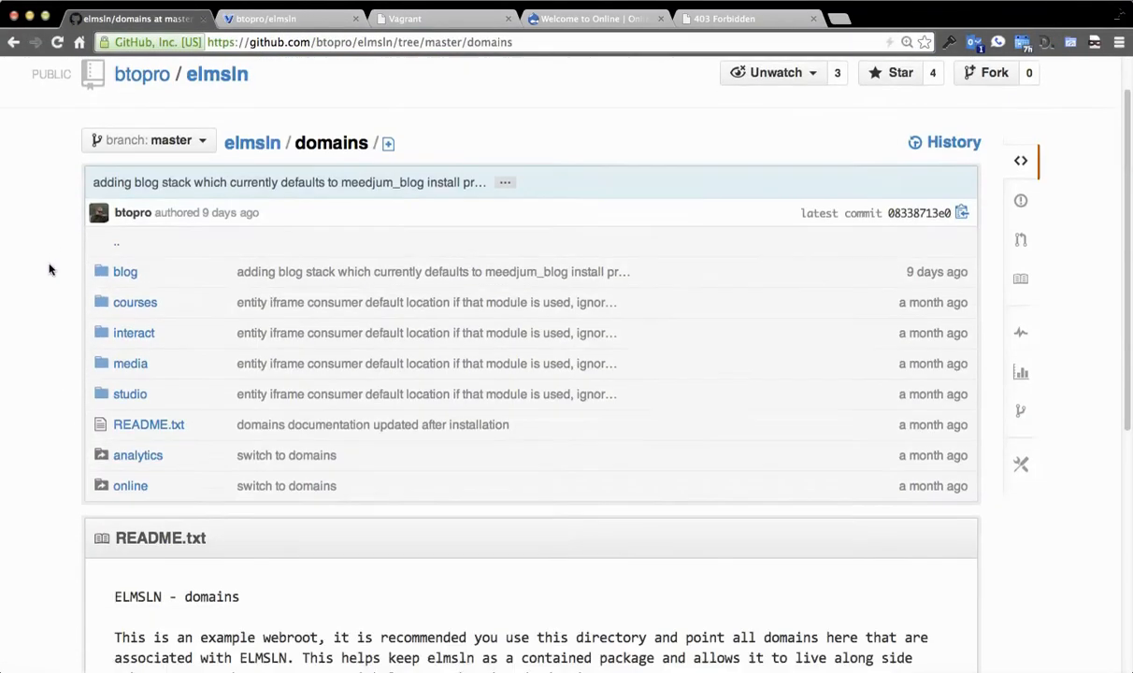
{"action": "left_click", "coordinate": [134, 302]}
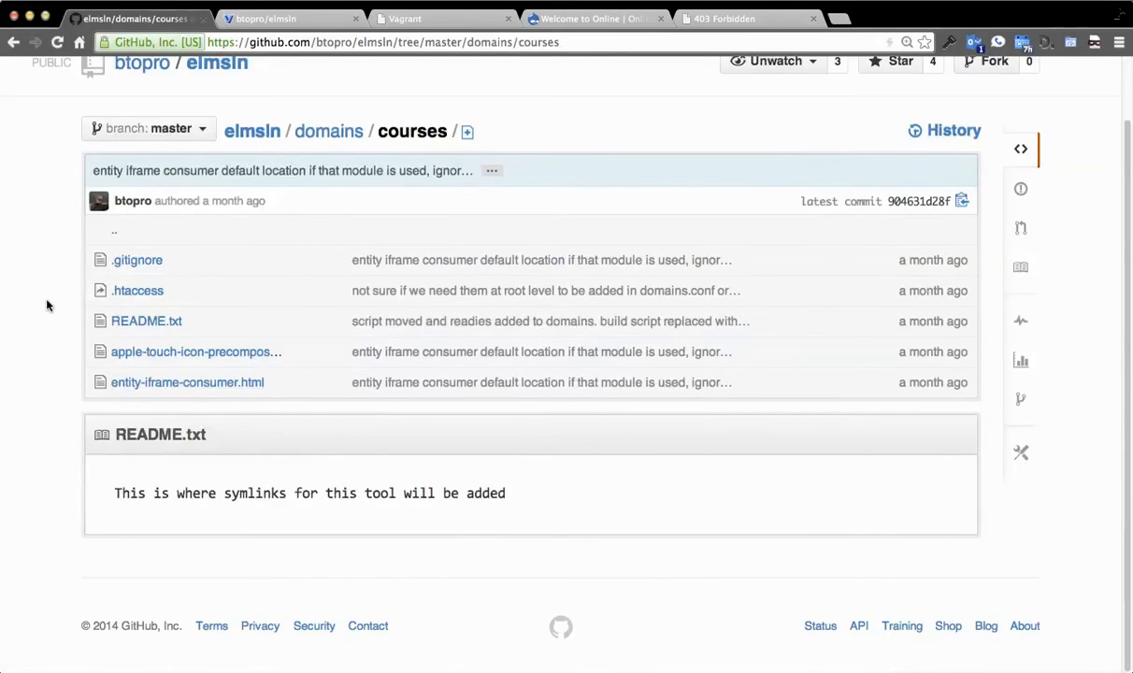
{"action": "mouse_move", "coordinate": [187, 383]}
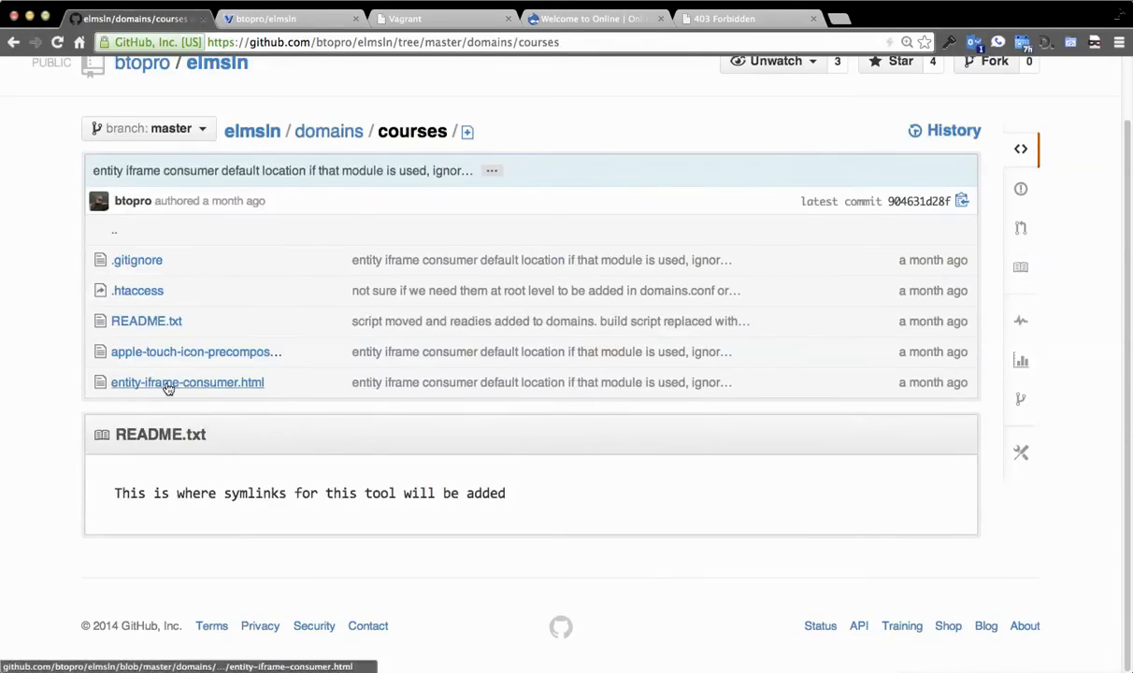
{"action": "mouse_move", "coordinate": [136, 260]}
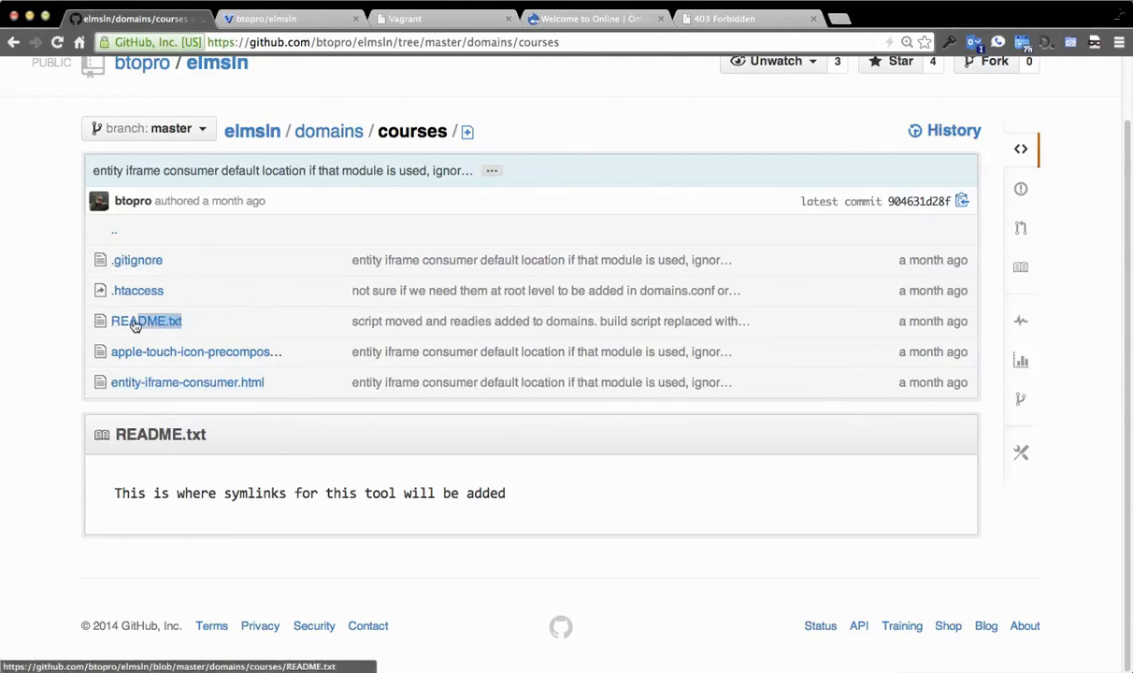
- Load /README.txt from the share URL, then switch to the btopro/elmsln Vagrant Cloud box
{"action": "left_click", "coordinate": [748, 18]}
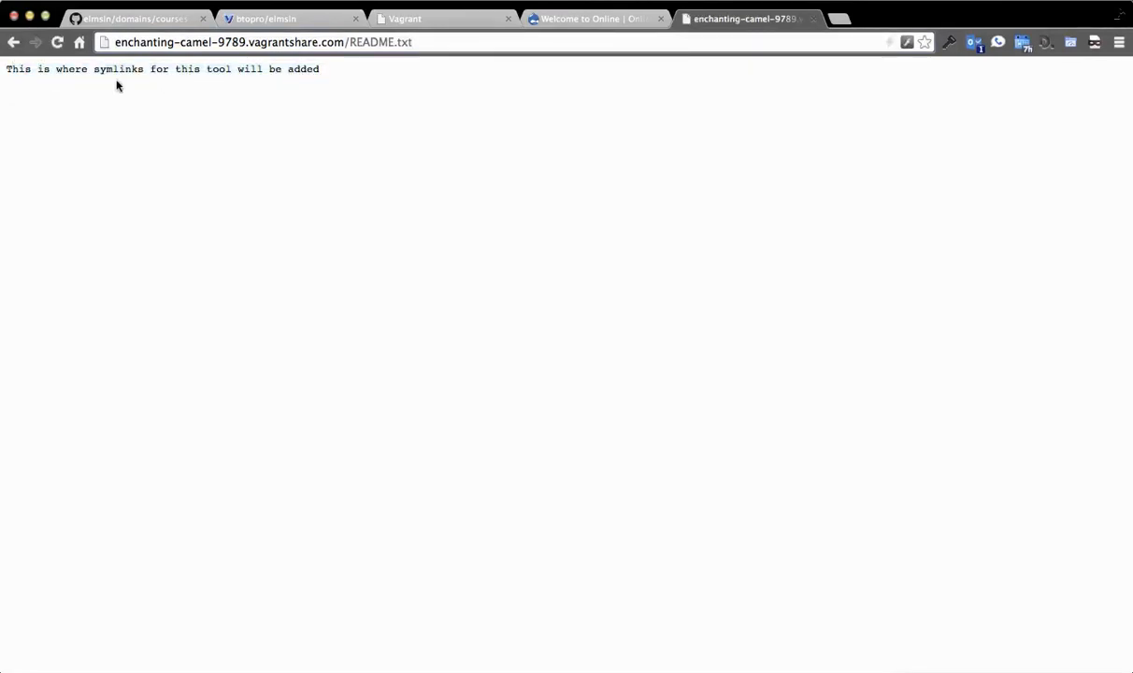
{"action": "mouse_move", "coordinate": [345, 78]}
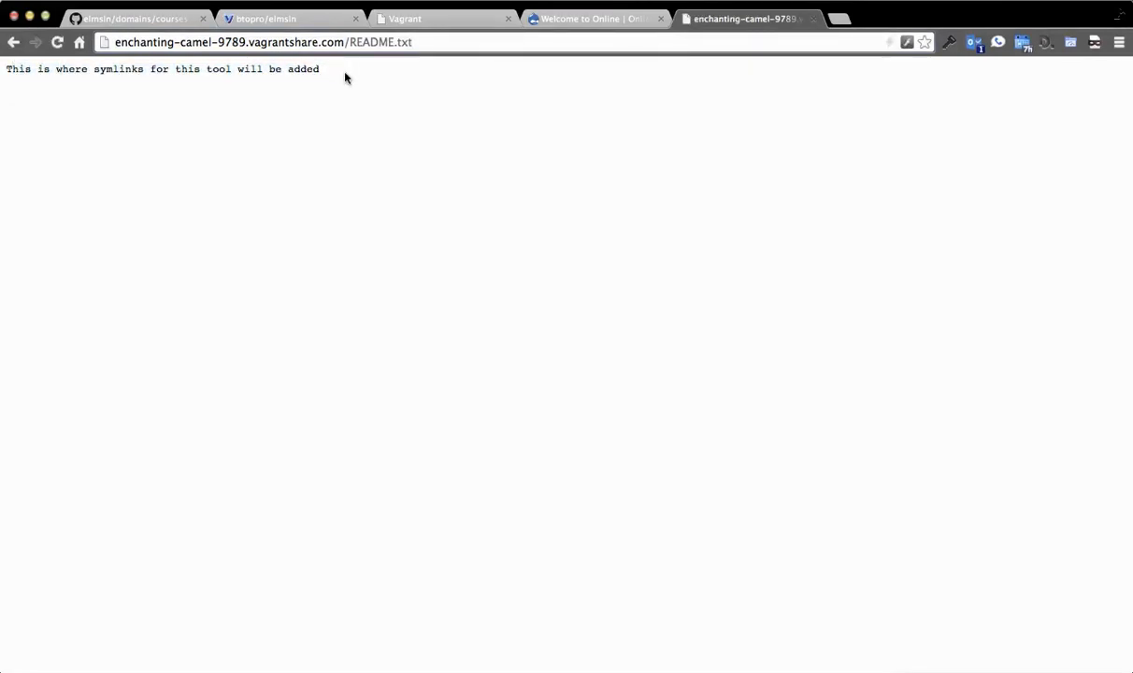
{"action": "mouse_move", "coordinate": [393, 109]}
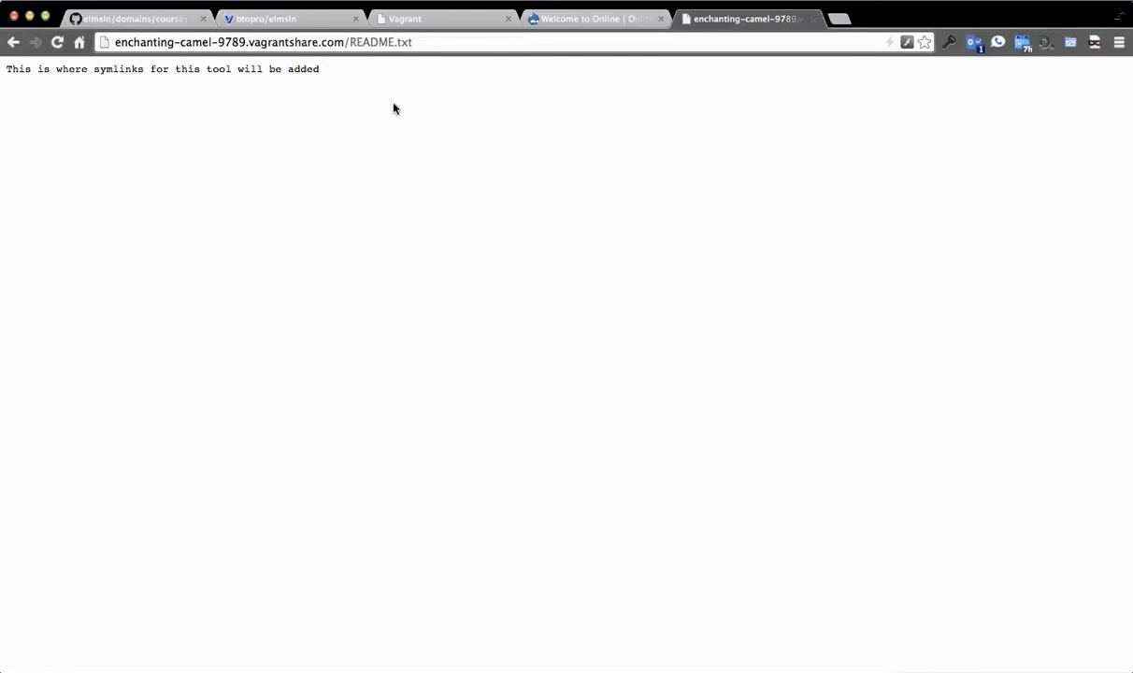
{"action": "mouse_move", "coordinate": [359, 56]}
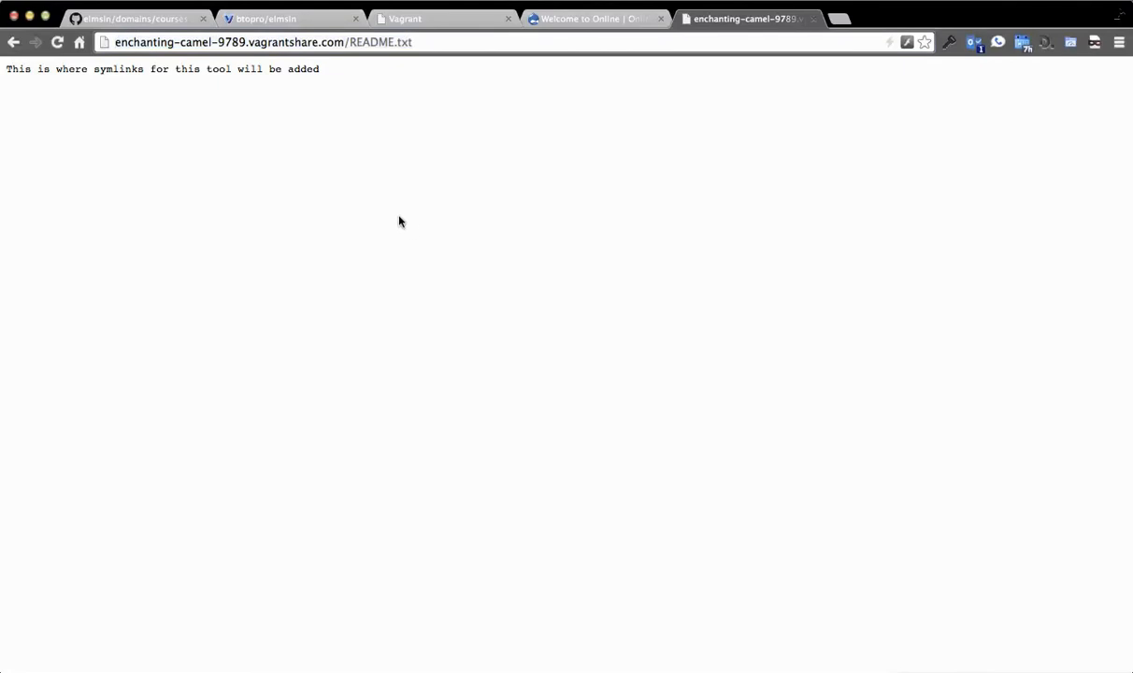
{"action": "left_click", "coordinate": [290, 18]}
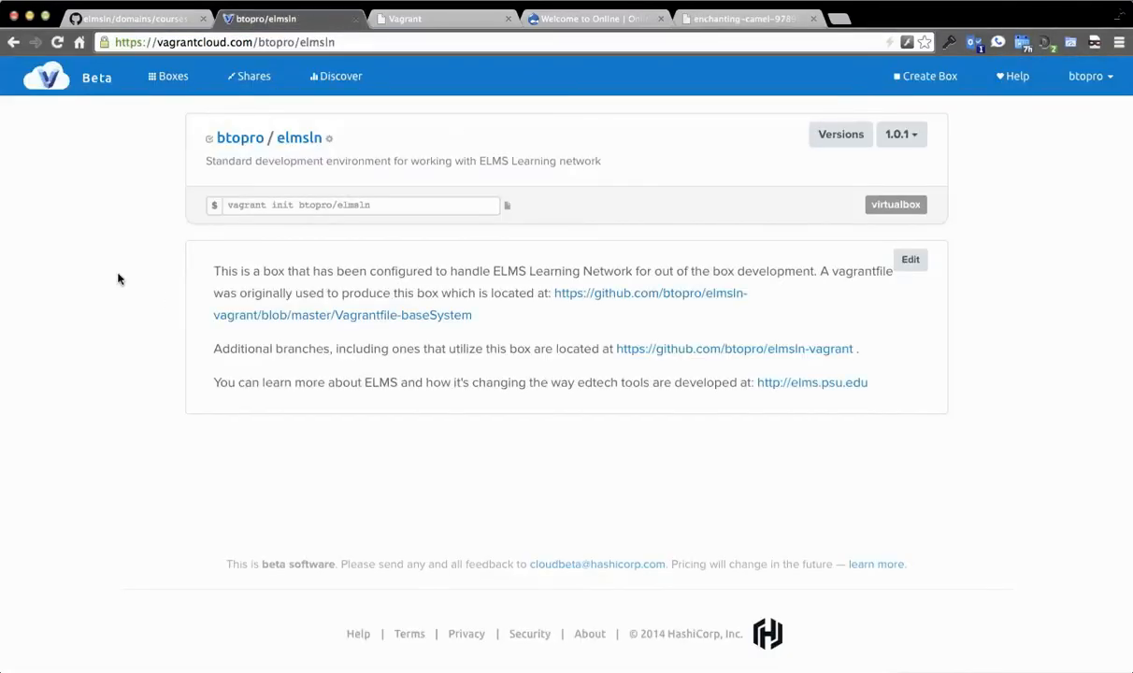
- List active shares showing enchanting-camel-9789, then cd into elmsln in a new terminal
{"action": "left_click", "coordinate": [252, 76]}
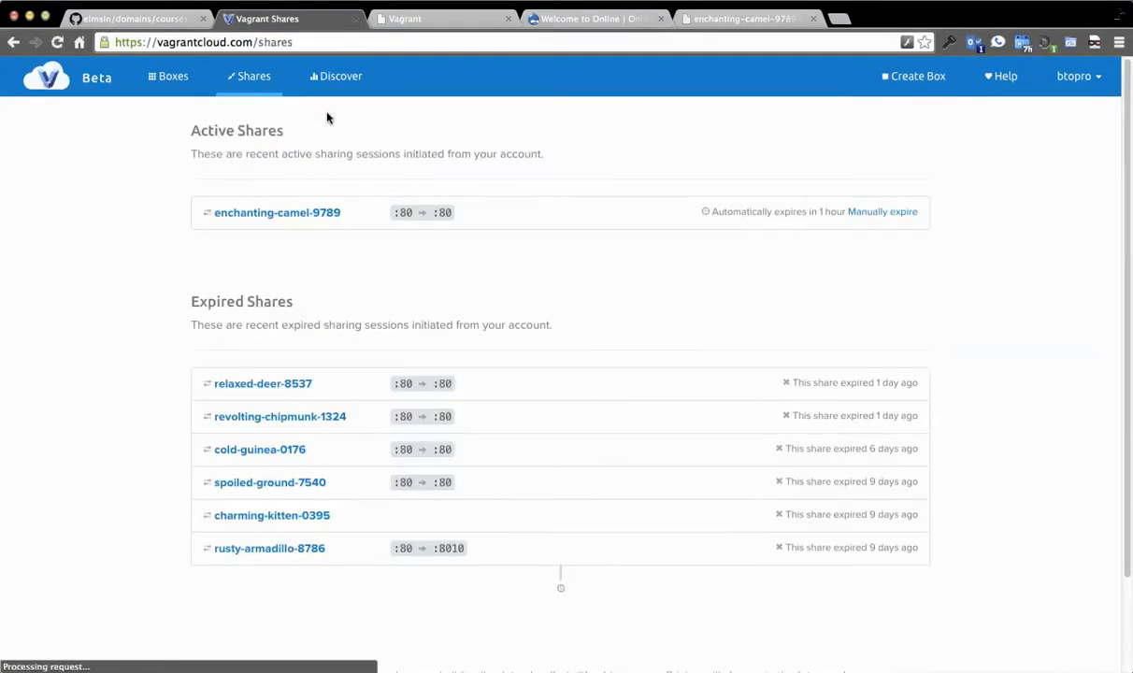
{"action": "mouse_move", "coordinate": [277, 212]}
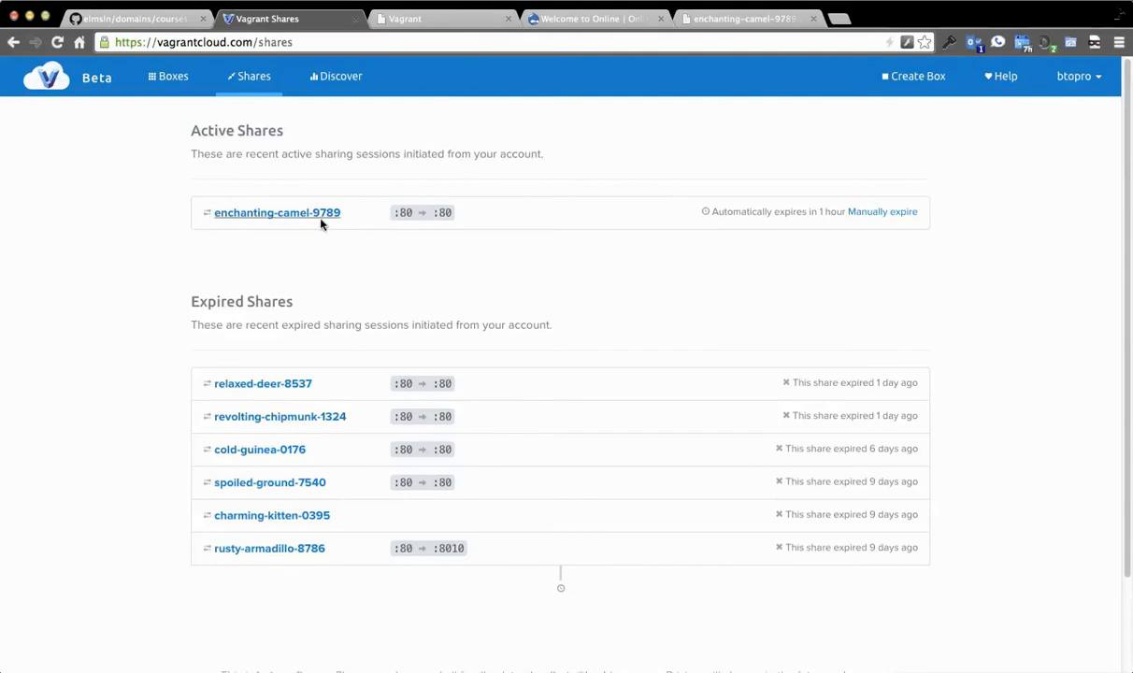
{"action": "mouse_move", "coordinate": [664, 239]}
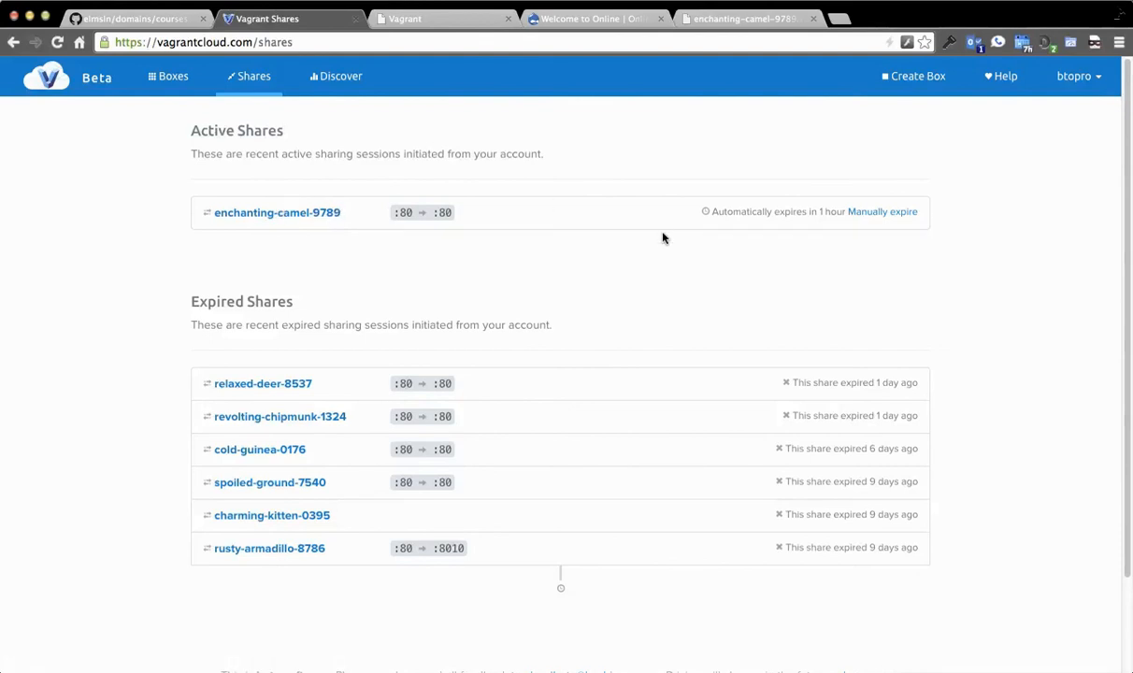
{"action": "mouse_move", "coordinate": [825, 212]}
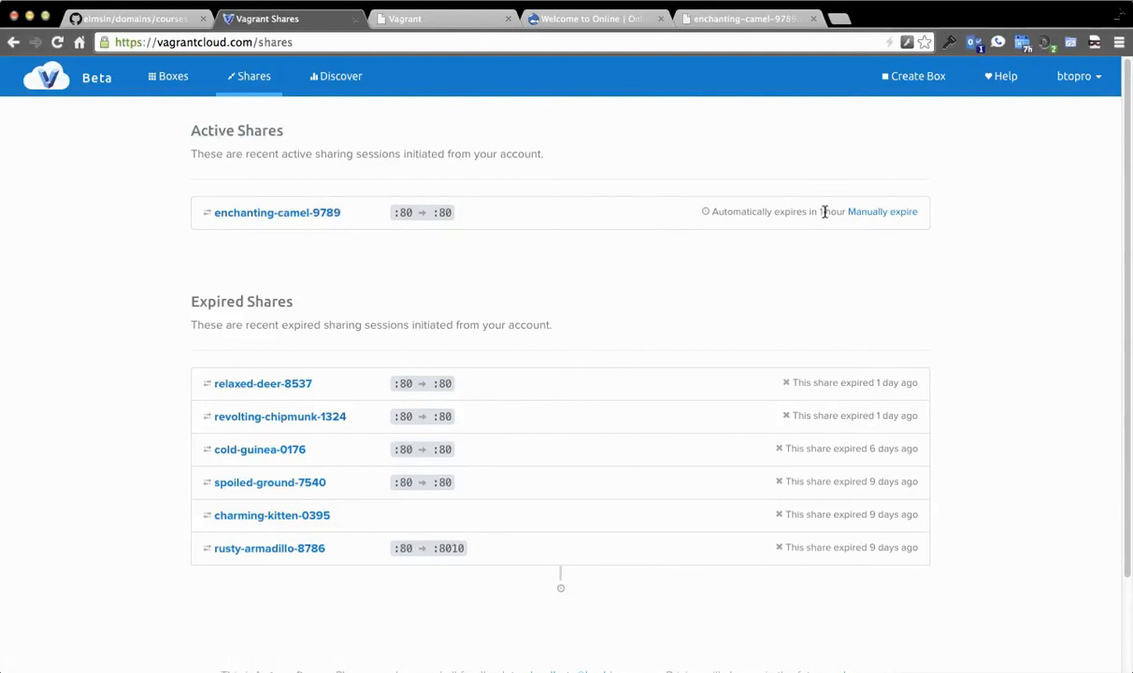
{"action": "mouse_move", "coordinate": [829, 212]}
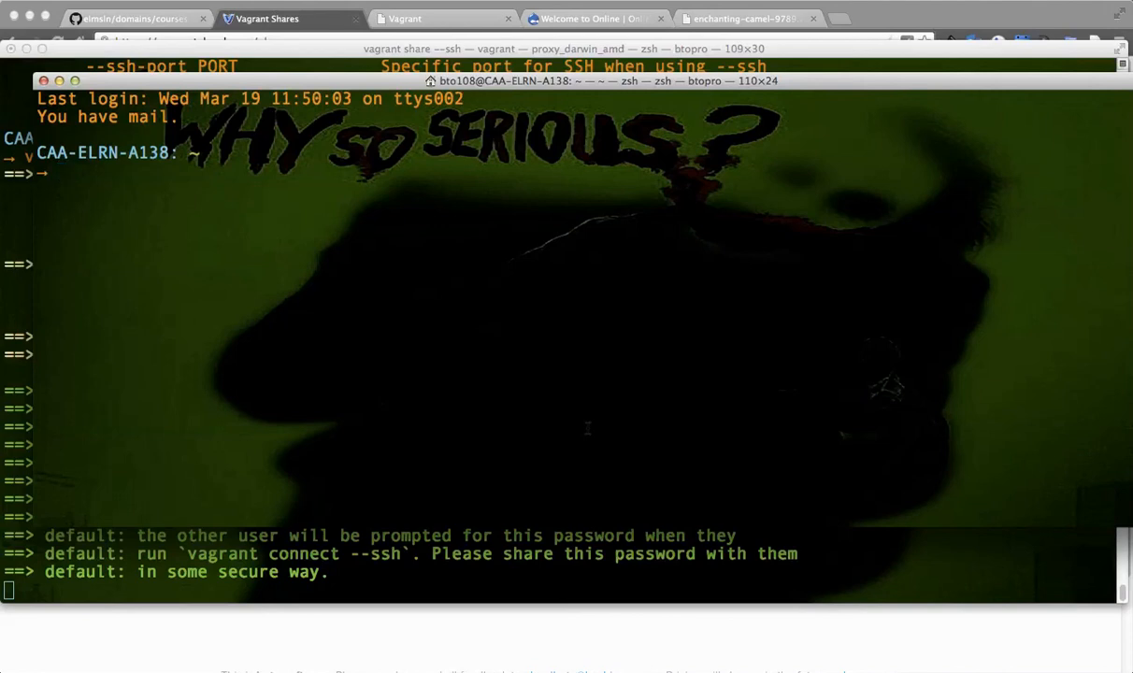
{"action": "type", "text": "cd elmsln"}
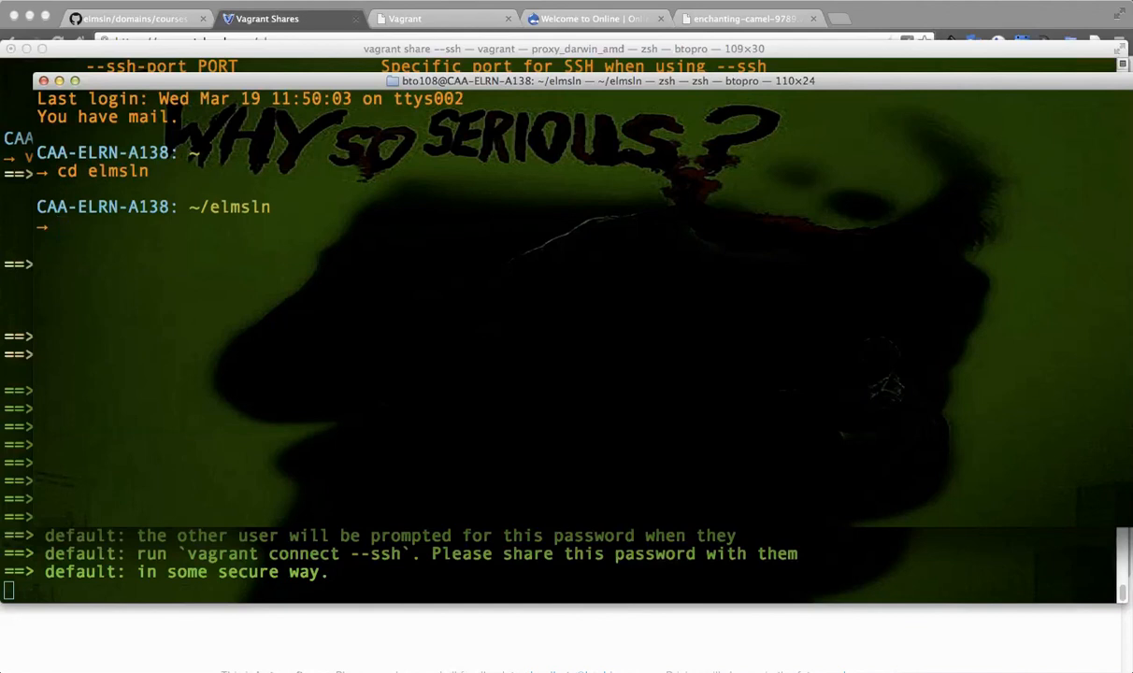
- List Vagrant subcommands, type vagrant connect, and return to the Vagrant Cloud Shares page
{"action": "type", "text": "vagrant"}
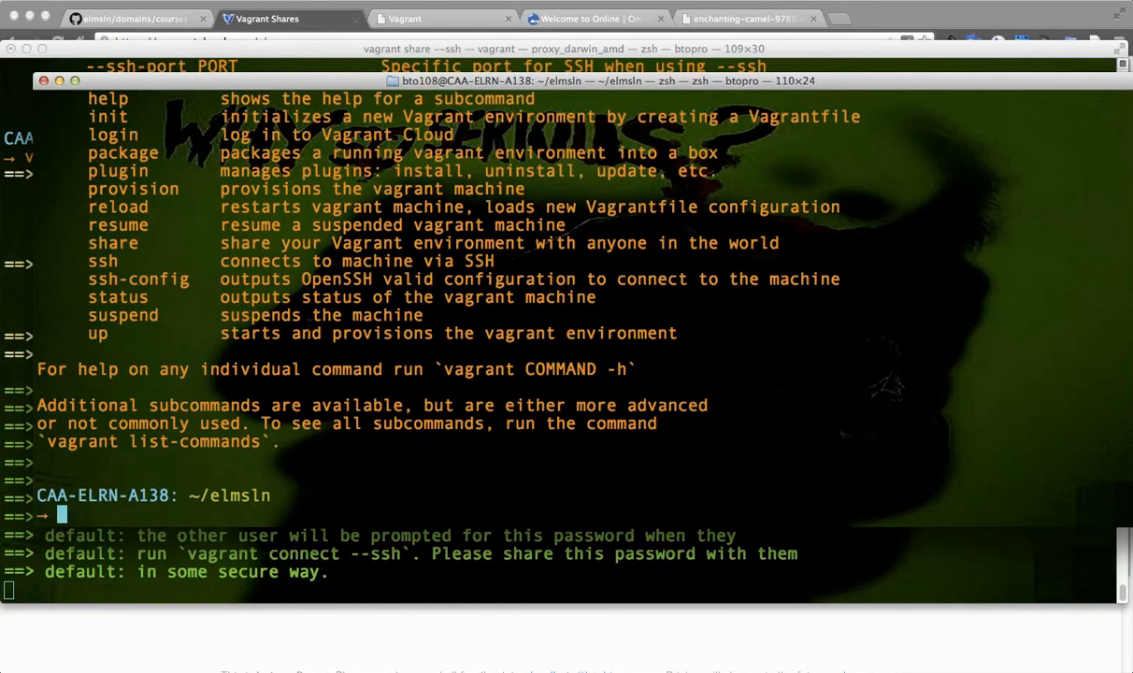
{"action": "type", "text": "vagrant co"}
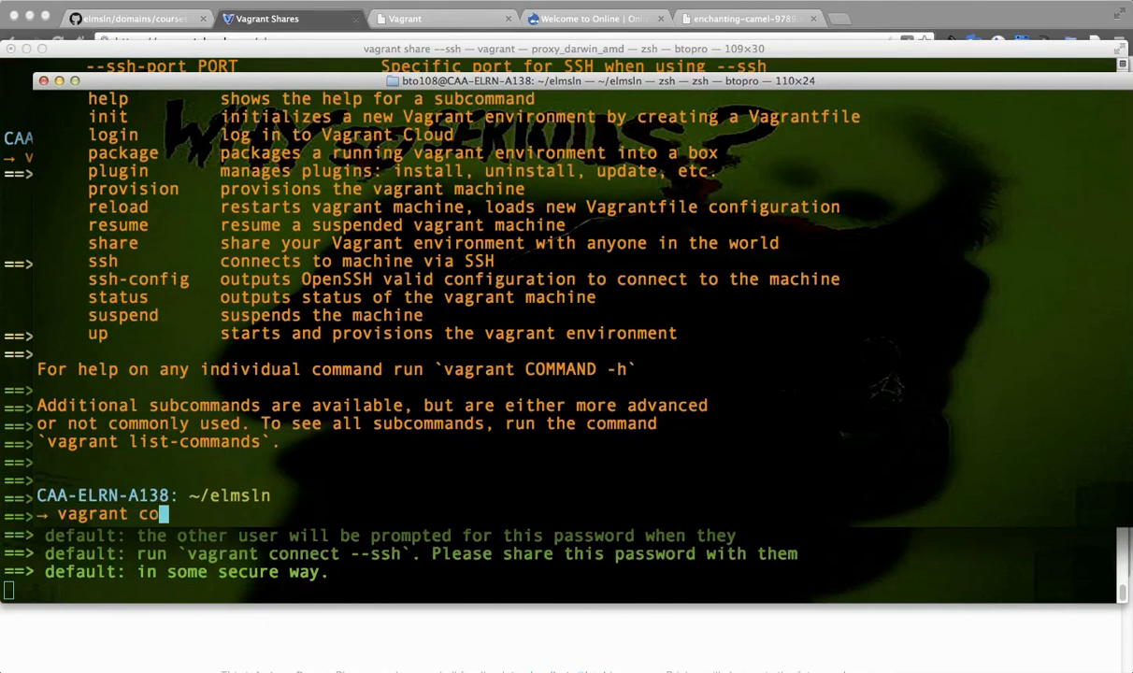
{"action": "type", "text": "nnect"}
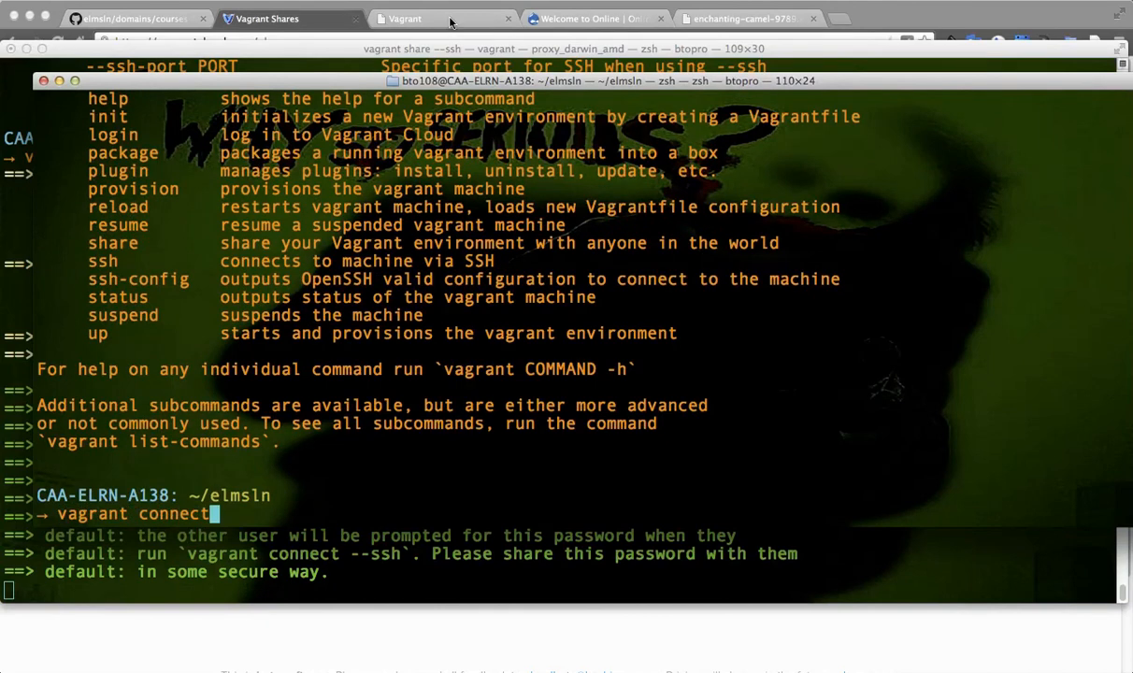
{"action": "left_click", "coordinate": [266, 19]}
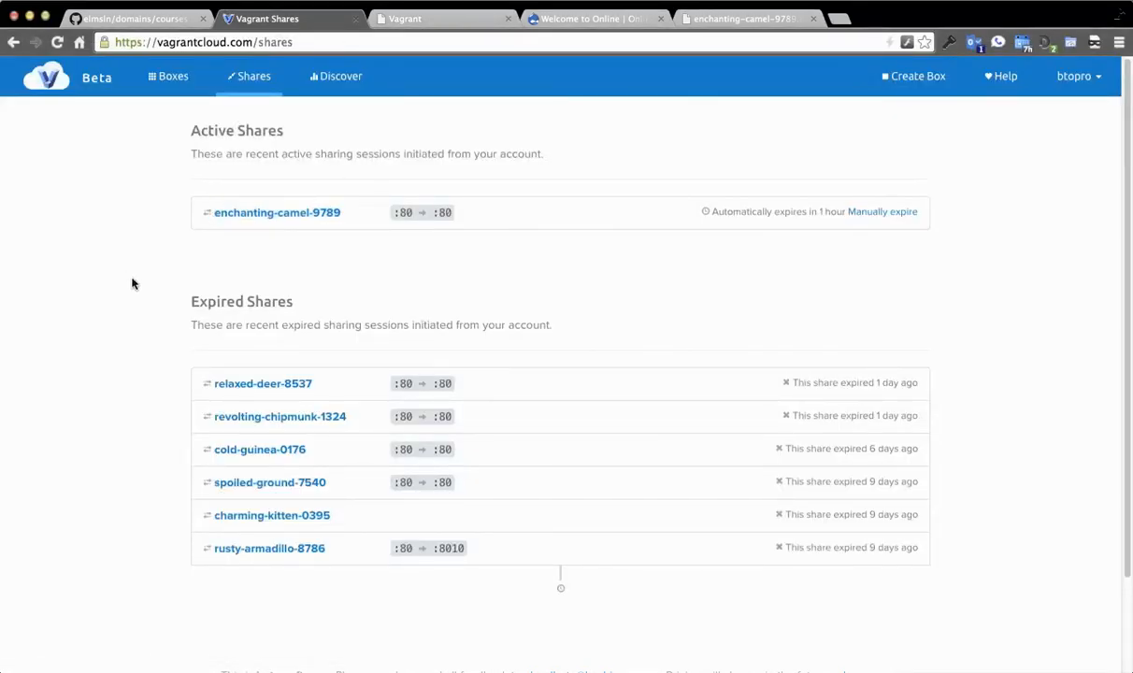
{"action": "mouse_move", "coordinate": [164, 392]}
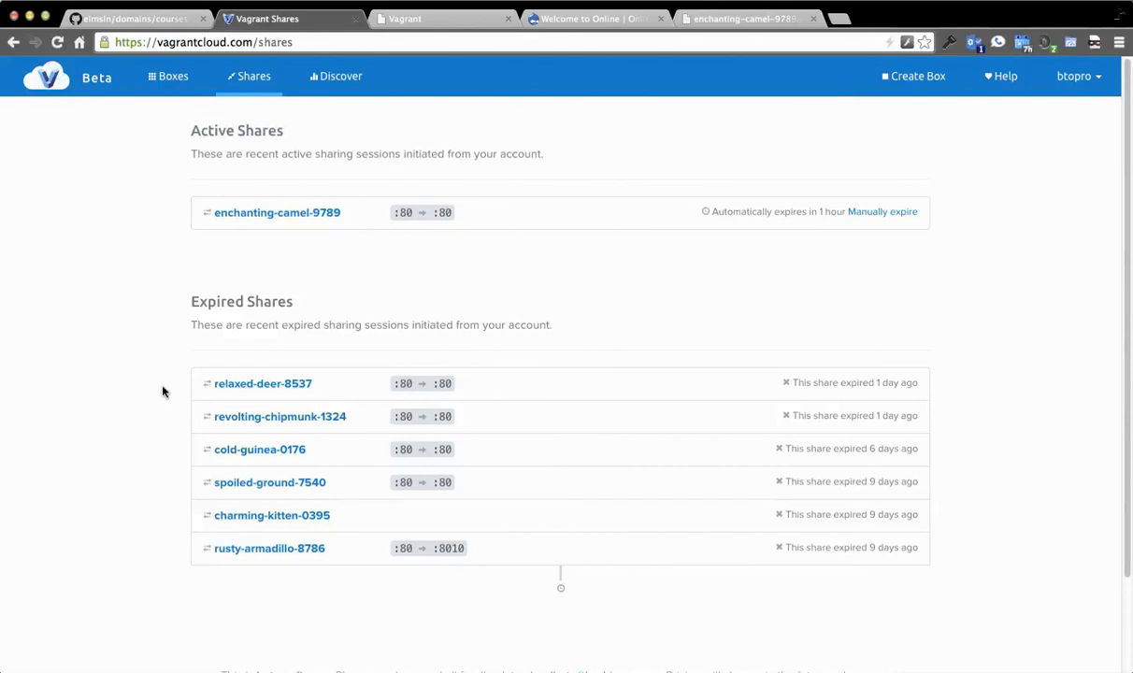
{"action": "mouse_move", "coordinate": [130, 327]}
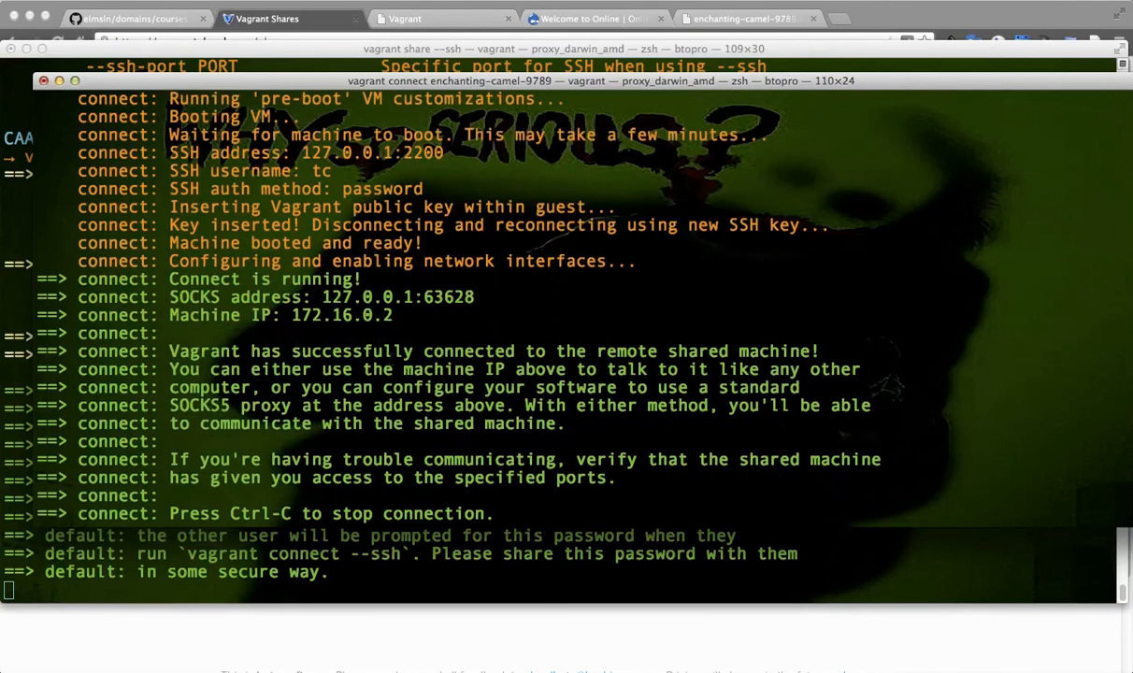
- SSH into the shared enchanting-camel-9789 machine with vagrant connect --ssh, entering the key password
{"action": "type", "text": "vagrant connect enchanting-camel-9789 --ssh"}
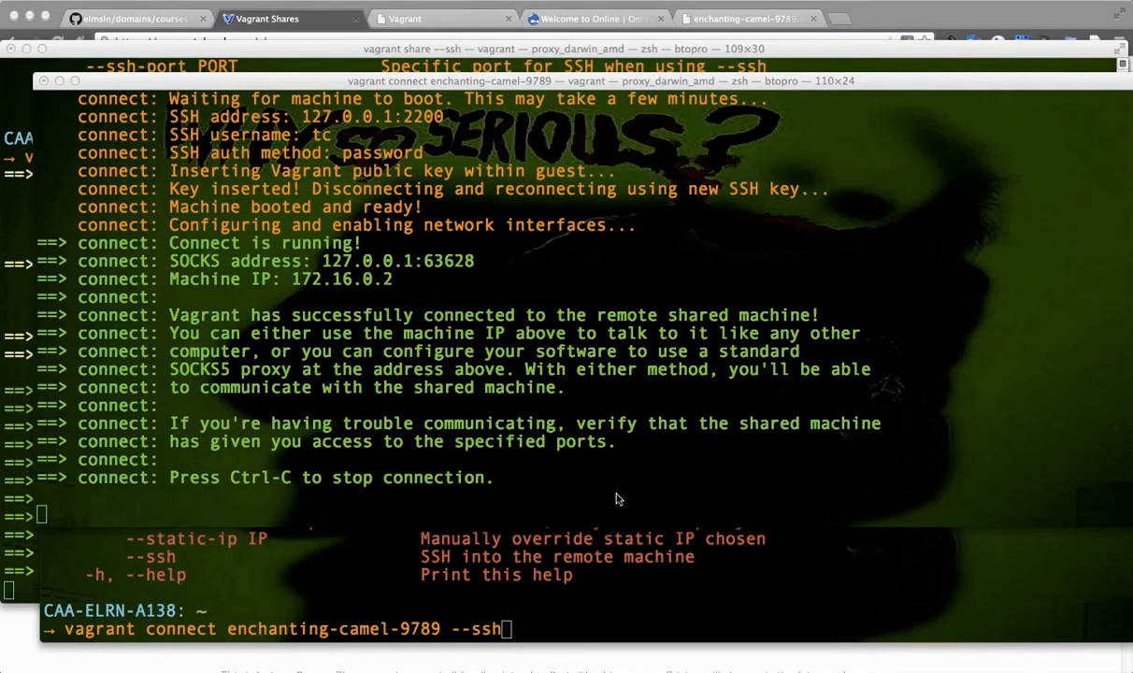
{"action": "mouse_move", "coordinate": [565, 471]}
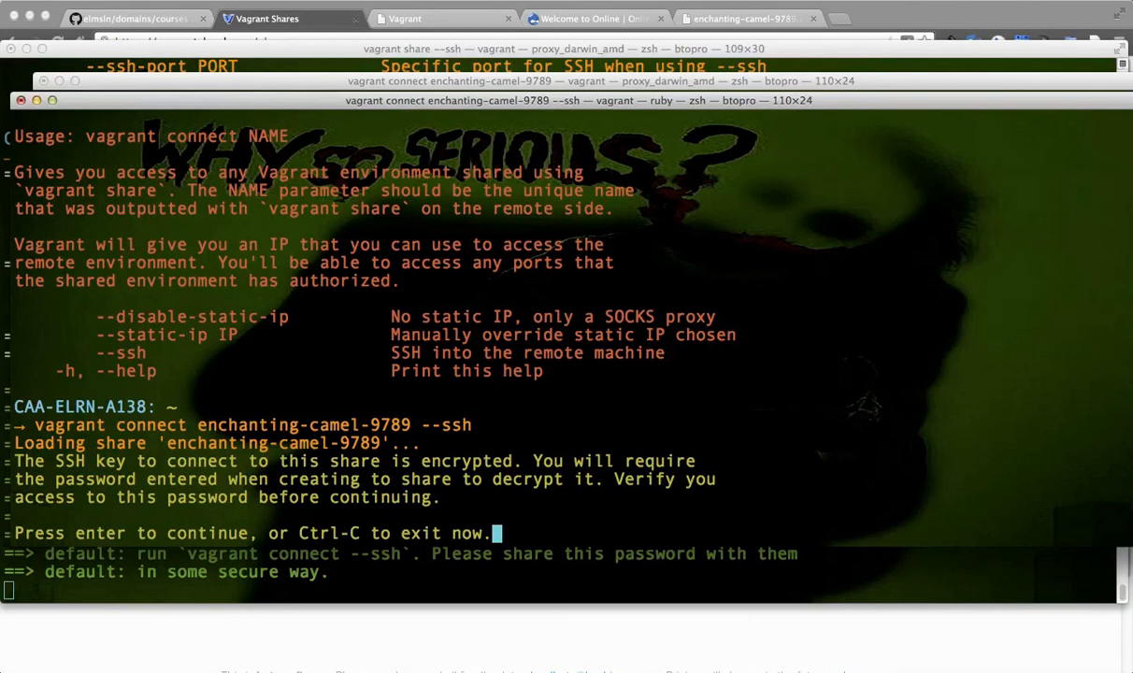
{"action": "key", "text": "enter"}
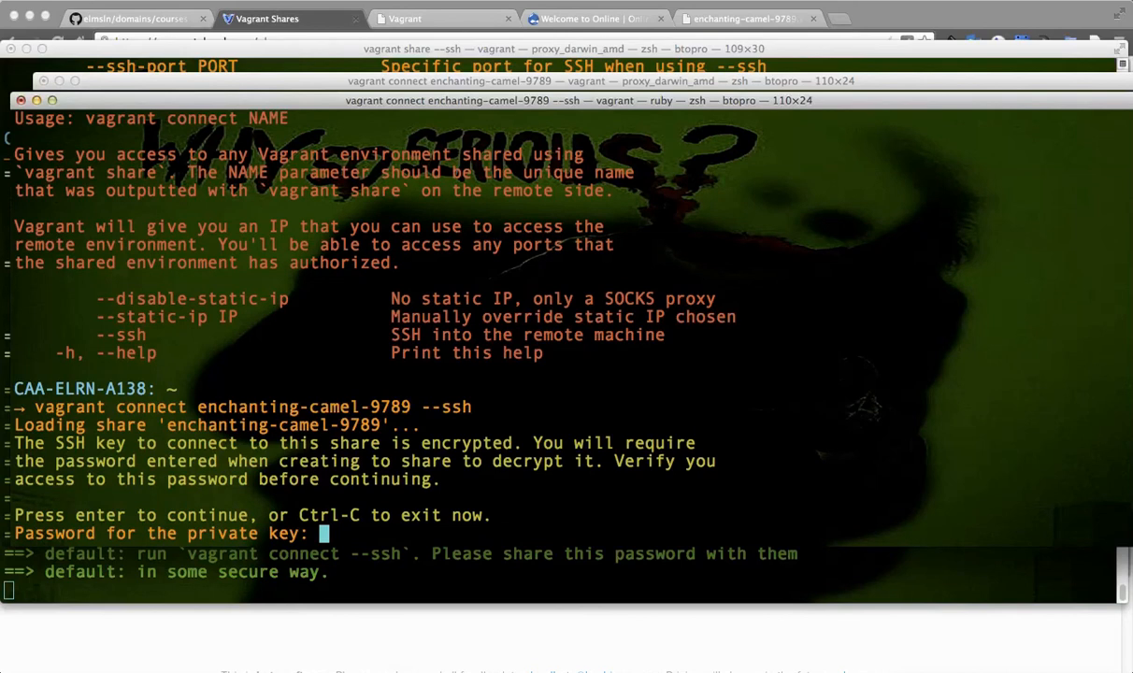
{"action": "key", "text": "enter"}
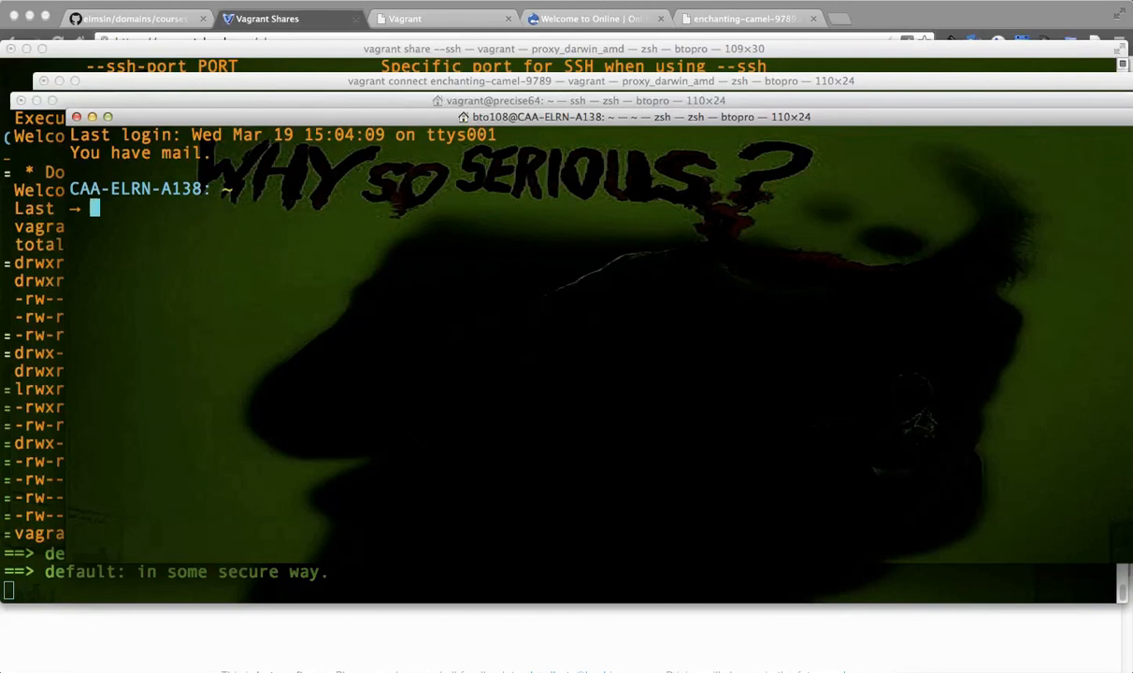
- From elmsln/vagrant, start a vagrant ssh session into the local elmsln VM
{"action": "type", "text": "cd elmsln/vagrant"}
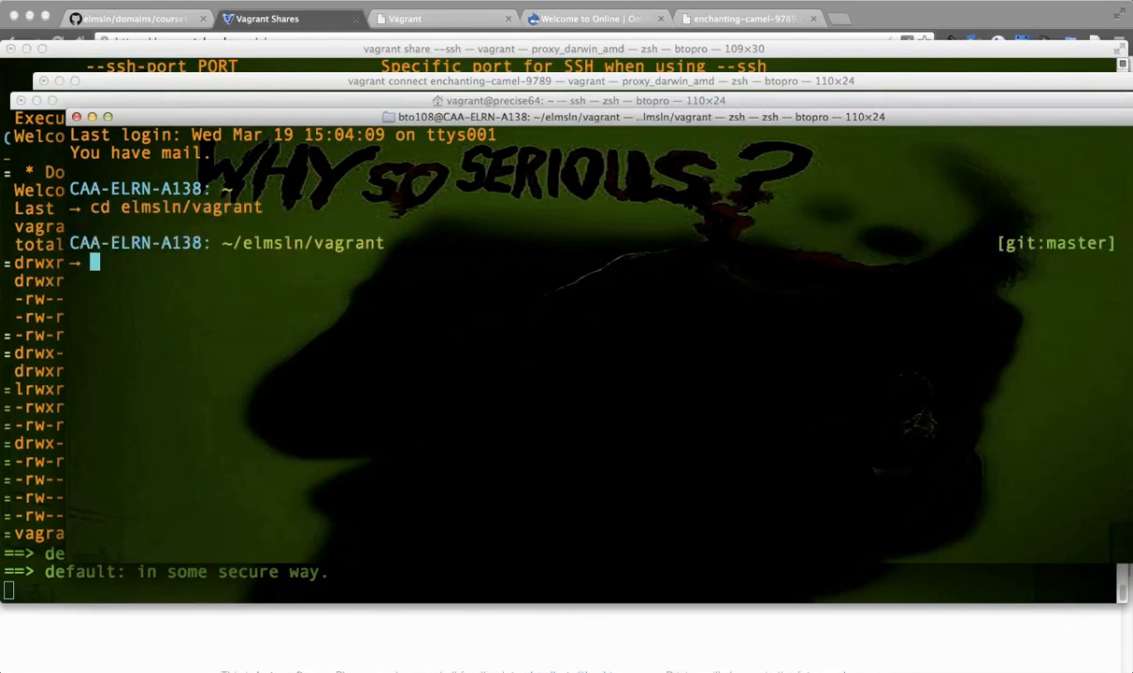
{"action": "type", "text": "vagrant ssh"}
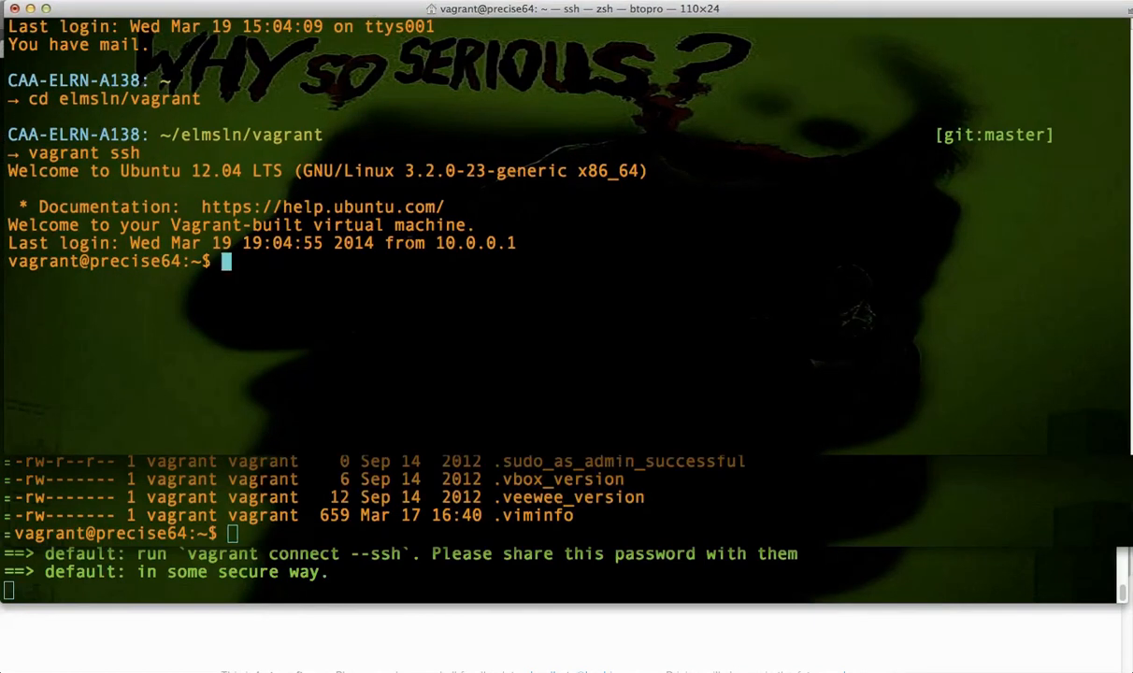
{"action": "type", "text": "touch"}
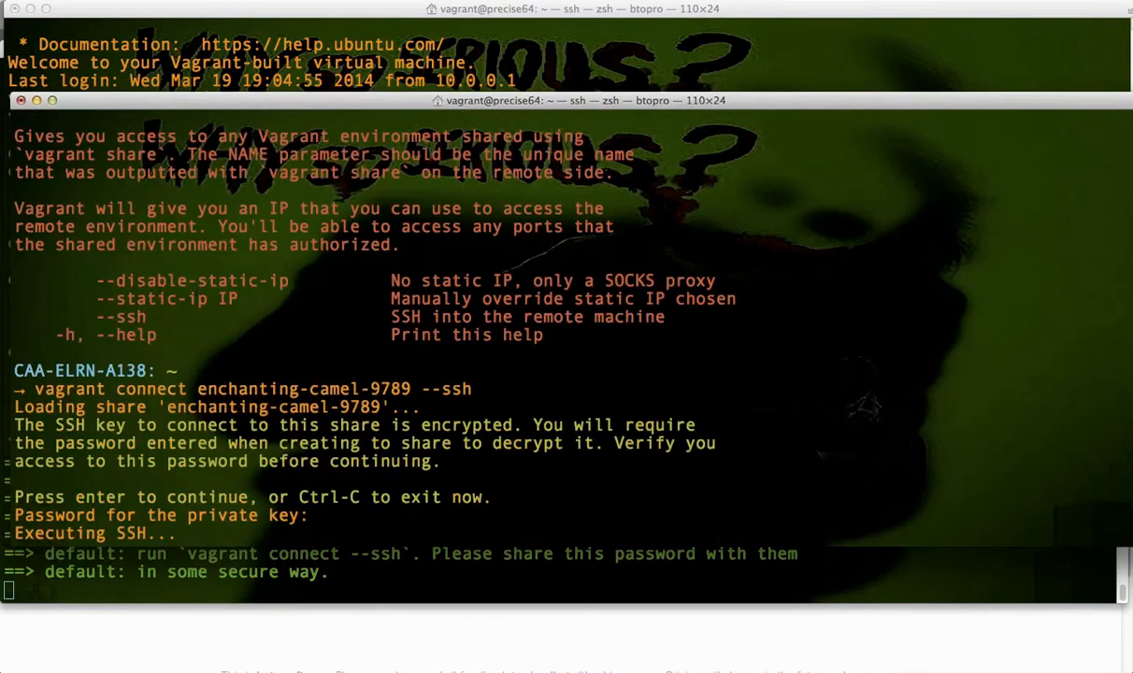
{"action": "key", "text": "enter"}
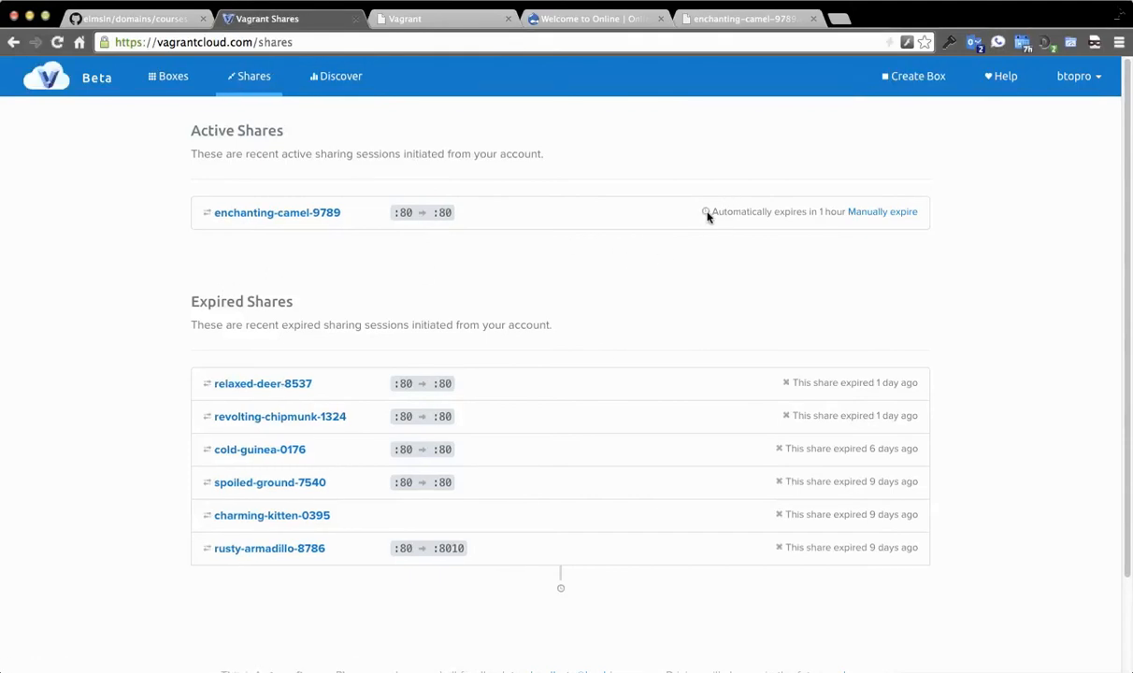
{"action": "mouse_move", "coordinate": [840, 211]}
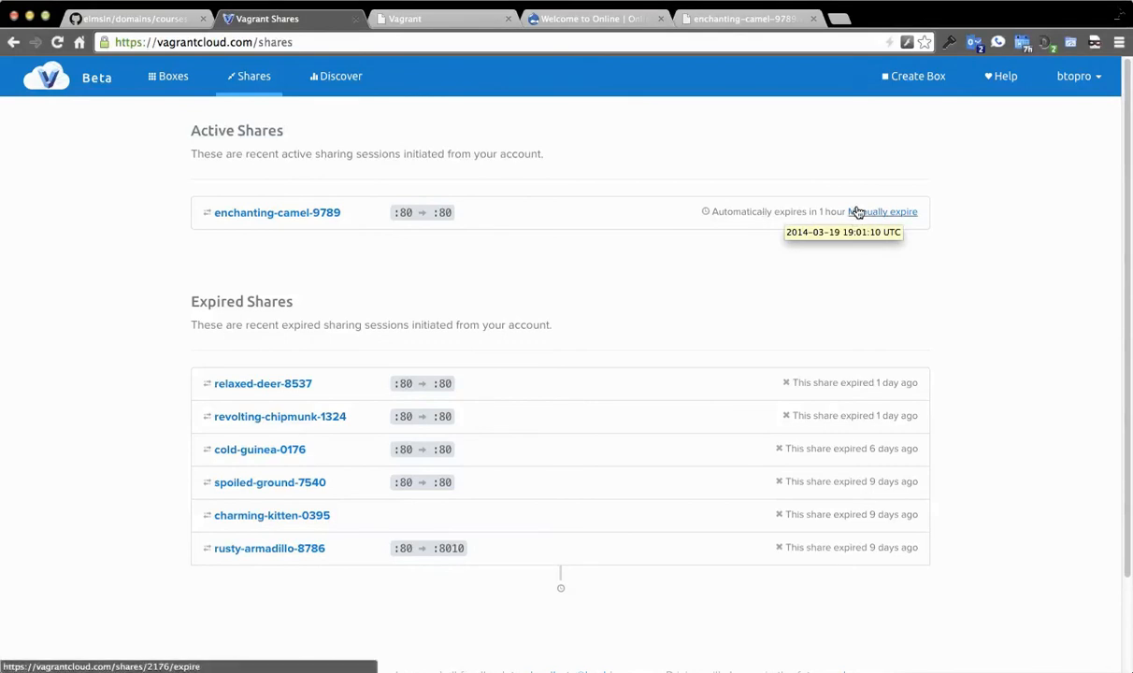
- Manually expire the enchanting-camel-9789 share on Vagrant Cloud
{"action": "left_click", "coordinate": [884, 211]}
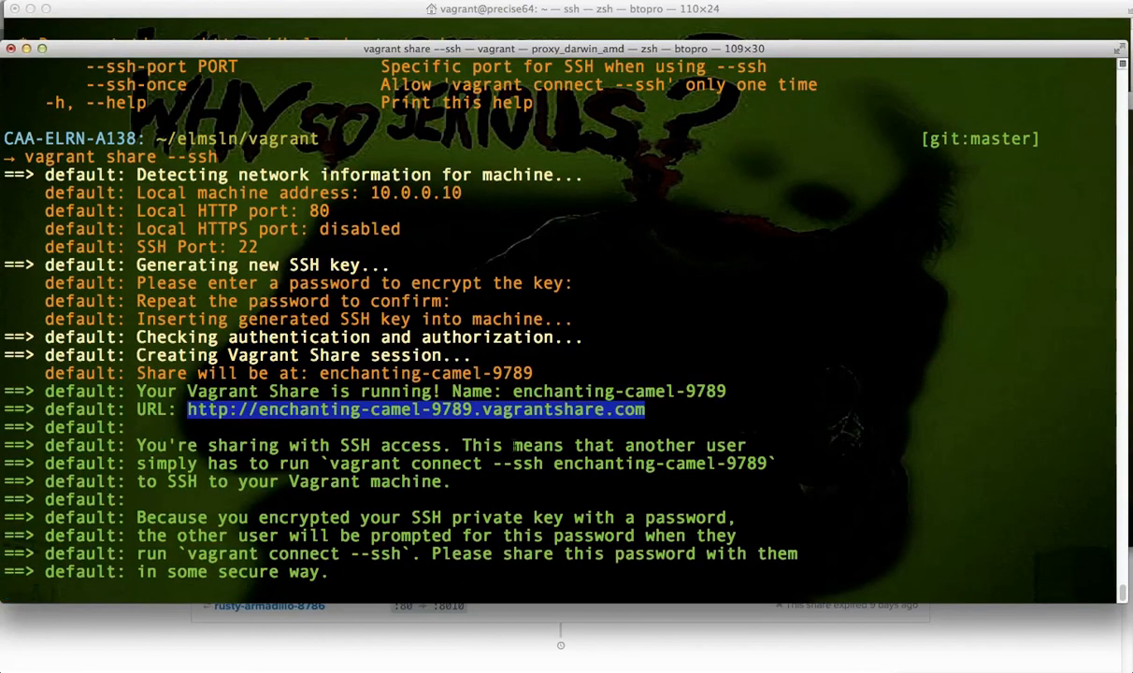
- Close the Terminal window running the enchanting-camel-9789 share, confirming the close
{"action": "scroll", "scroll_direction": "down", "scroll_amount": 3}
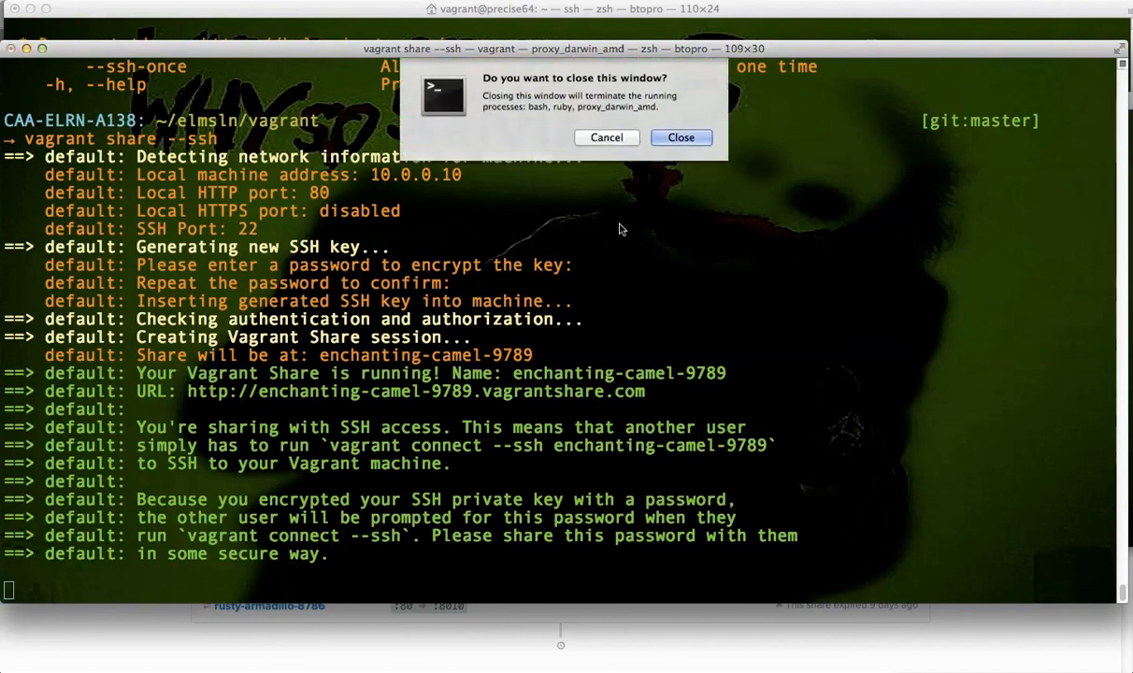
{"action": "left_click", "coordinate": [681, 138]}
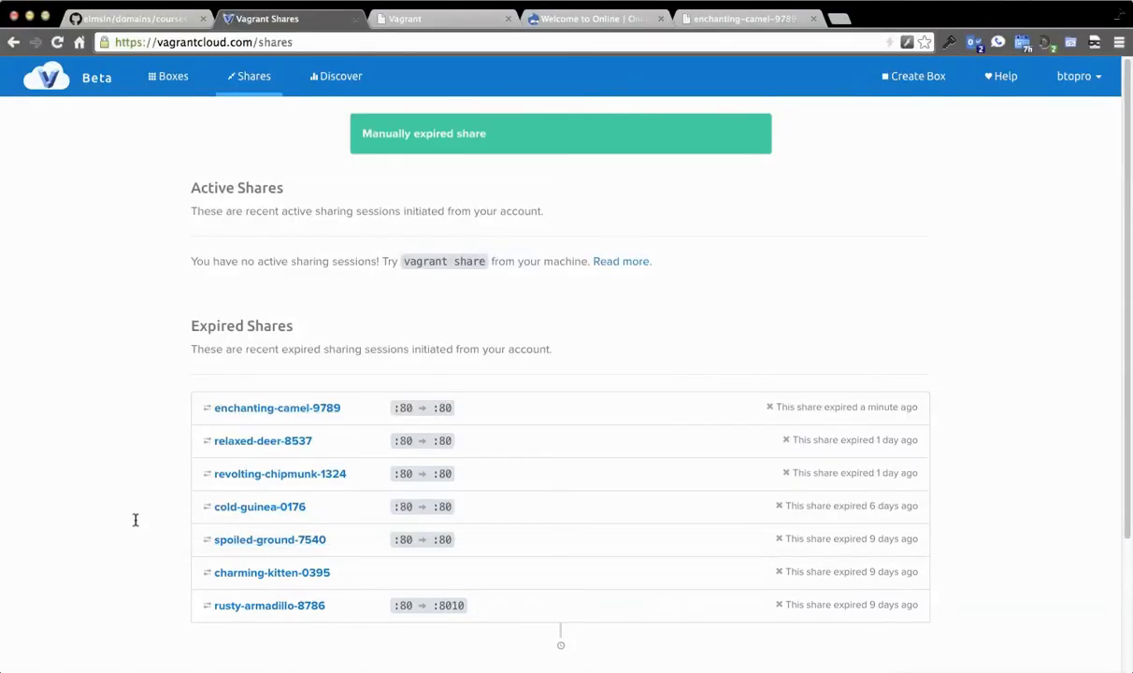
- Go to the Vagrant Cloud Boxes page listing btopro/elmsln and its 1.0.0 and 1.0.1 releases
{"action": "left_click", "coordinate": [171, 75]}
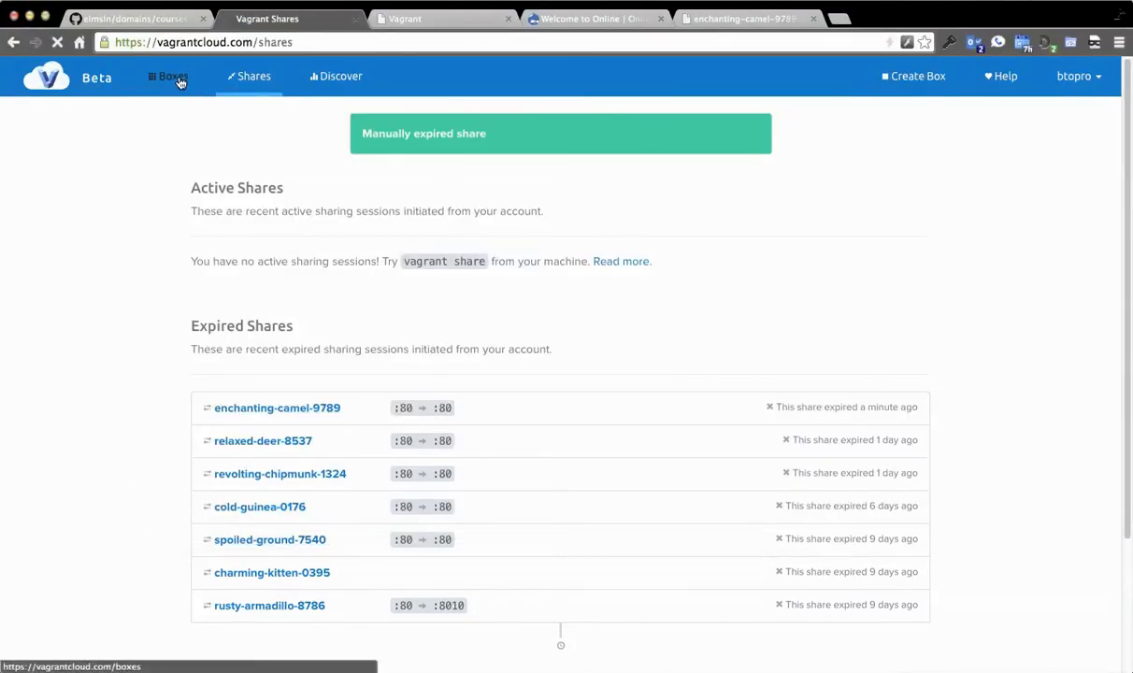
{"action": "left_click", "coordinate": [172, 75]}
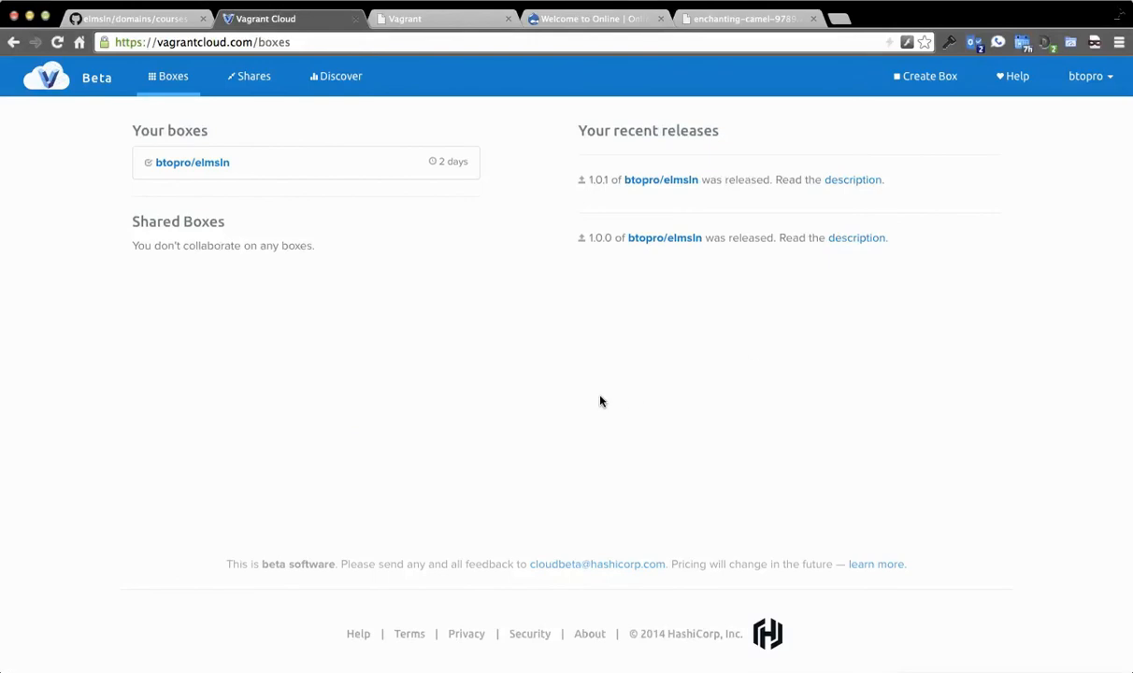
{"action": "mouse_move", "coordinate": [615, 405]}
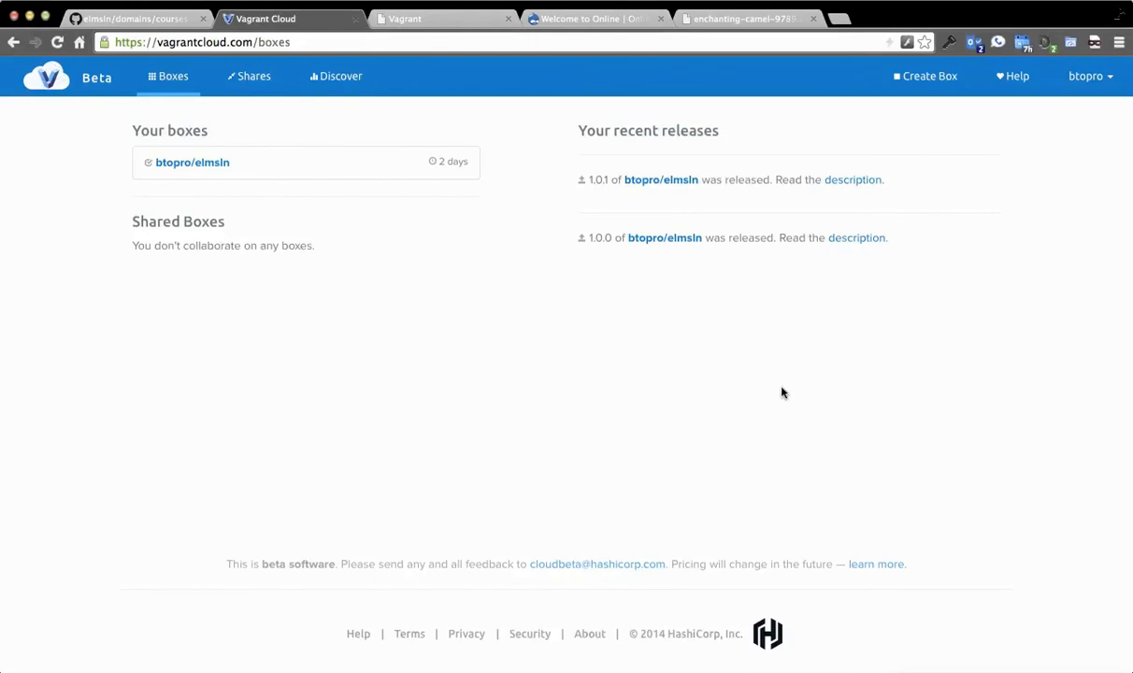
{"action": "mouse_move", "coordinate": [467, 314]}
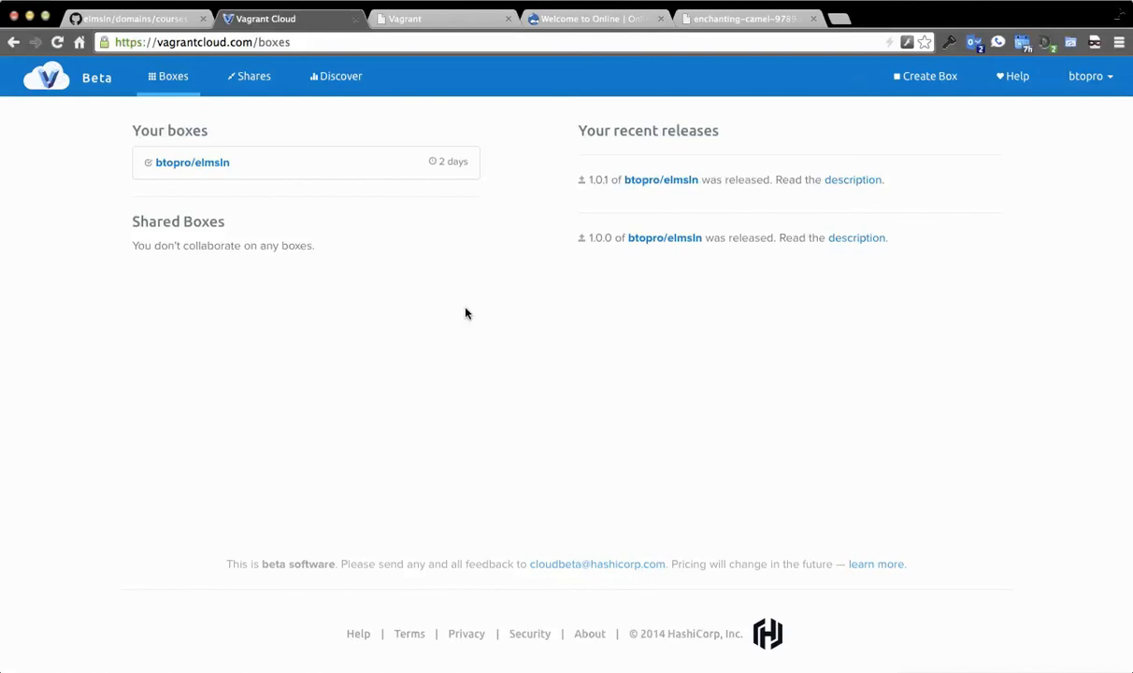
{"action": "mouse_move", "coordinate": [502, 326]}
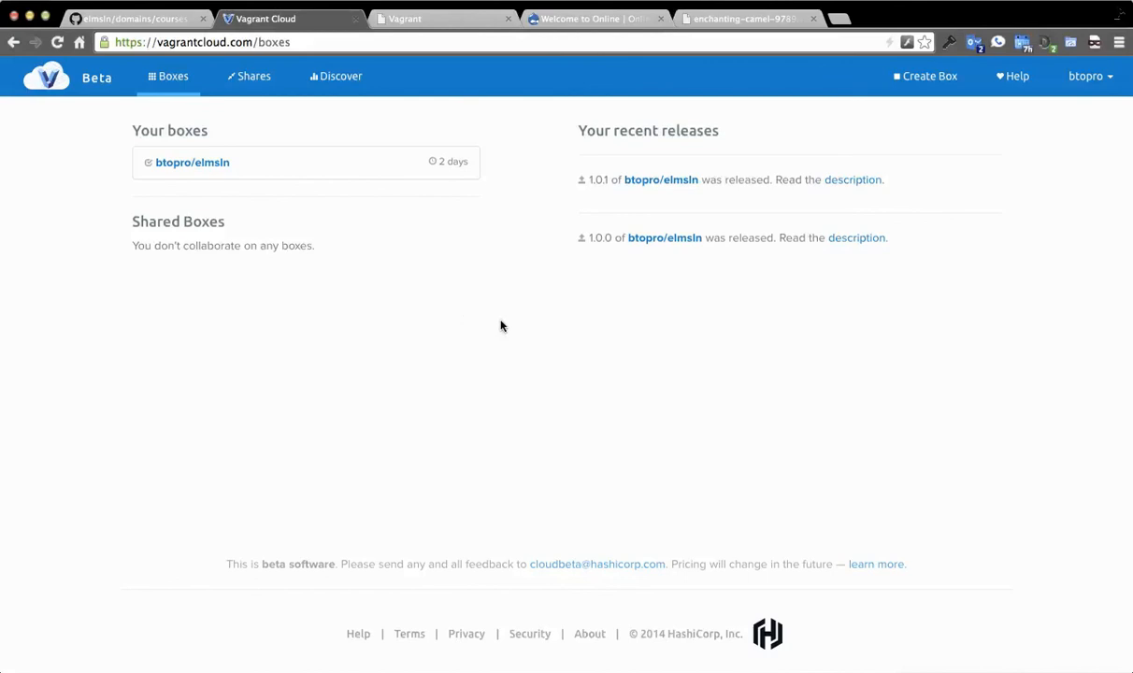
{"action": "mouse_move", "coordinate": [720, 362]}
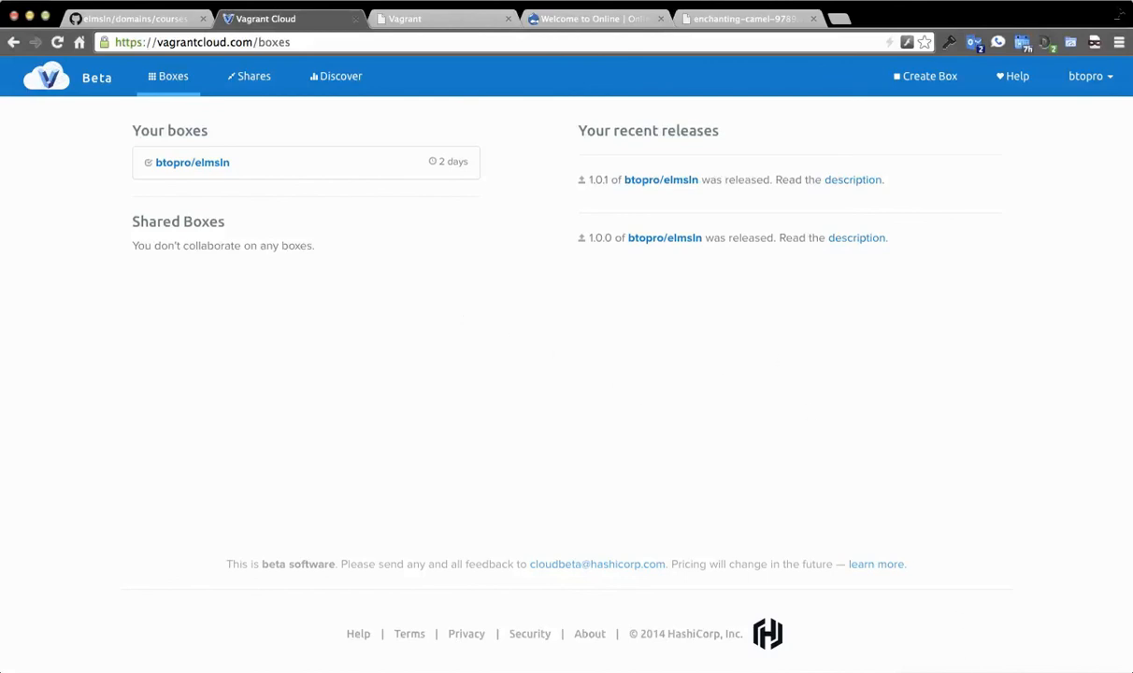
{"action": "mouse_move", "coordinate": [493, 335]}
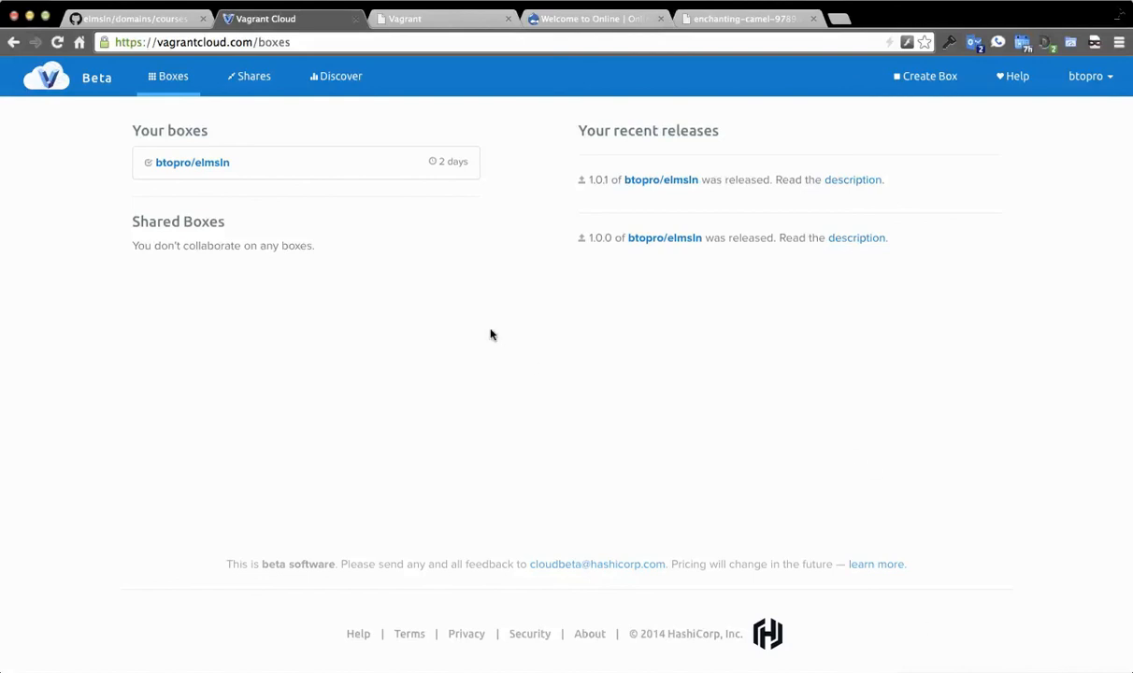
{"action": "mouse_move", "coordinate": [485, 331]}
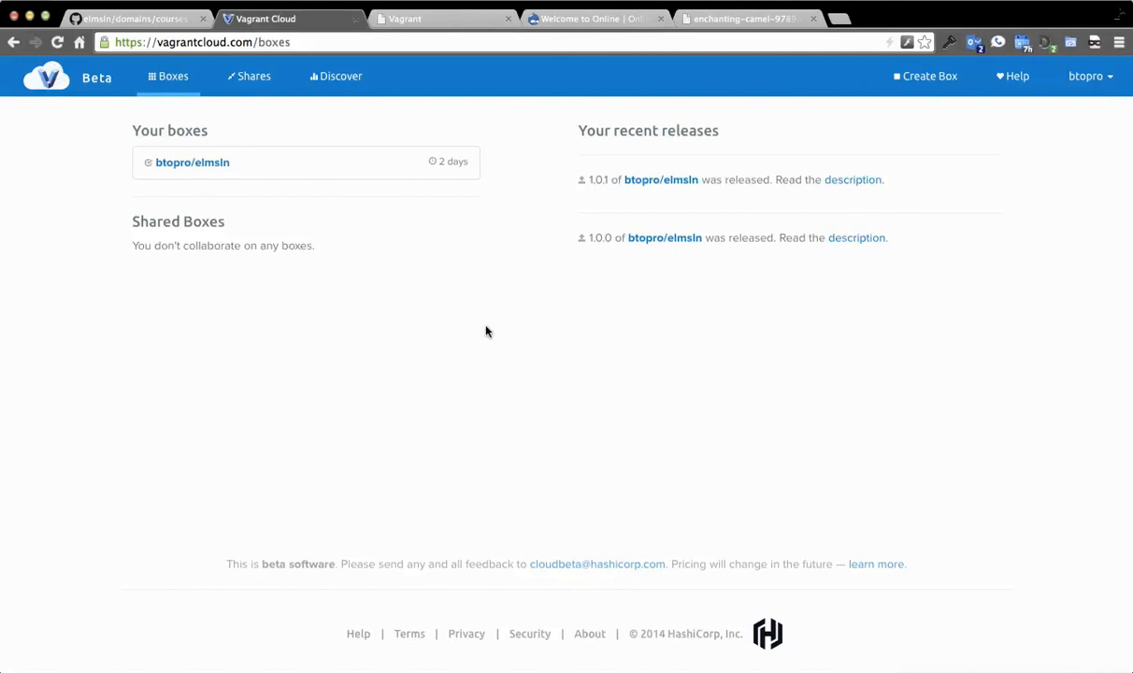
{"action": "mouse_move", "coordinate": [603, 367]}
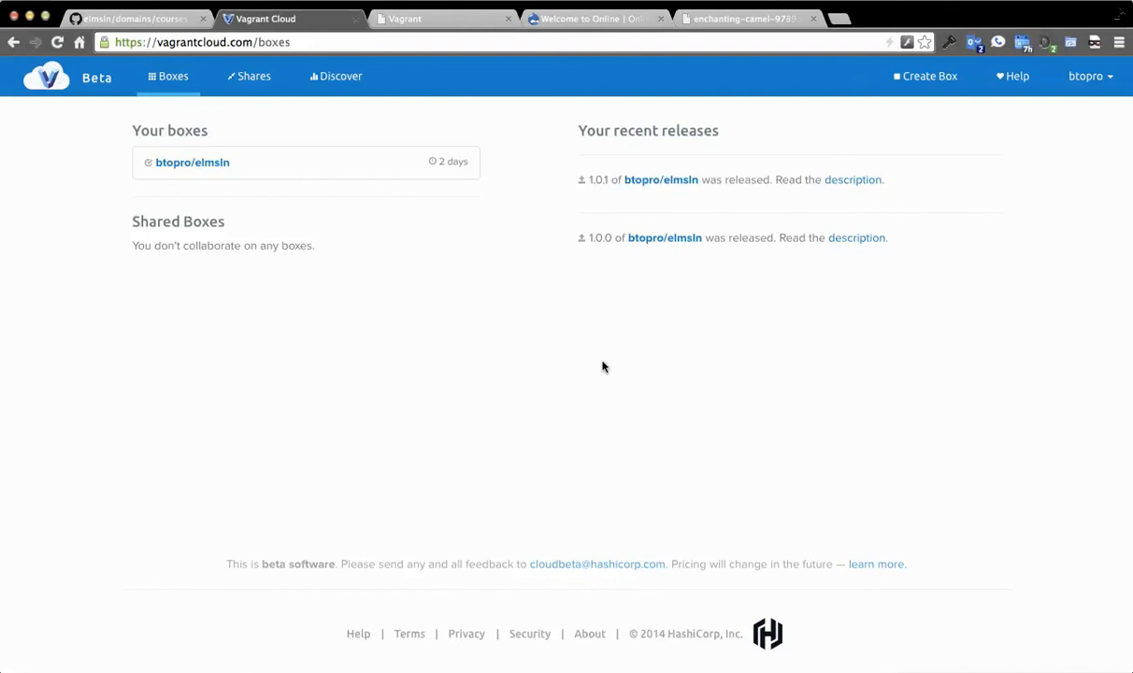